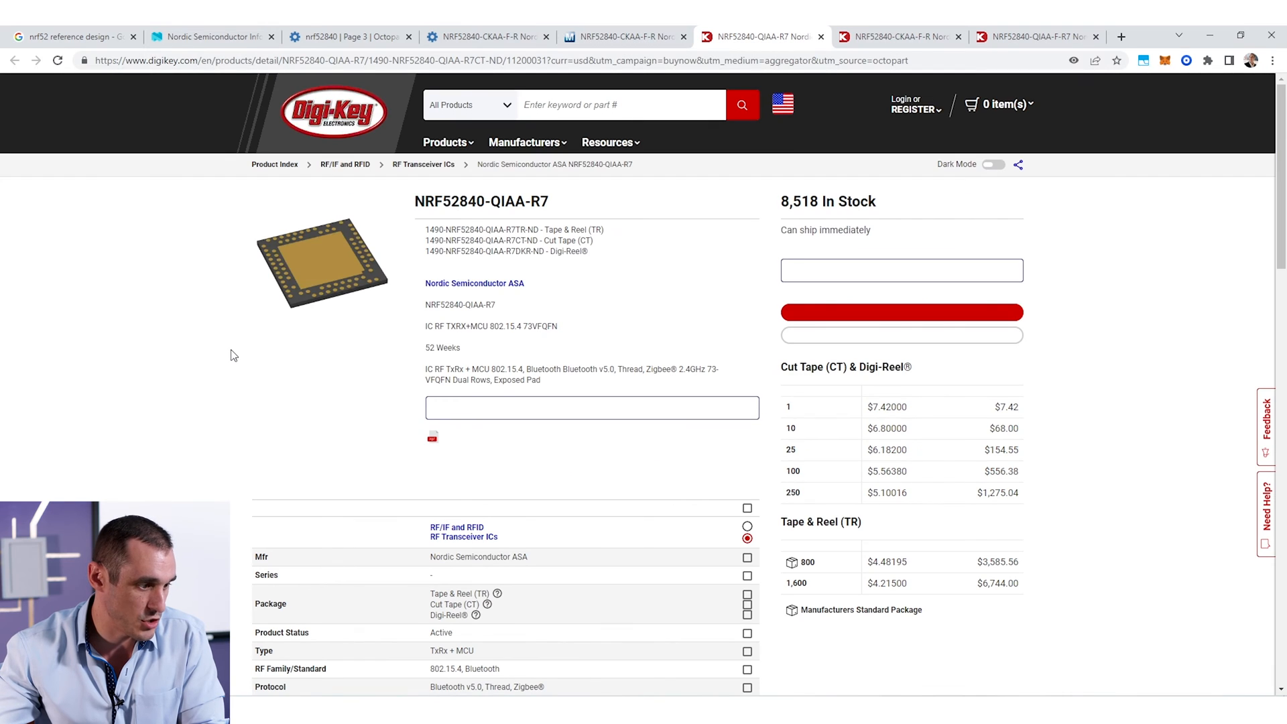
mouse_move(333, 355)
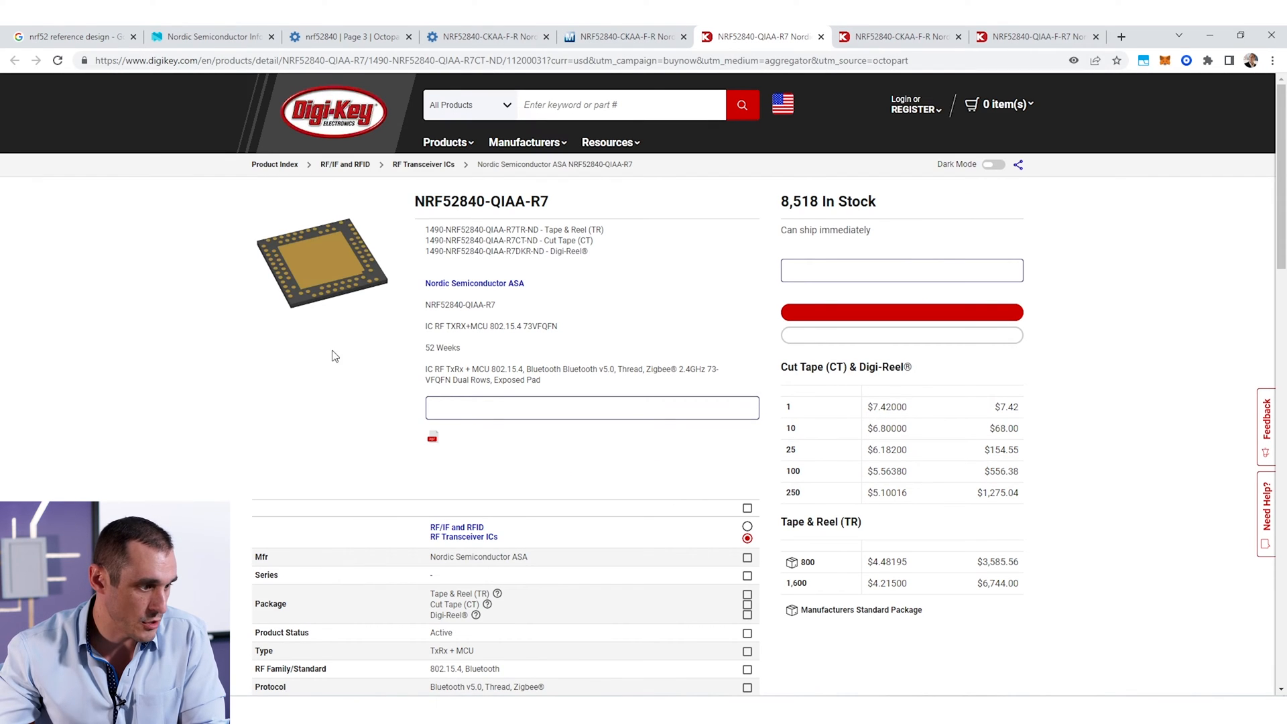
mouse_move(287, 369)
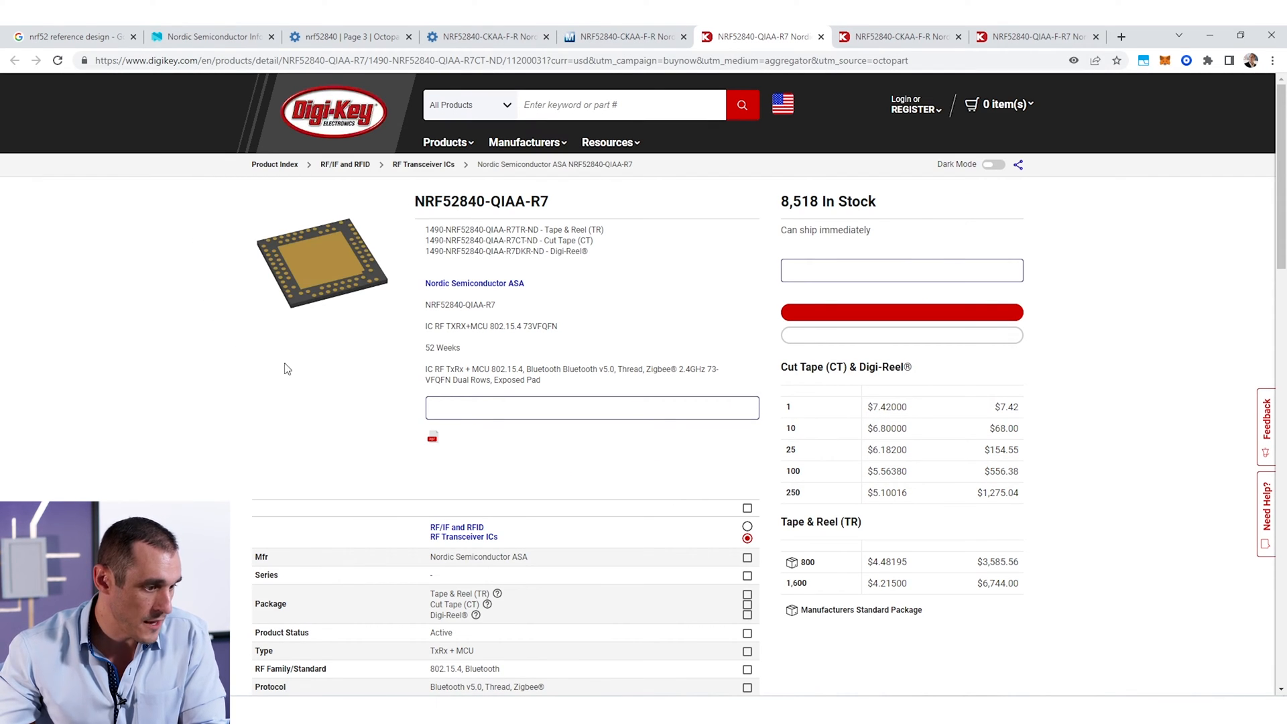
- Switch to the Digi-Key product tab for the NRF52840-CKAA-F-R
double_click(545, 326)
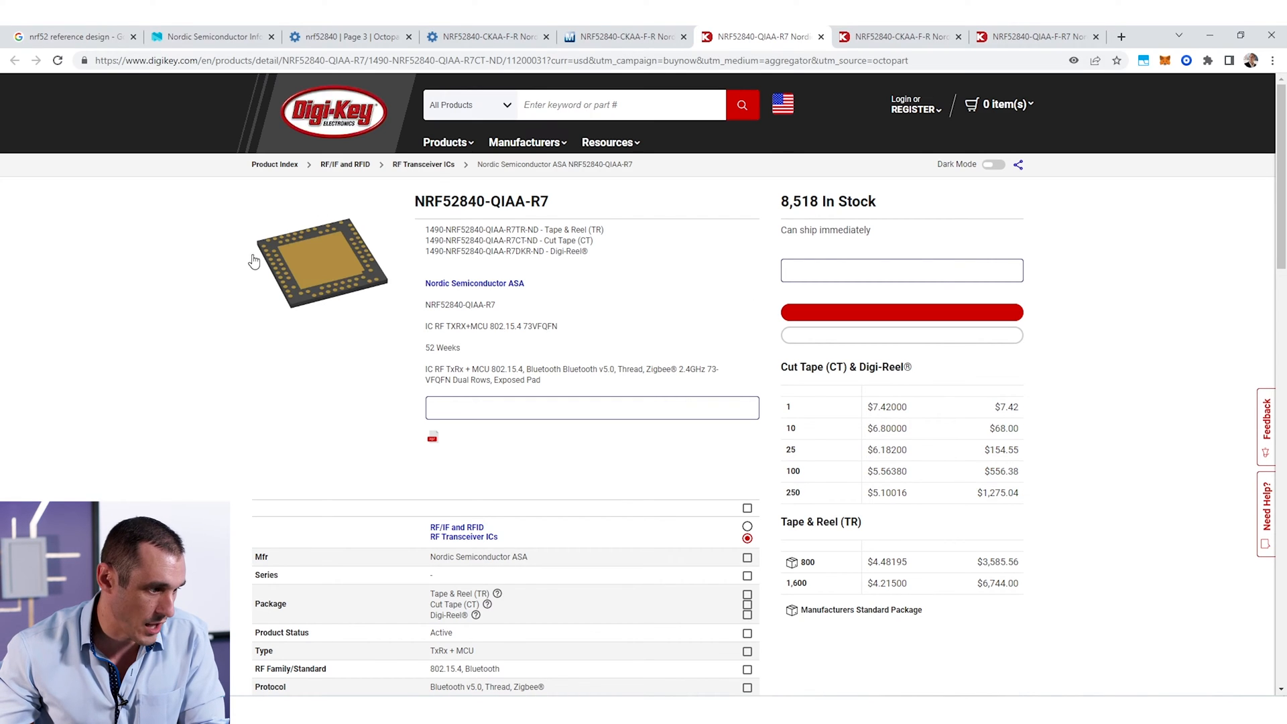
mouse_move(310, 282)
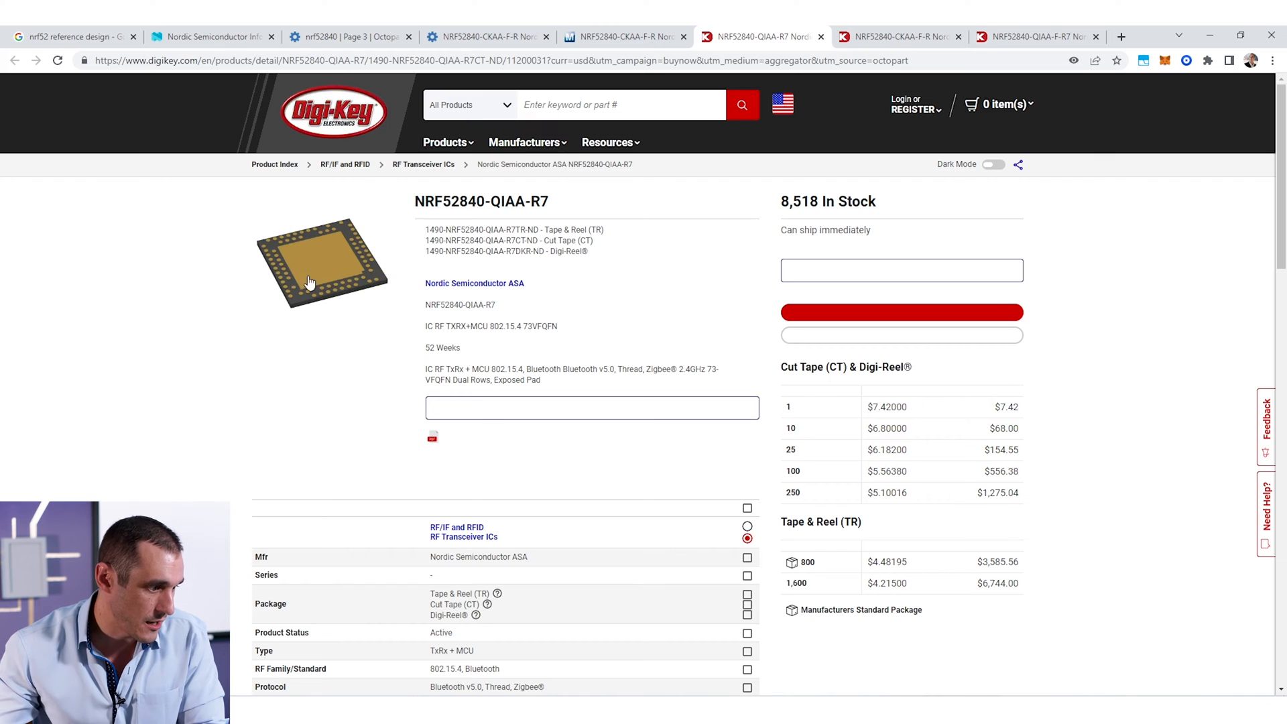
mouse_move(304, 258)
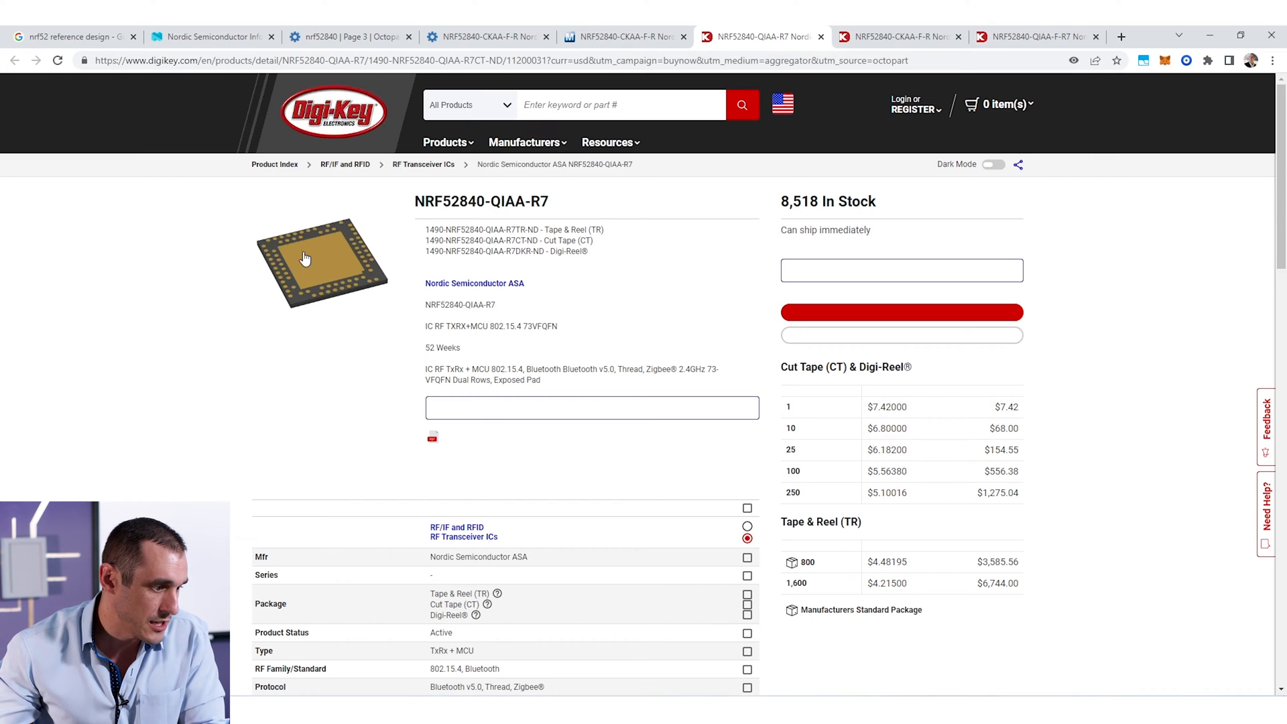
left_click(899, 36)
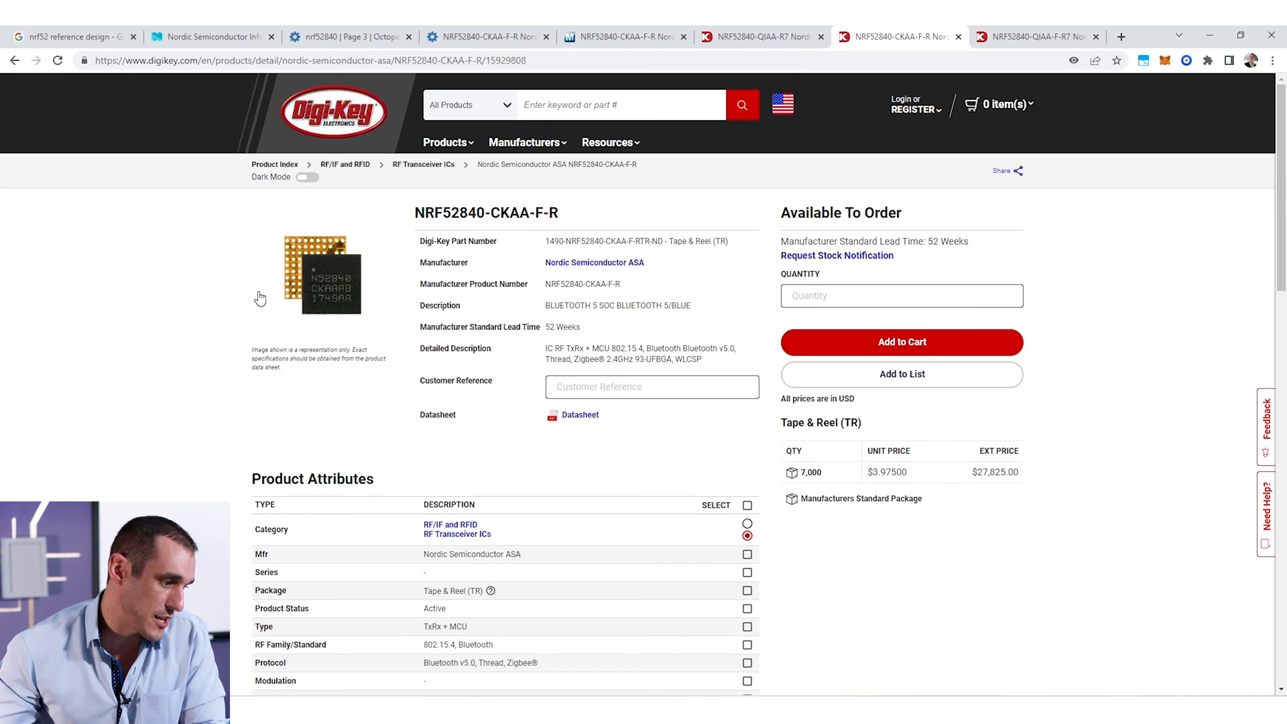
mouse_move(265, 283)
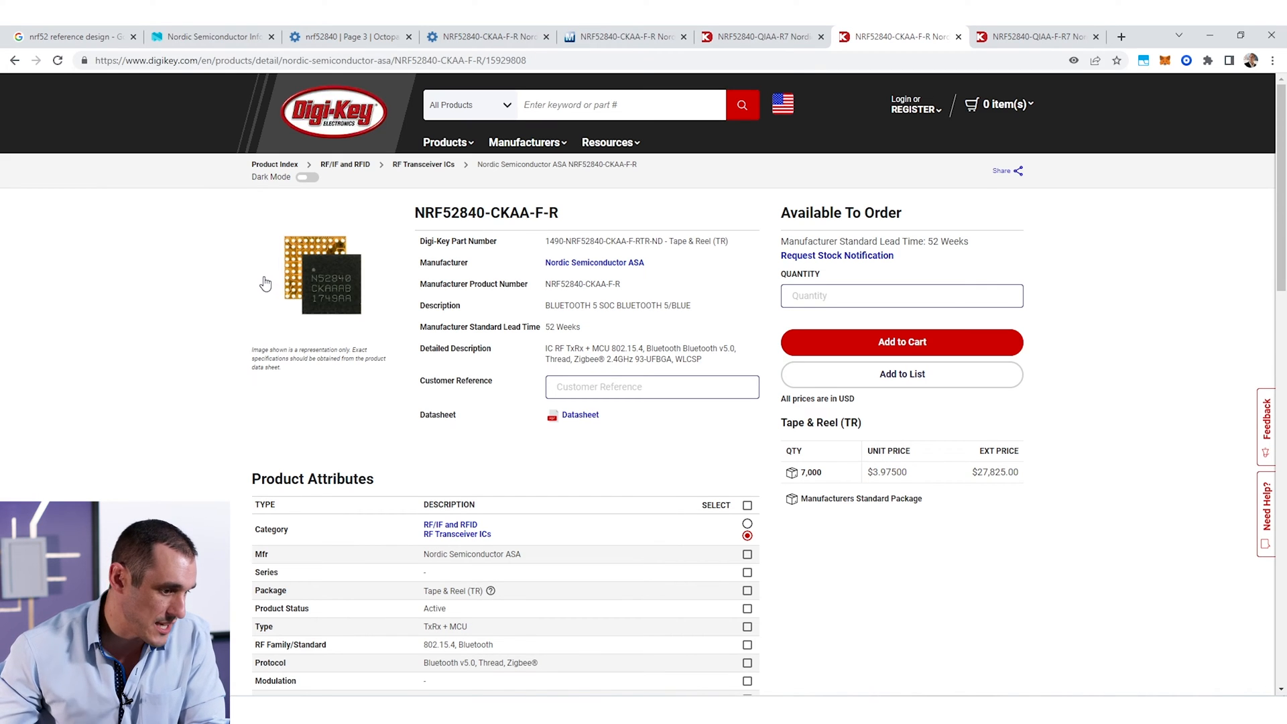
mouse_move(291, 292)
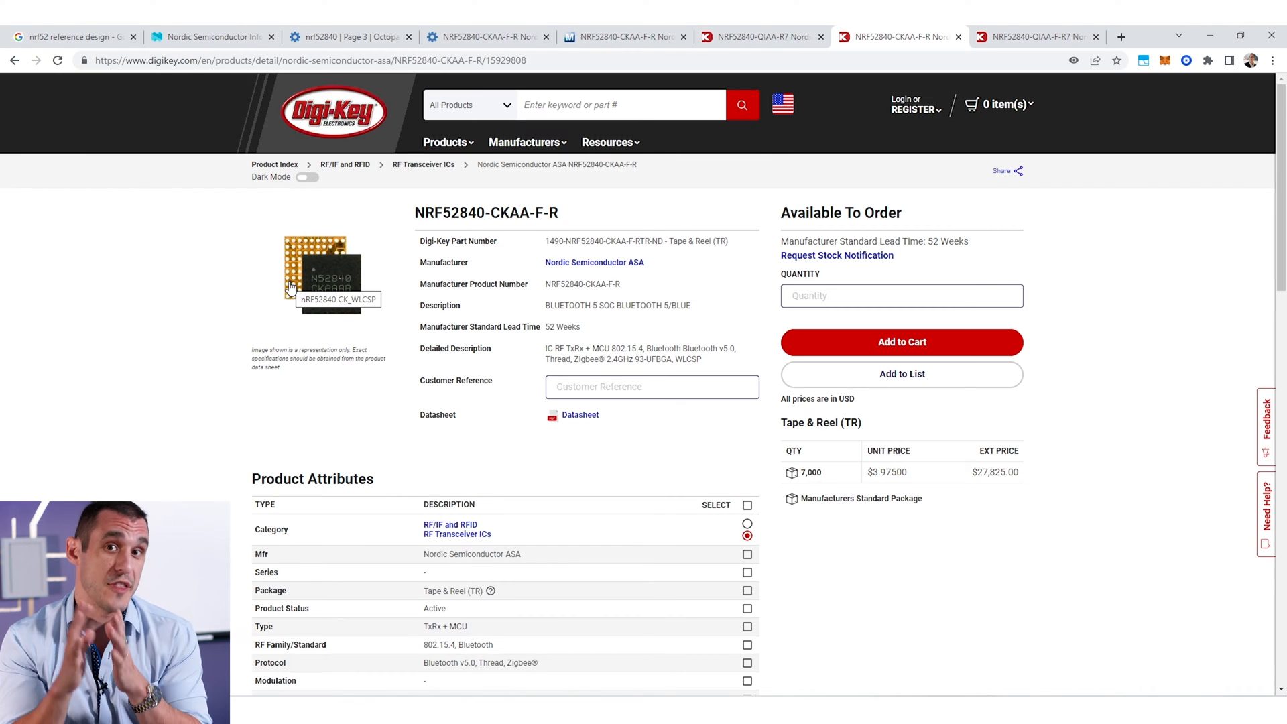
mouse_move(78, 209)
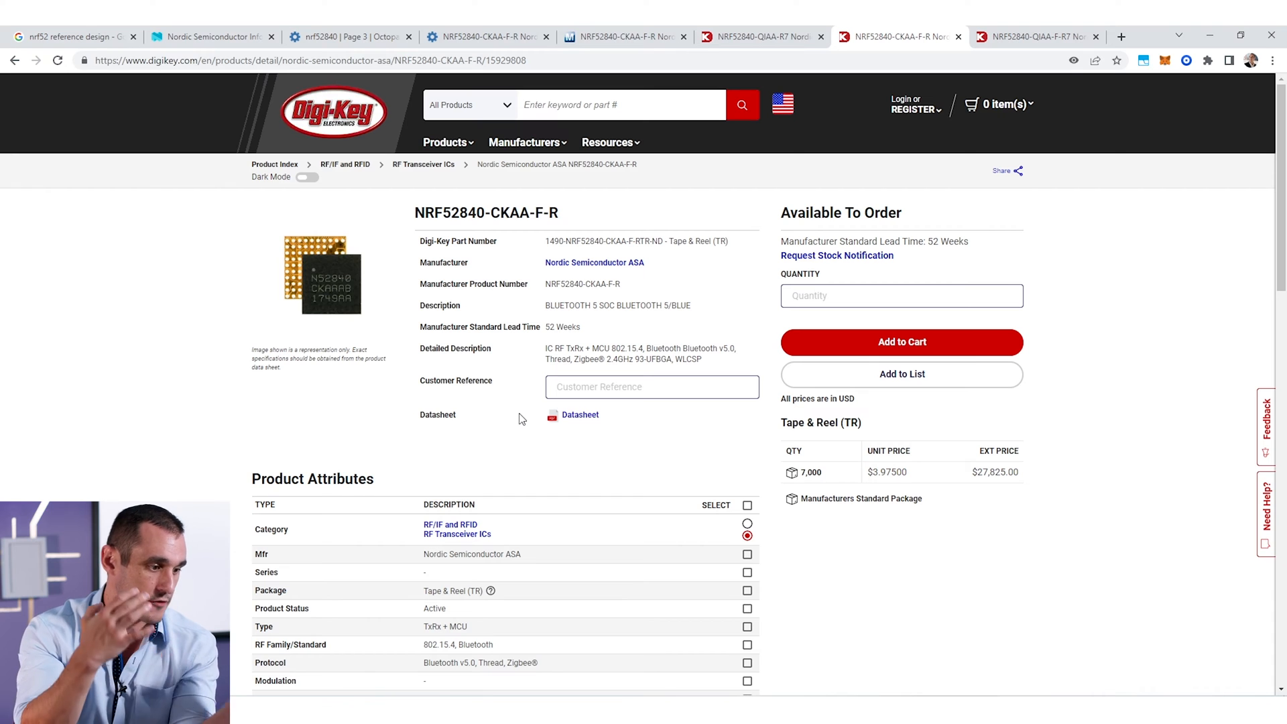
mouse_move(649, 469)
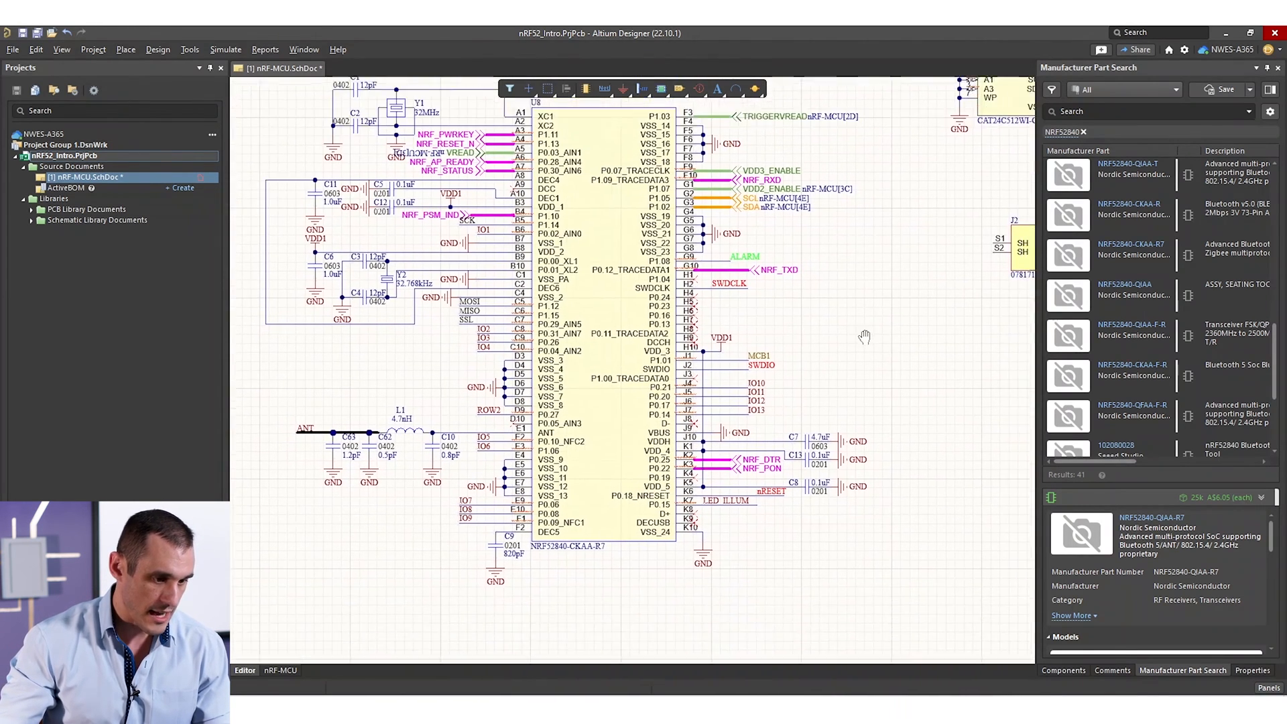
scroll("down", 3)
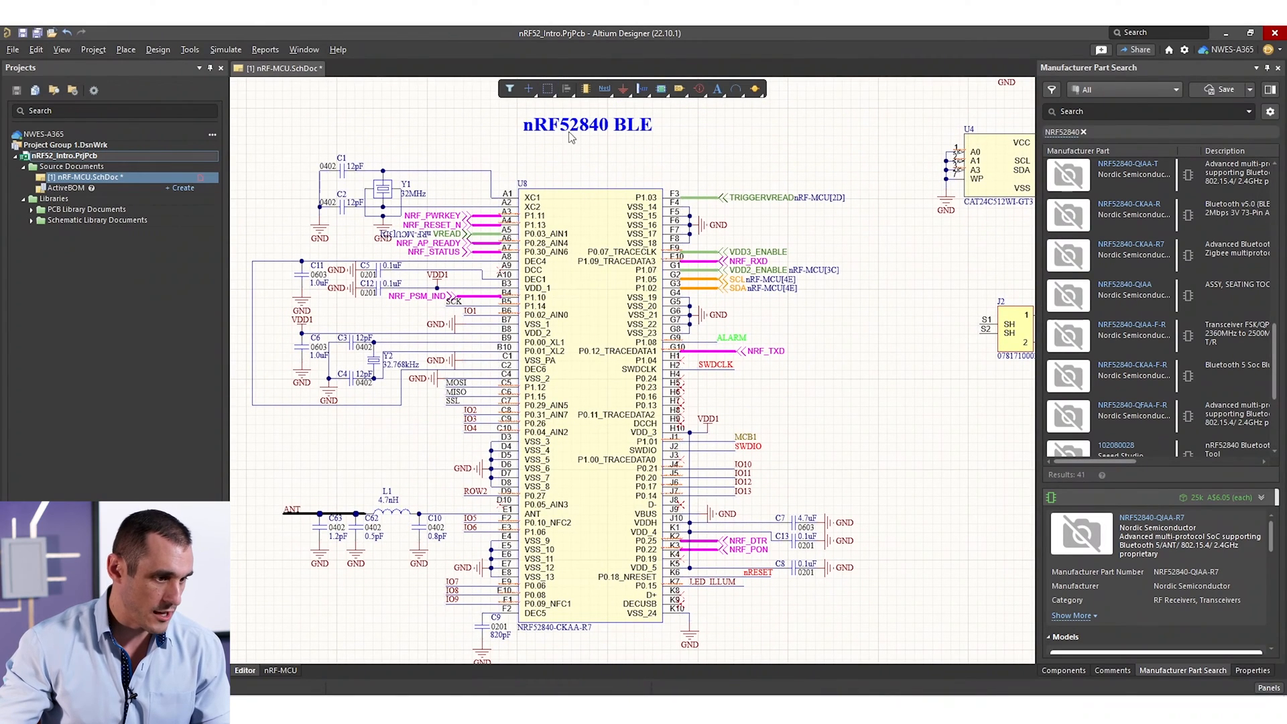
mouse_move(837, 497)
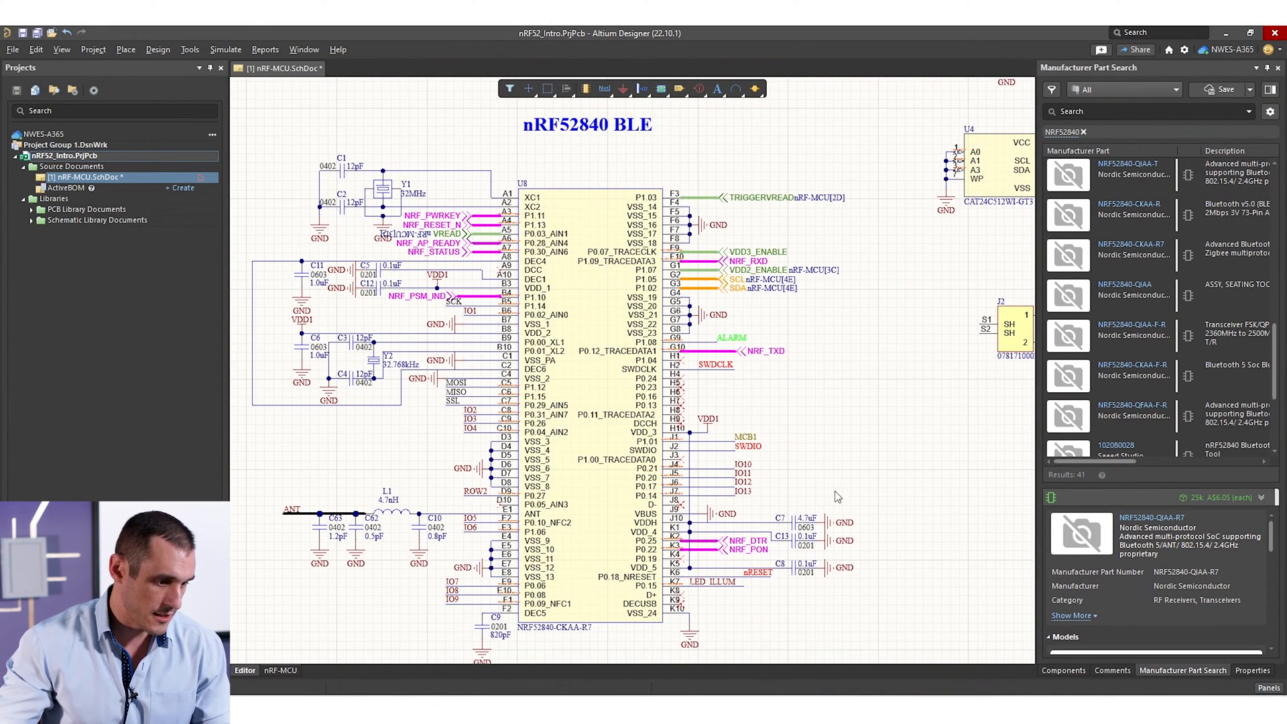
mouse_move(574, 636)
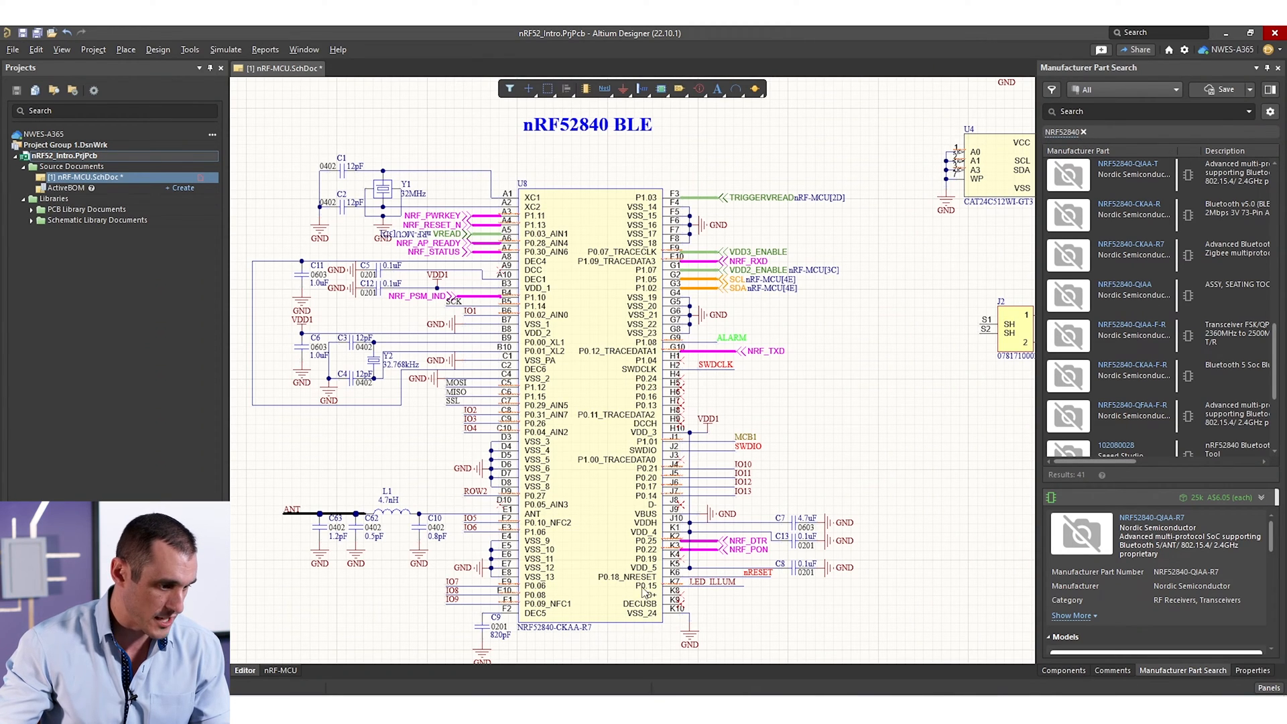
mouse_move(876, 443)
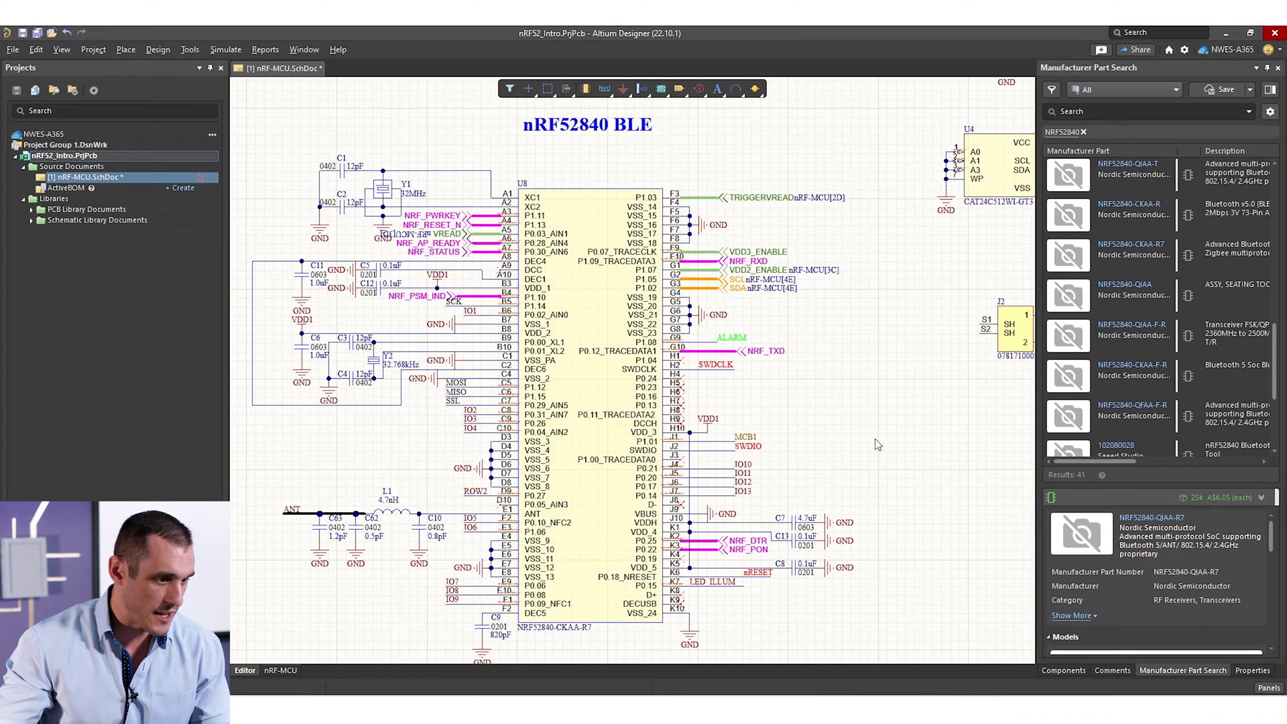
mouse_move(464, 172)
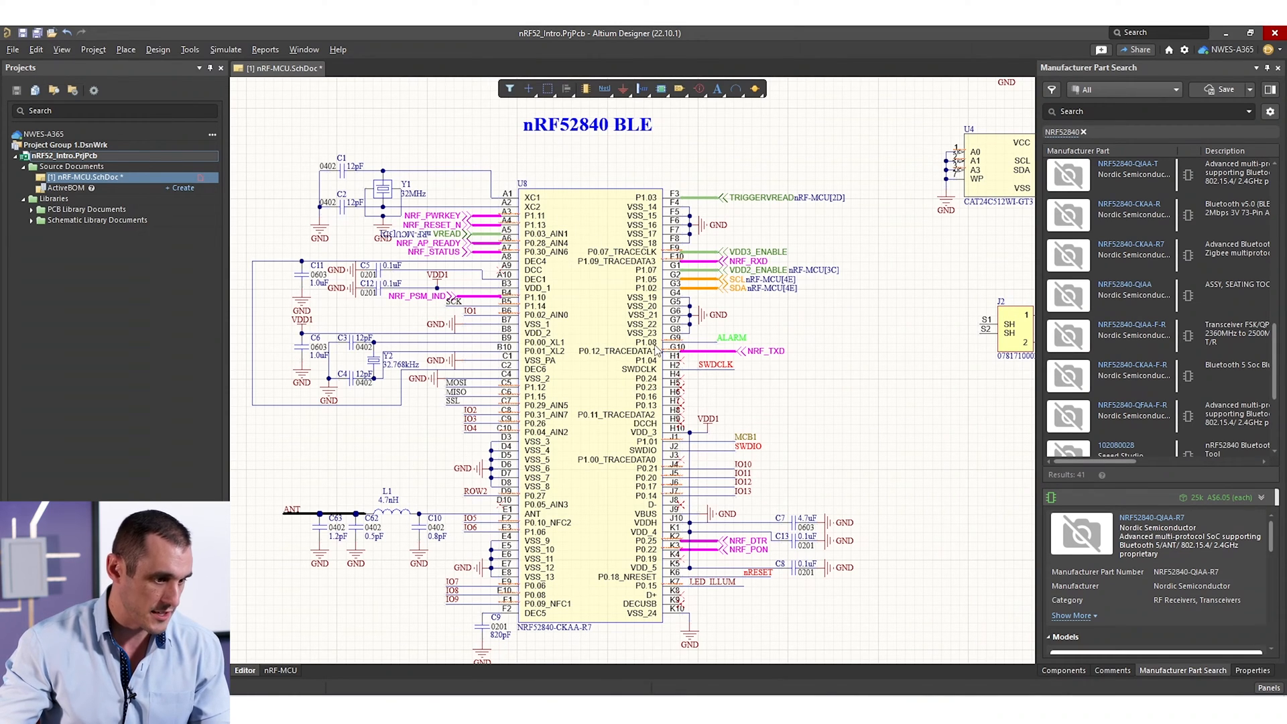
mouse_move(892, 431)
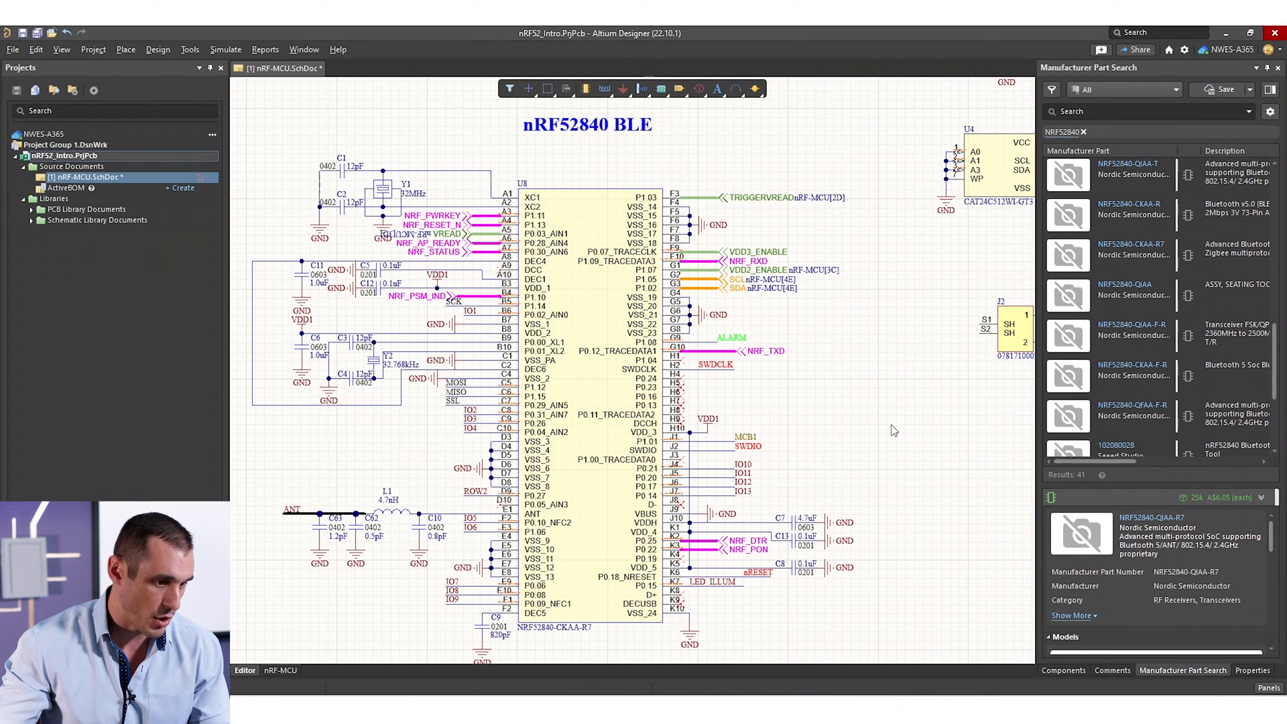
mouse_move(776, 236)
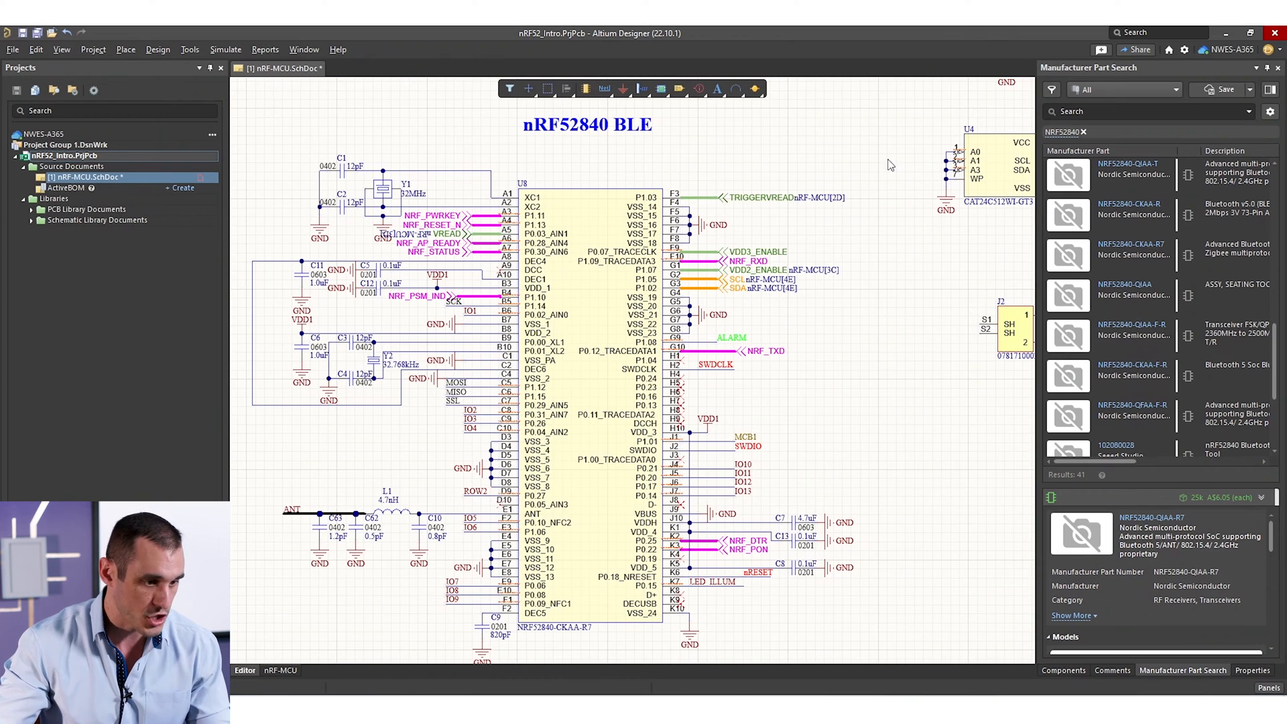
mouse_move(860, 153)
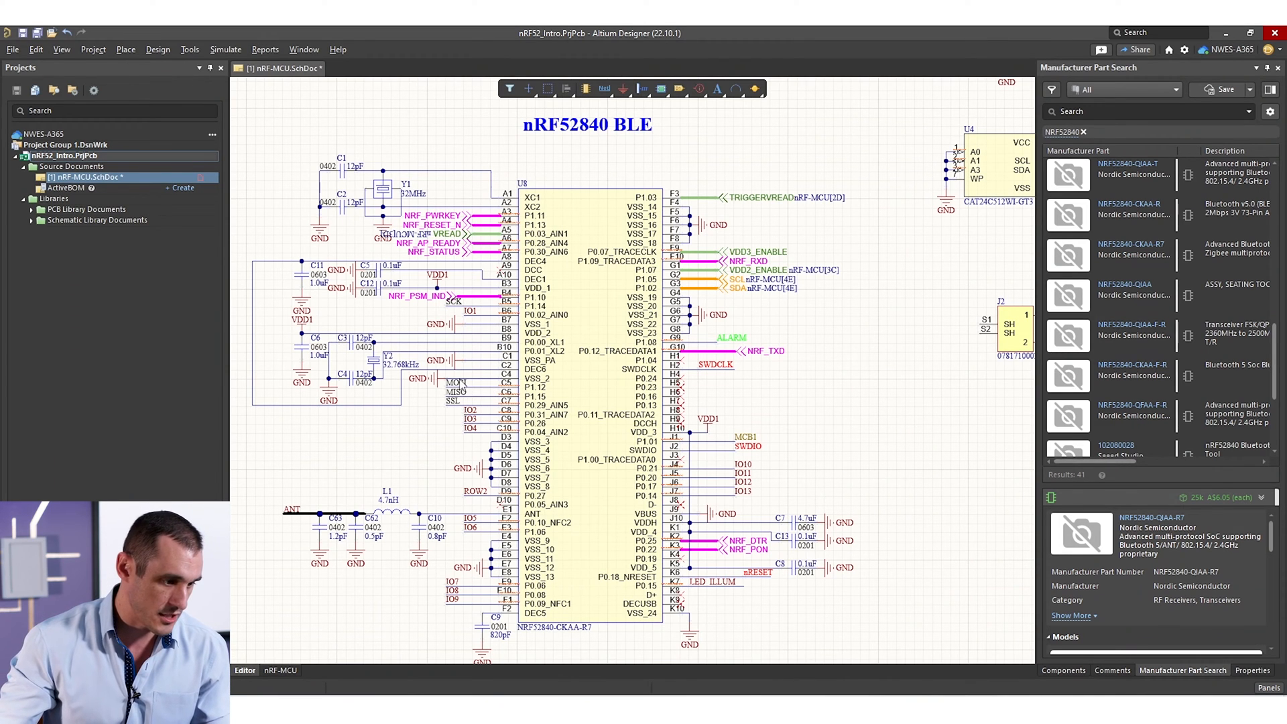
mouse_move(837, 298)
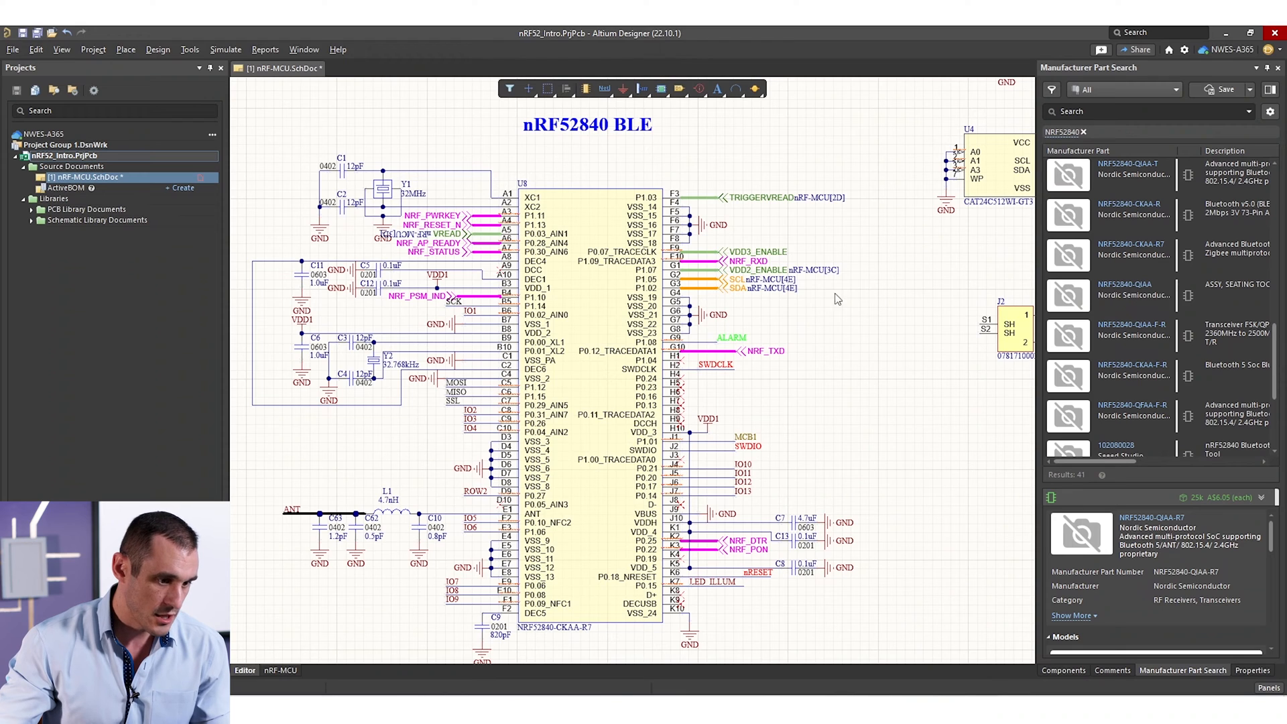
mouse_move(850, 425)
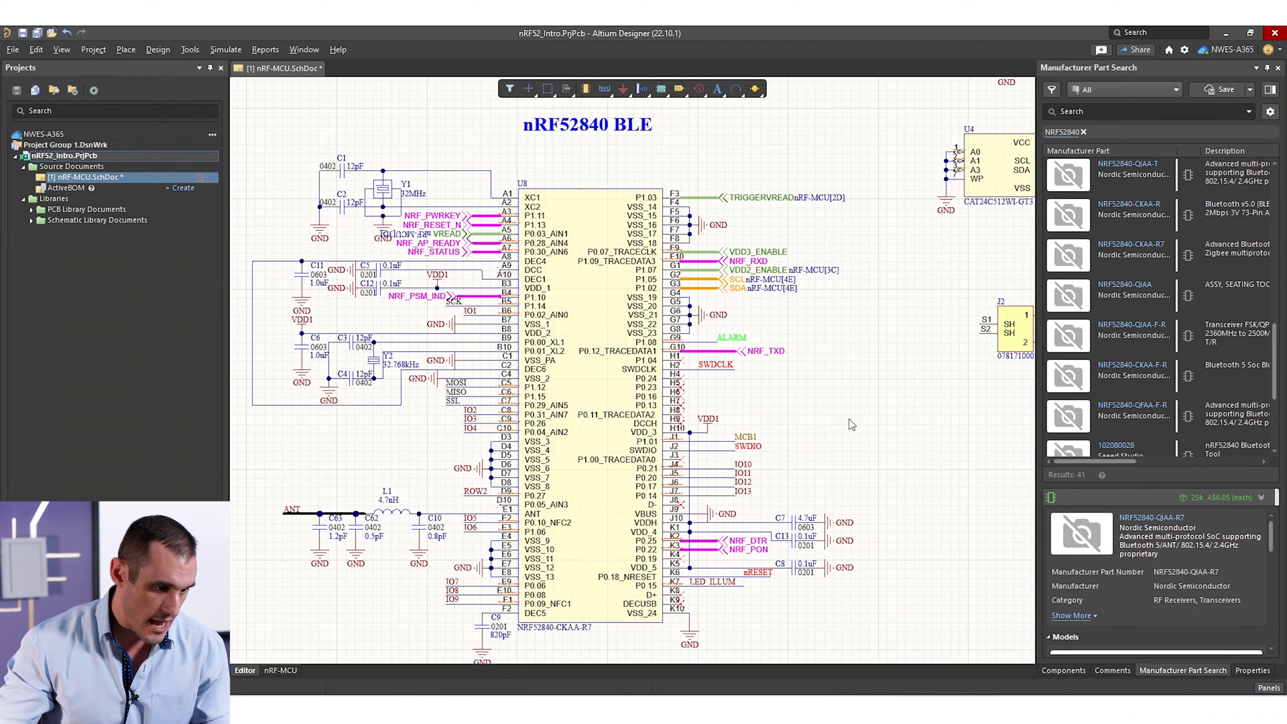
mouse_move(758, 403)
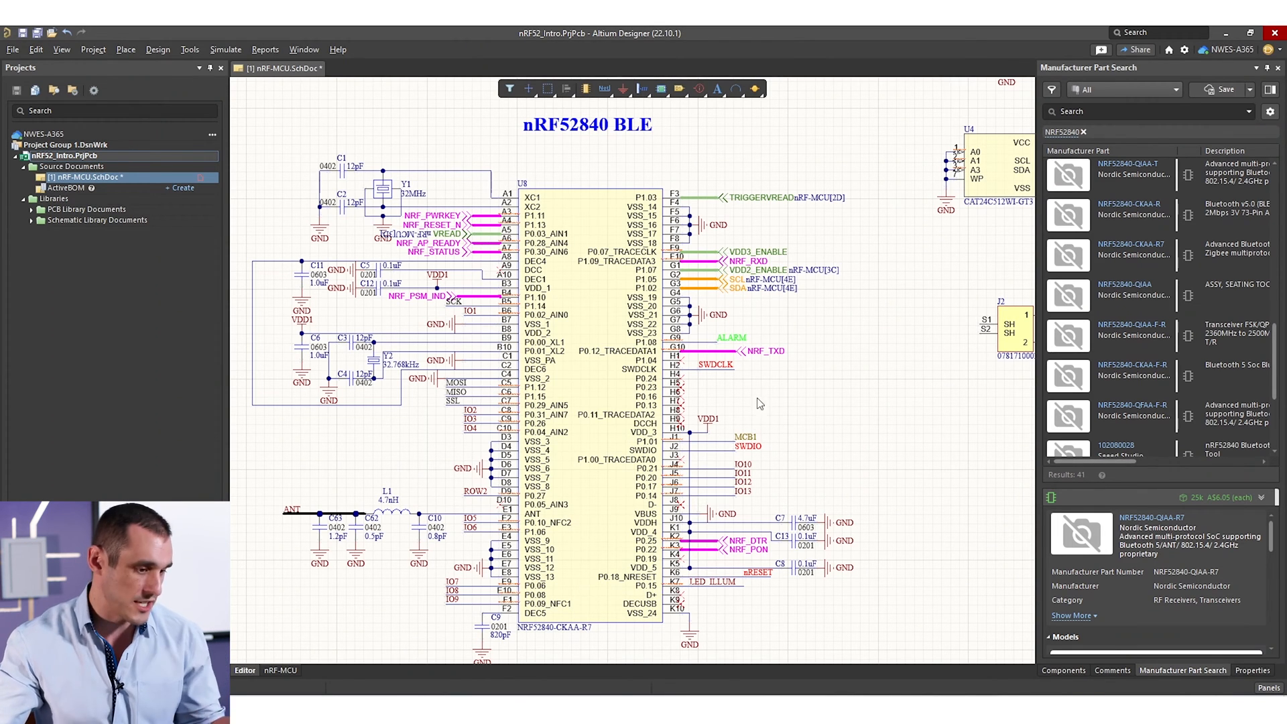
mouse_move(729, 391)
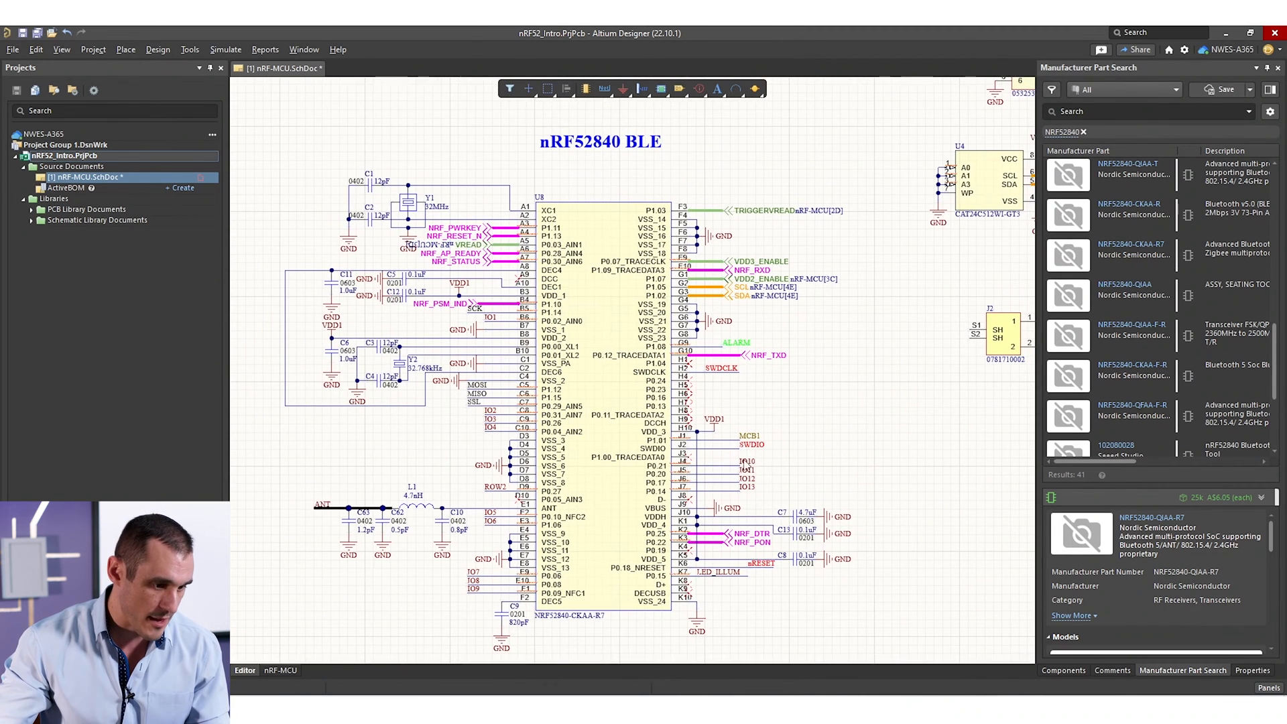
scroll("right", 3)
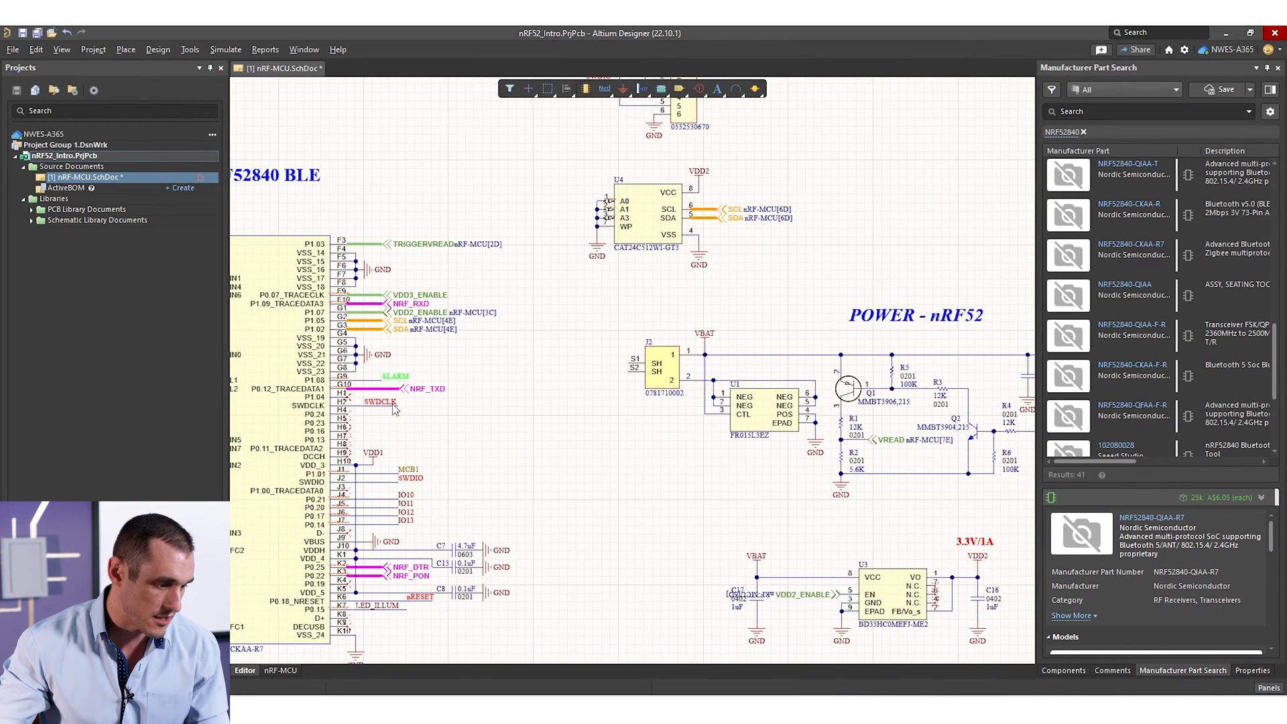
mouse_move(559, 549)
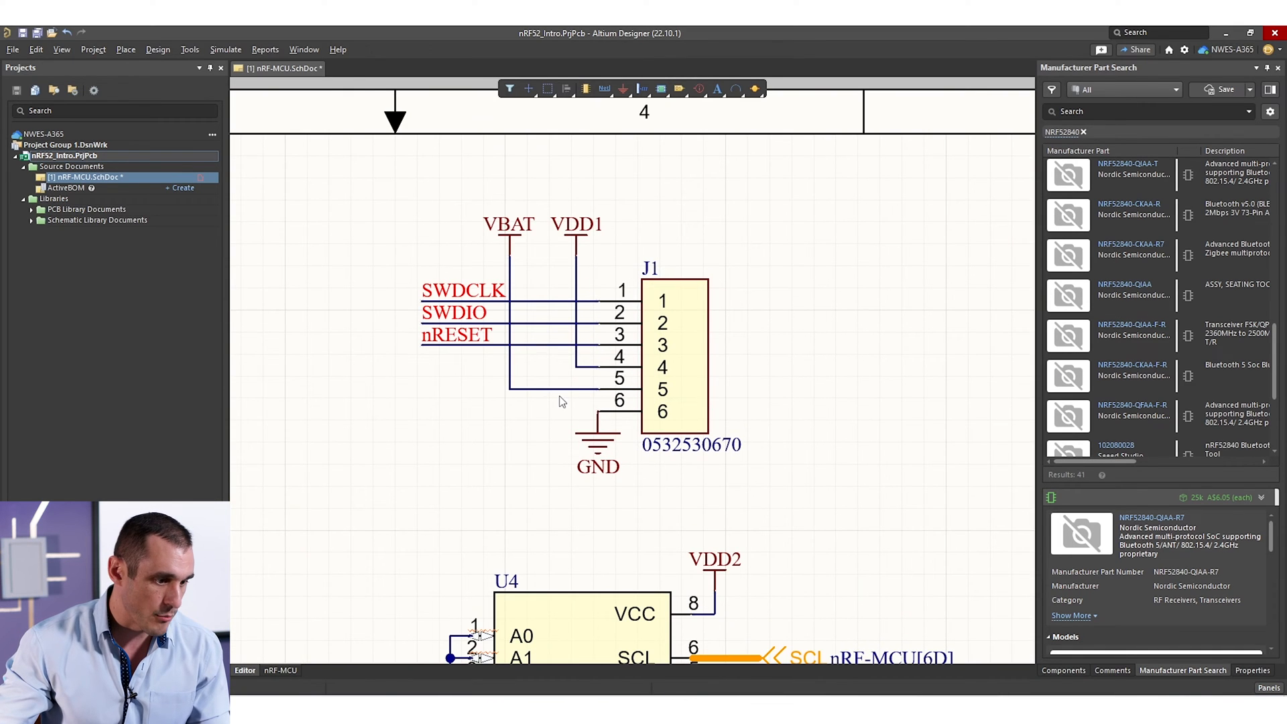
scroll("down", 3)
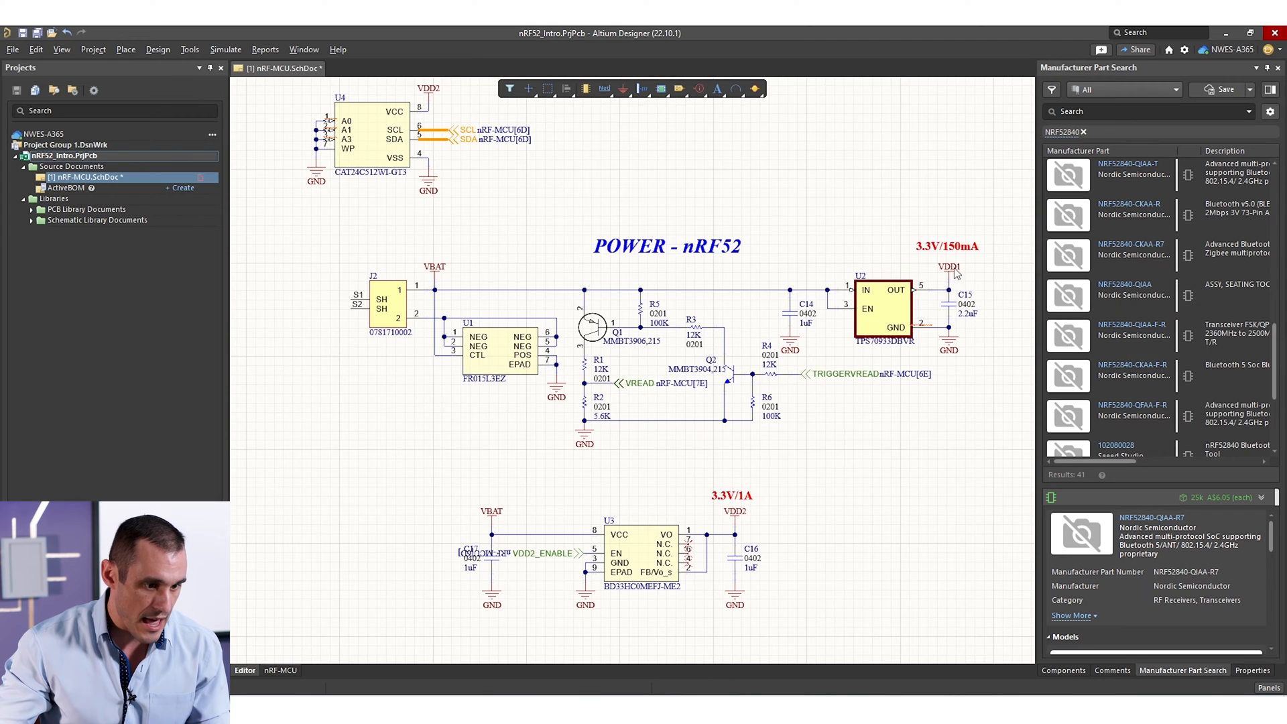
mouse_move(862, 544)
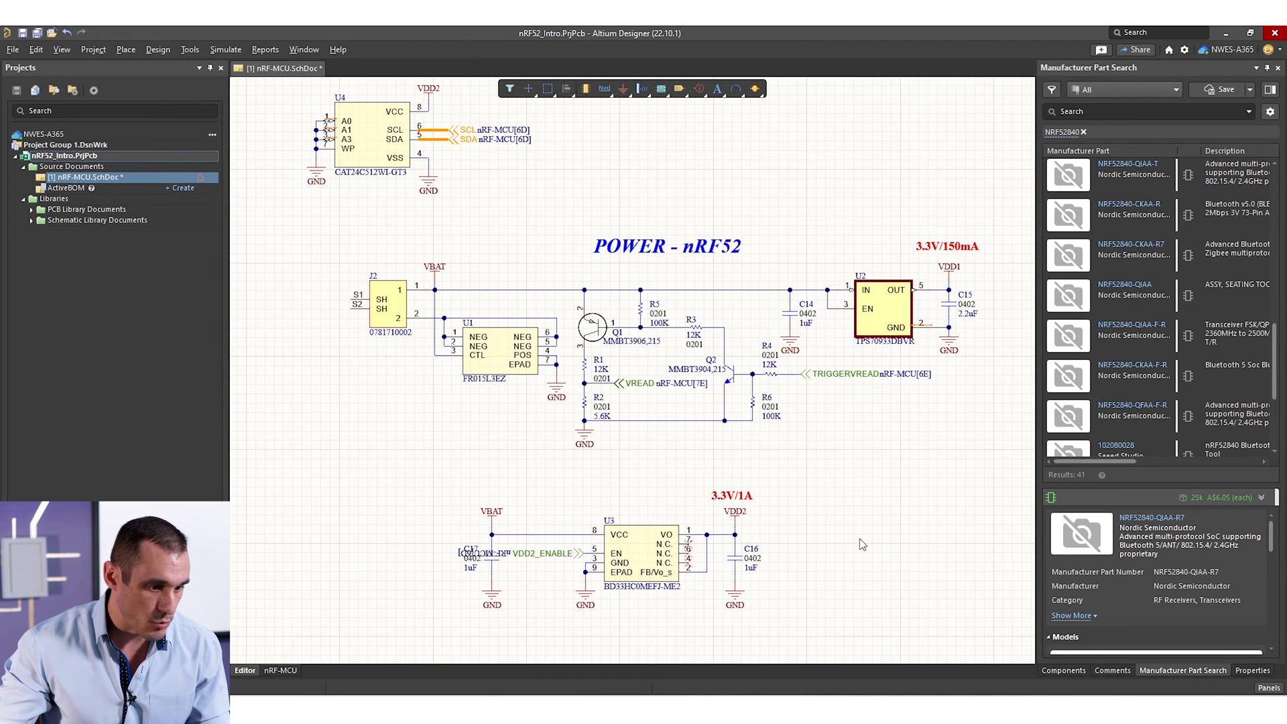
mouse_move(443, 335)
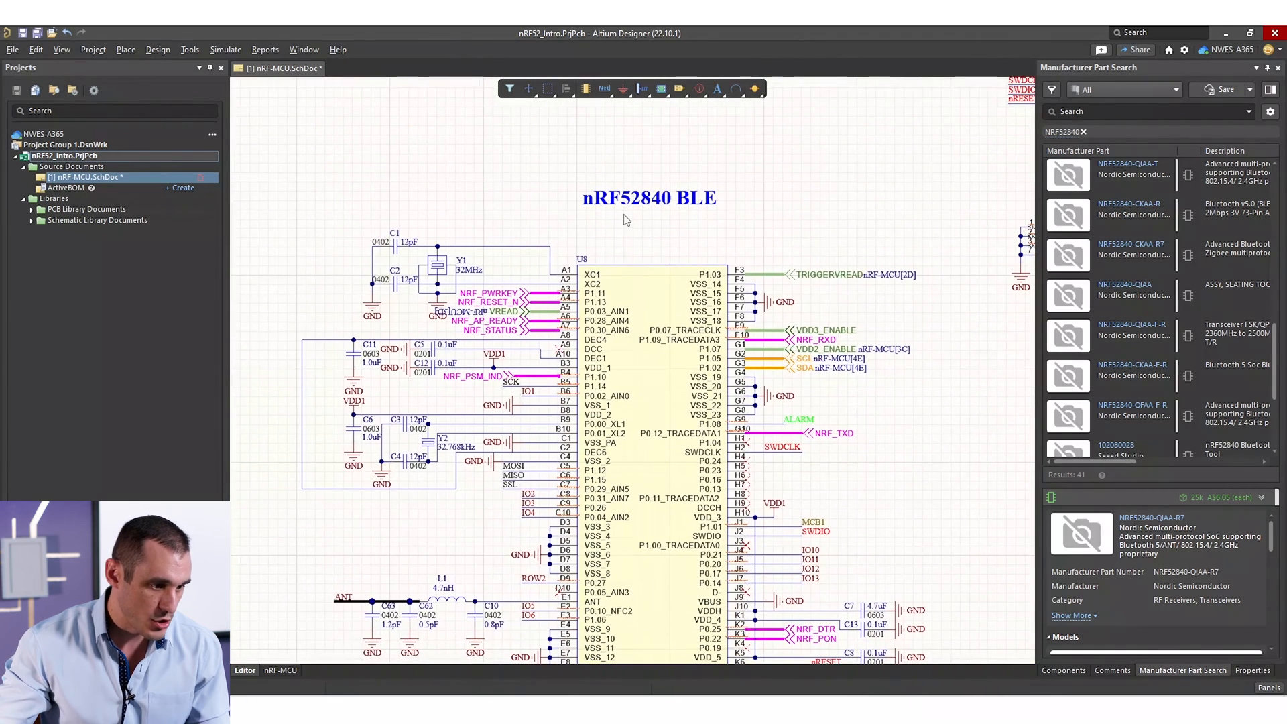
mouse_move(764, 496)
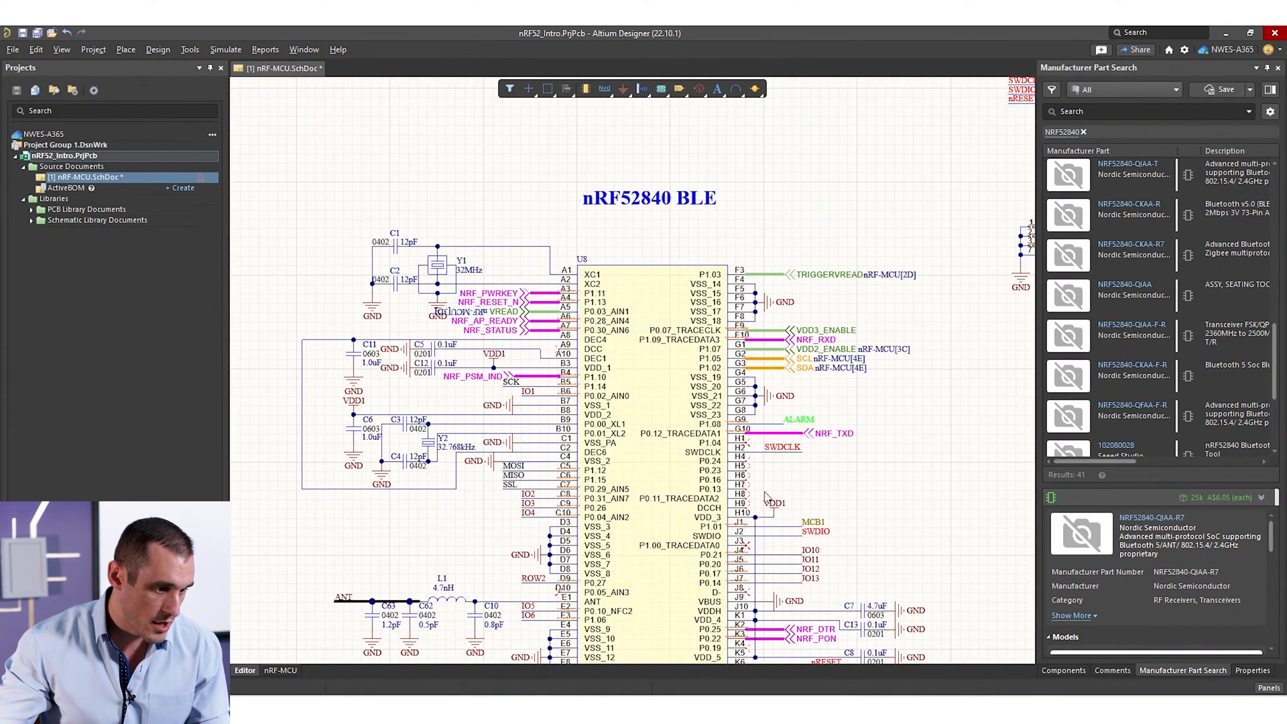
scroll("down", 3)
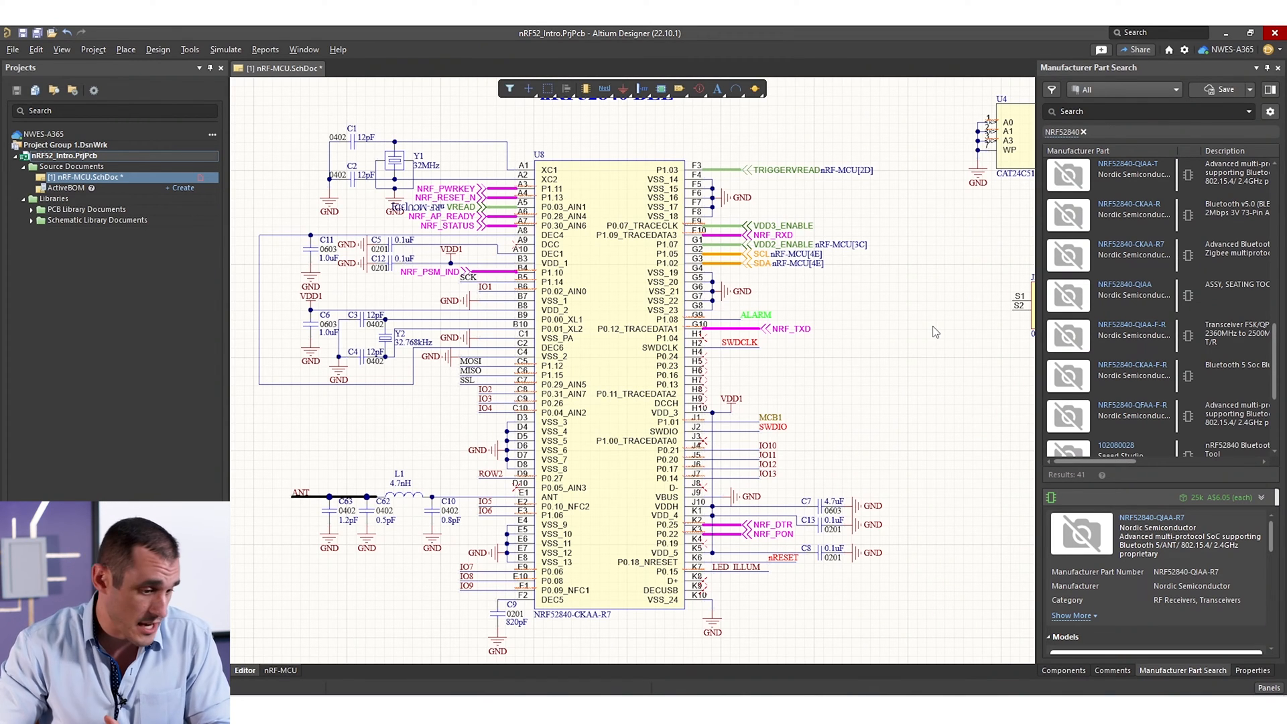
mouse_move(395, 402)
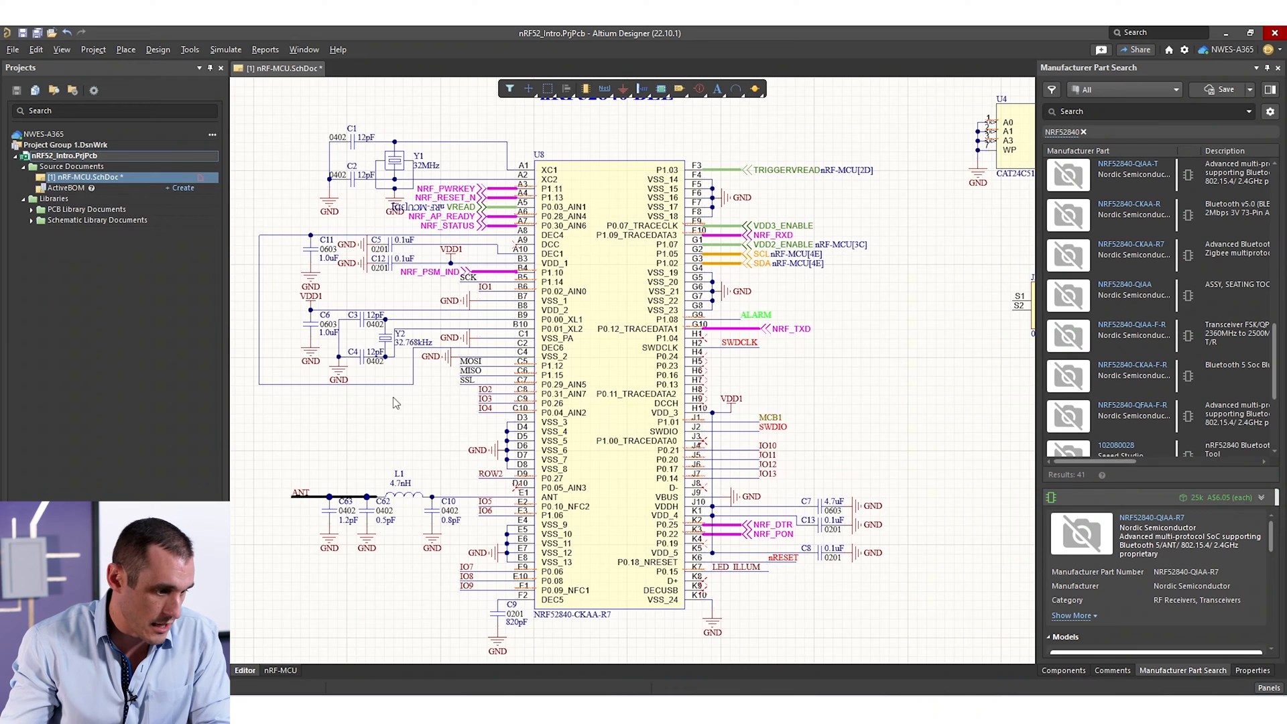
mouse_move(870, 434)
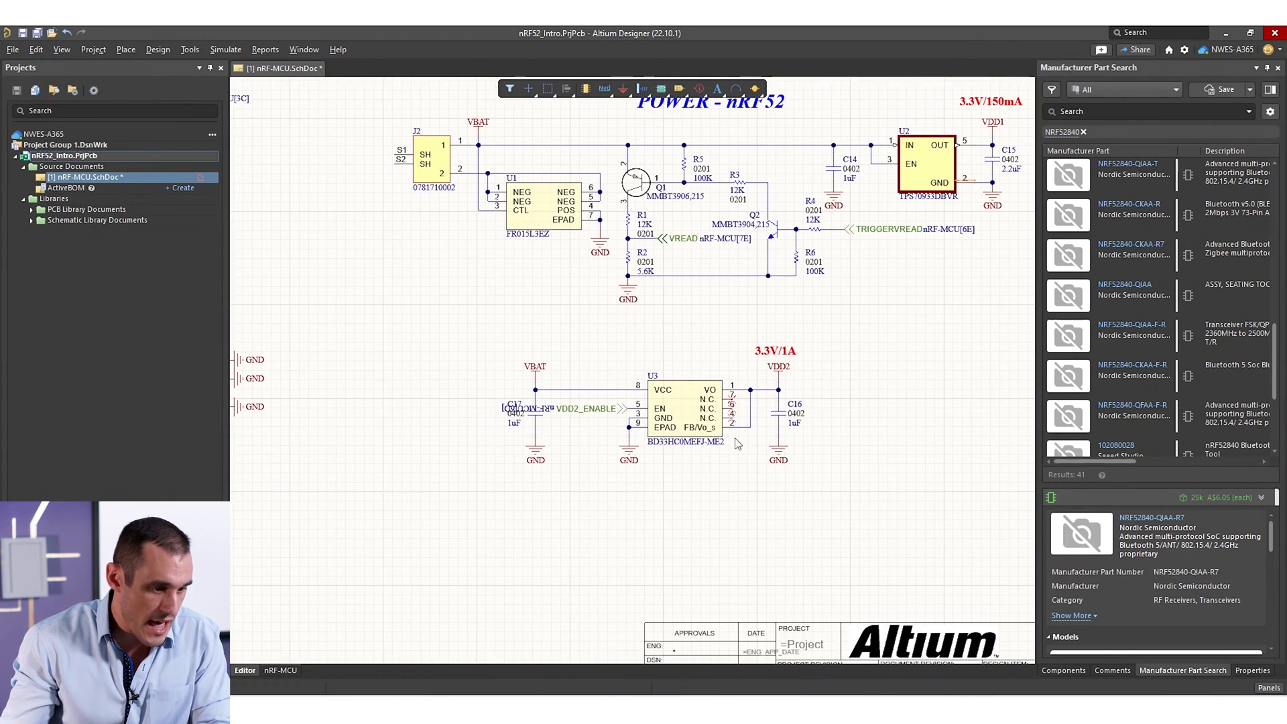
scroll("up", 3)
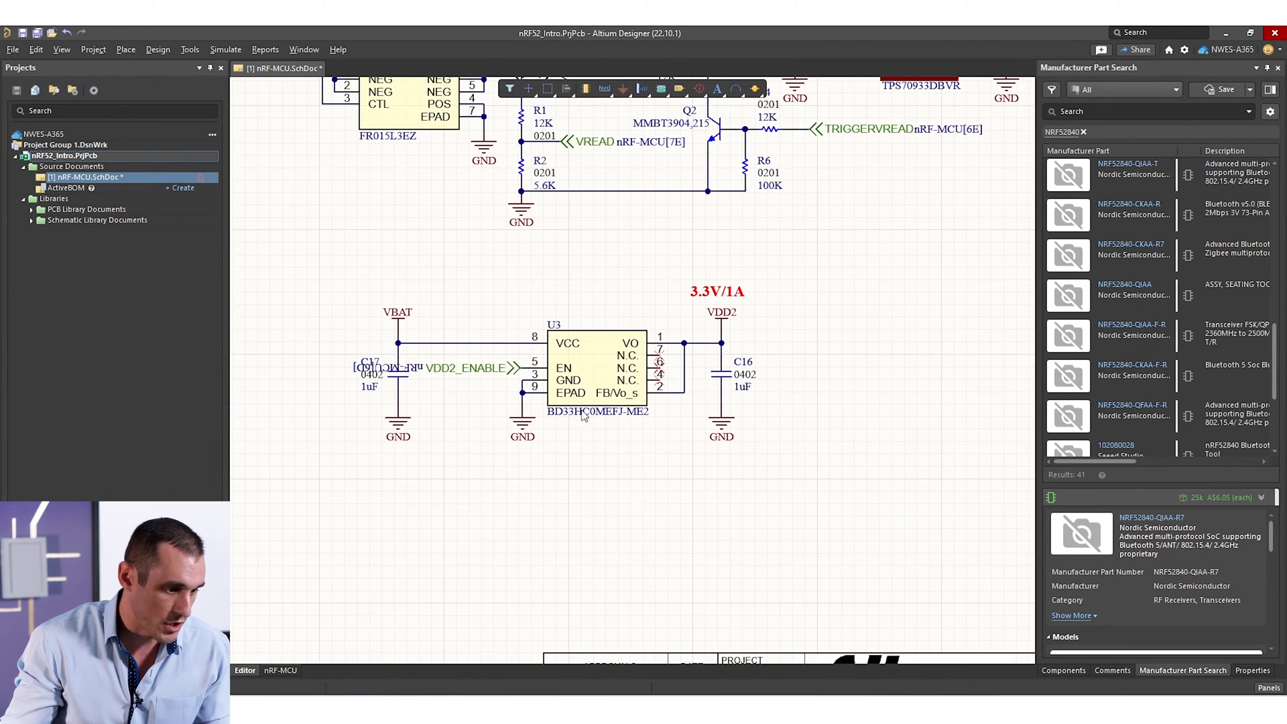
- Check the U3 regulator's footprint in Properties, then show the sheet's Document Options
left_click(596, 368)
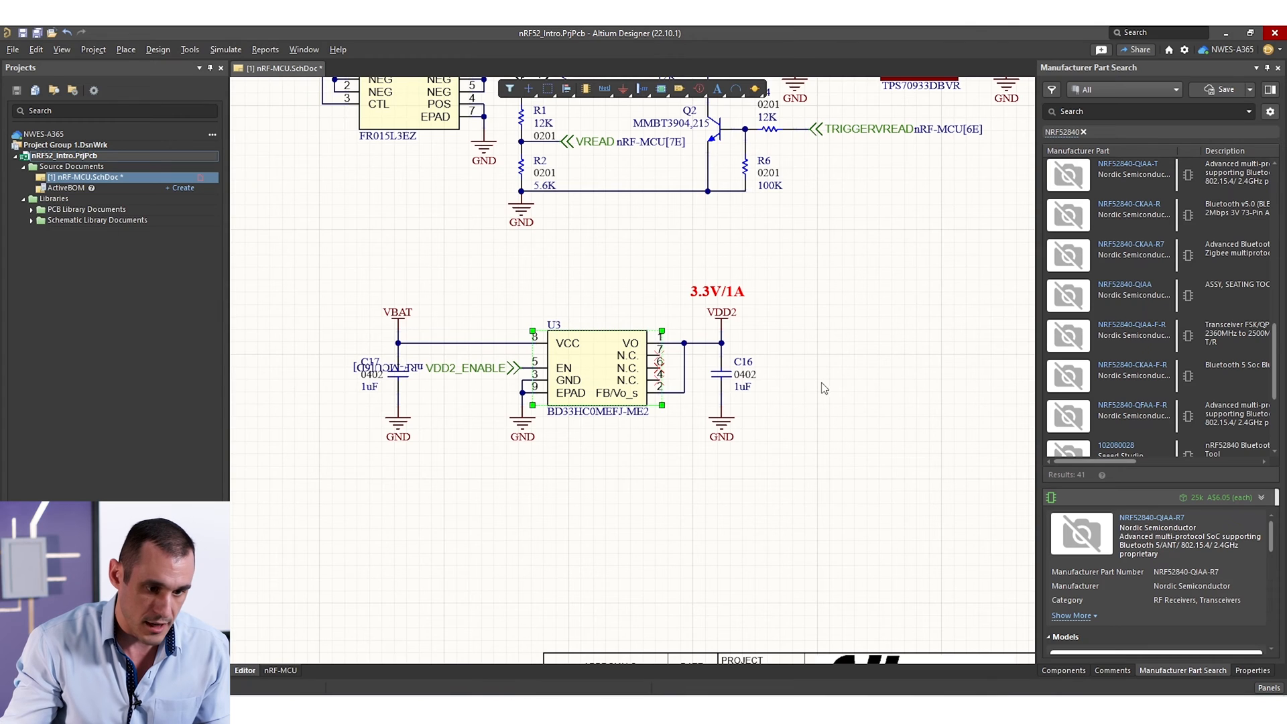
left_click(596, 361)
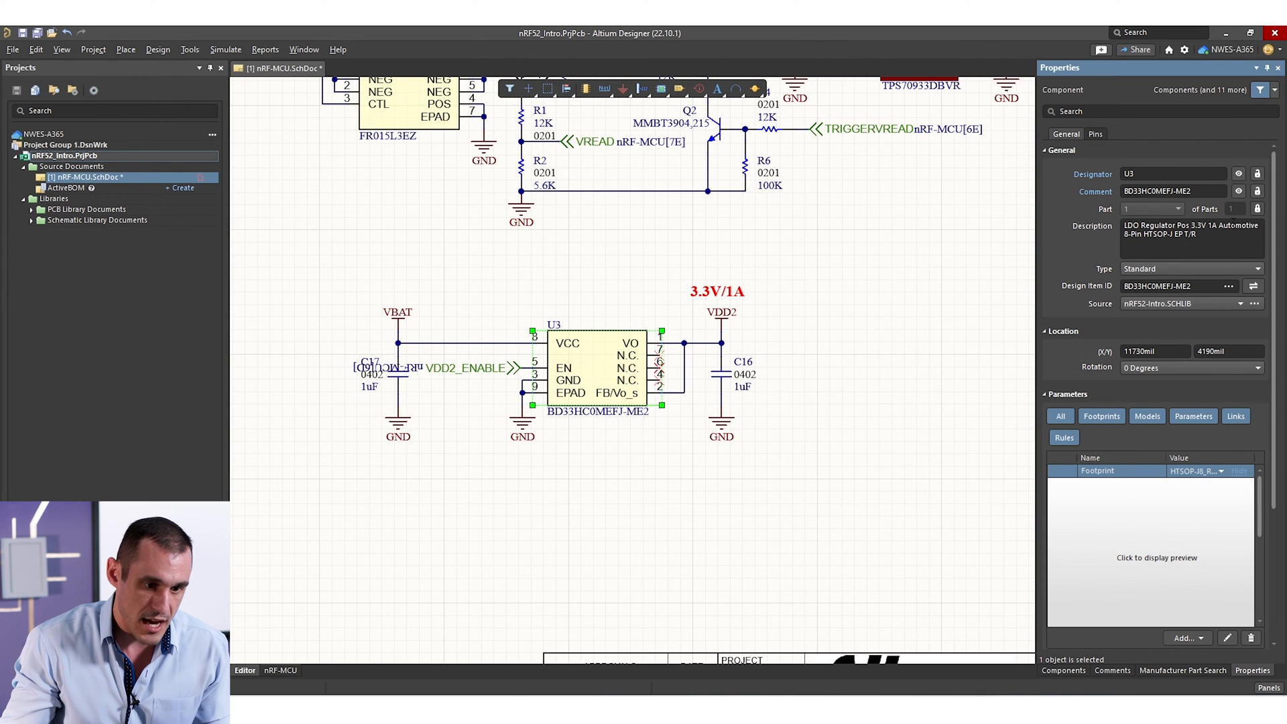
scroll("down", 3)
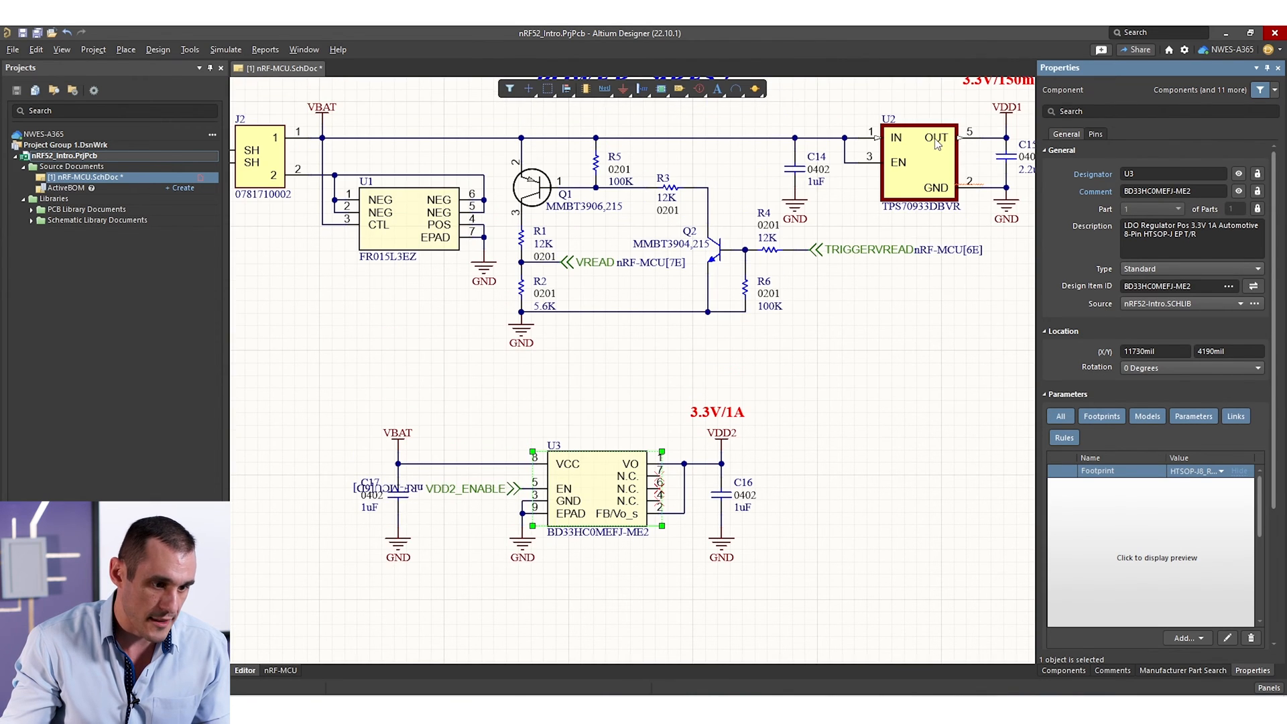
left_click(918, 164)
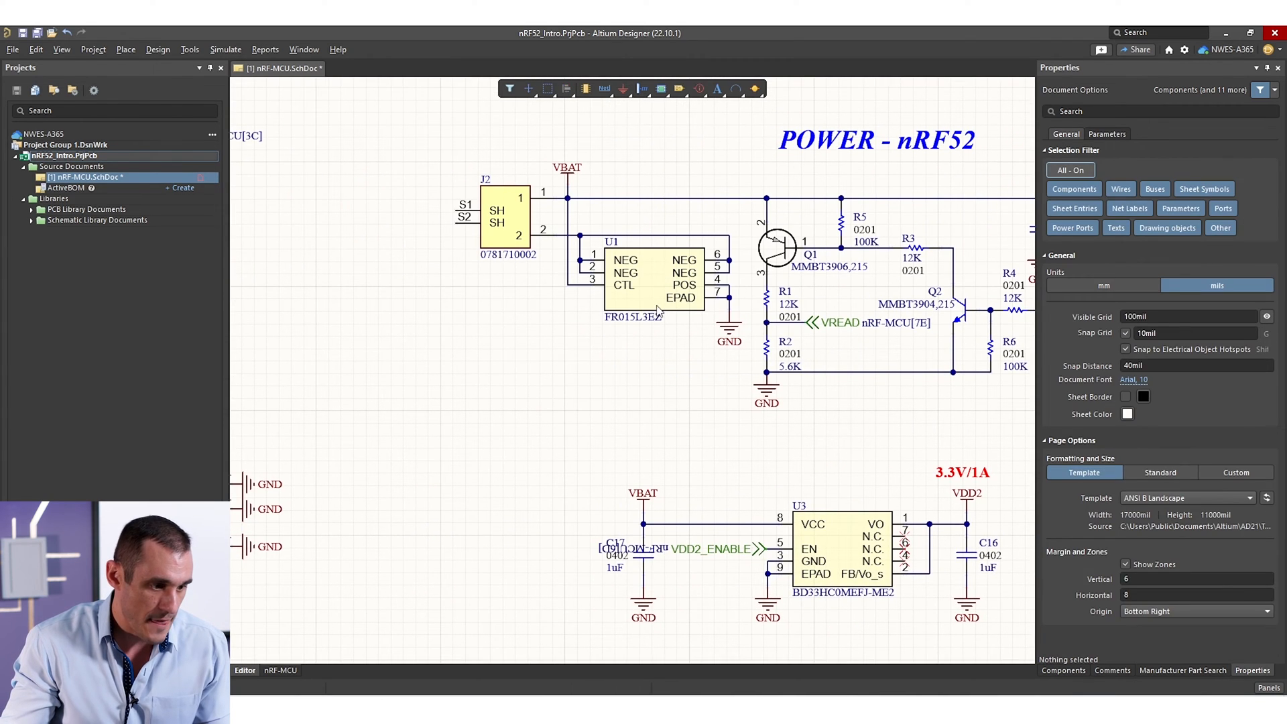
left_click(655, 279)
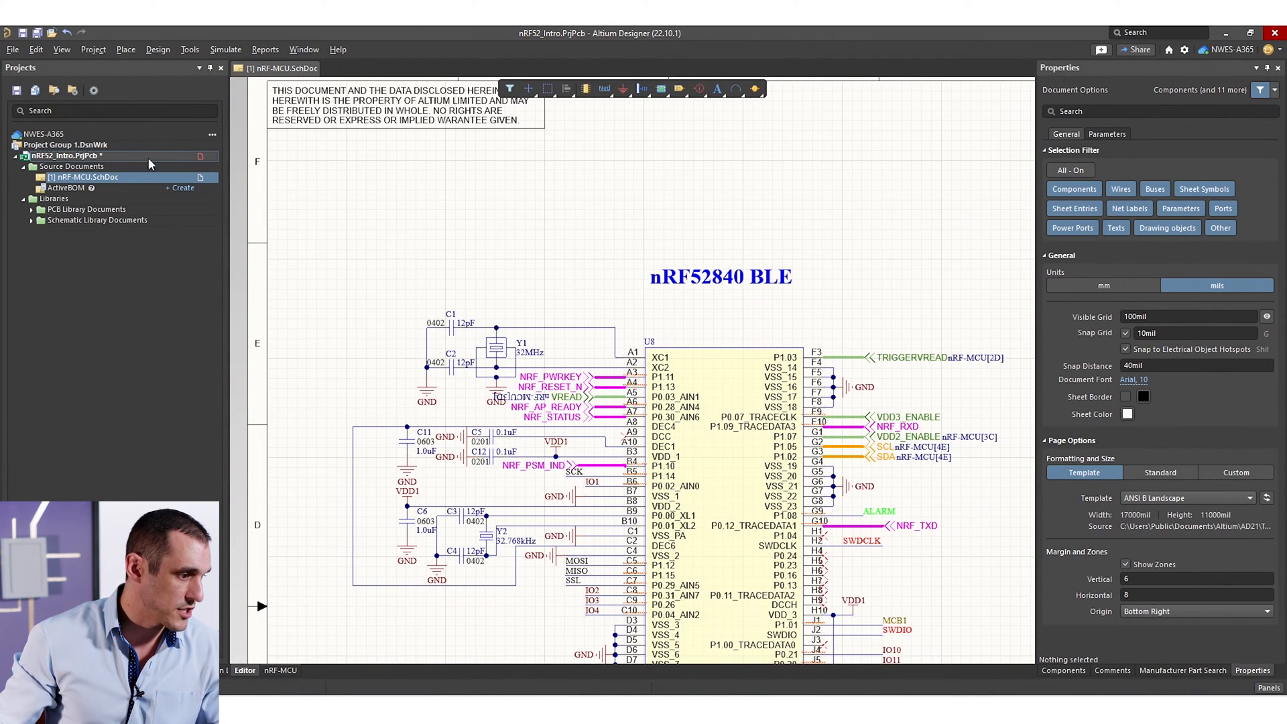
- Add a new PCB document to the project and save it as nRF-Intro-PCB.PcbDoc
right_click(65, 155)
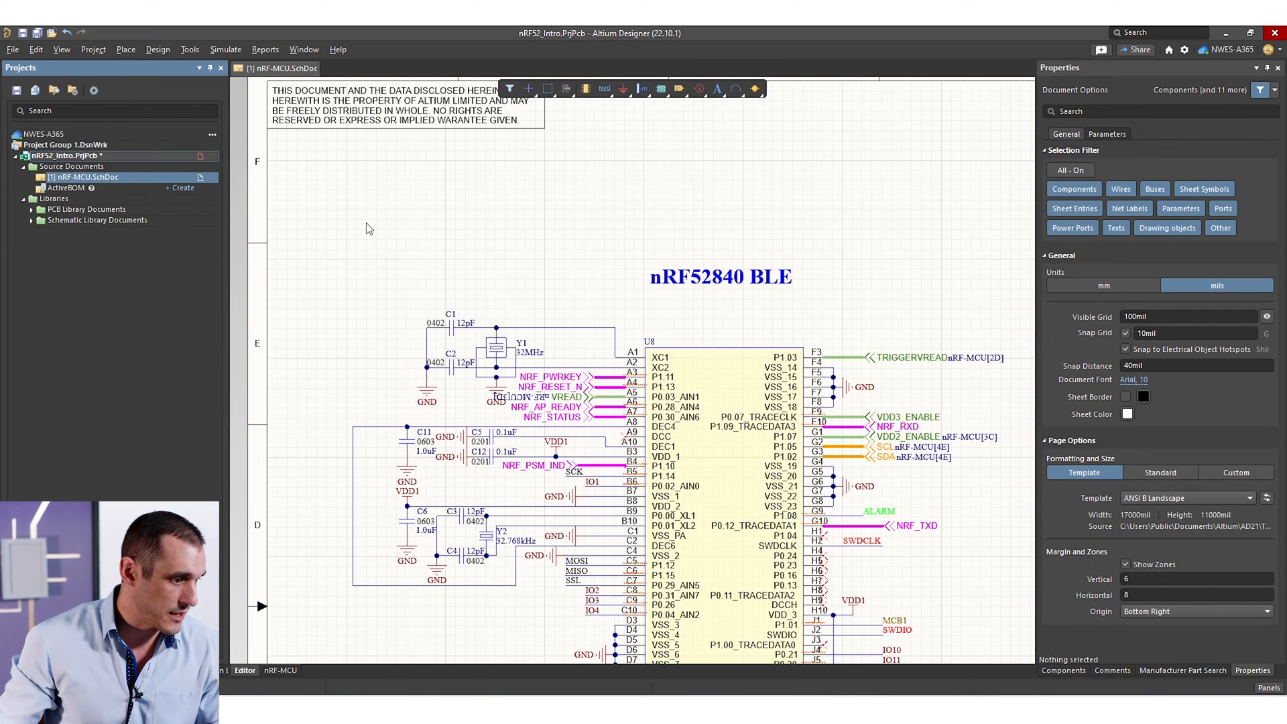
double_click(70, 197)
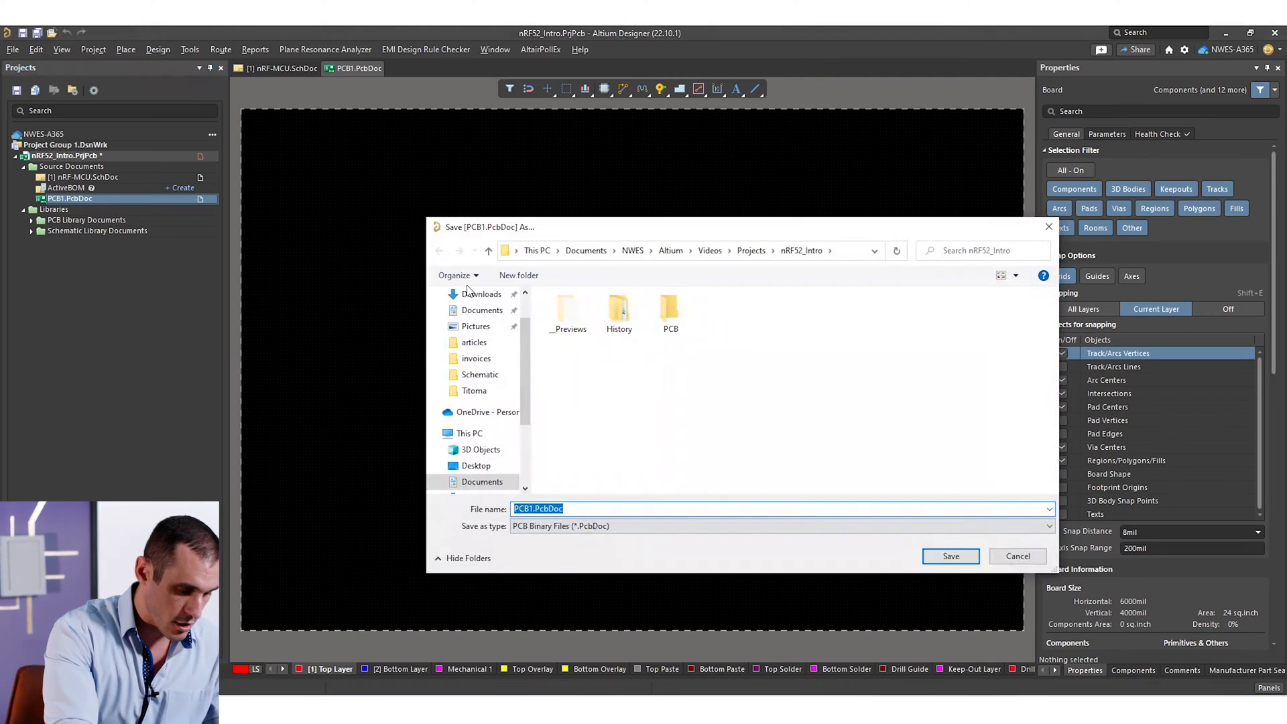
type("nRF-Intro-PCB")
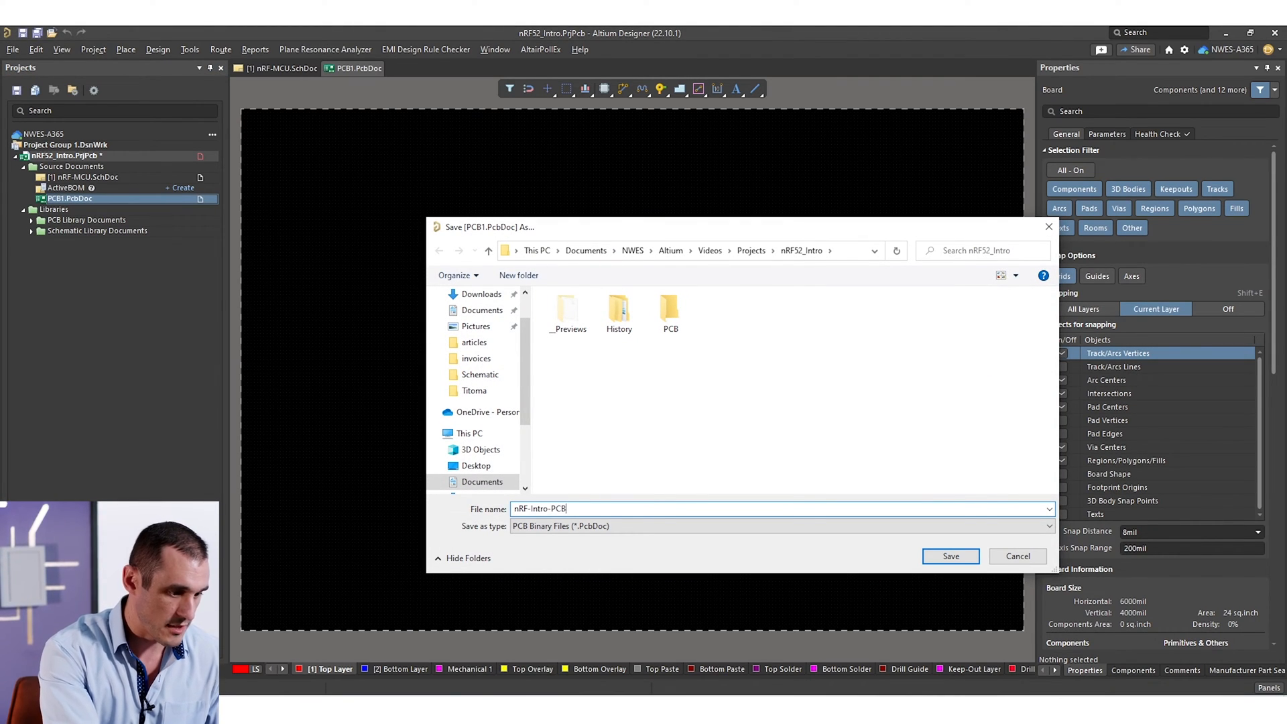
left_click(949, 555)
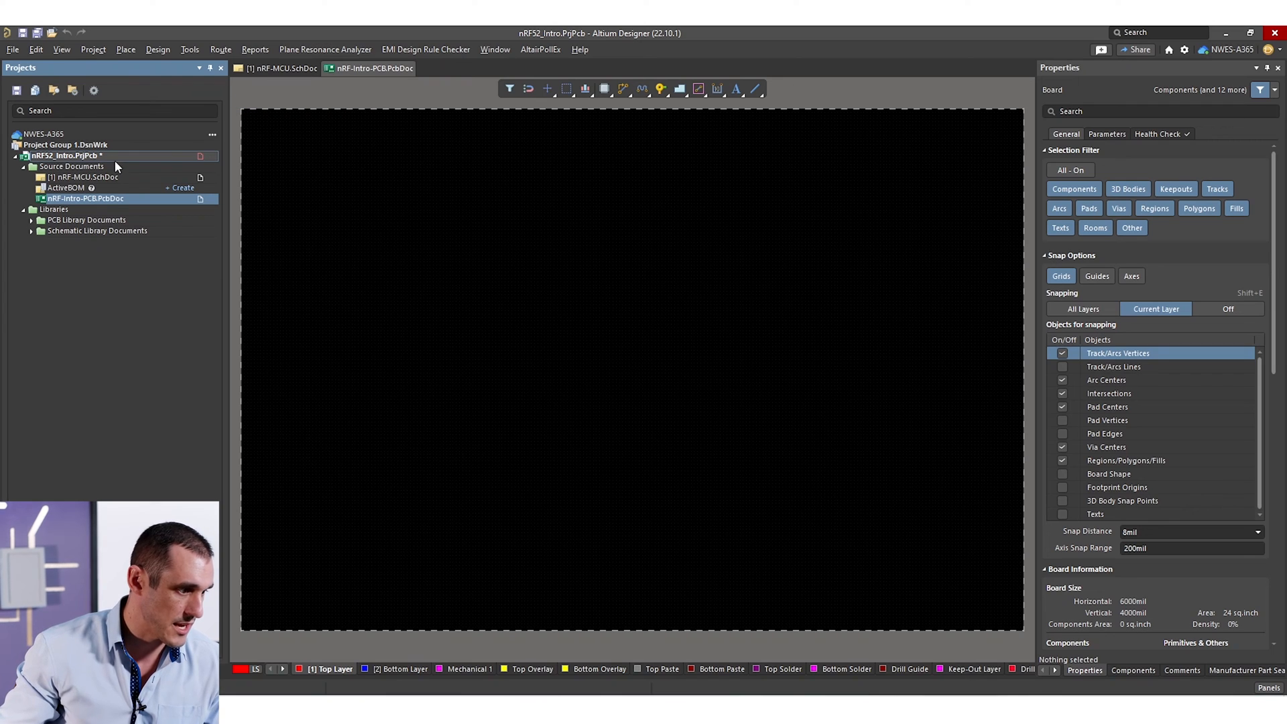
- Import changes from nRF52_Intro.PrjPcb with Add Room unchecked, and execute the change order
left_click(157, 49)
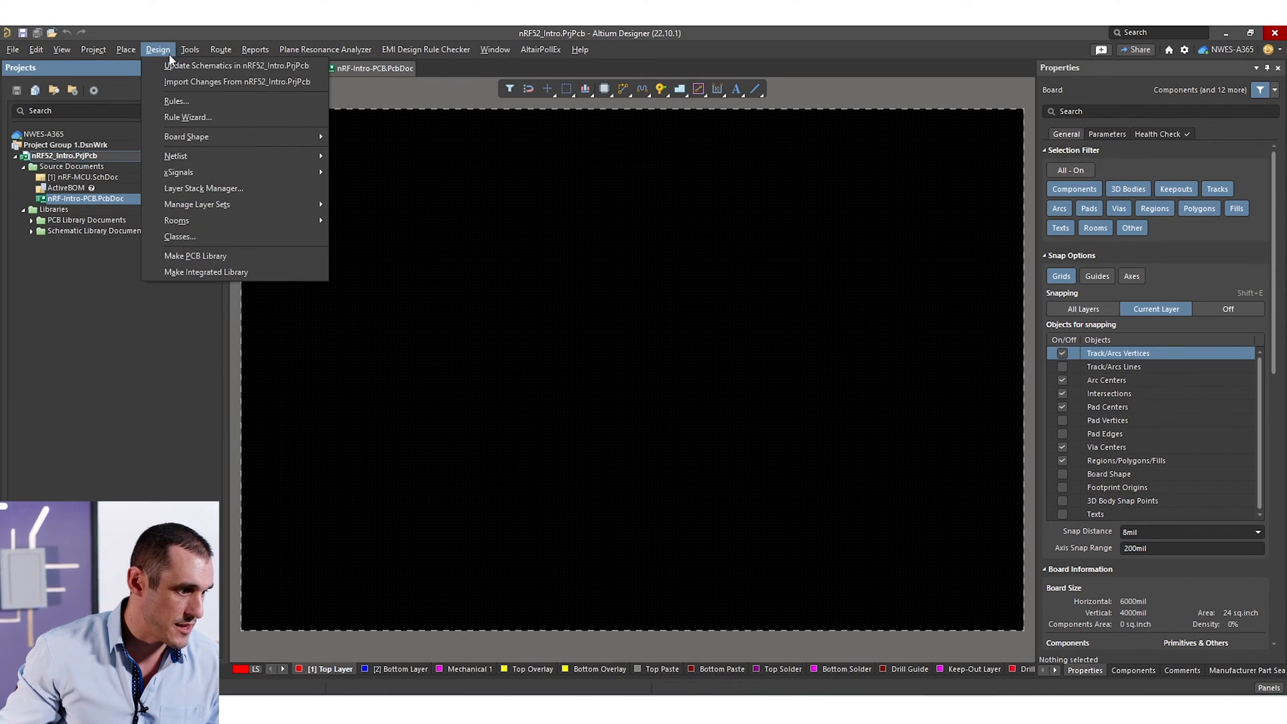
left_click(238, 81)
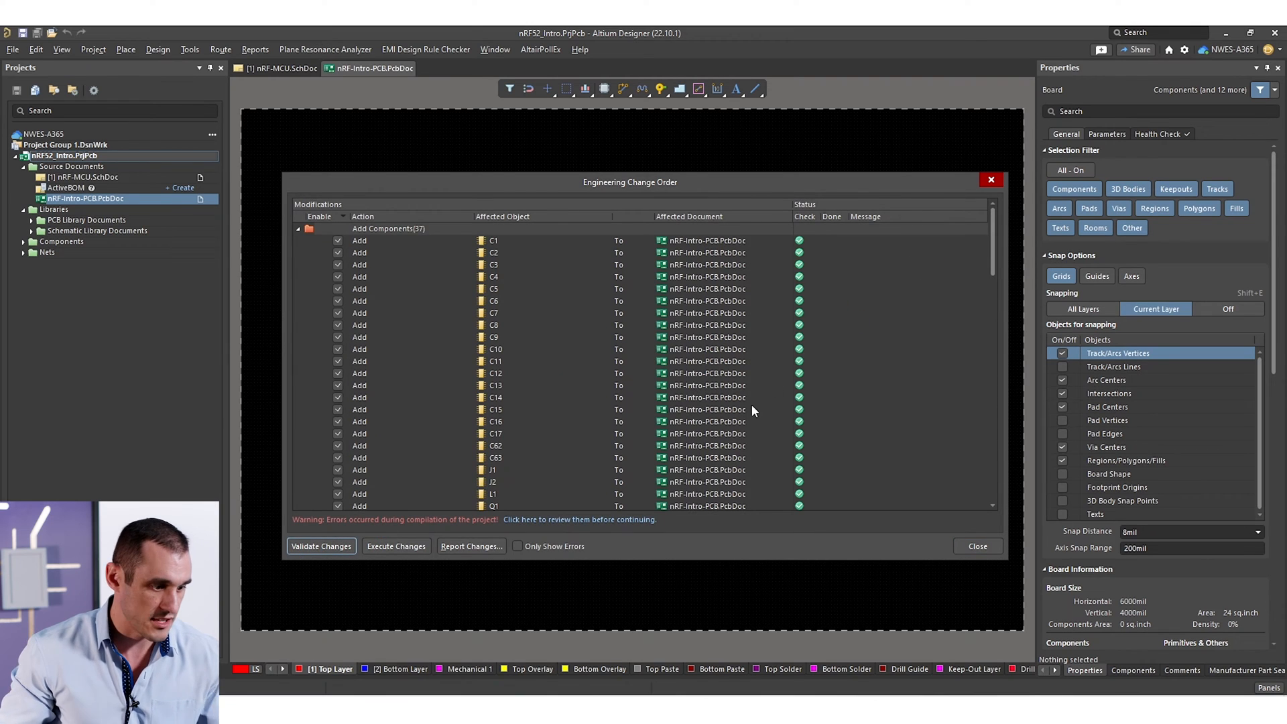
scroll("down", 3)
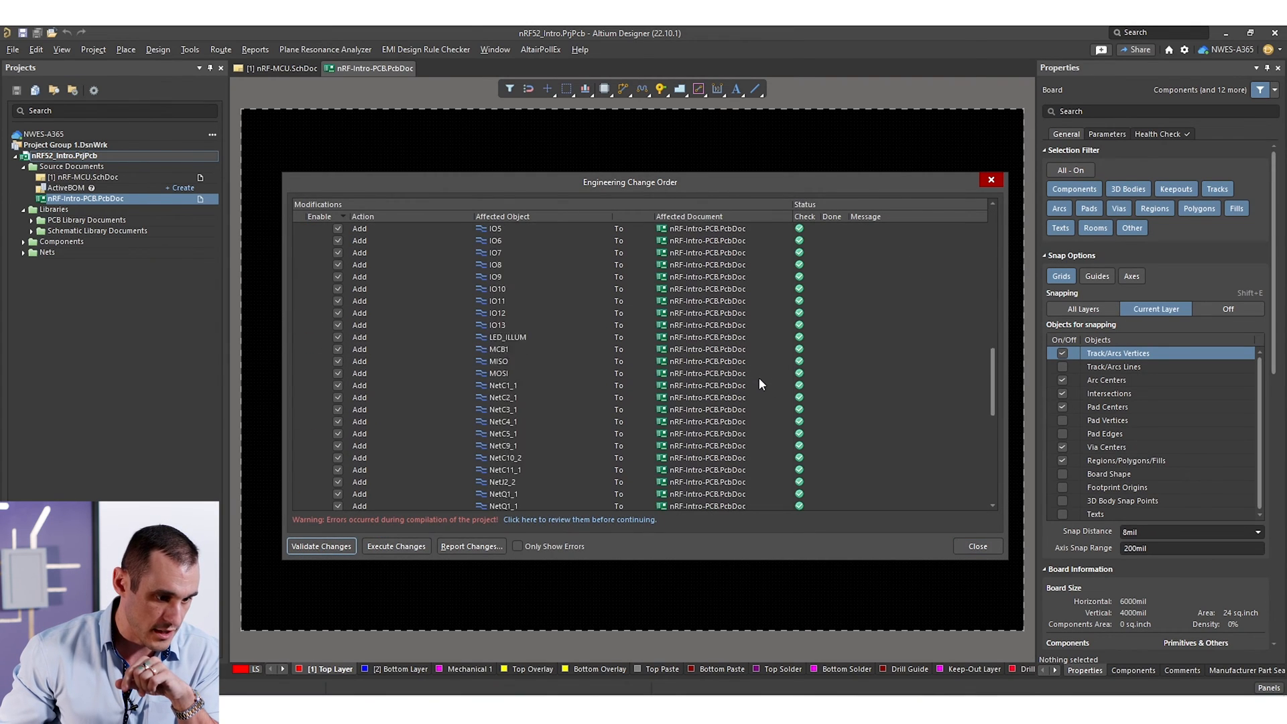
scroll("down", 3)
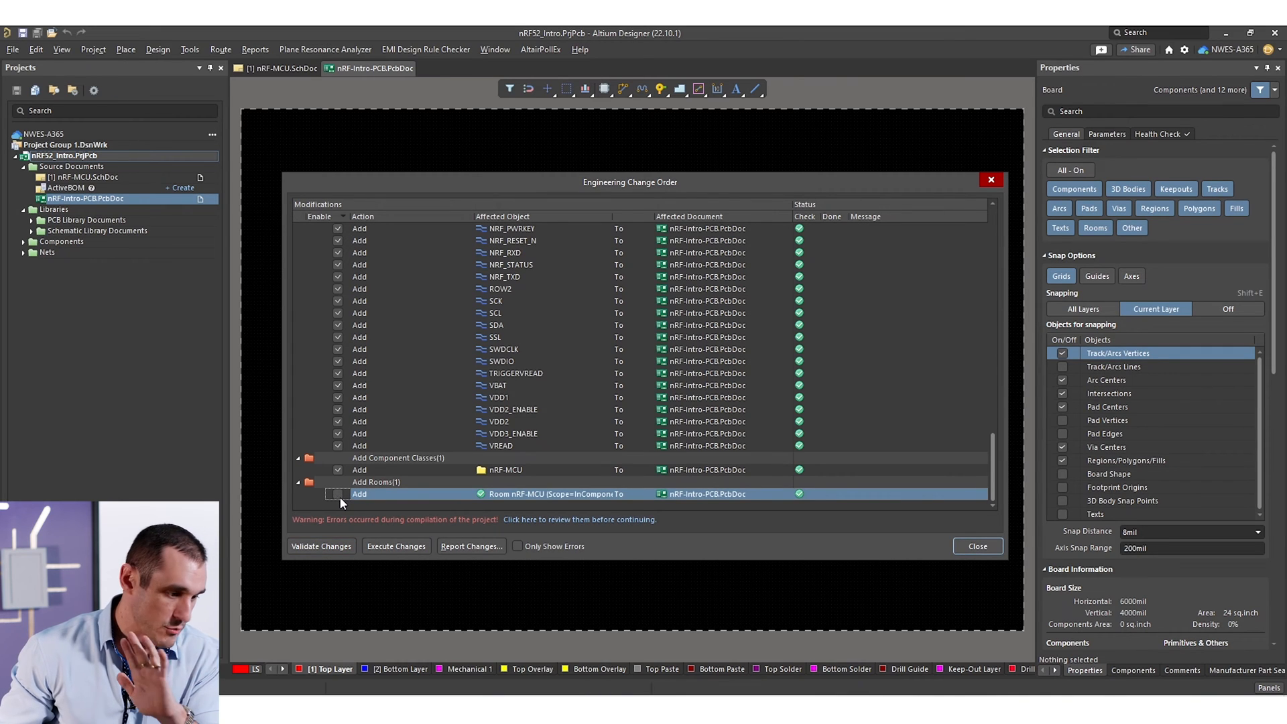
left_click(395, 546)
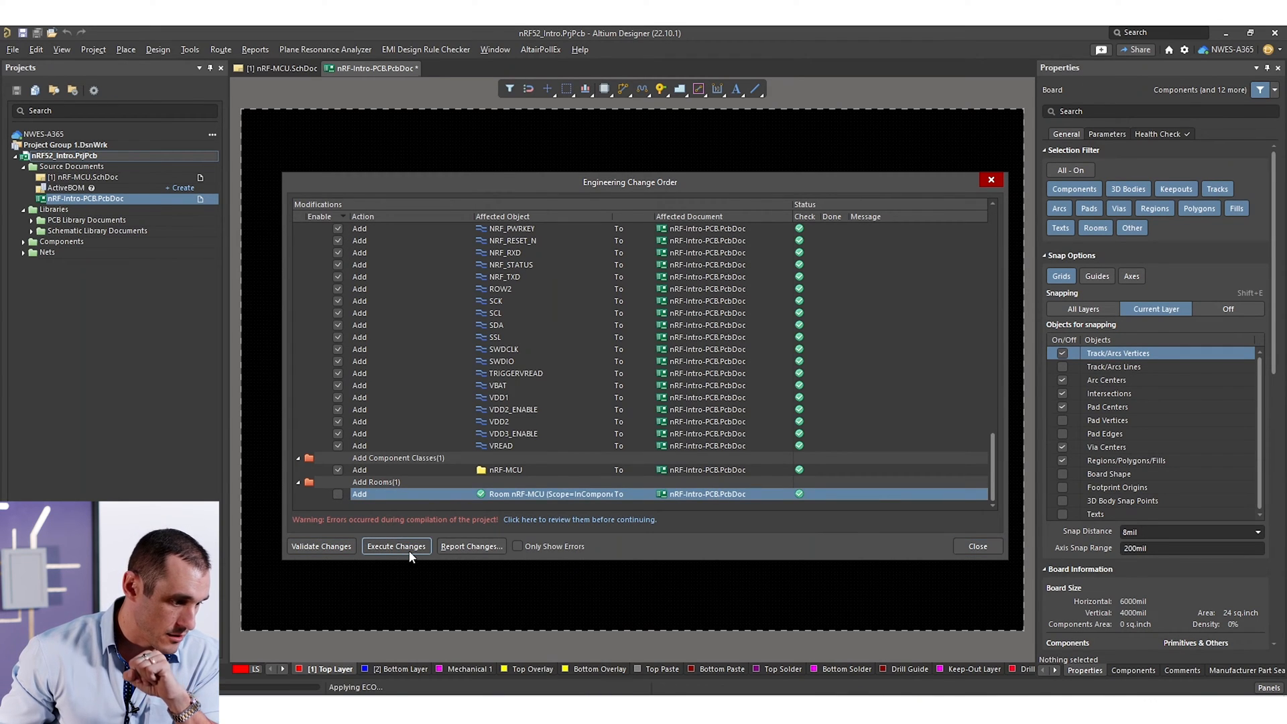
left_click(395, 545)
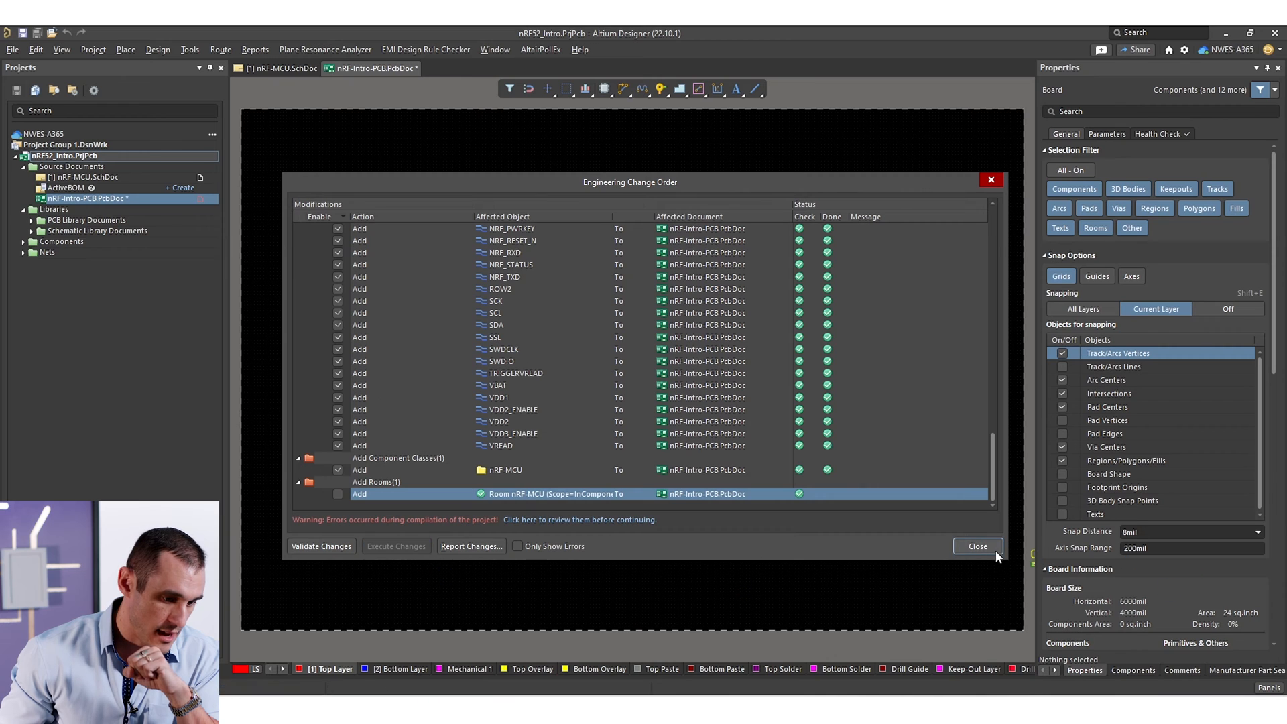
left_click(977, 545)
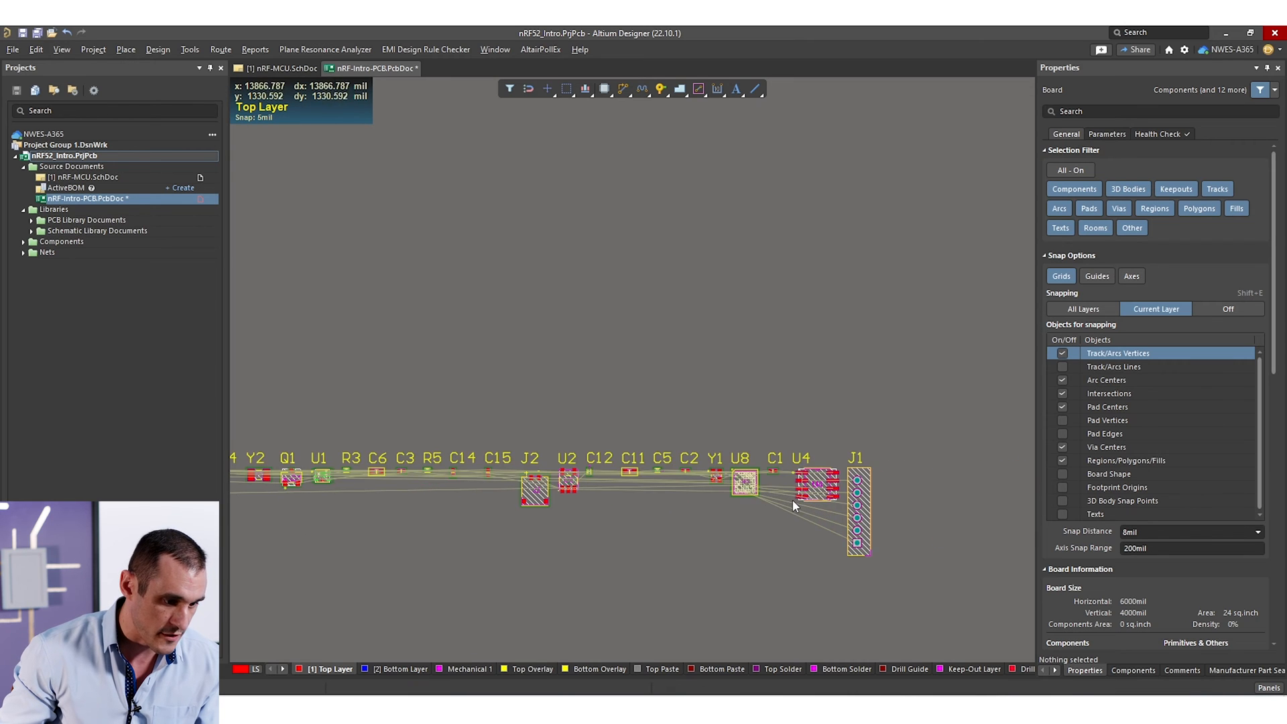
scroll("up", 3)
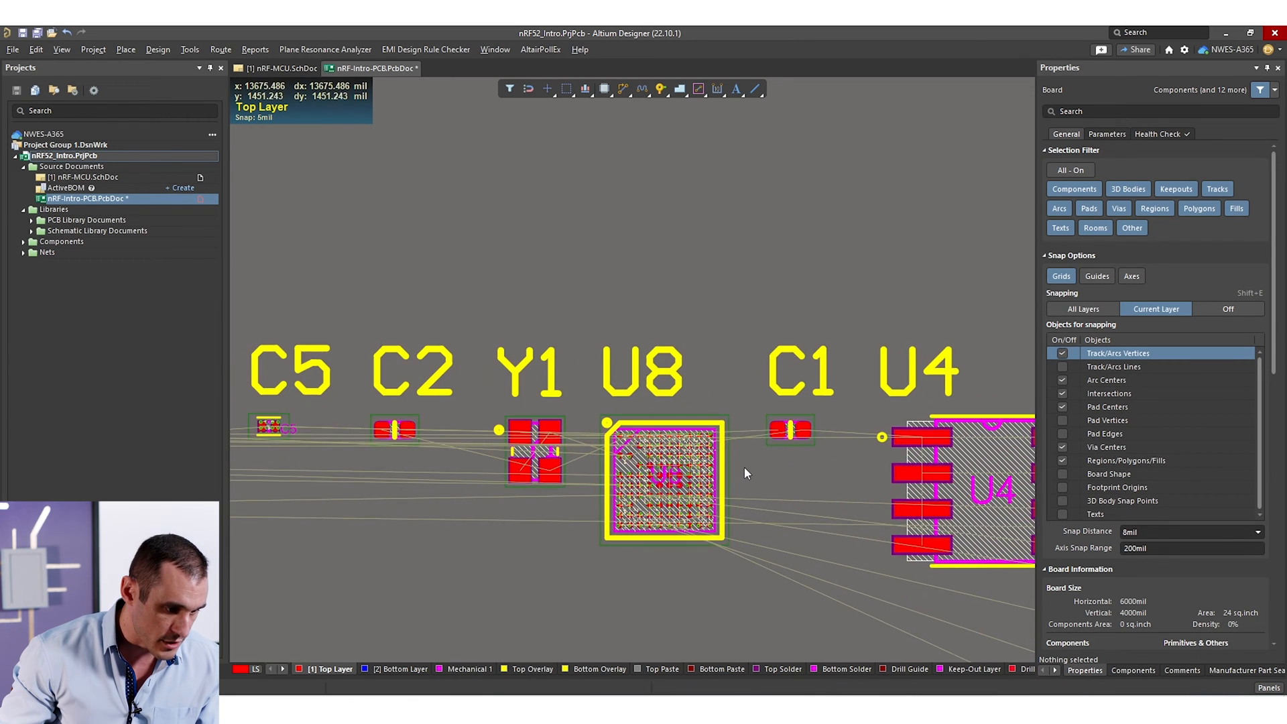
scroll("up", 3)
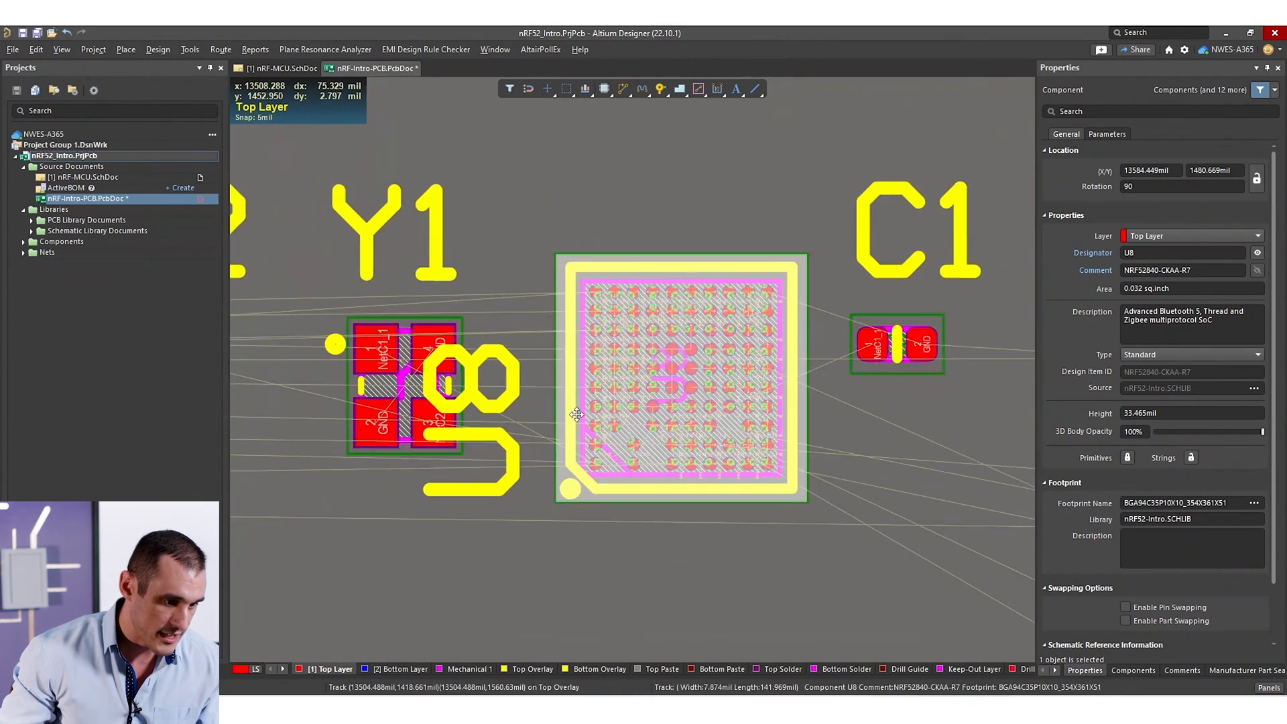
scroll("down", 3)
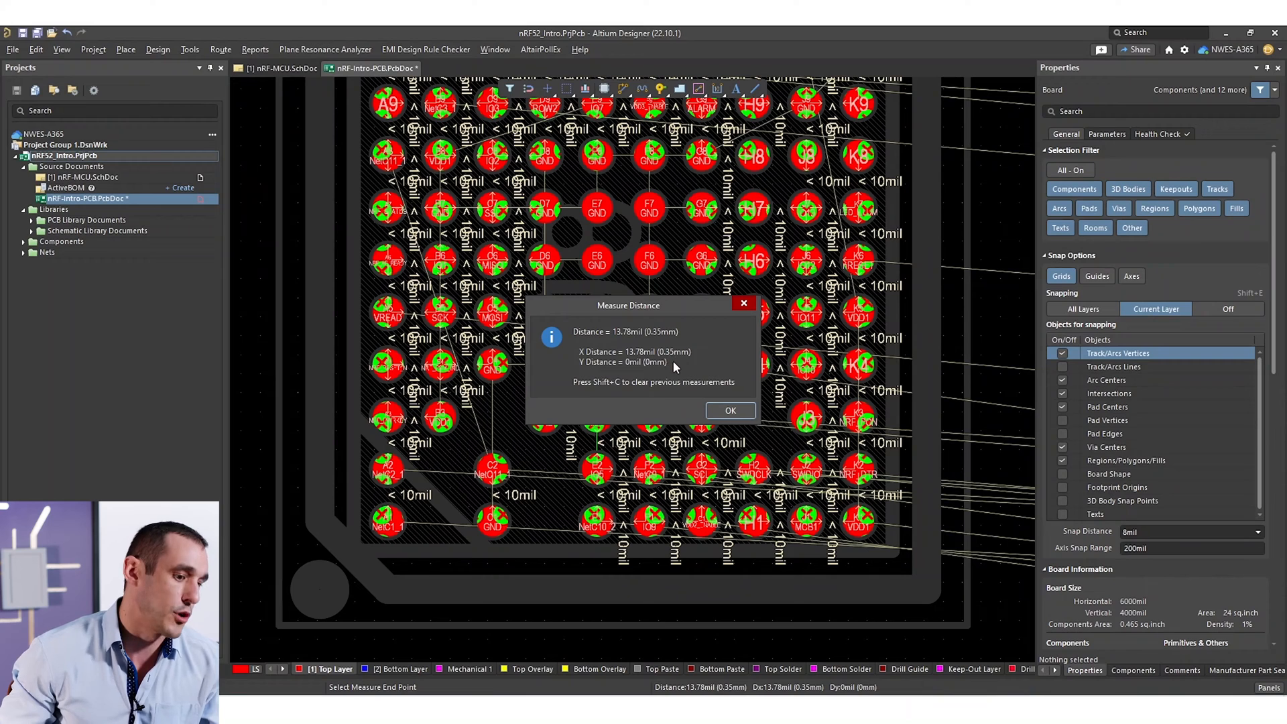
left_click(728, 410)
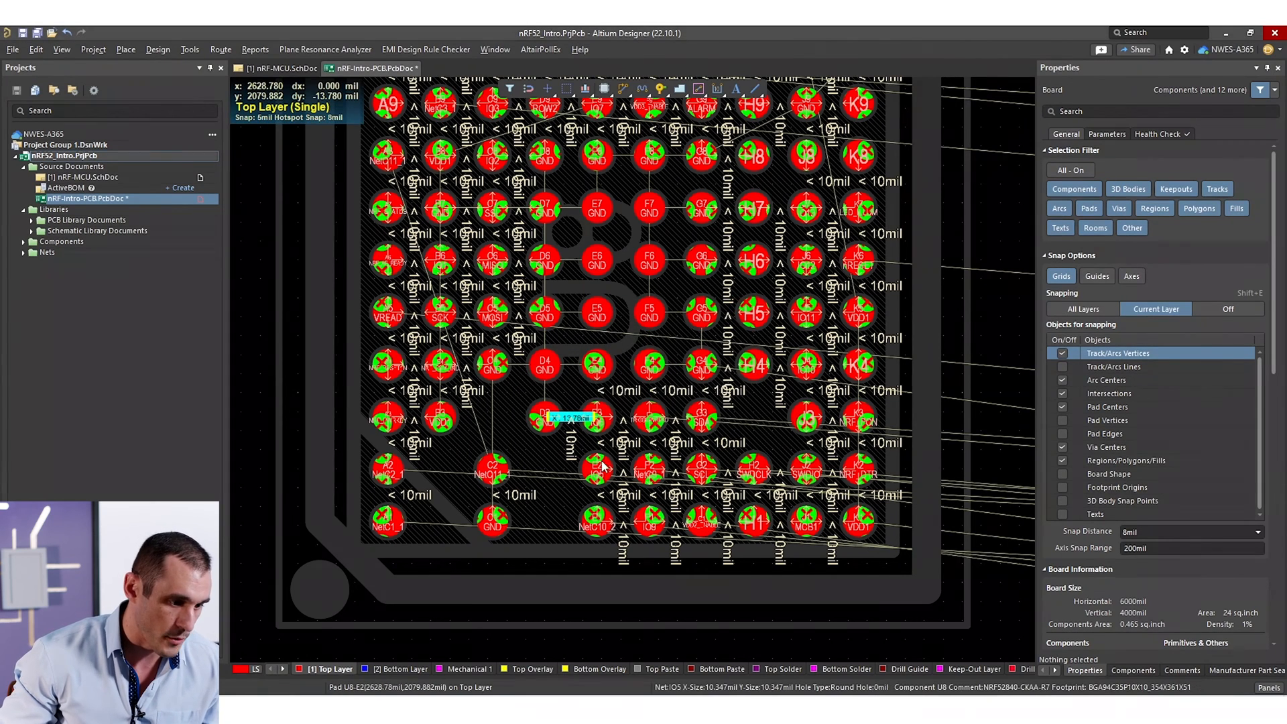
mouse_move(628, 431)
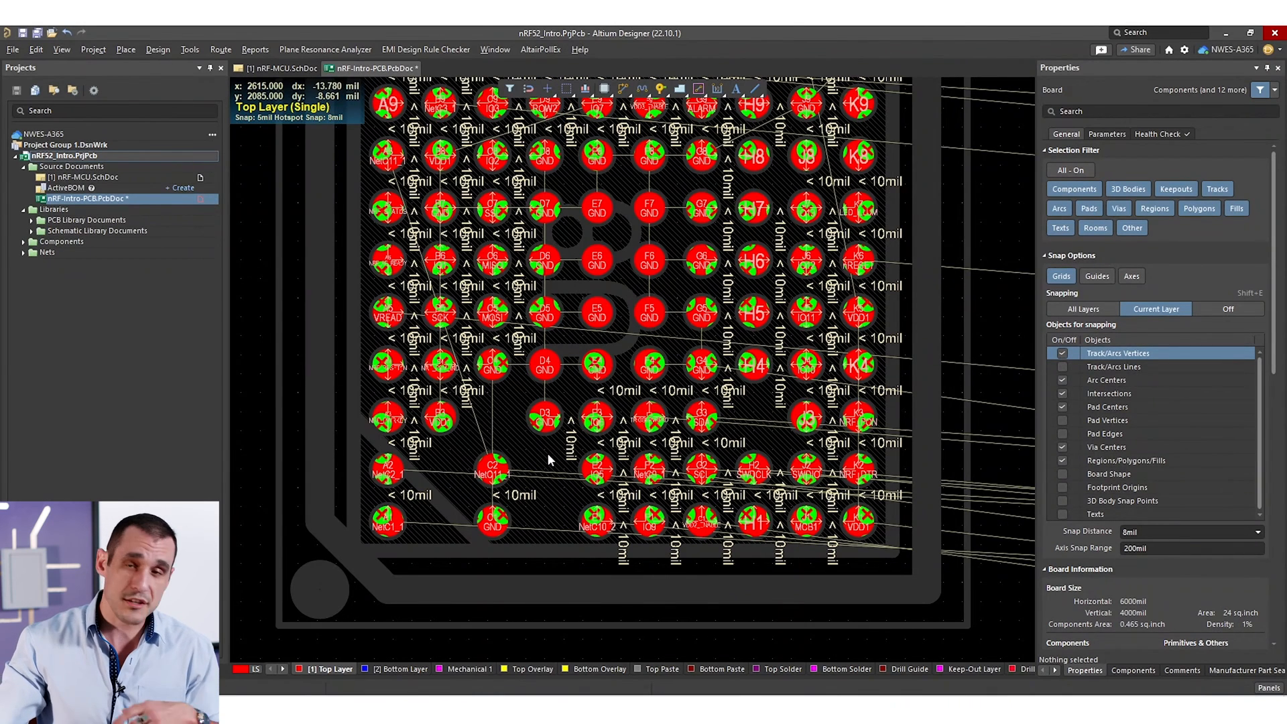
mouse_move(542, 474)
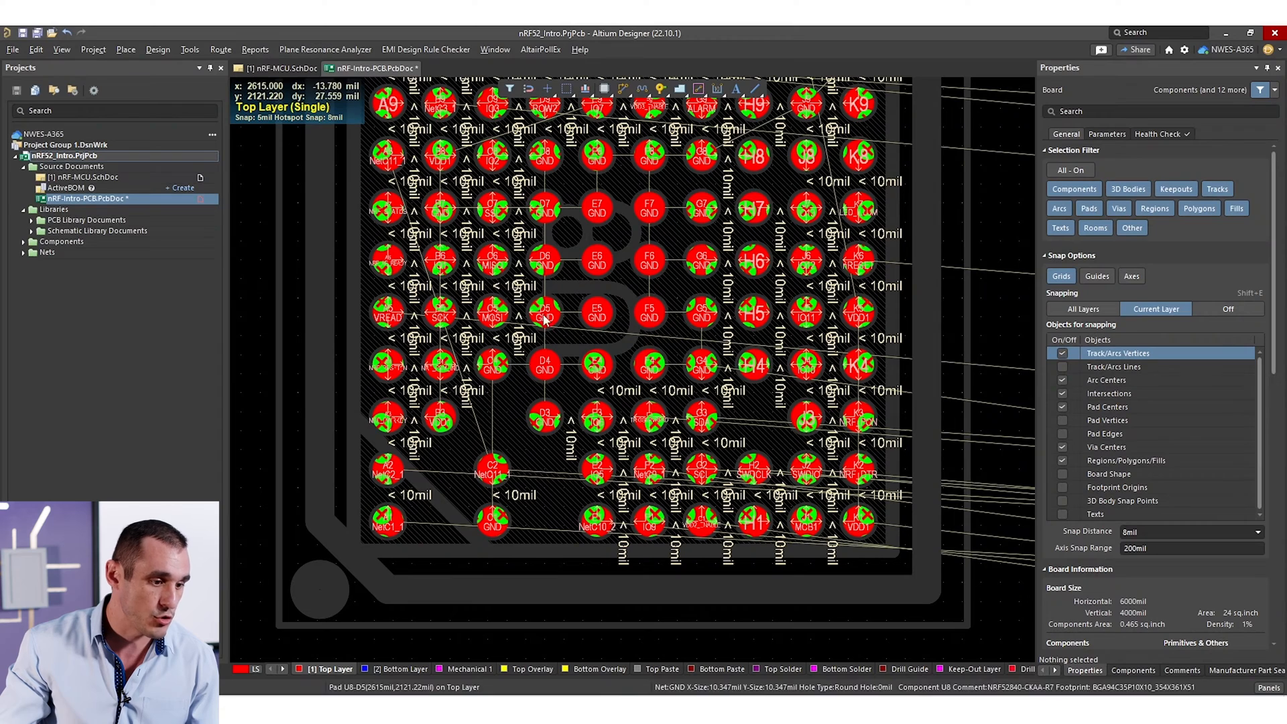
mouse_move(569, 289)
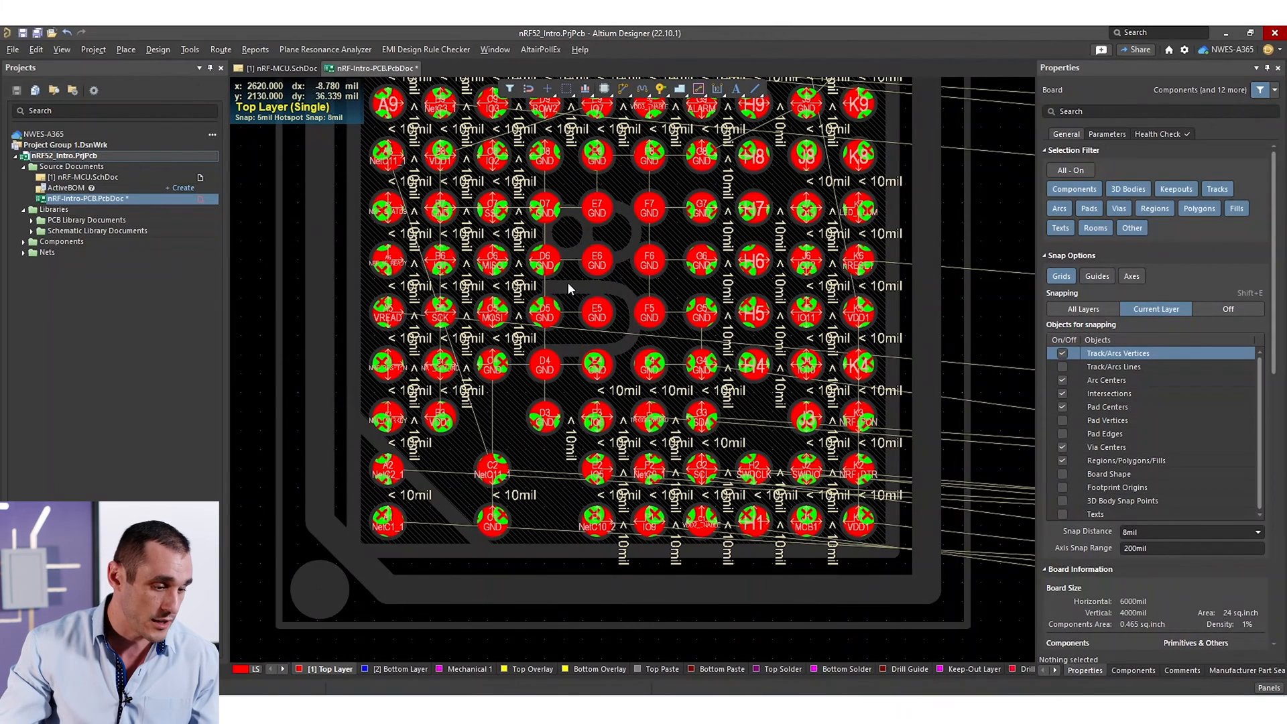
mouse_move(569, 297)
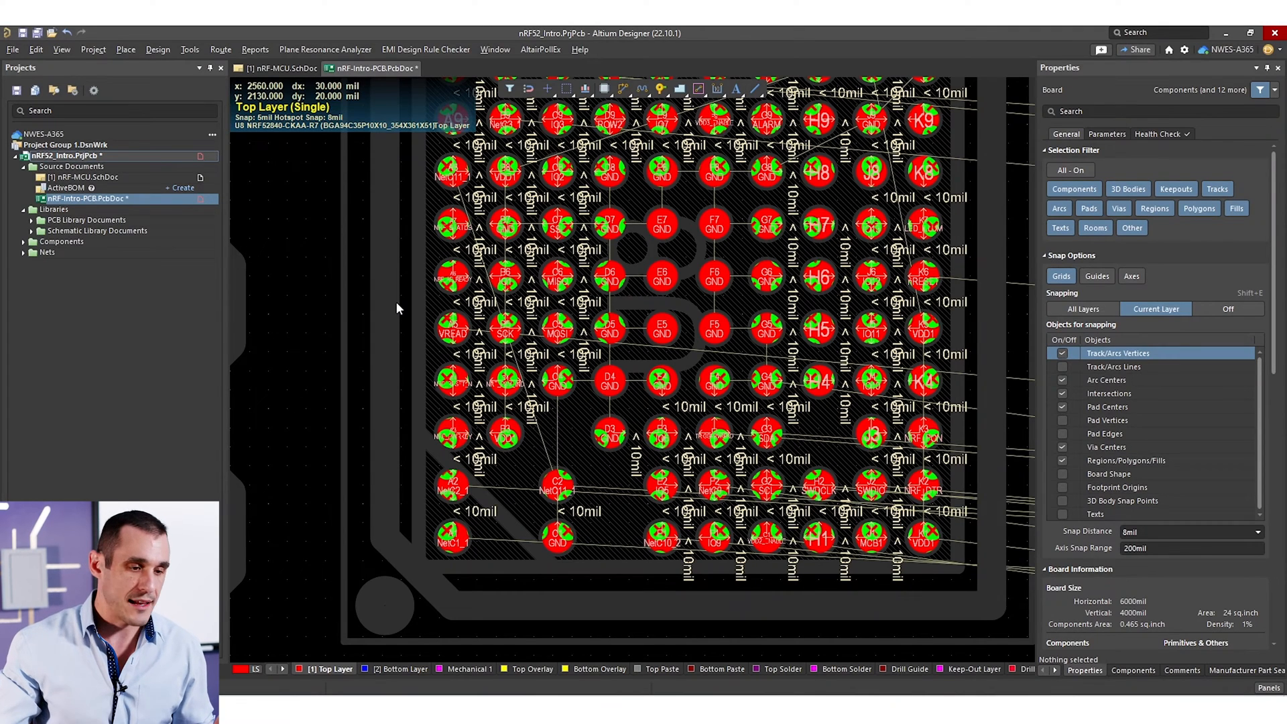
mouse_move(327, 169)
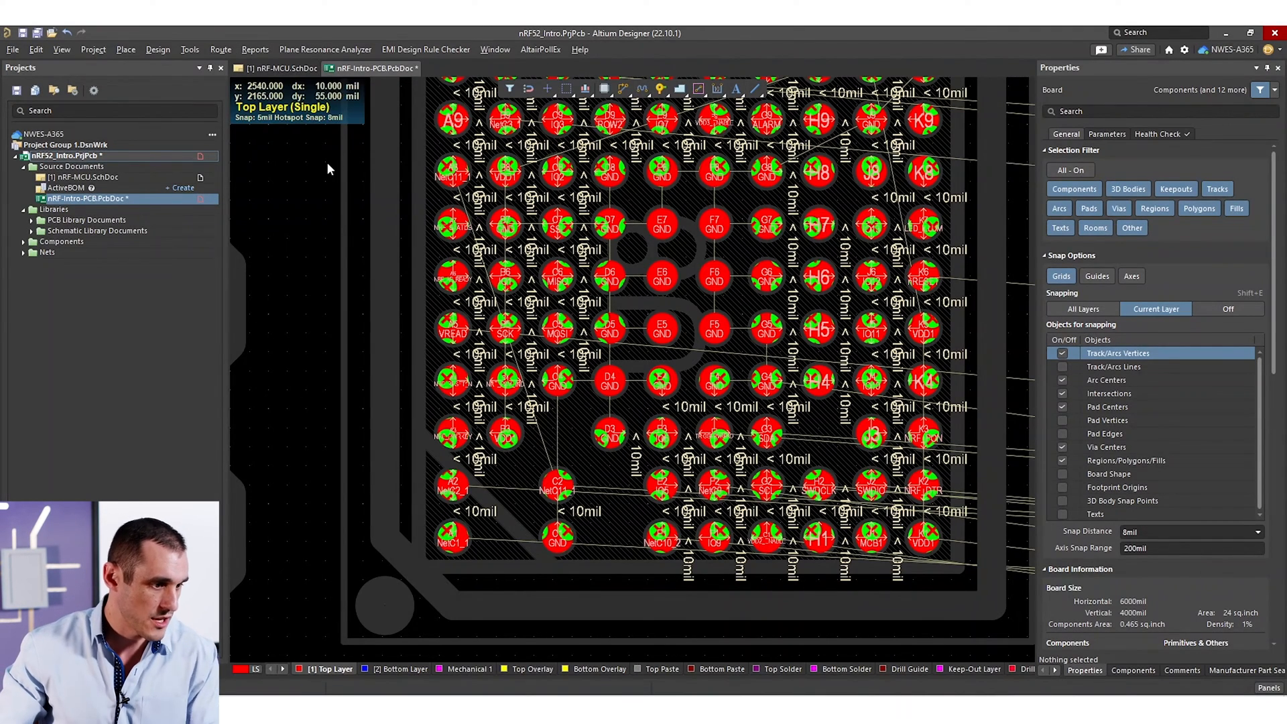
mouse_move(220, 49)
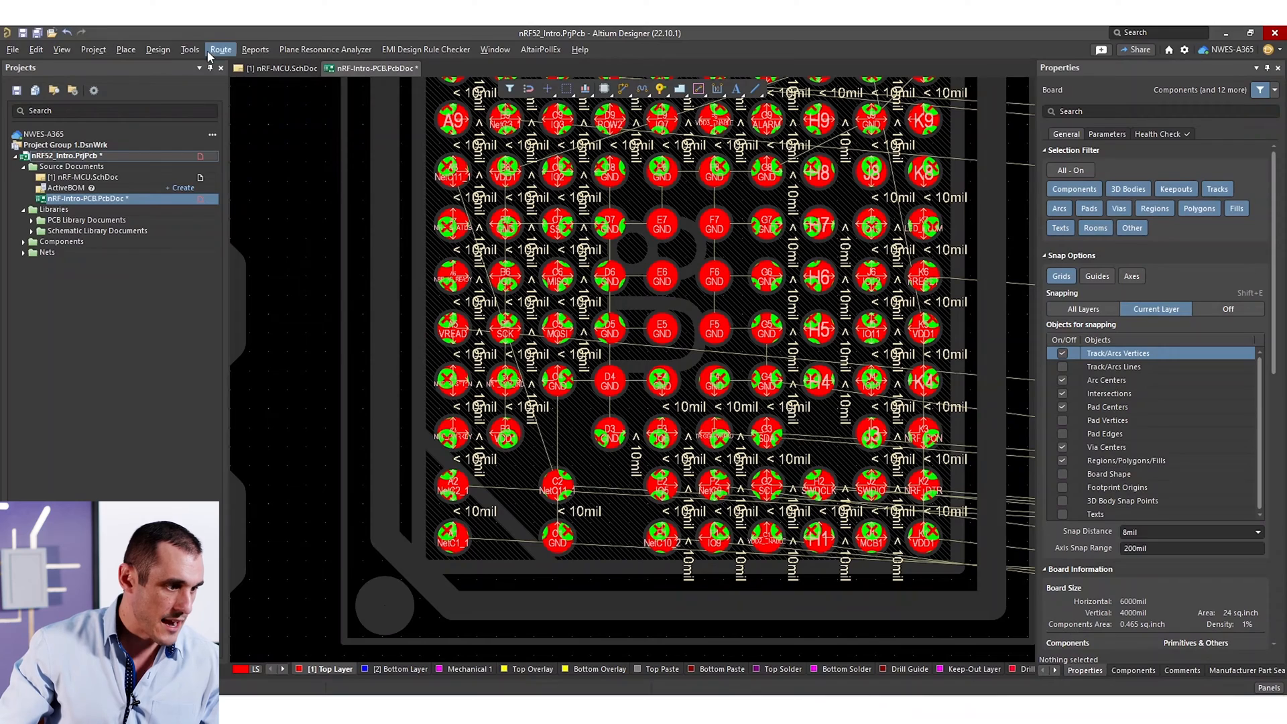
left_click(189, 48)
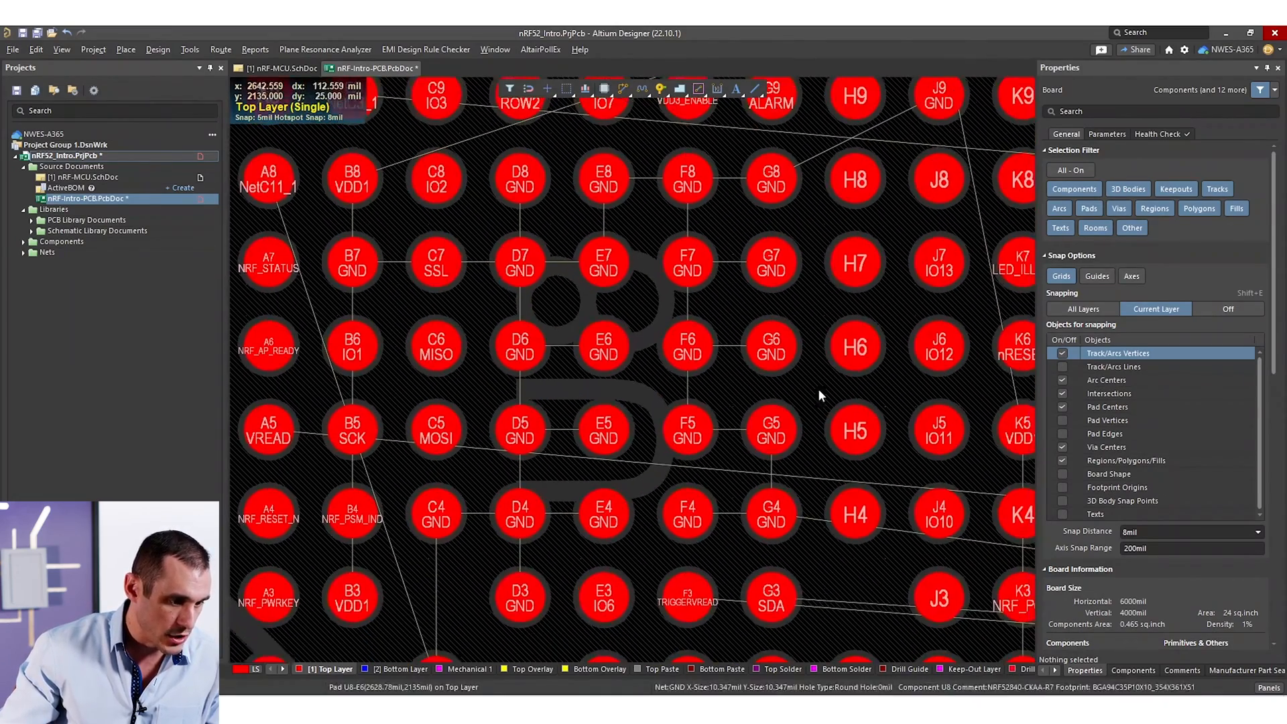
scroll("down", 3)
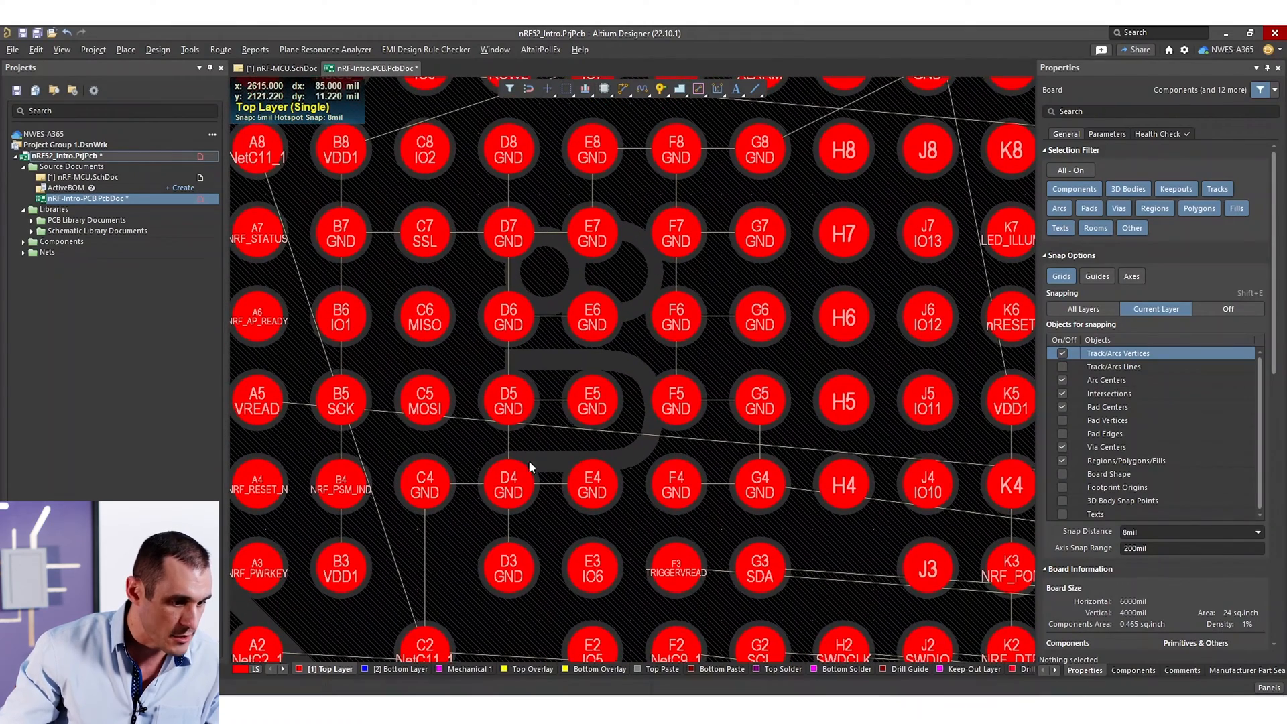
mouse_move(779, 242)
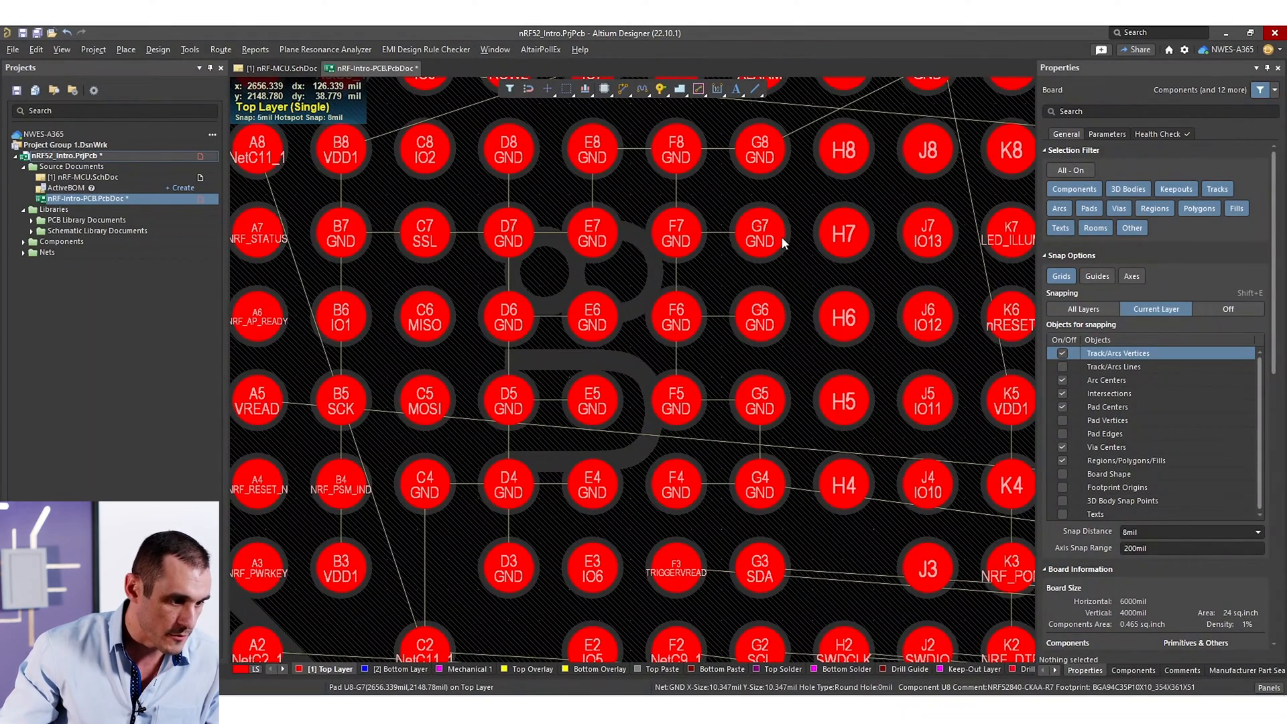
mouse_move(603, 156)
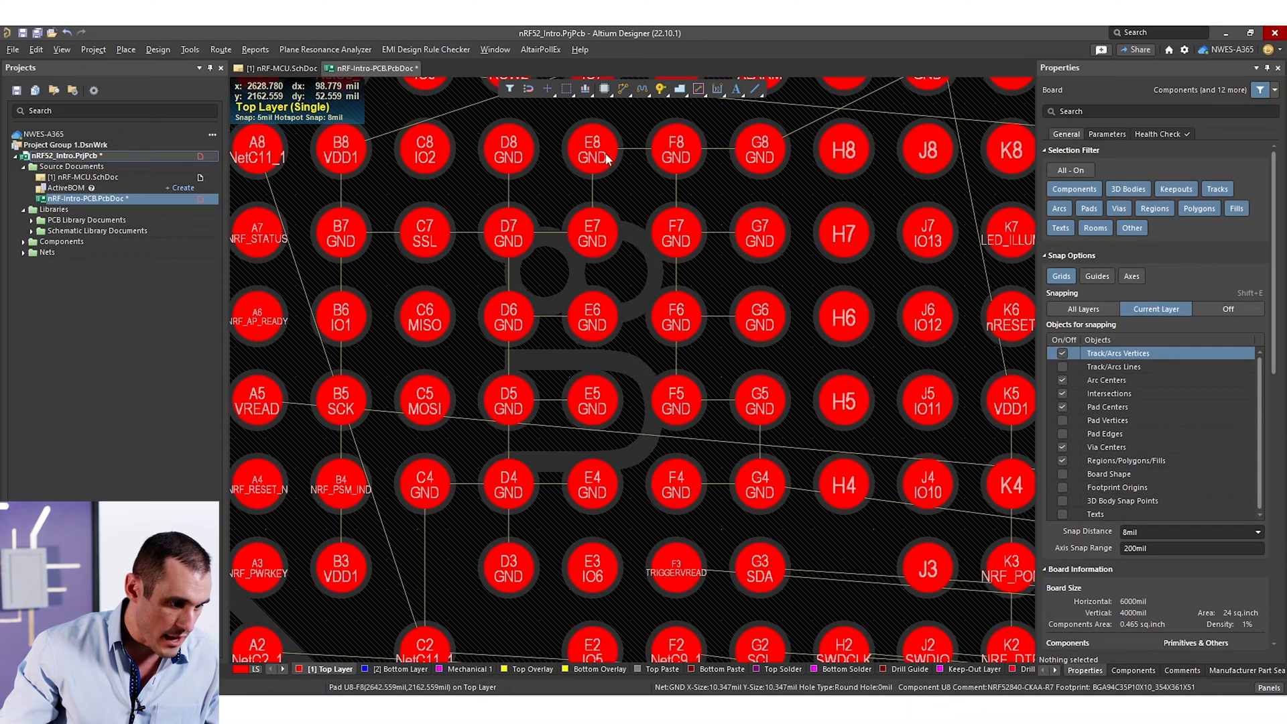
mouse_move(770, 227)
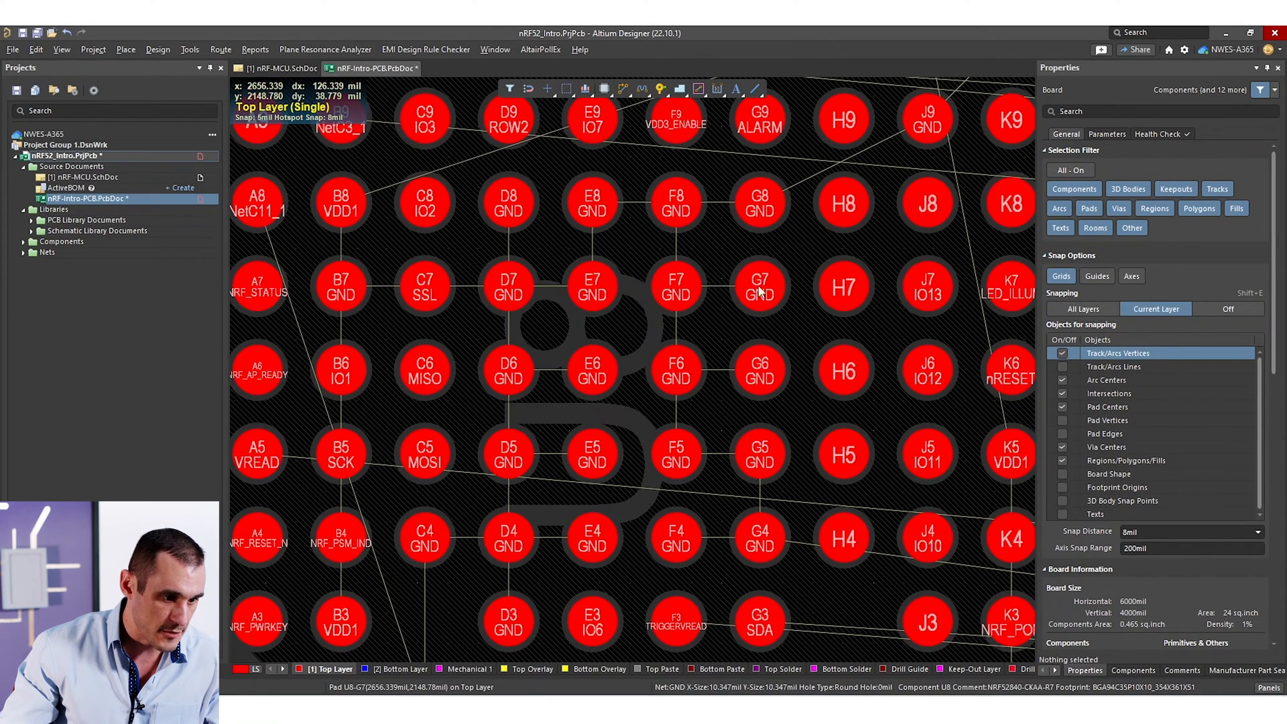
mouse_move(785, 257)
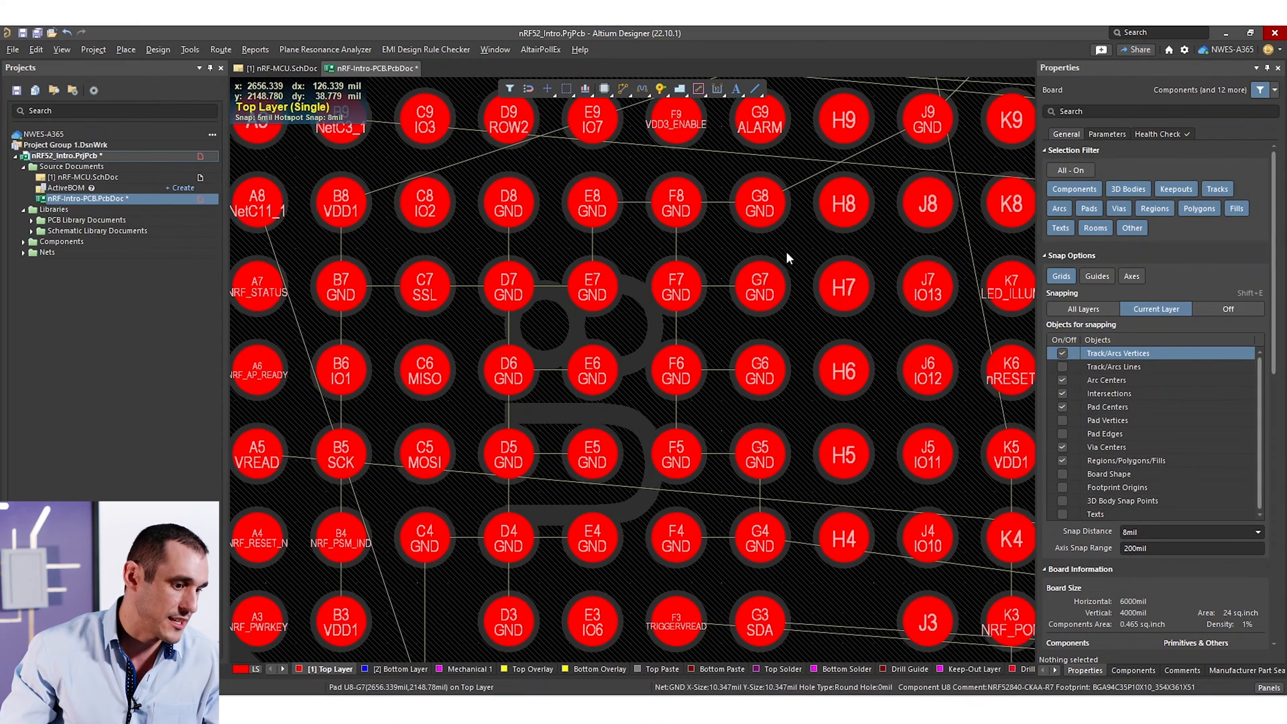
mouse_move(673, 246)
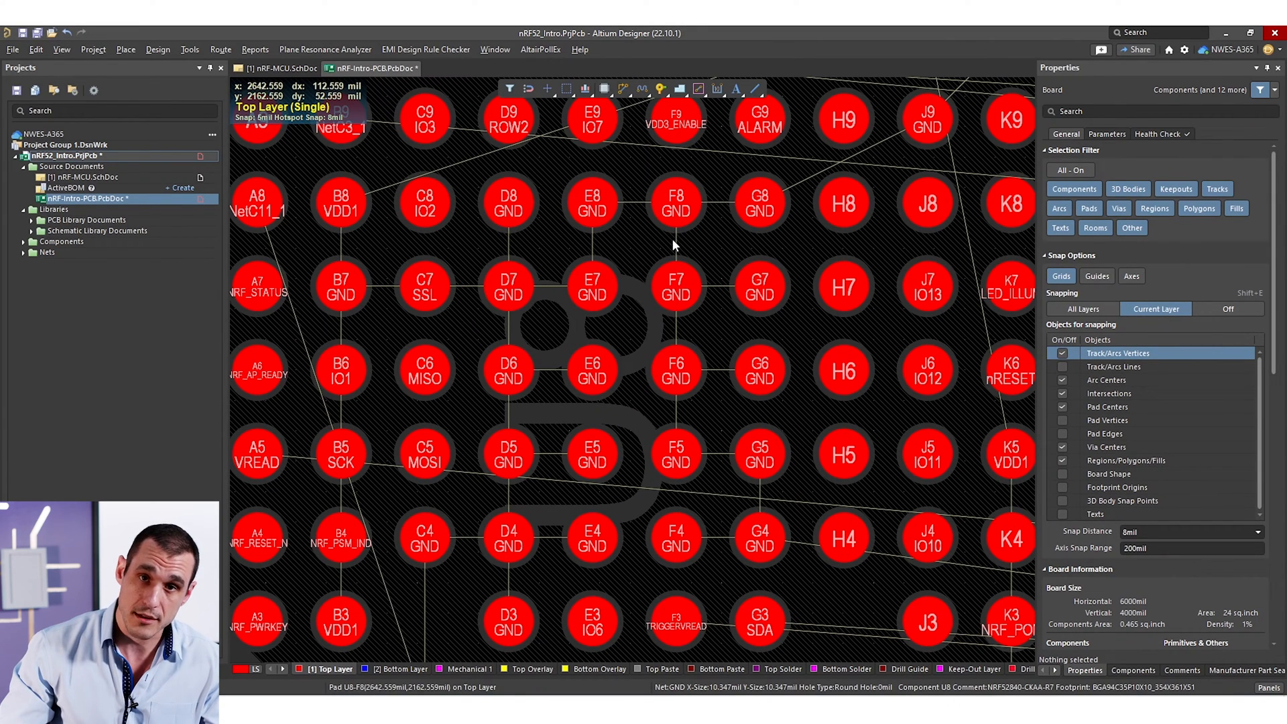
mouse_move(498, 190)
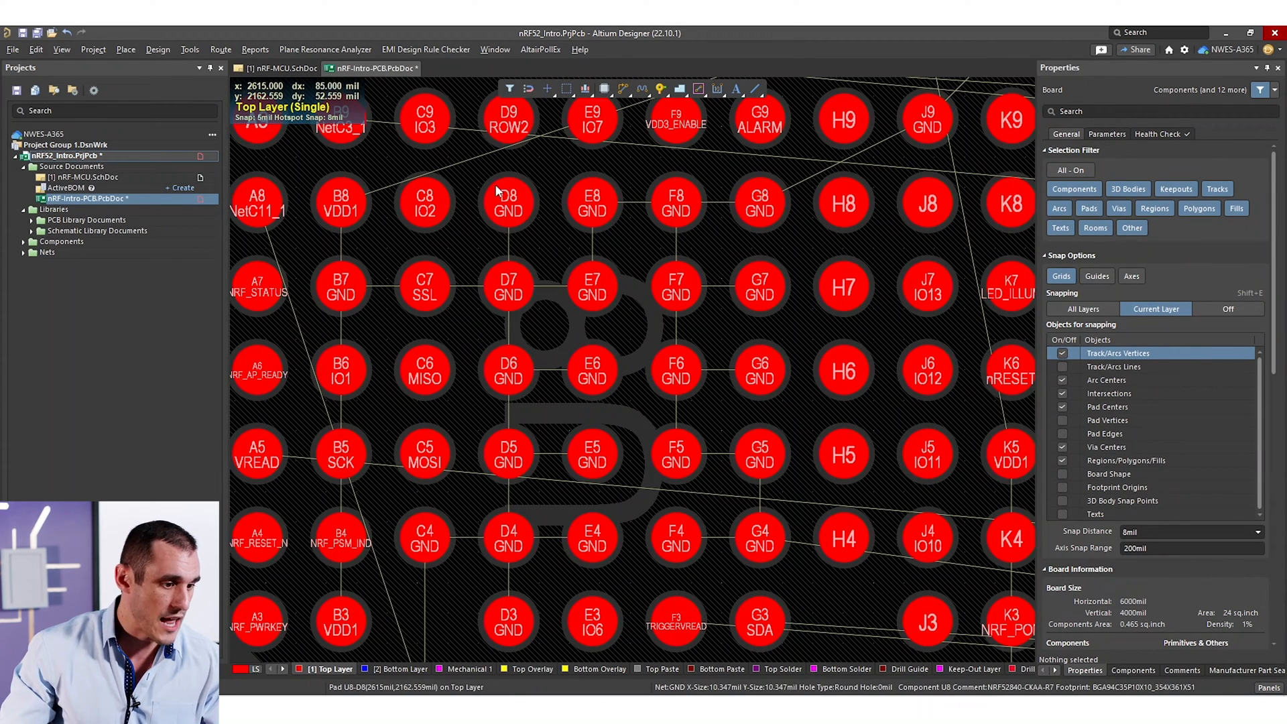
mouse_move(480, 207)
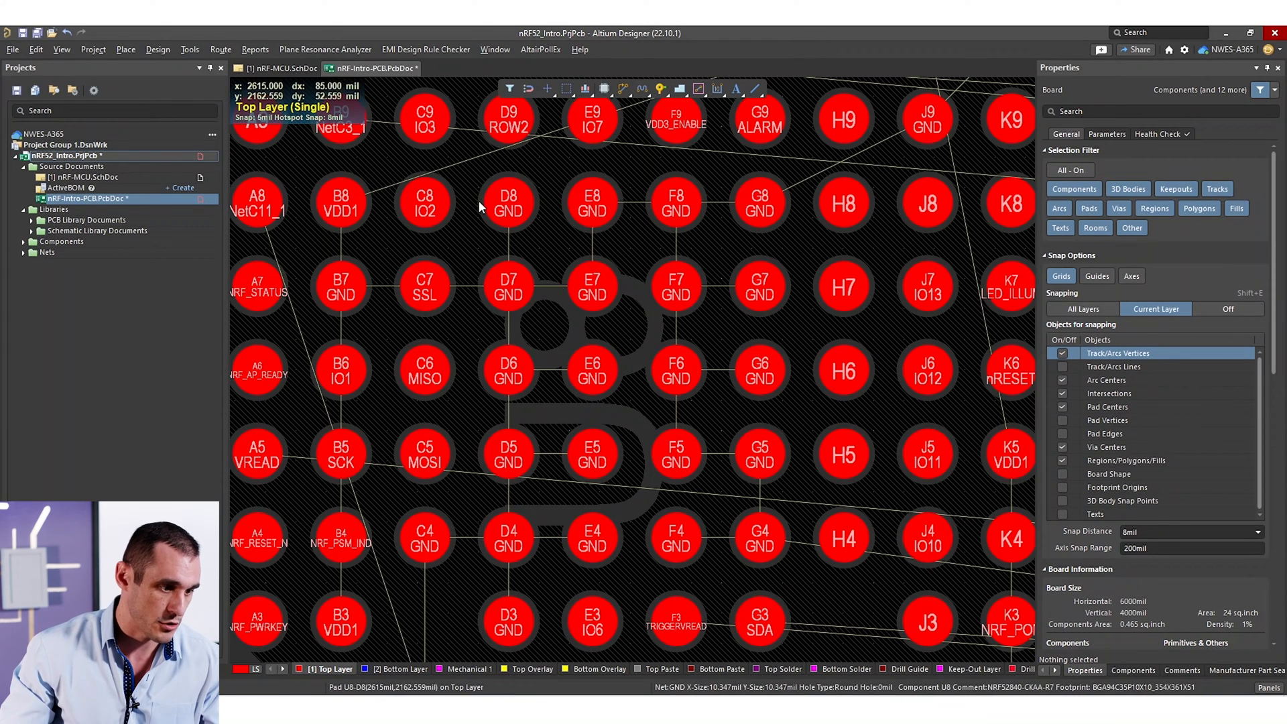
mouse_move(615, 261)
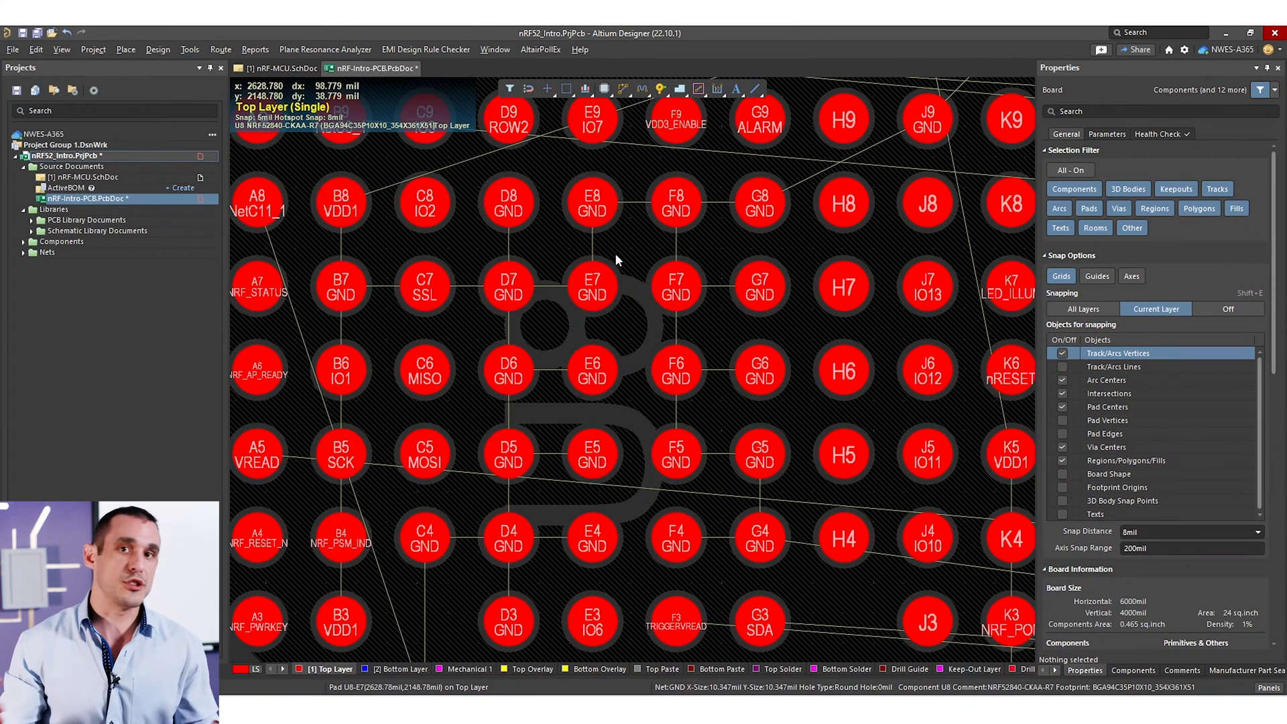
mouse_move(651, 148)
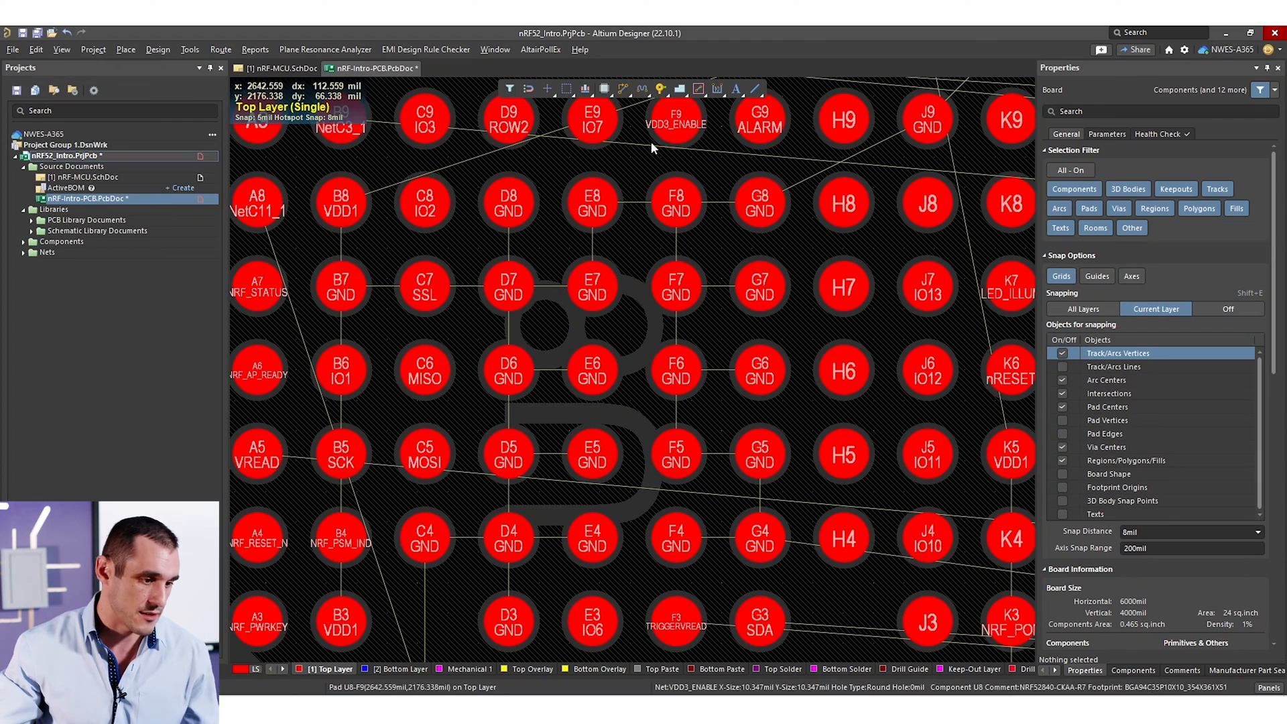
mouse_move(574, 391)
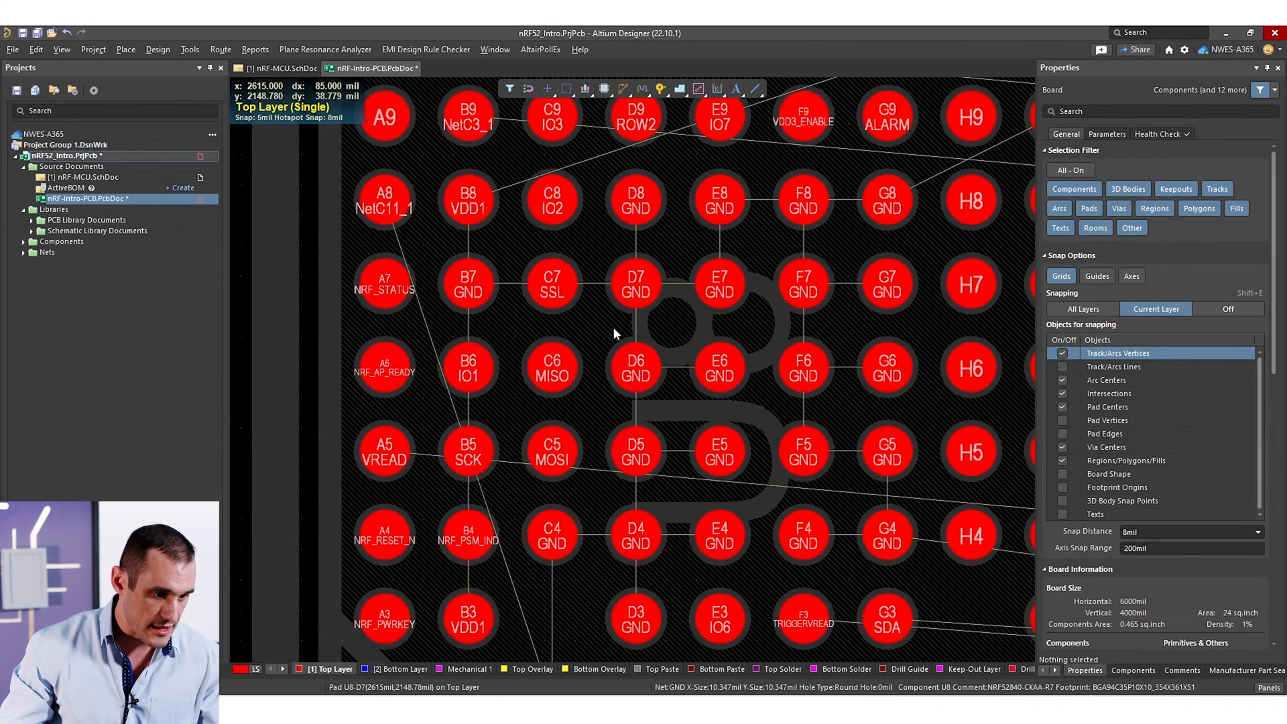
scroll("down", 3)
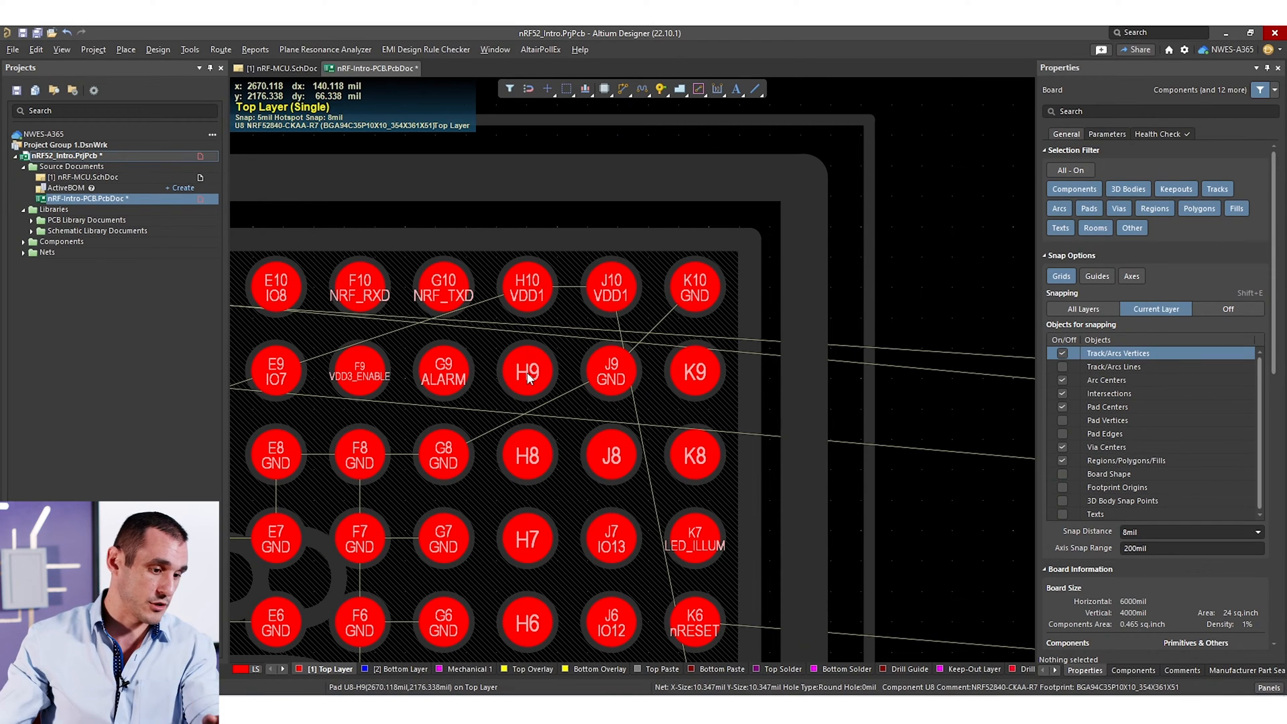
mouse_move(570, 452)
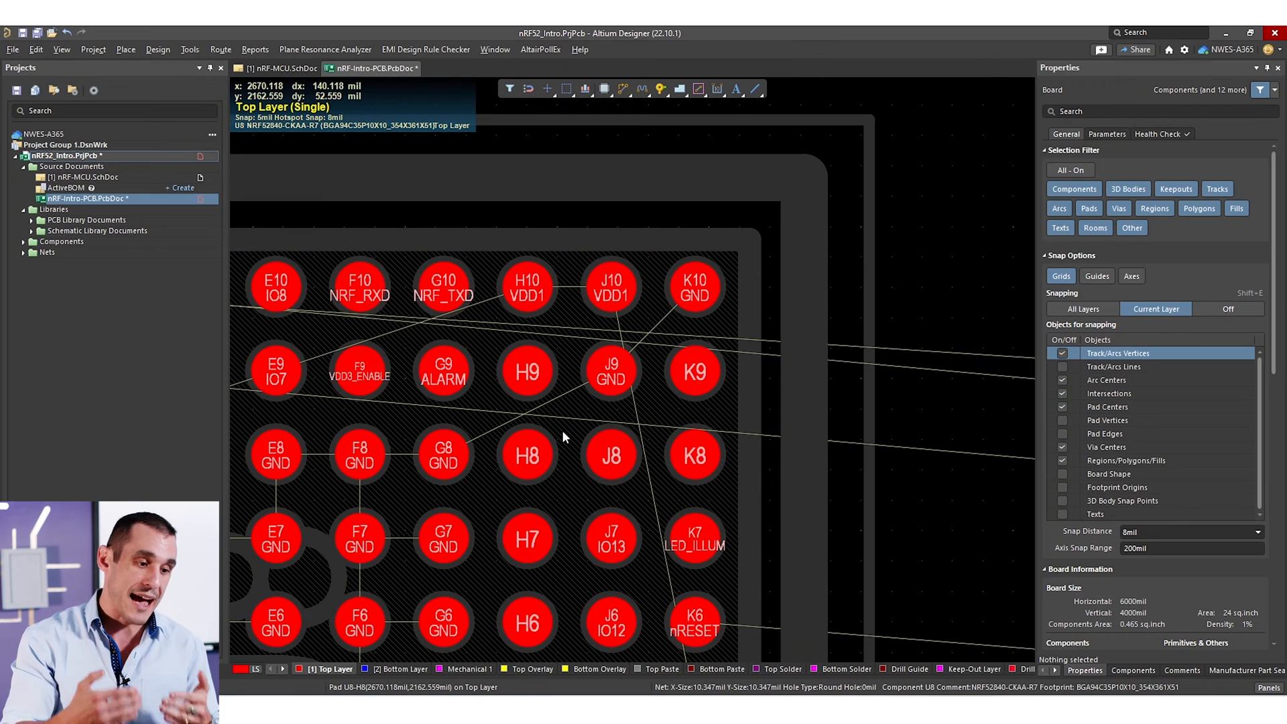
mouse_move(157, 49)
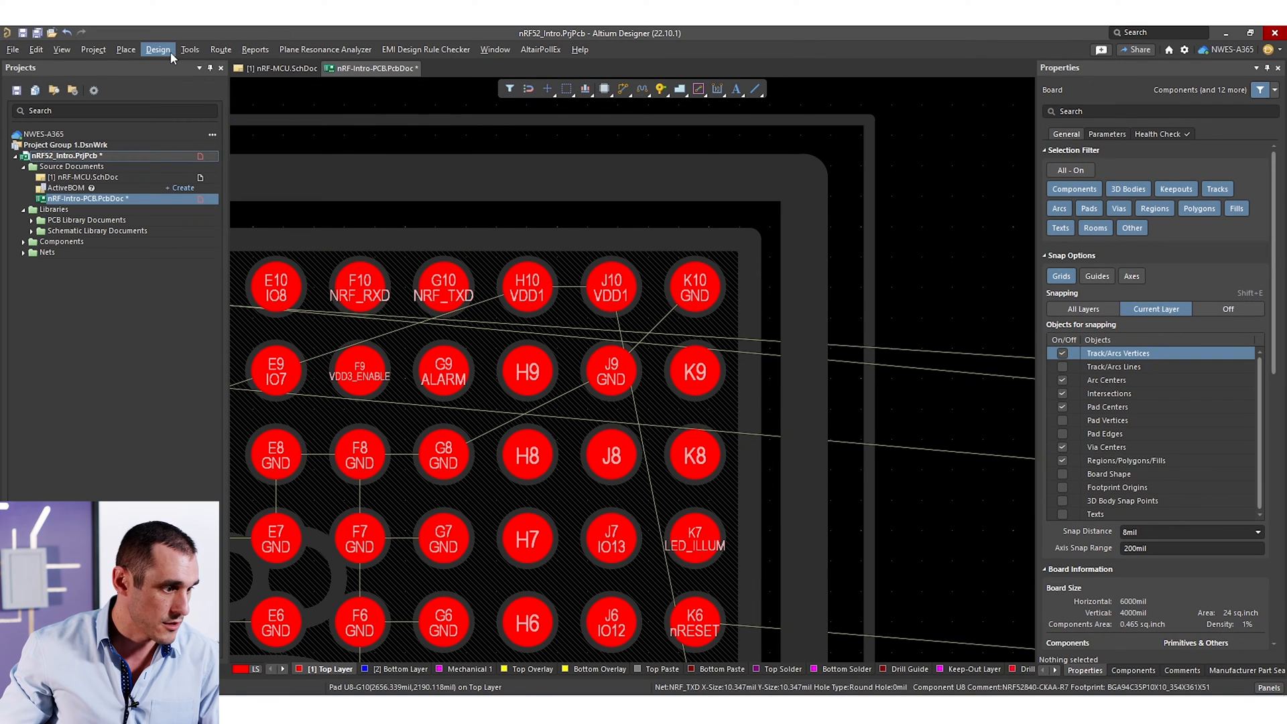
mouse_move(673, 226)
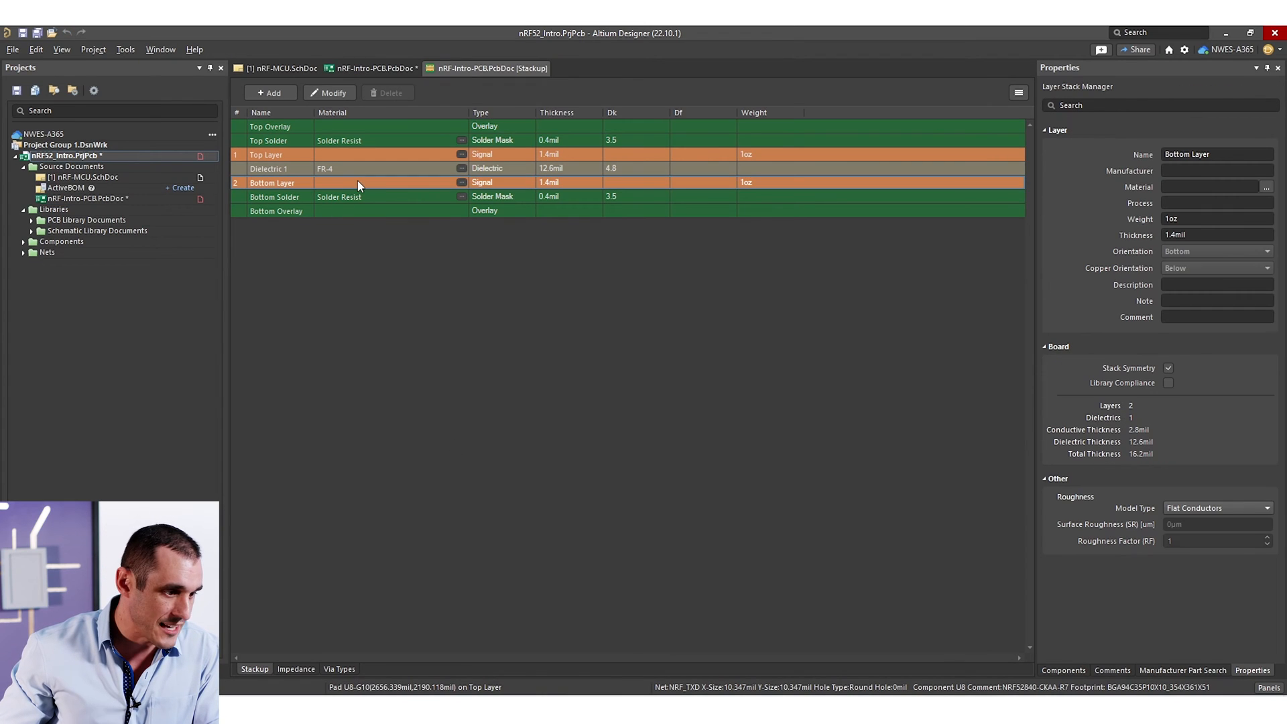
- Insert layers near Bottom Layer to expand the board to a six-layer stackup
right_click(357, 182)
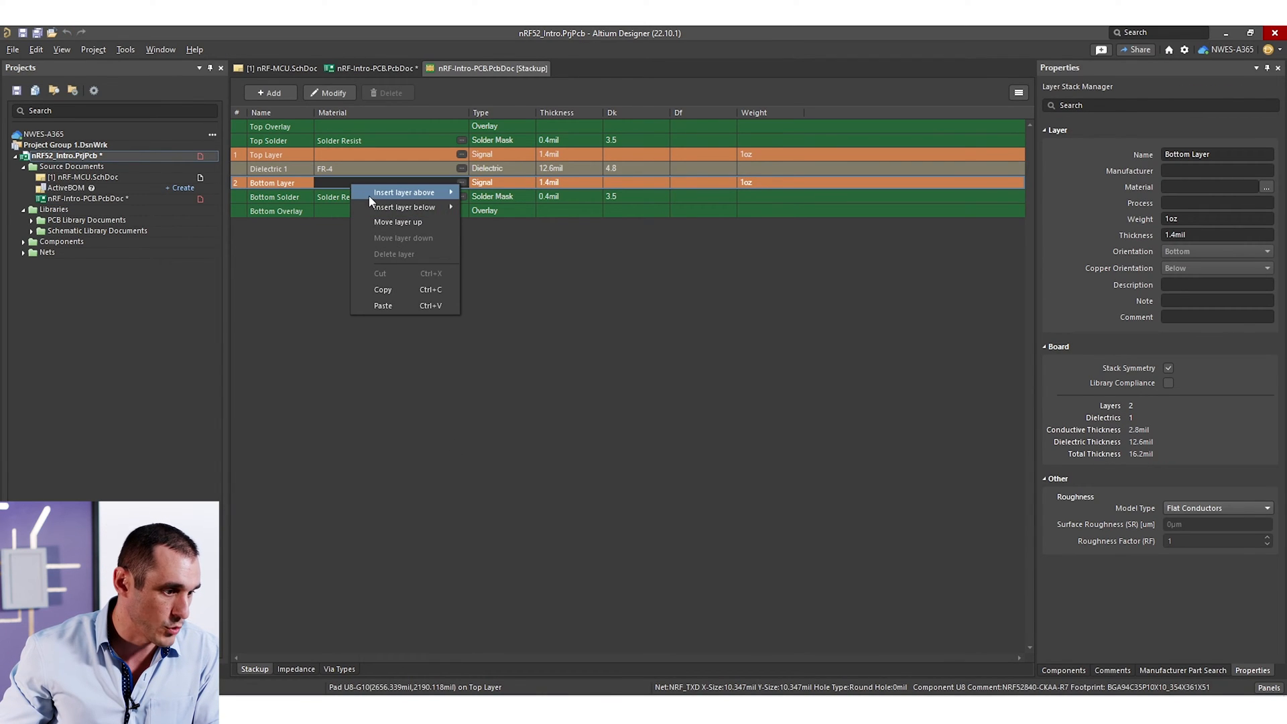
left_click(403, 192)
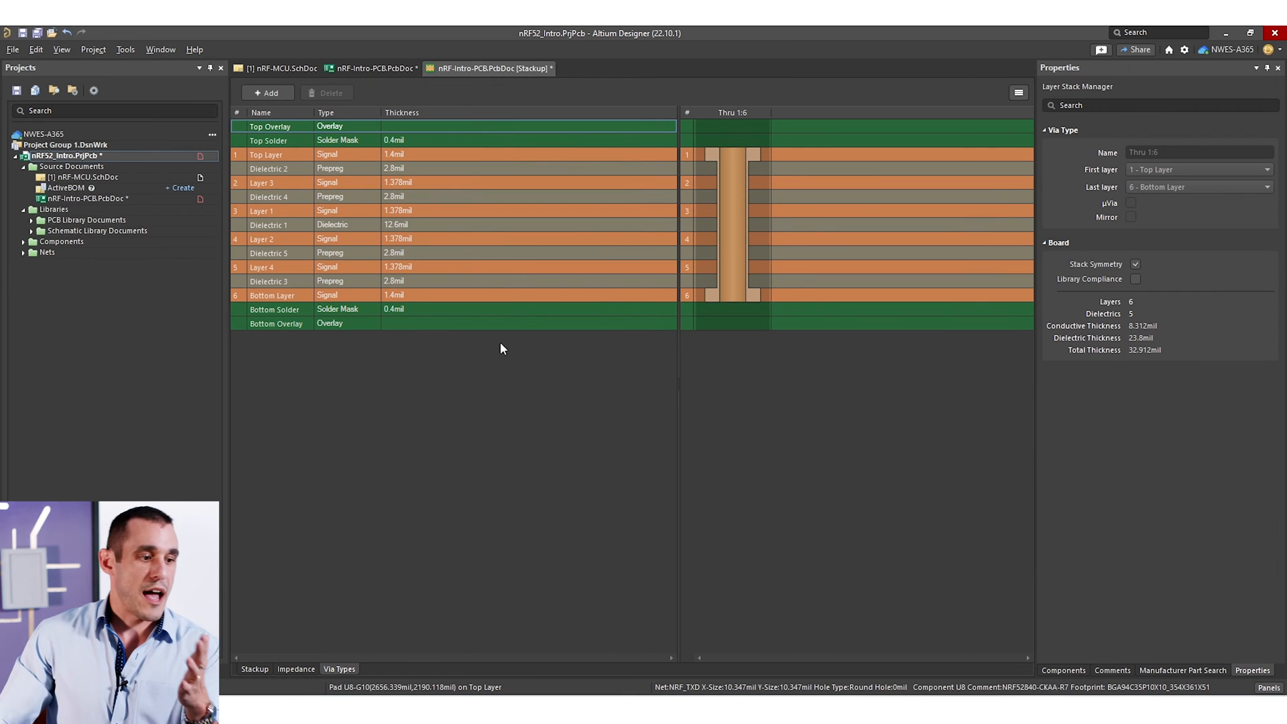
mouse_move(431, 227)
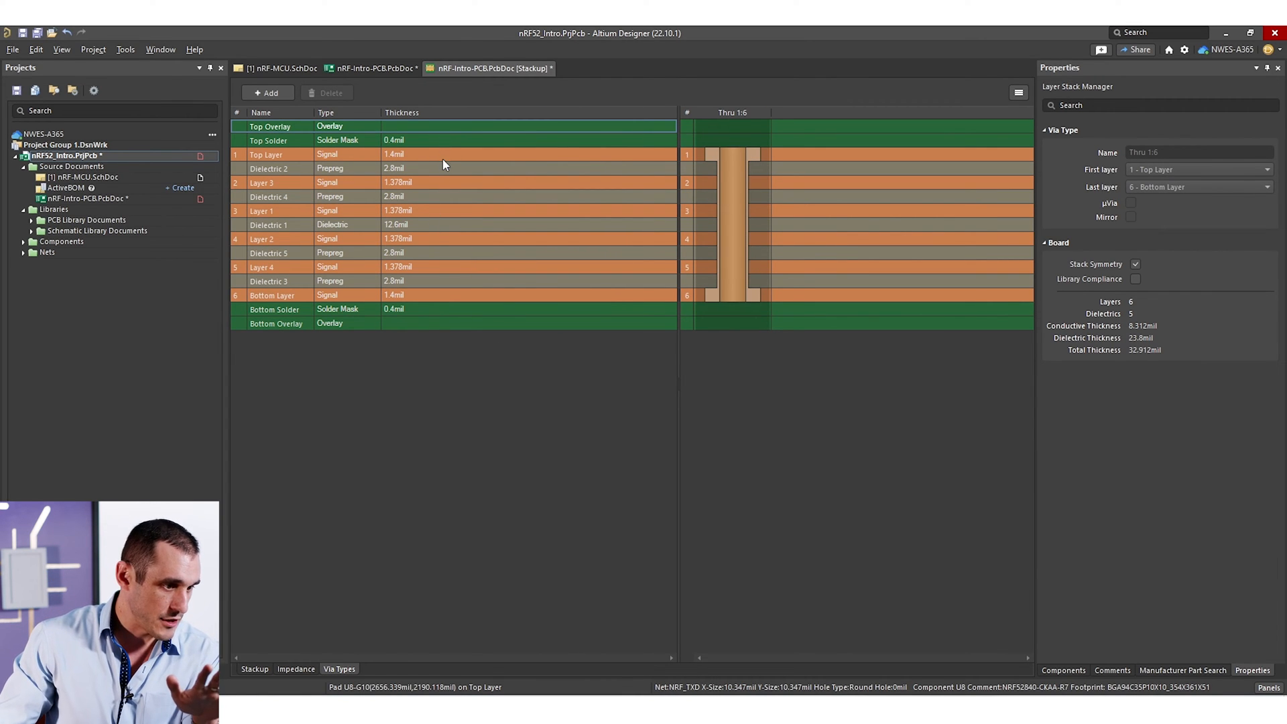
double_click(414, 154)
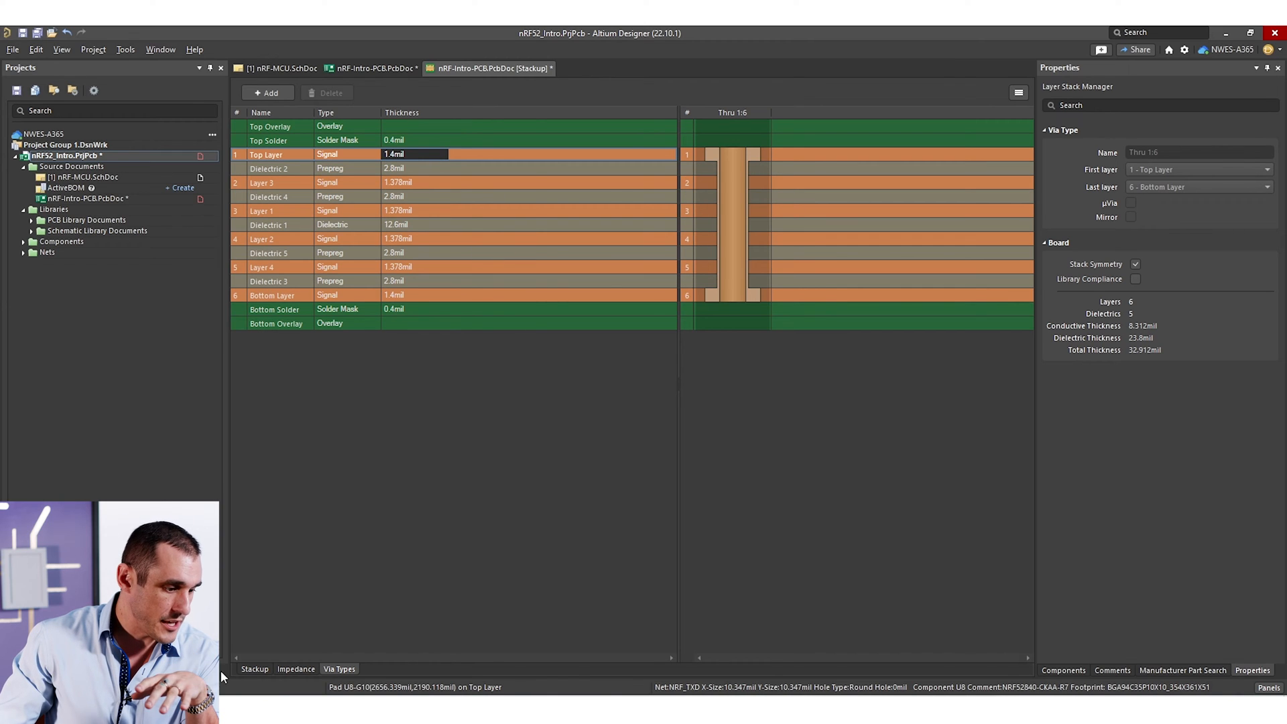
left_click(266, 154)
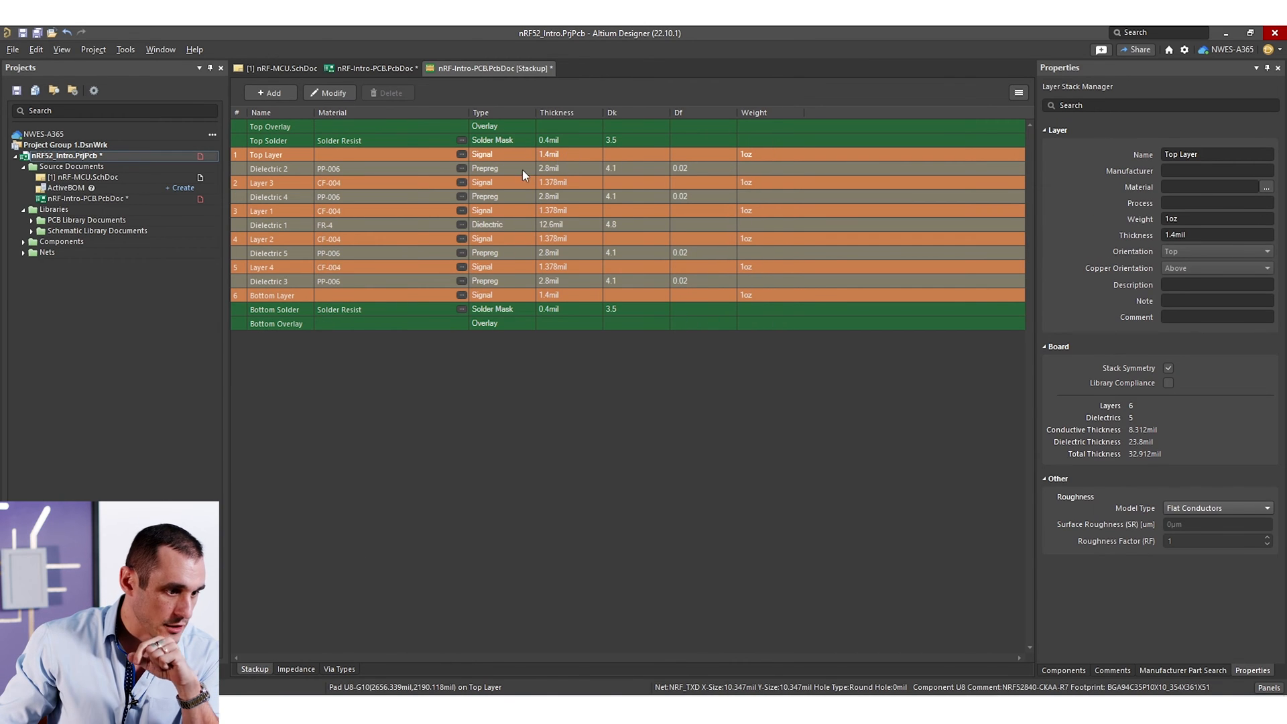
mouse_move(579, 177)
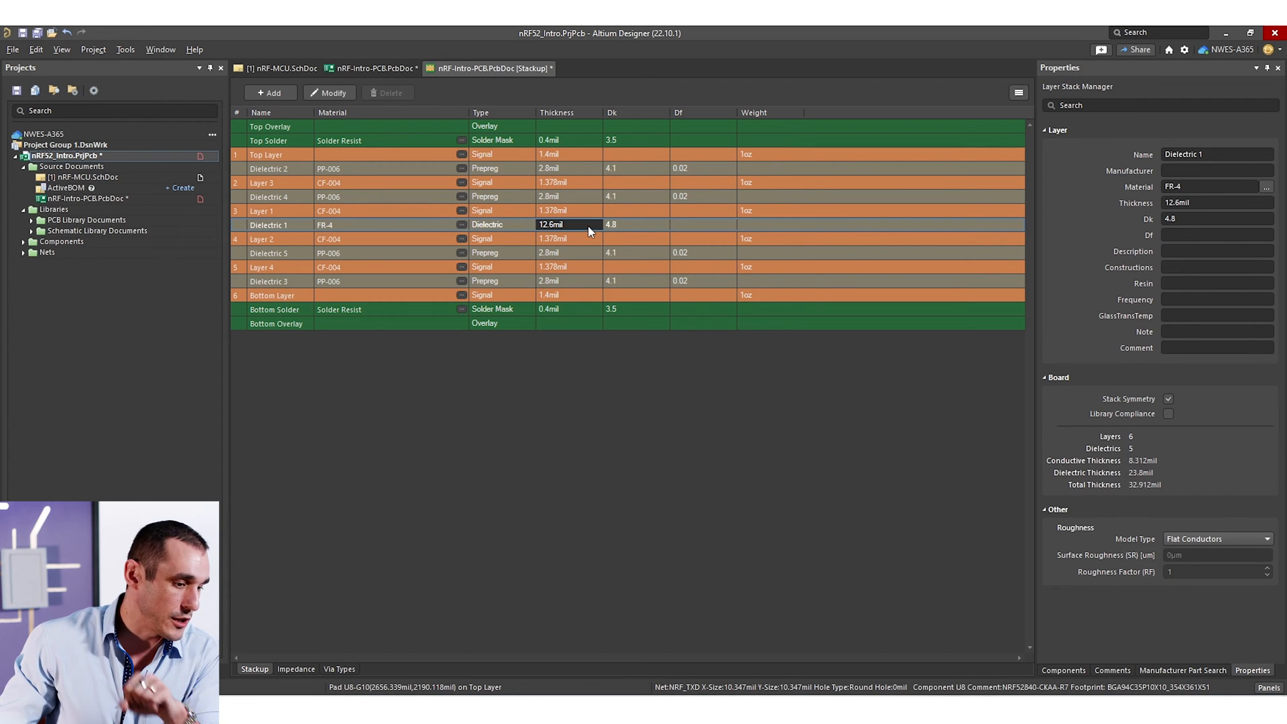
mouse_move(573, 242)
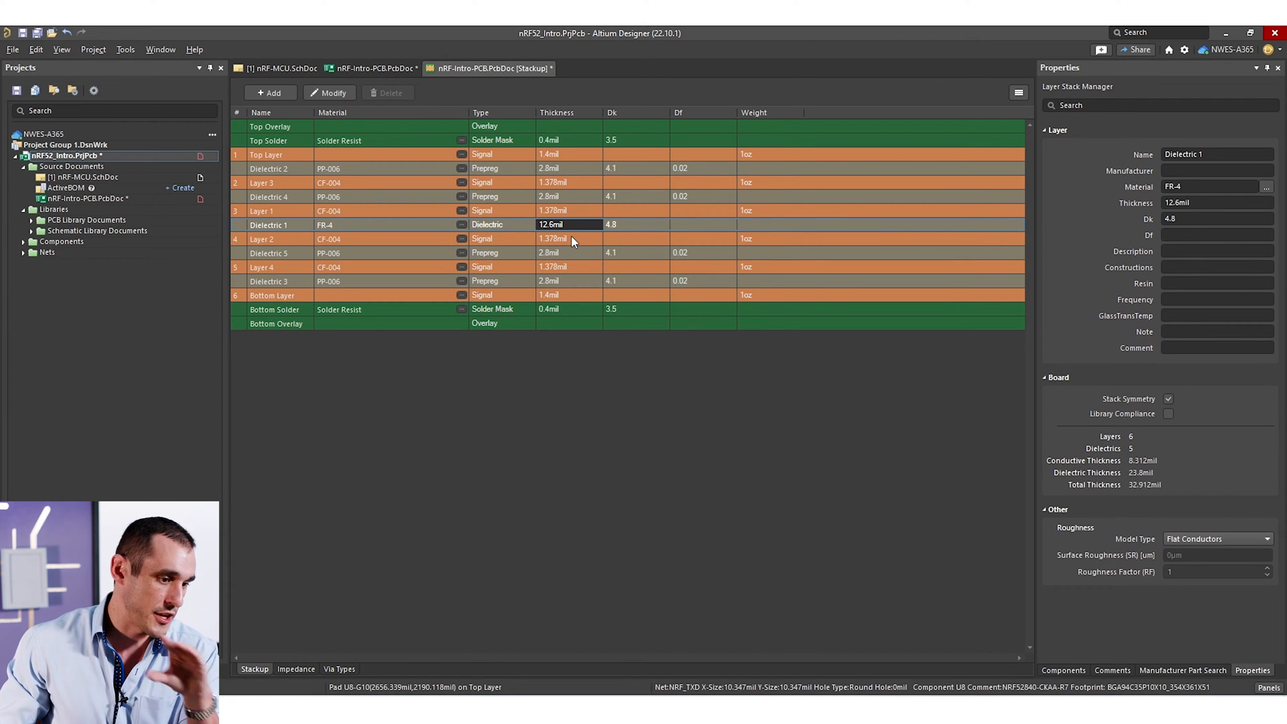
mouse_move(570, 252)
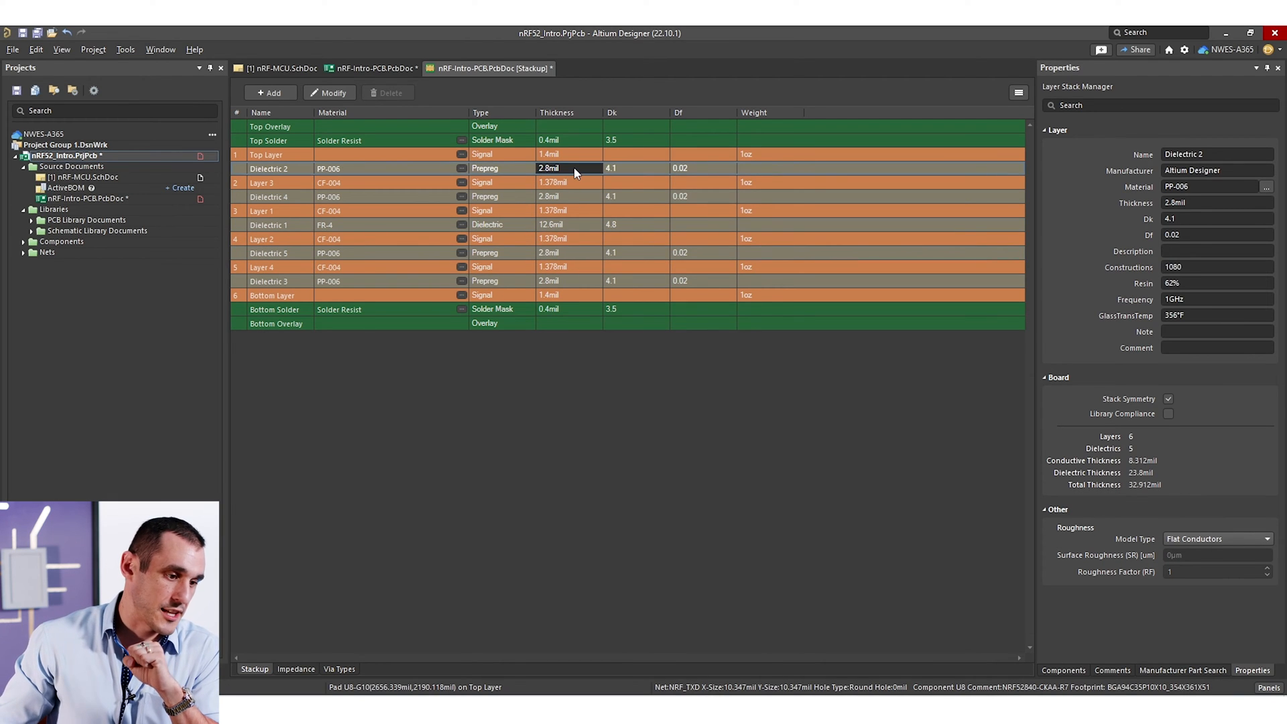
- Set prepreg thickness to 4mil with Dk 4 and the FR-4 core to 37mil
left_click(566, 196)
type("4")
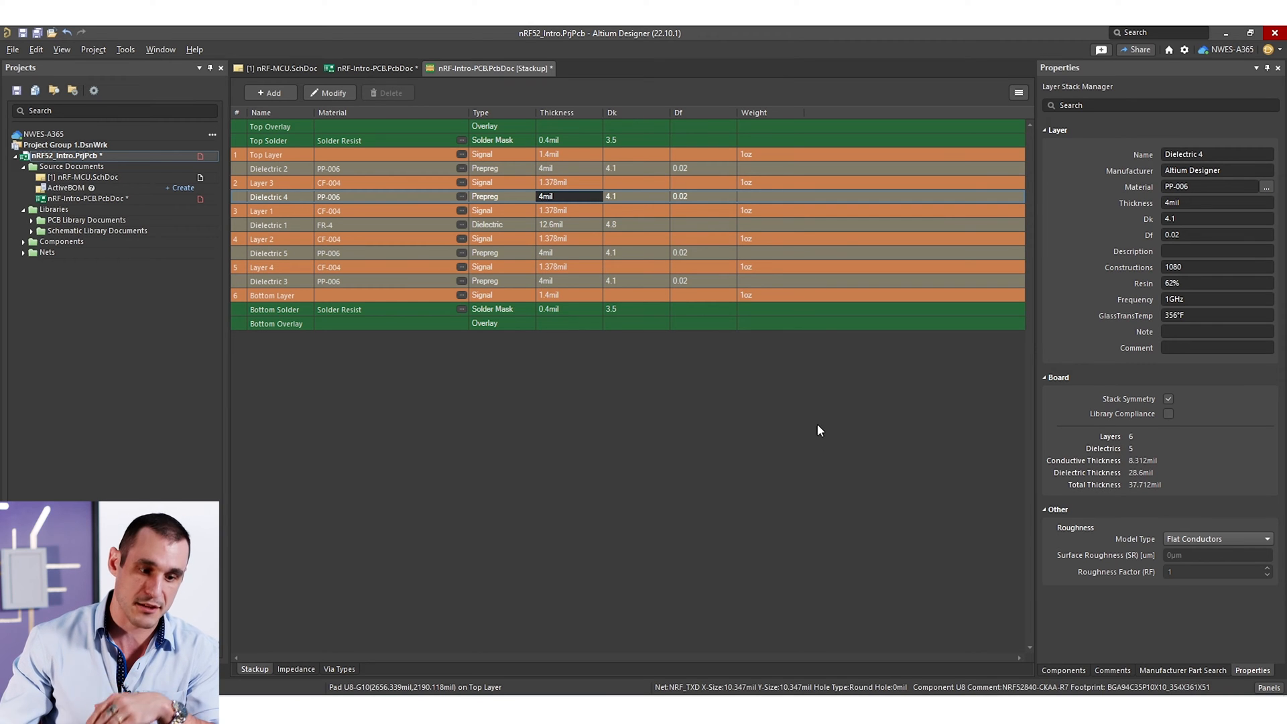
mouse_move(621, 255)
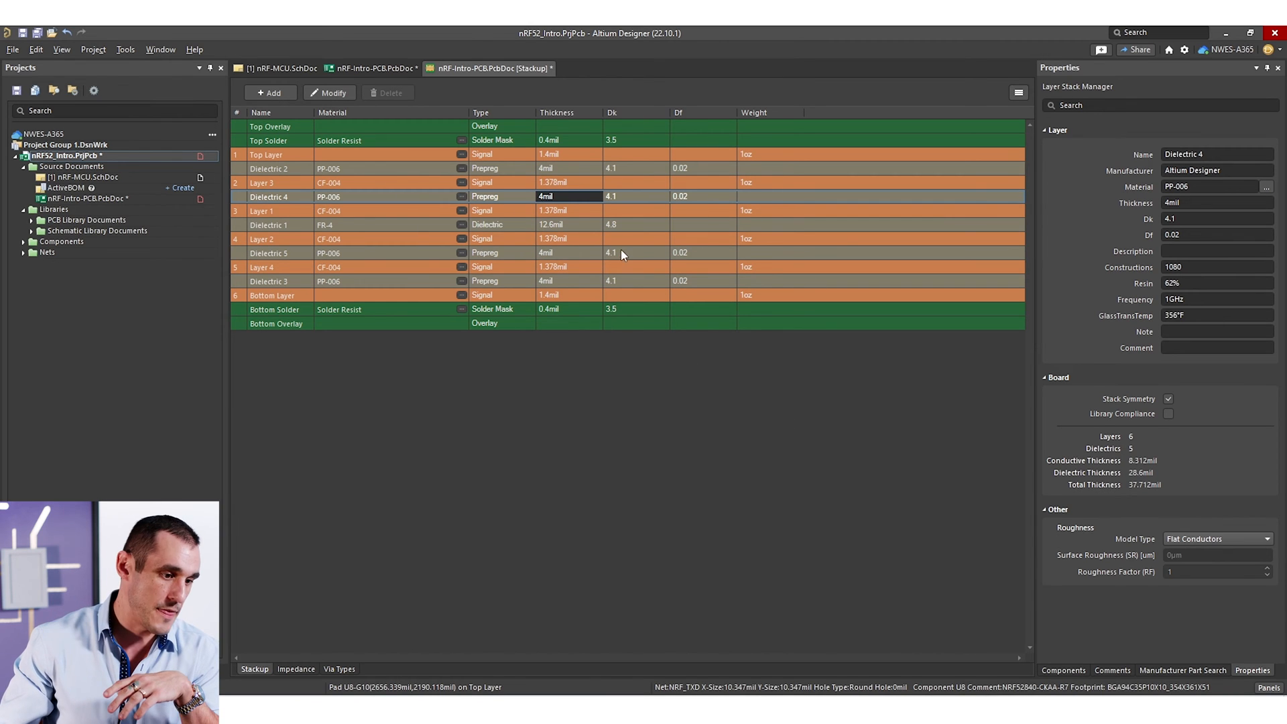
left_click(632, 168)
type("4")
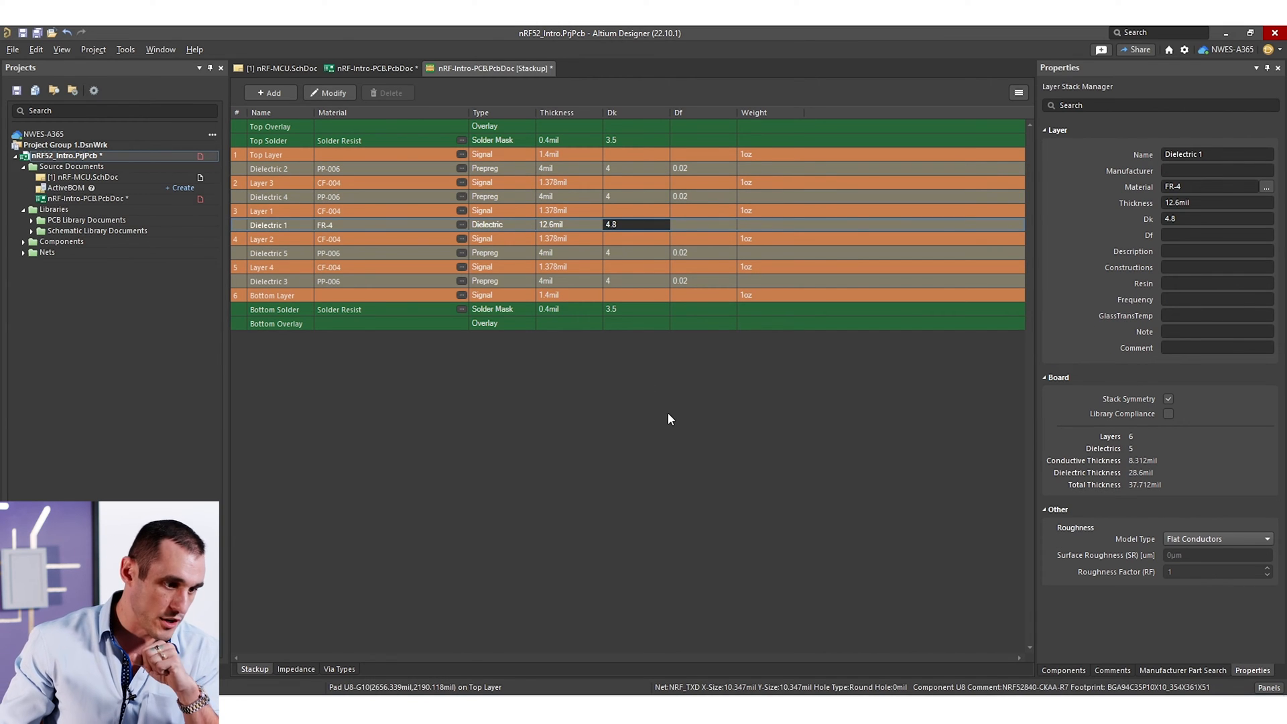
mouse_move(571, 312)
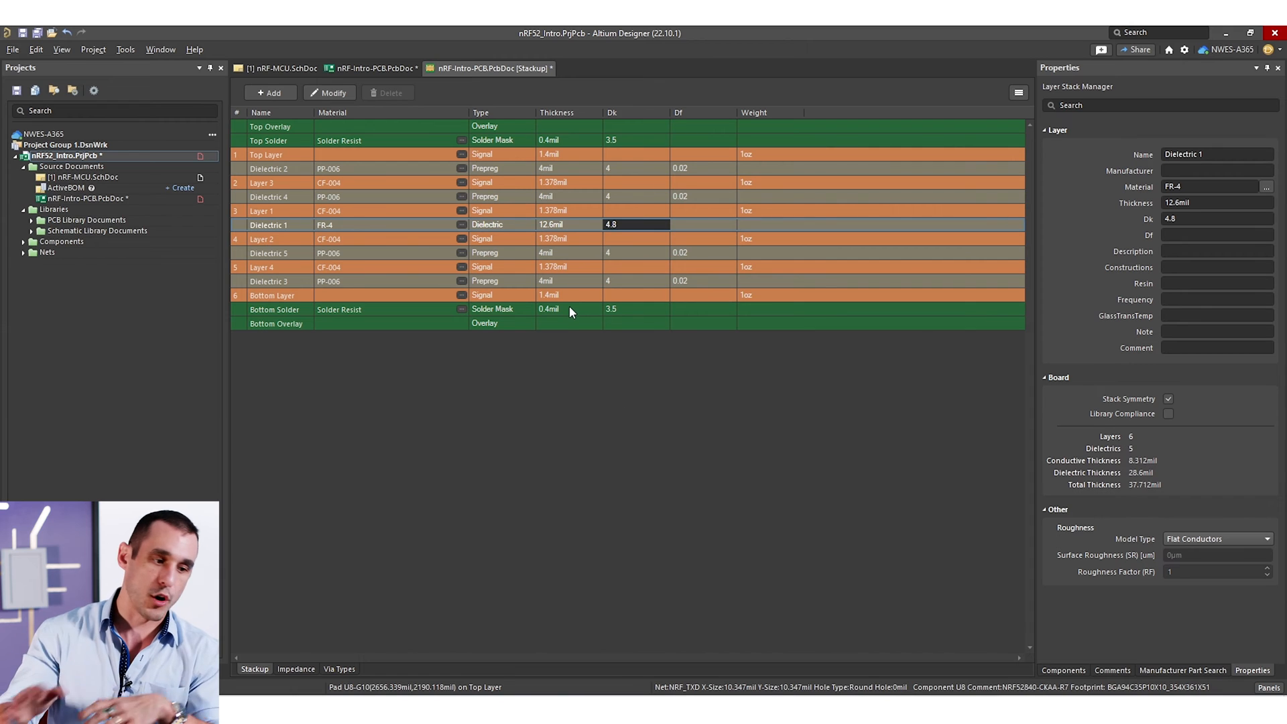
mouse_move(640, 227)
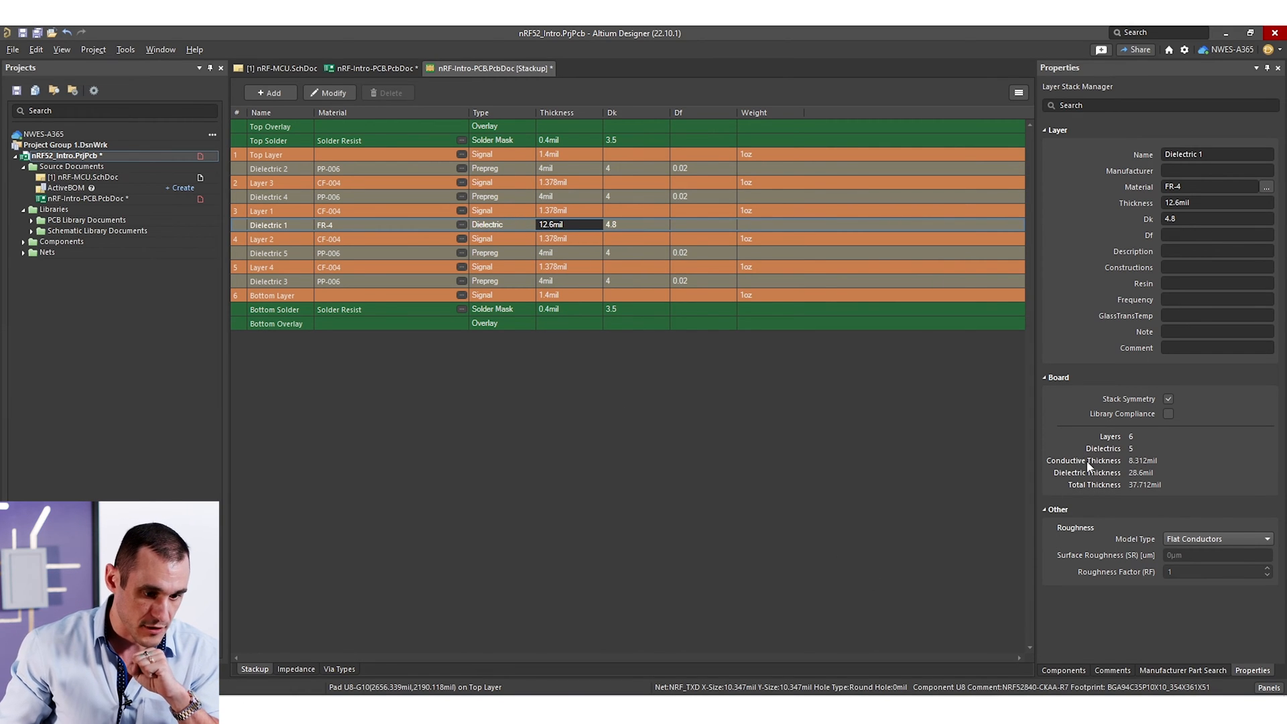
mouse_move(1159, 490)
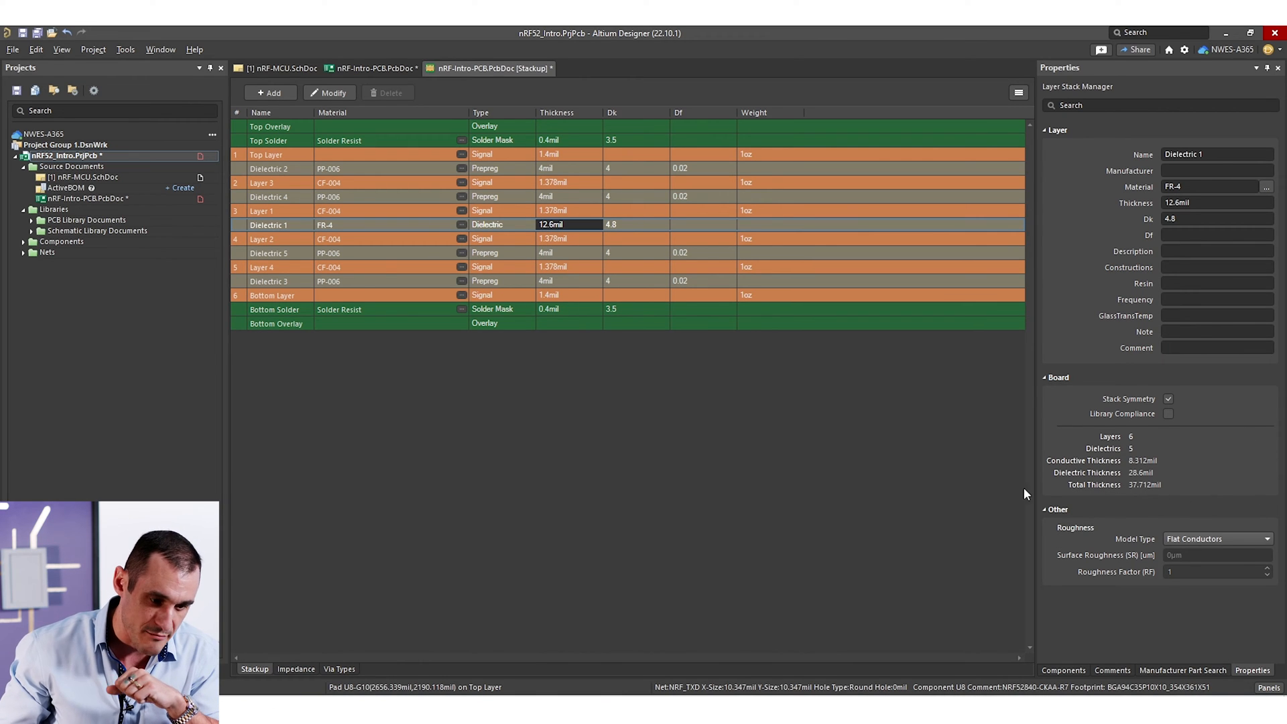
mouse_move(529, 507)
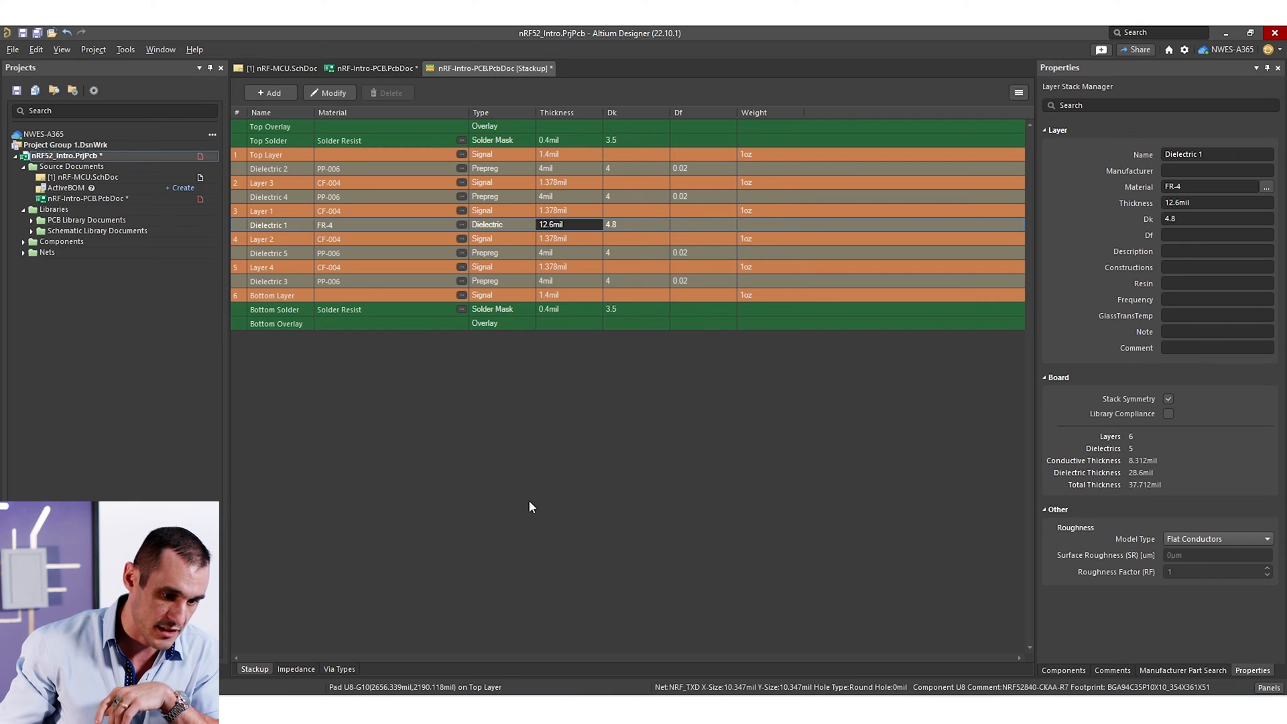
mouse_move(625, 456)
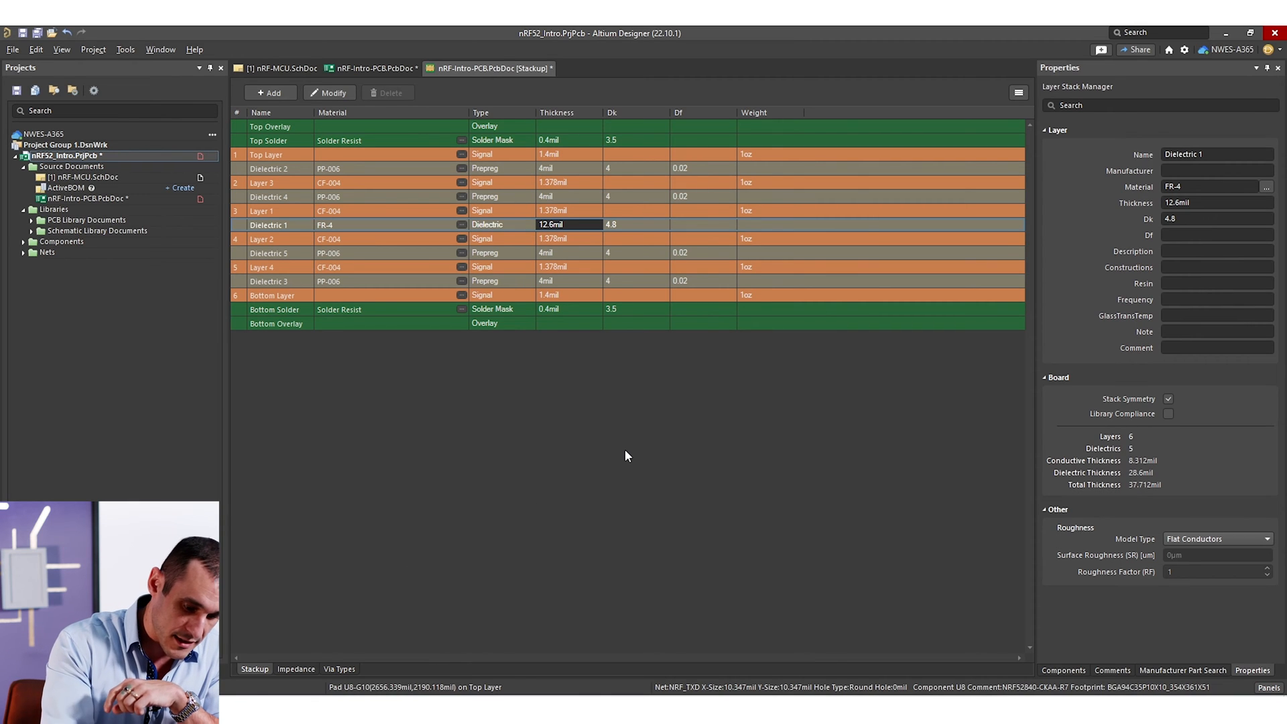
type("37mil")
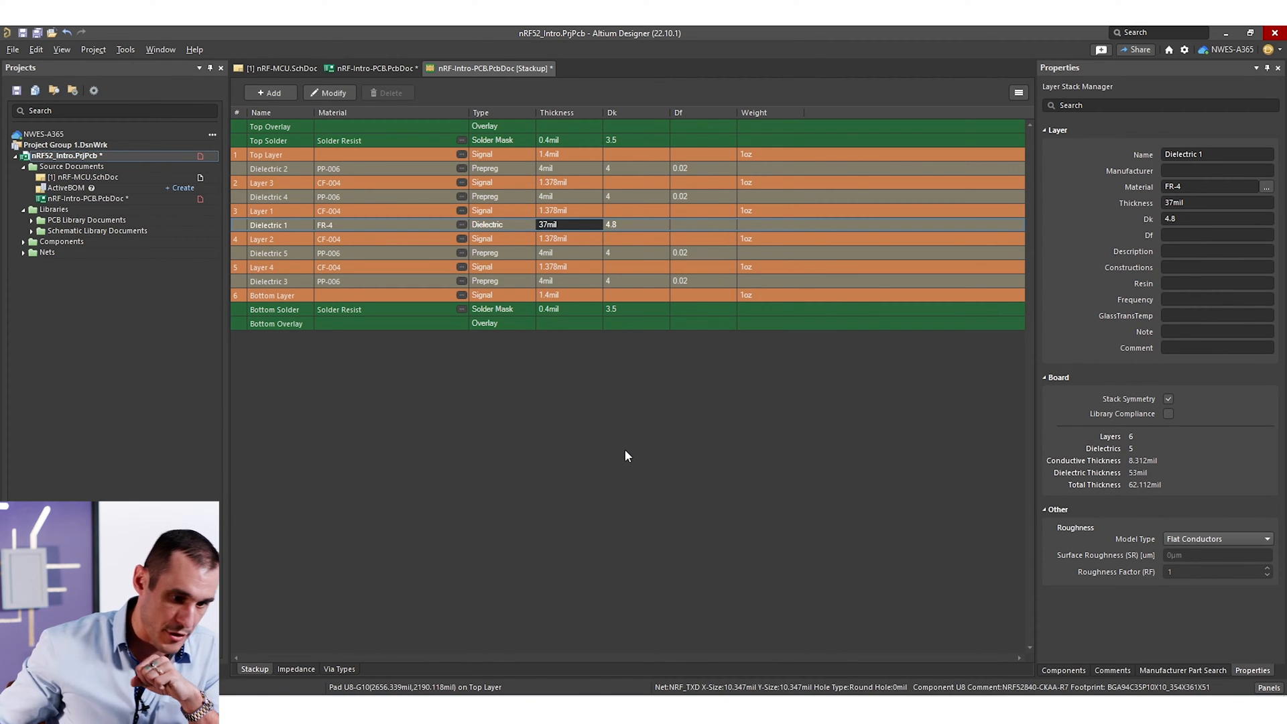
mouse_move(810, 223)
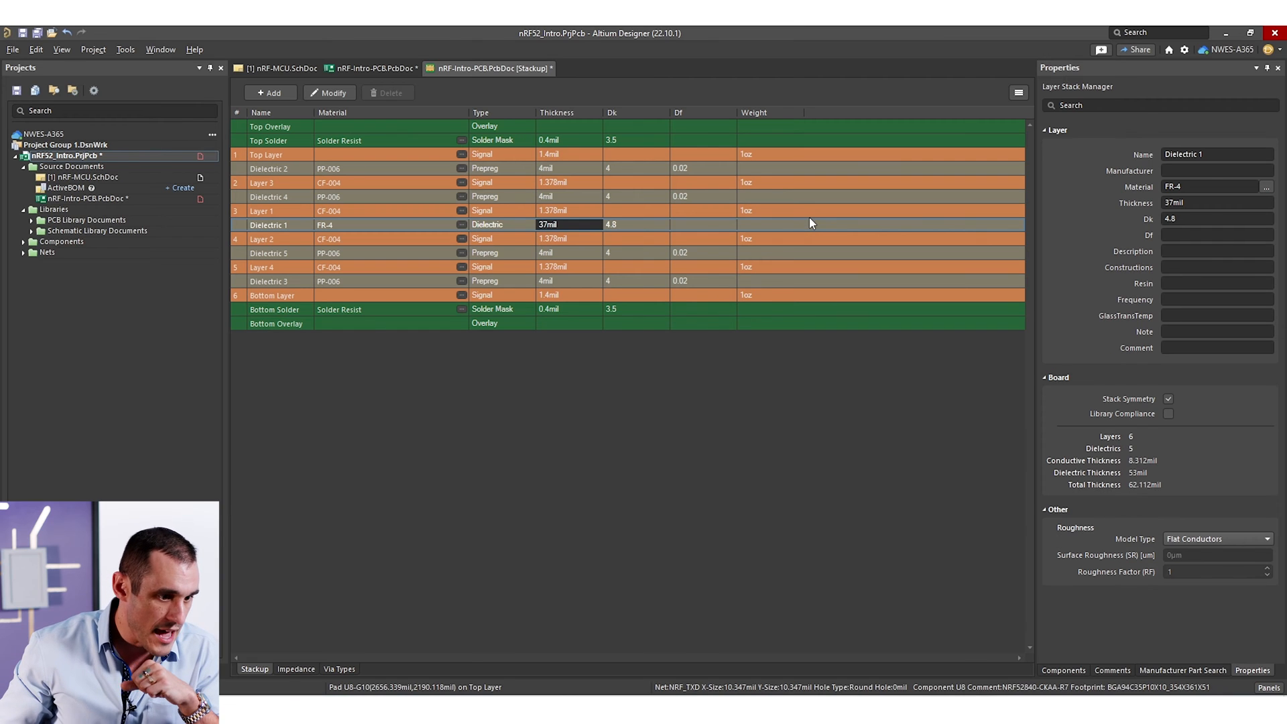
mouse_move(720, 230)
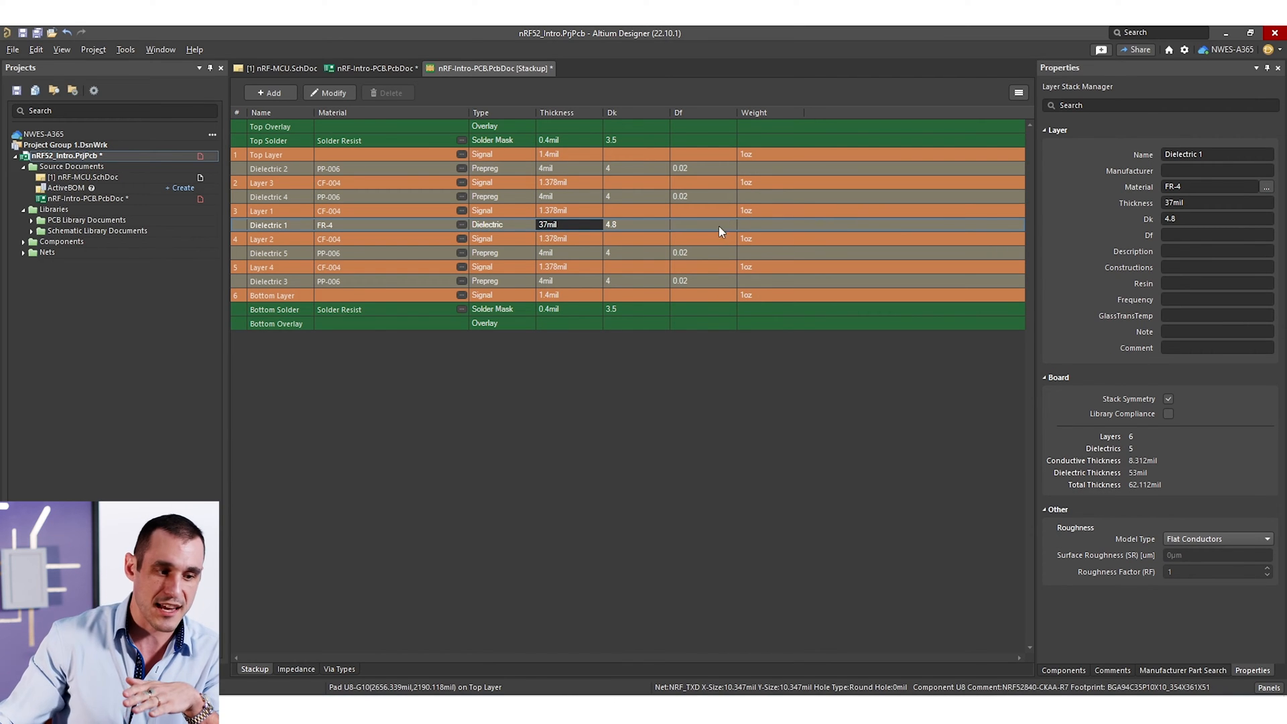
mouse_move(666, 214)
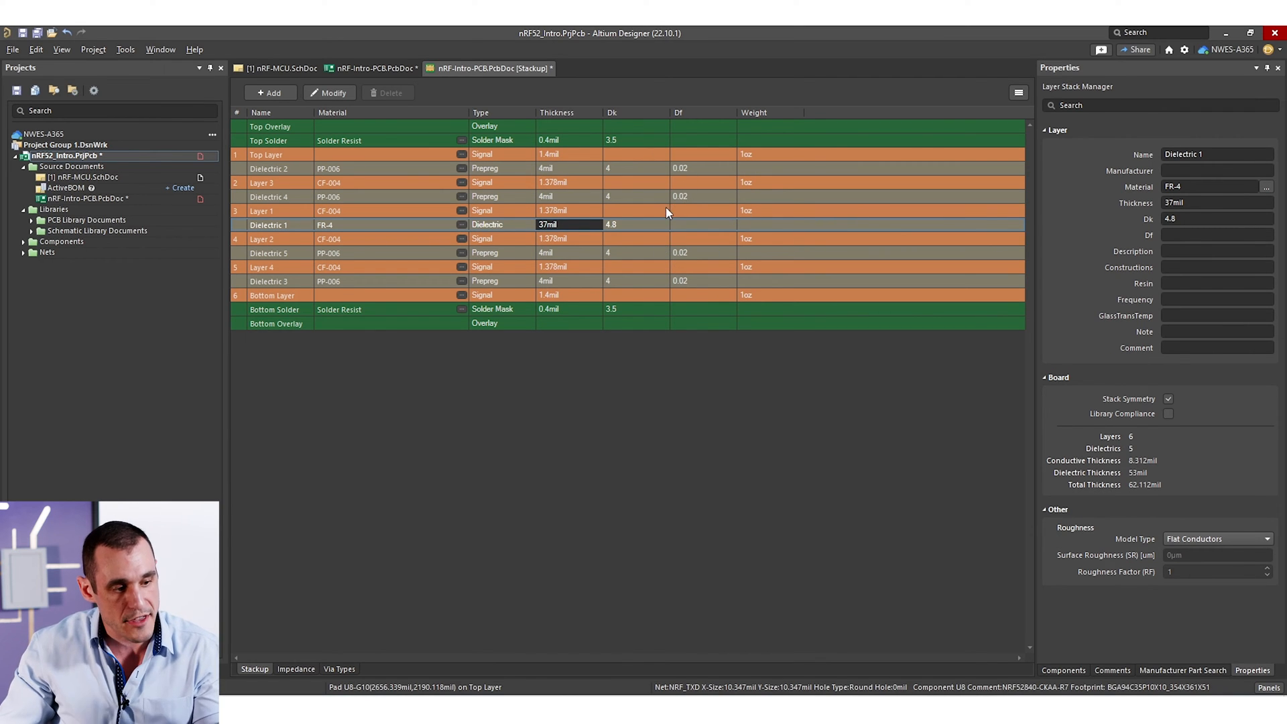
mouse_move(592, 244)
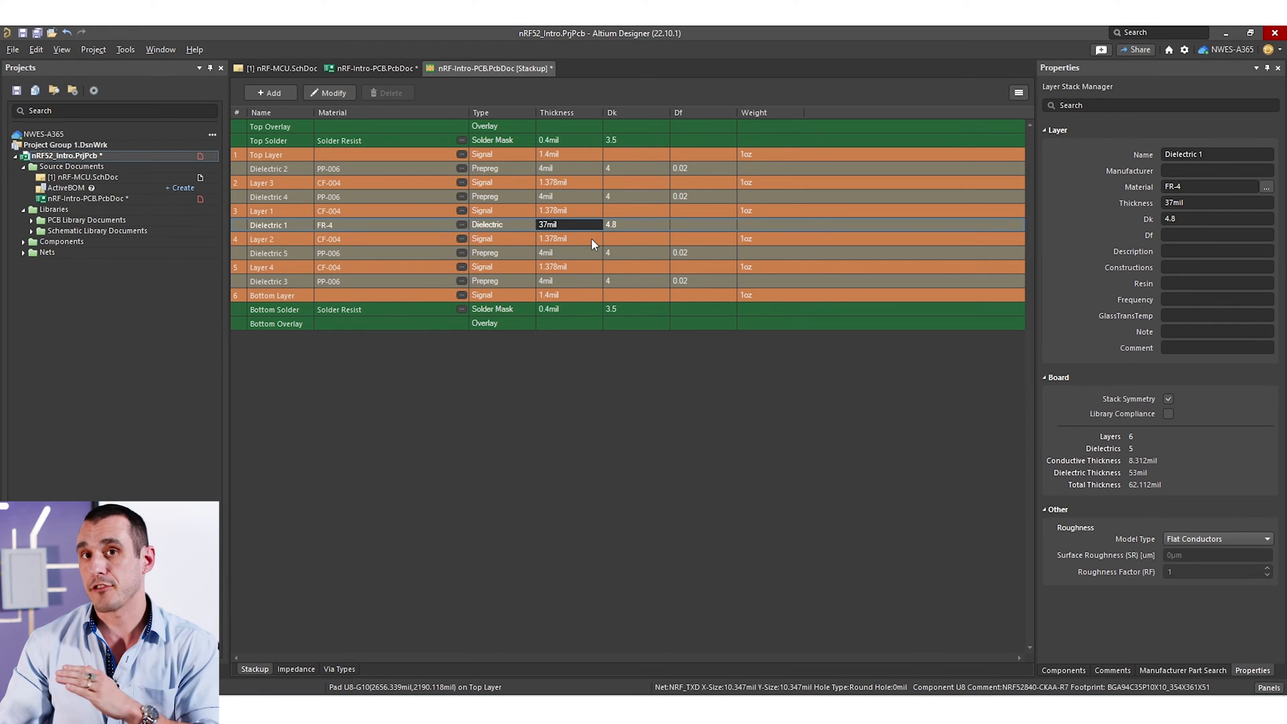
mouse_move(613, 240)
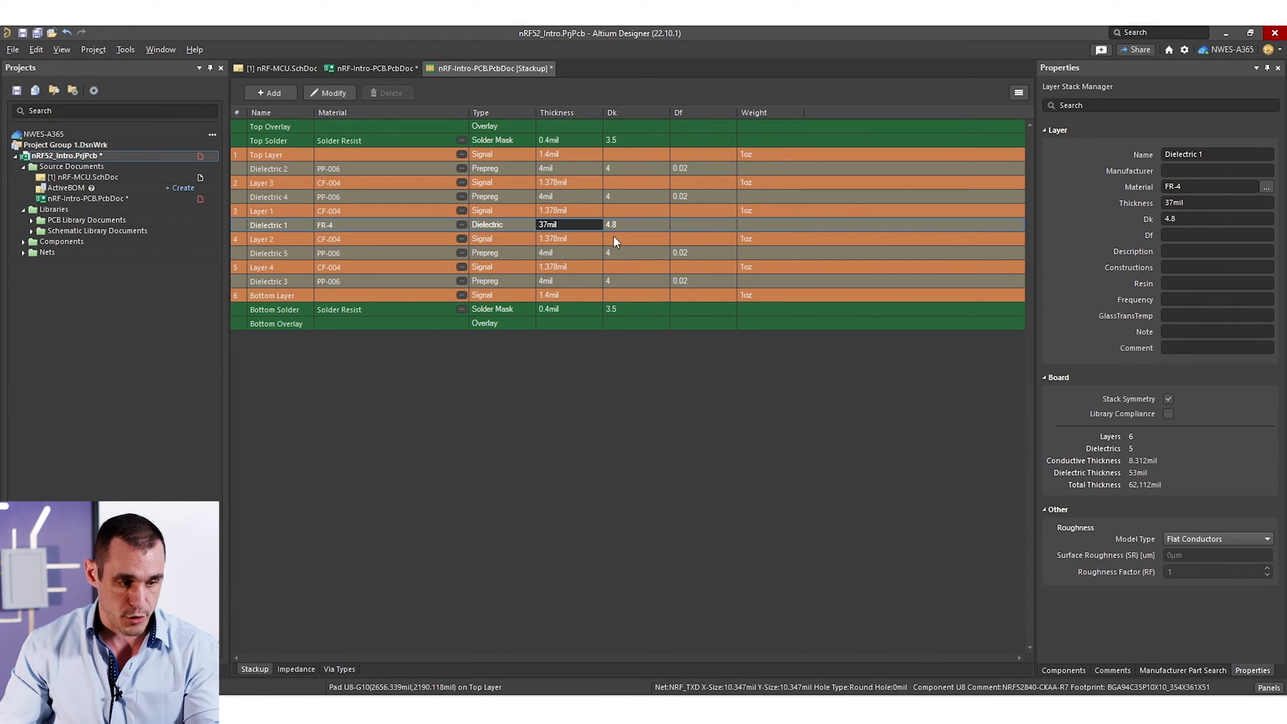
left_click(611, 196)
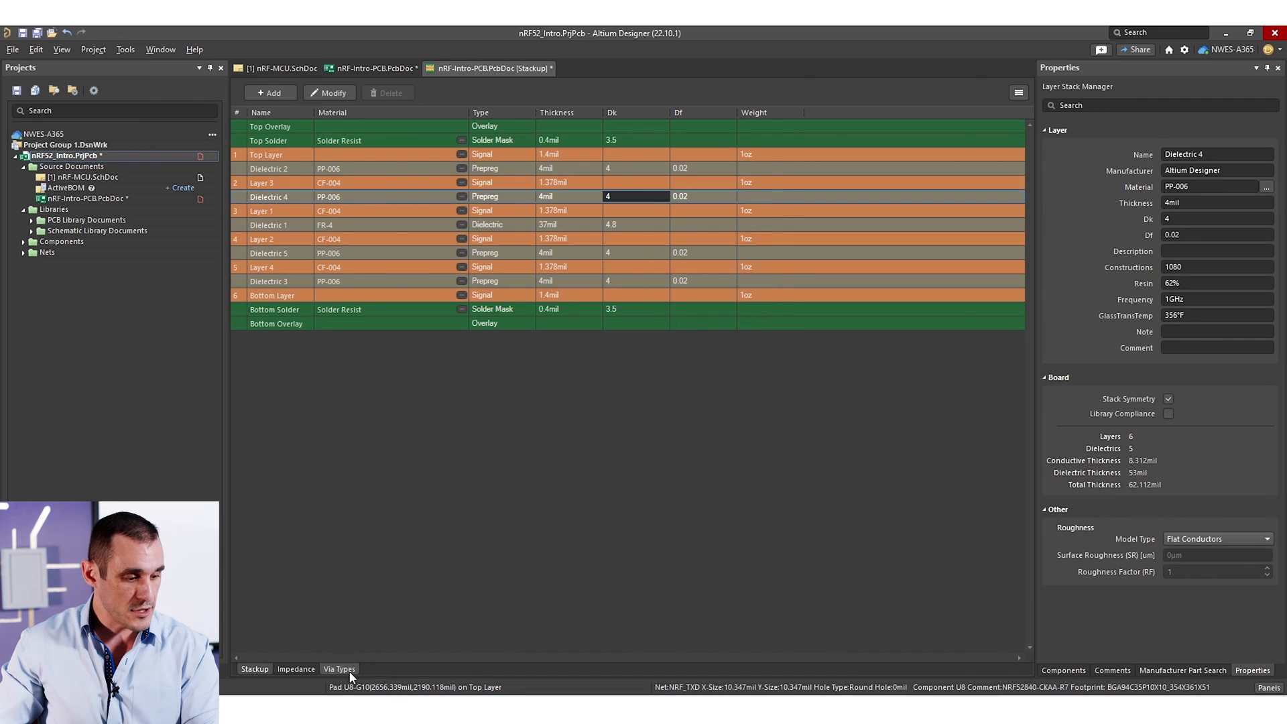
- Add Blind 1:2 (Top Layer–Layer 3) and Buried 2:3 via types, then show the PcbDoc
left_click(339, 668)
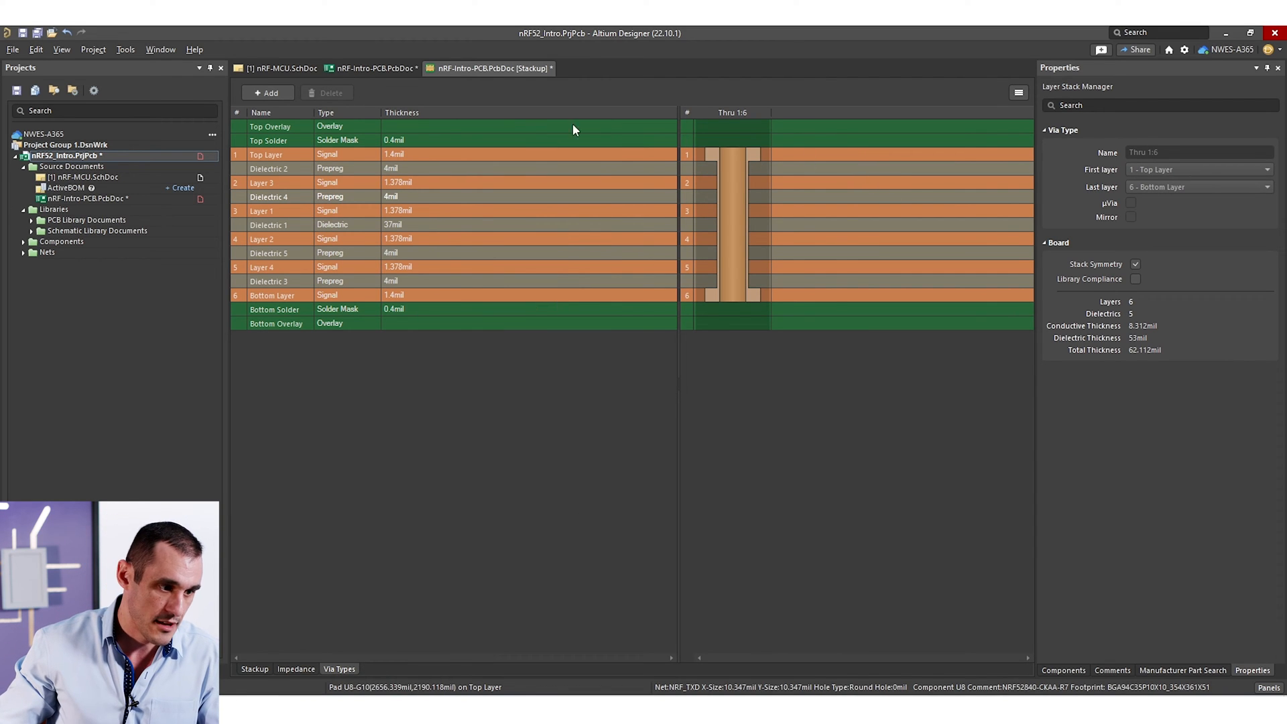
left_click(267, 91)
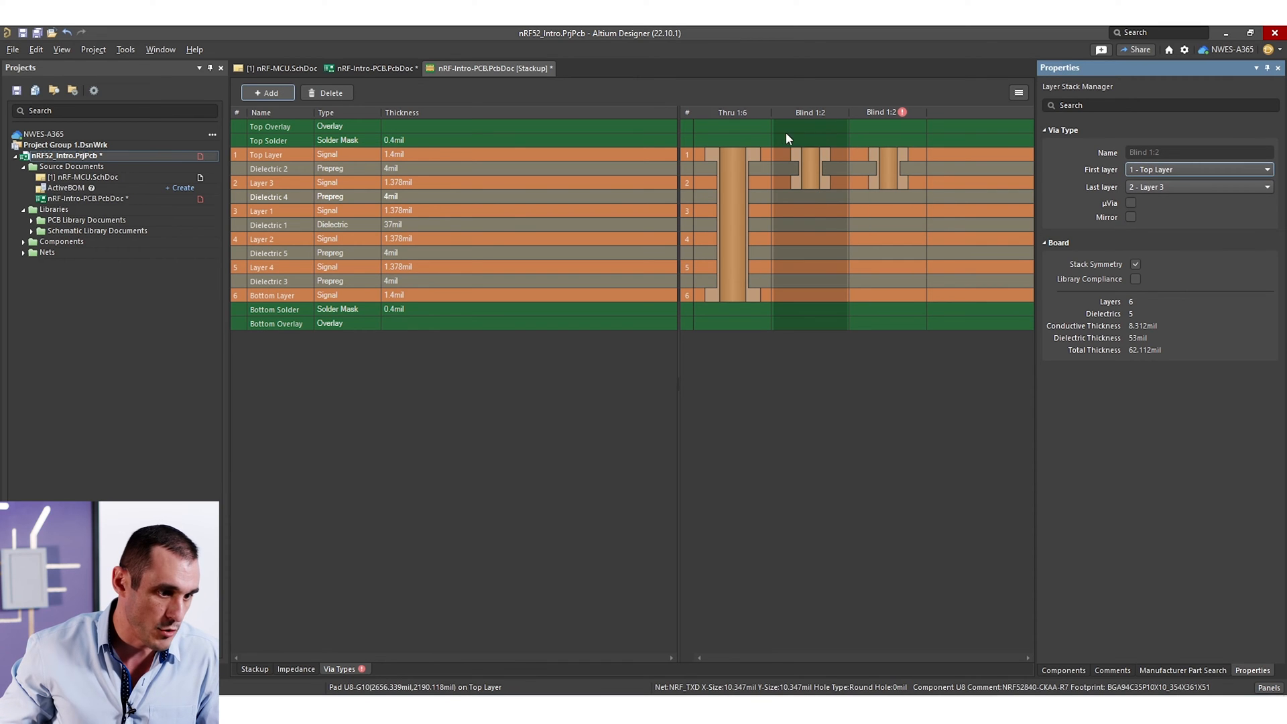
mouse_move(812, 113)
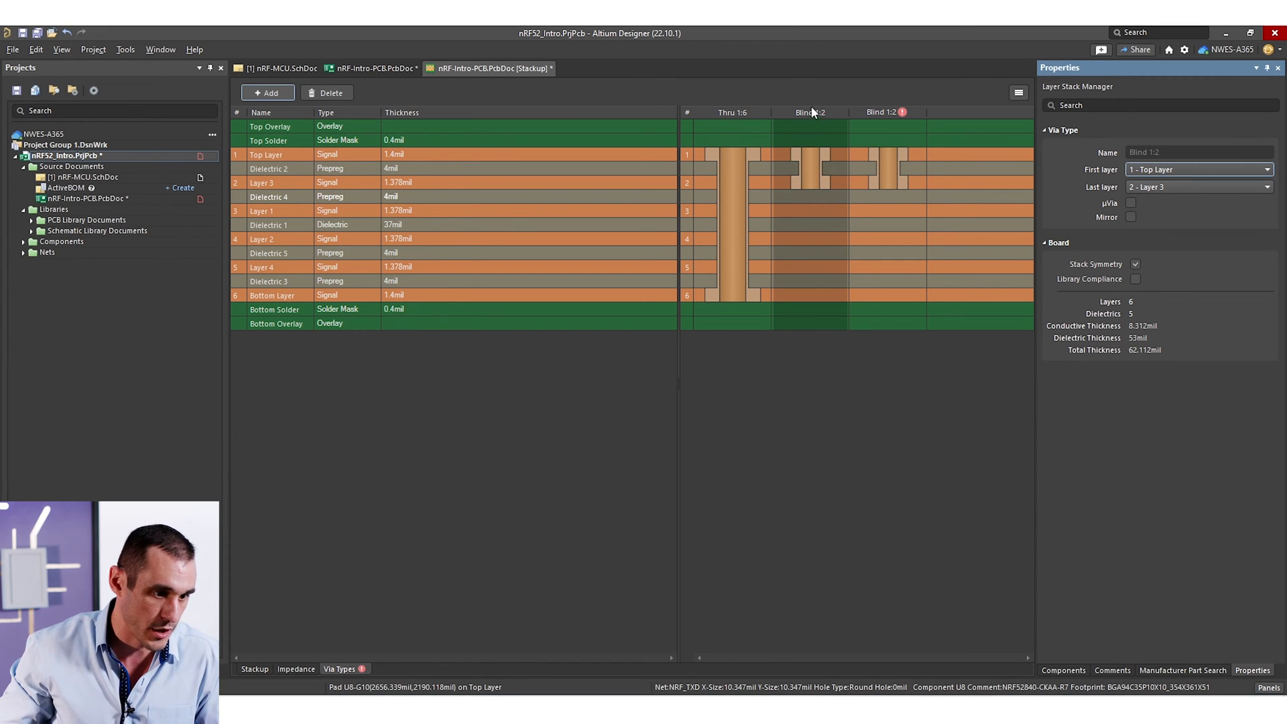
mouse_move(924, 178)
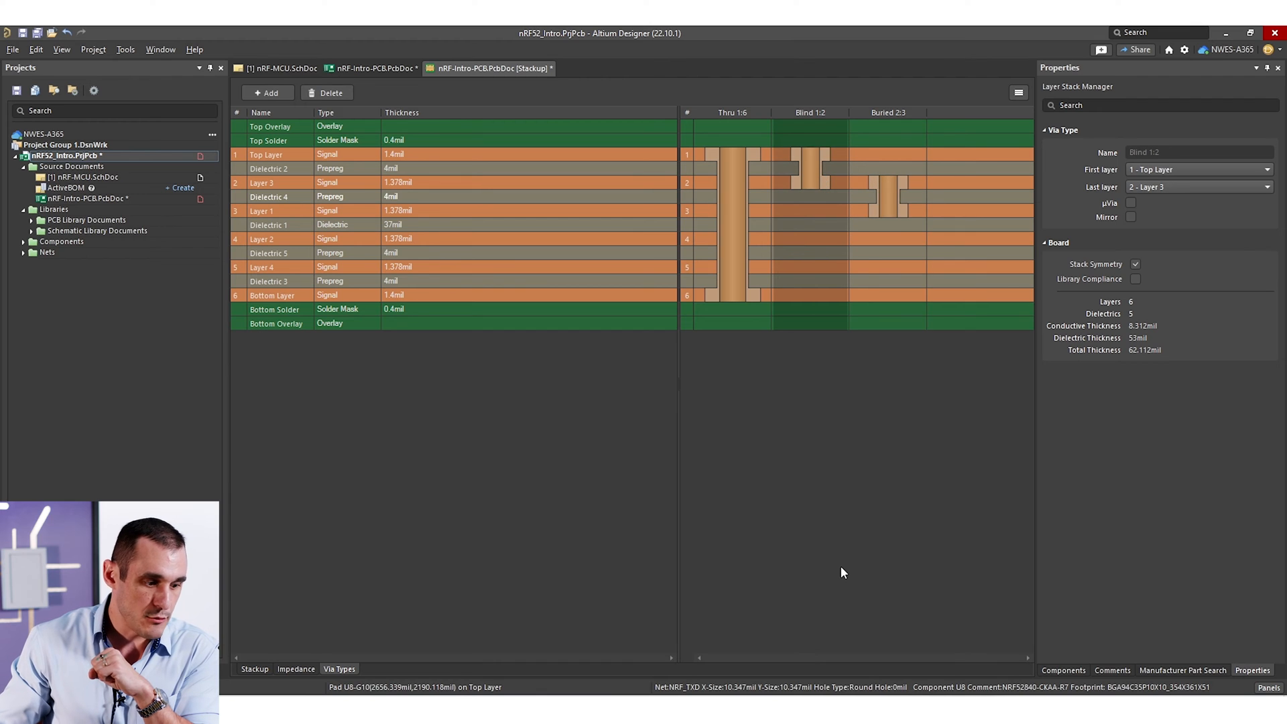
mouse_move(830, 227)
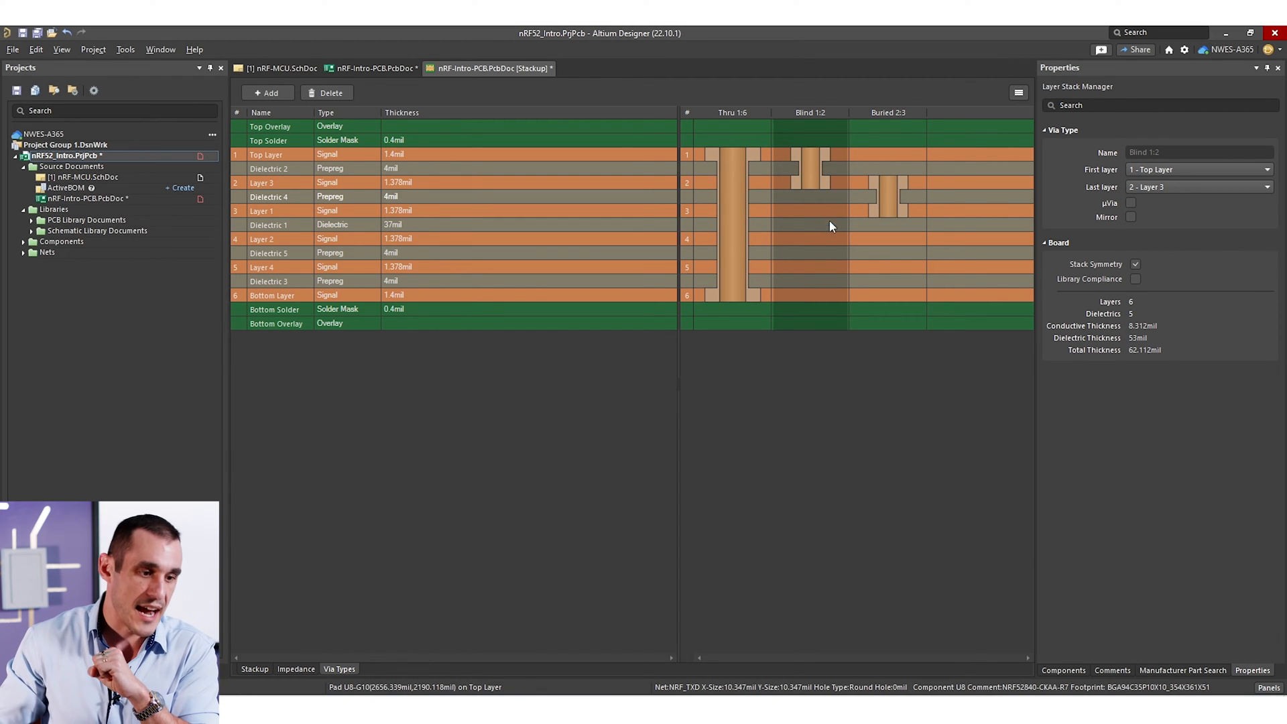
mouse_move(812, 160)
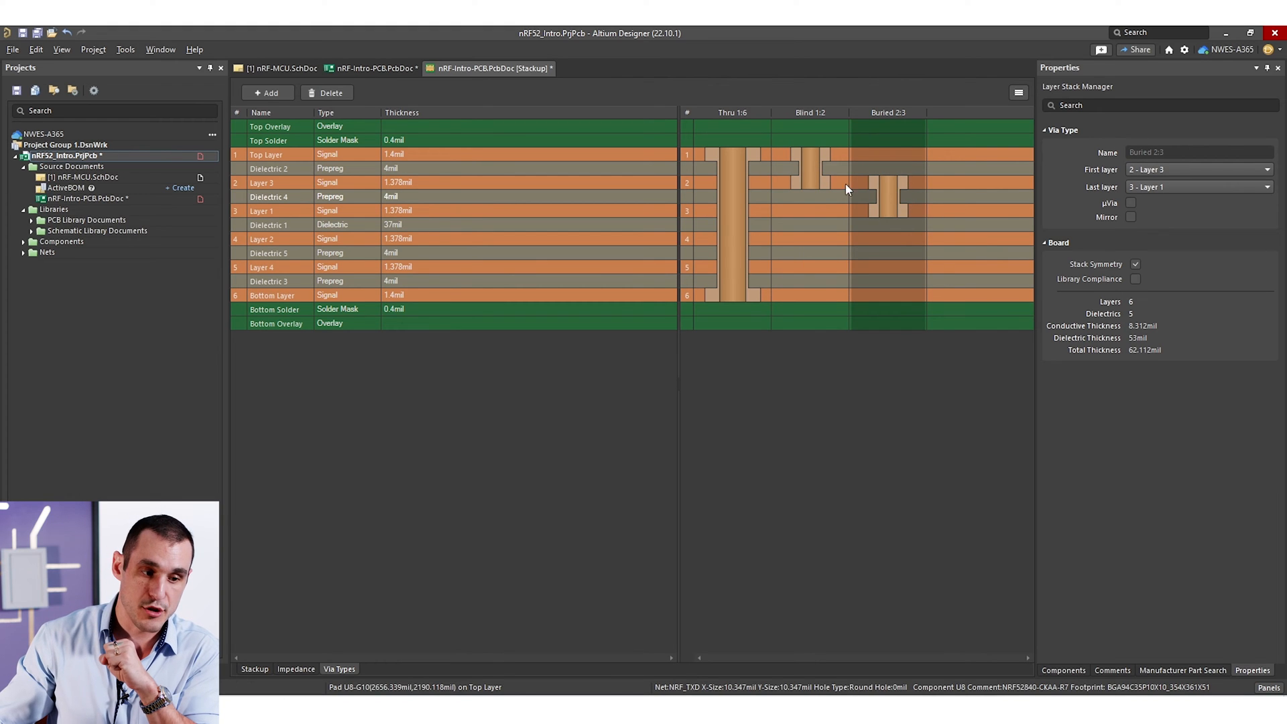
mouse_move(831, 179)
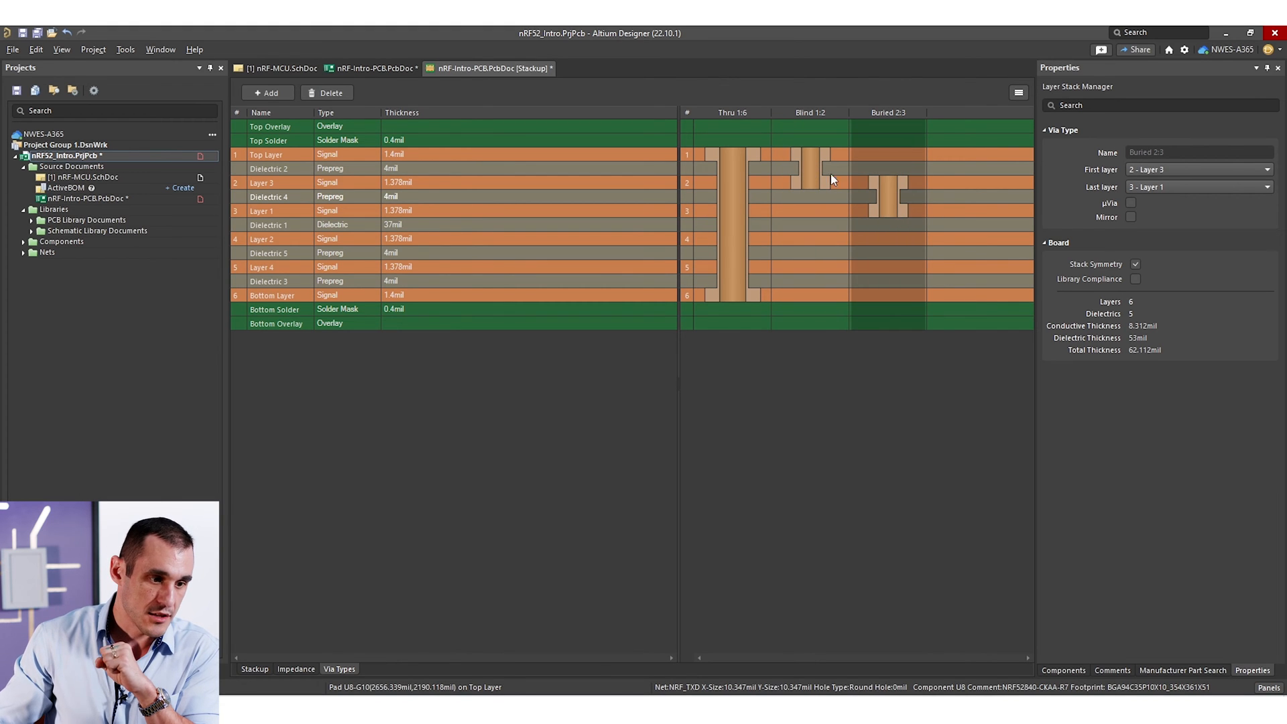
left_click(373, 69)
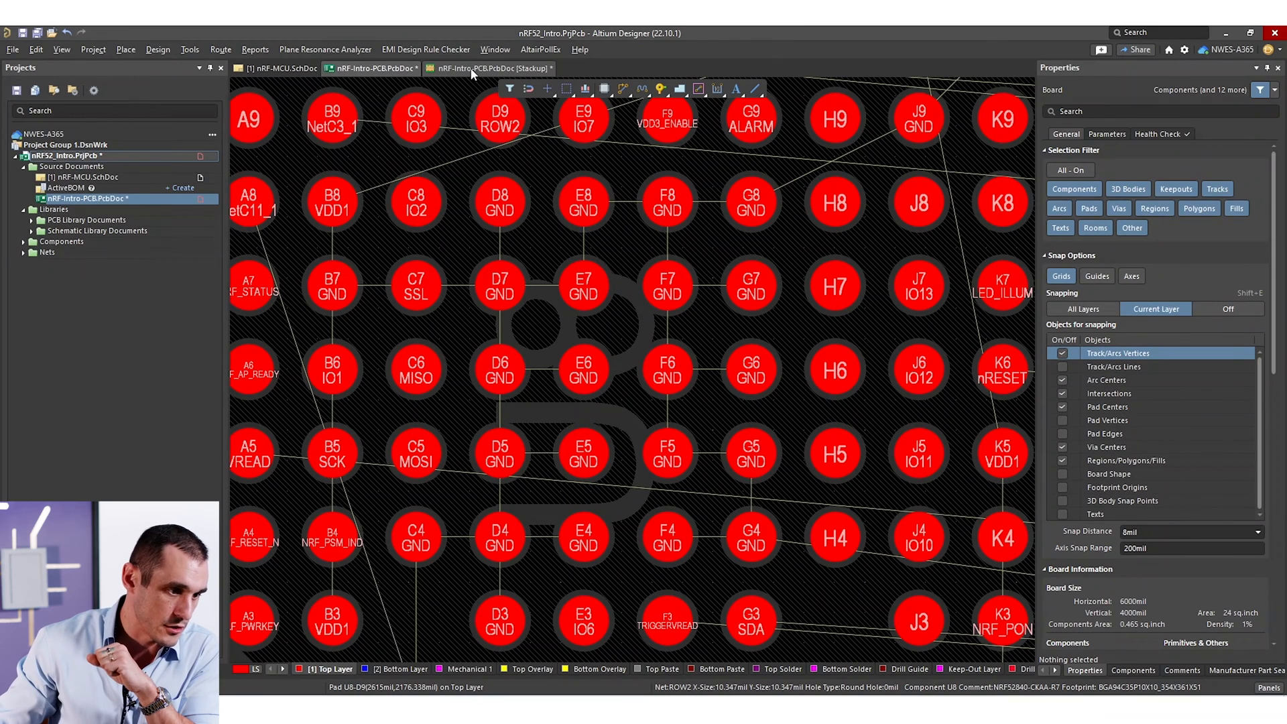
- Inspect BGA pad E6 (8.346 mil round) and U8's 10 mil clearance violations
left_click(490, 68)
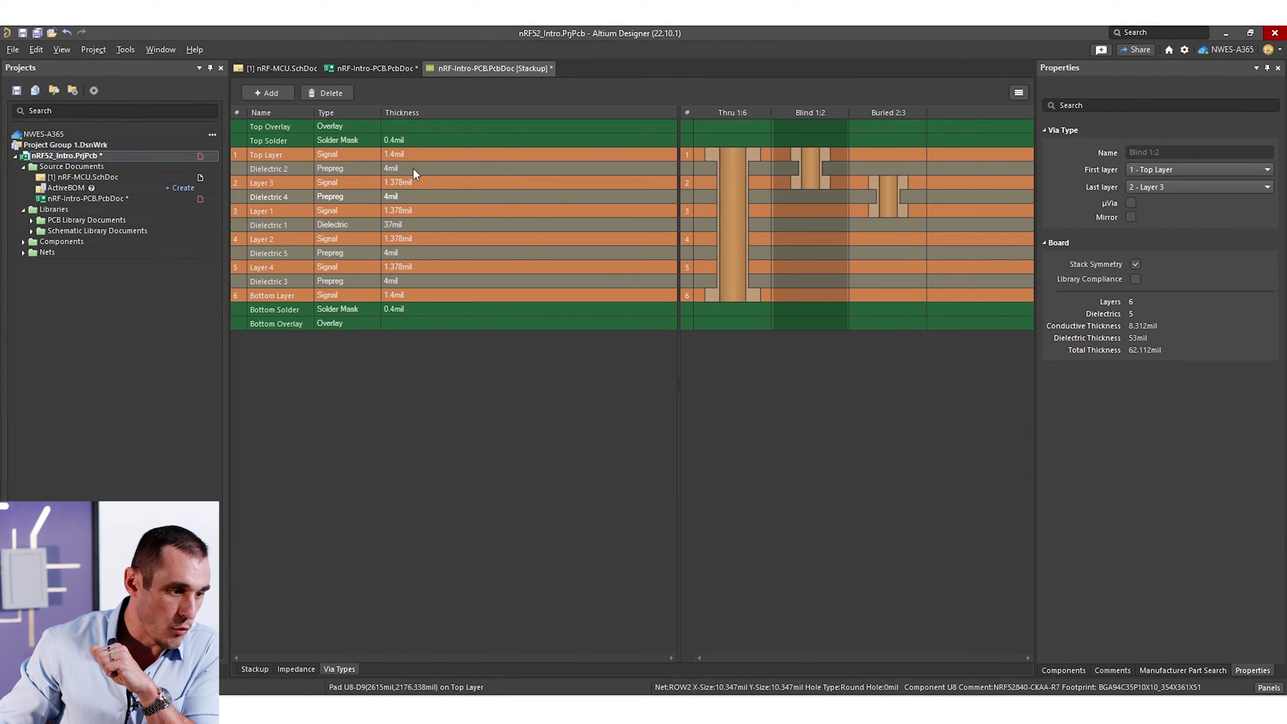
mouse_move(421, 197)
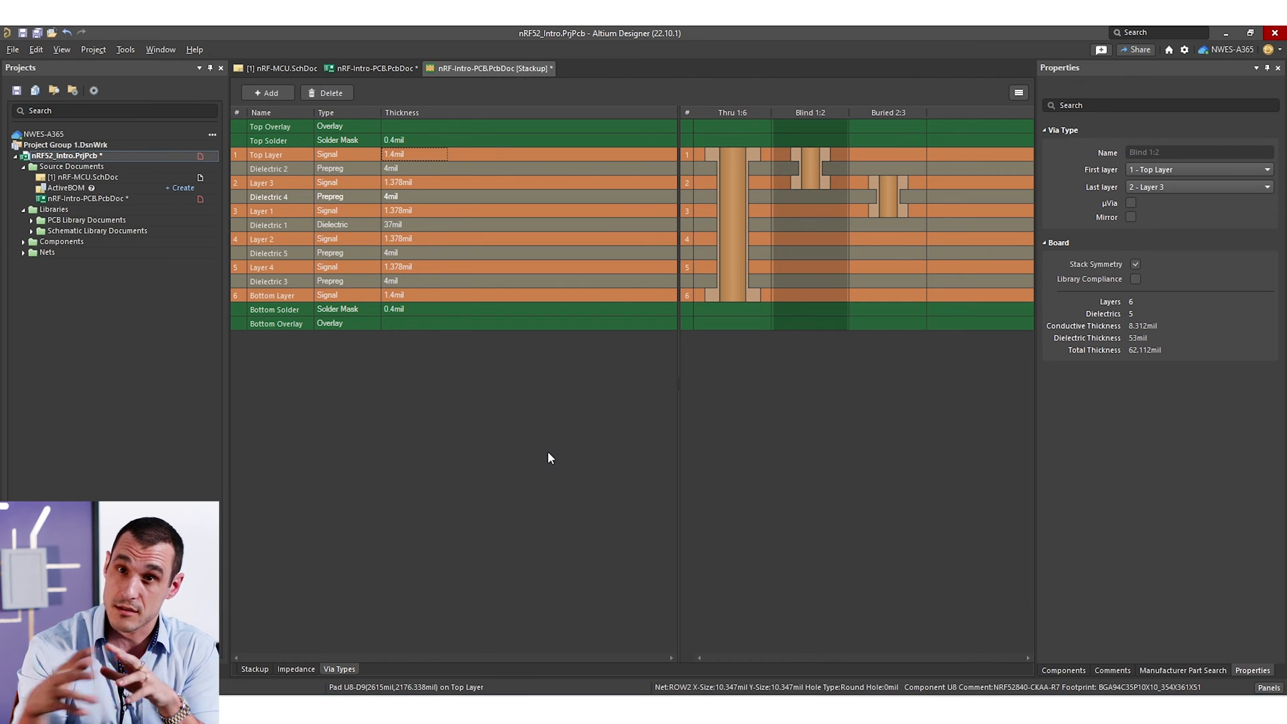
mouse_move(805, 179)
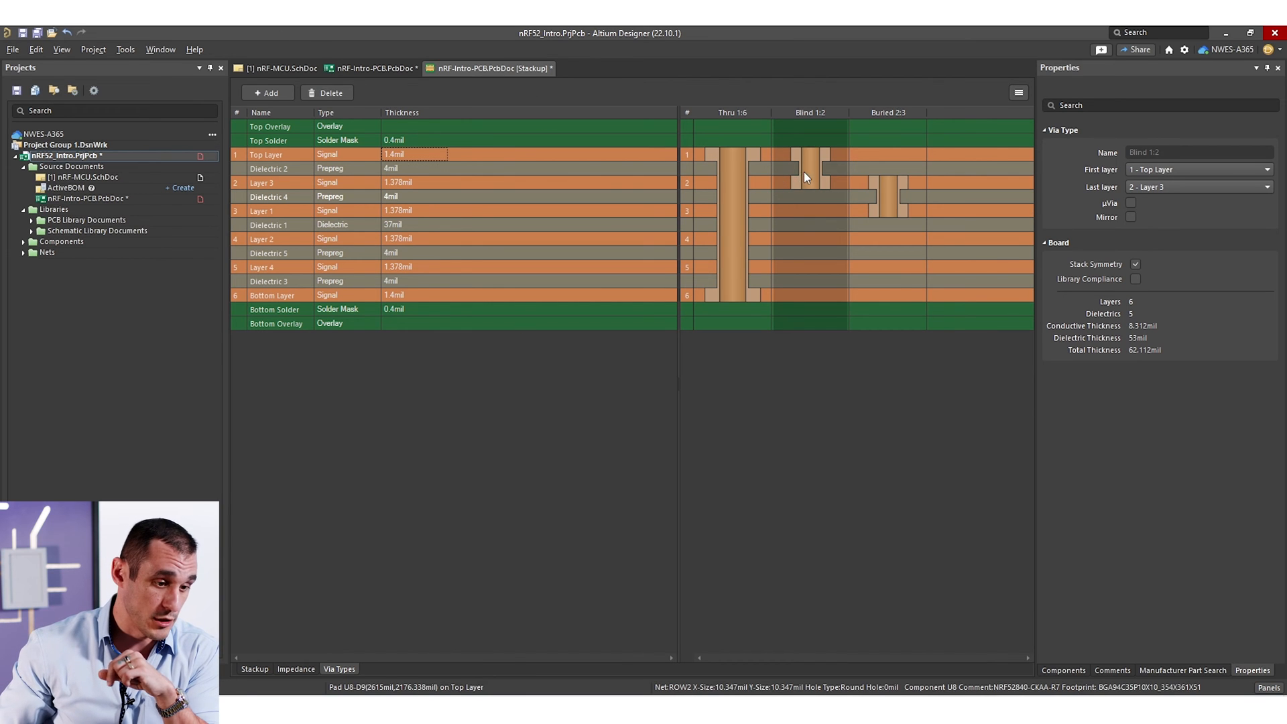
left_click(373, 68)
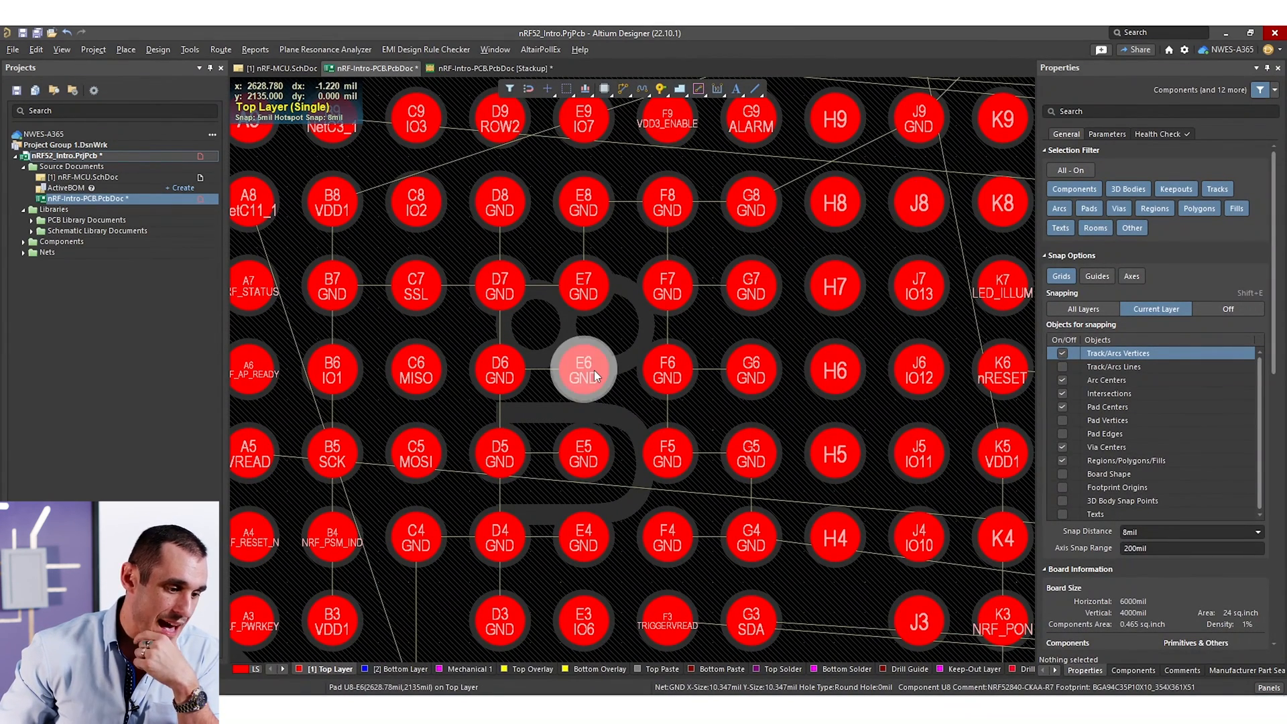
left_click(582, 369)
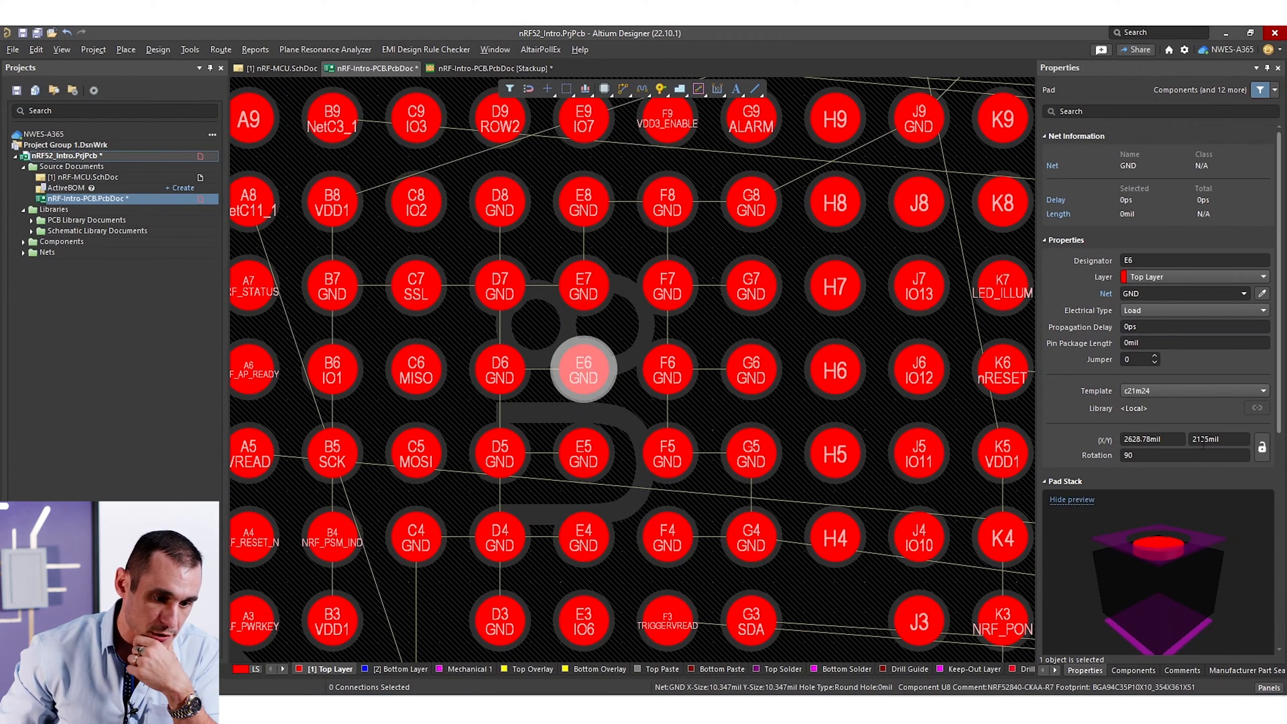
scroll("down", 3)
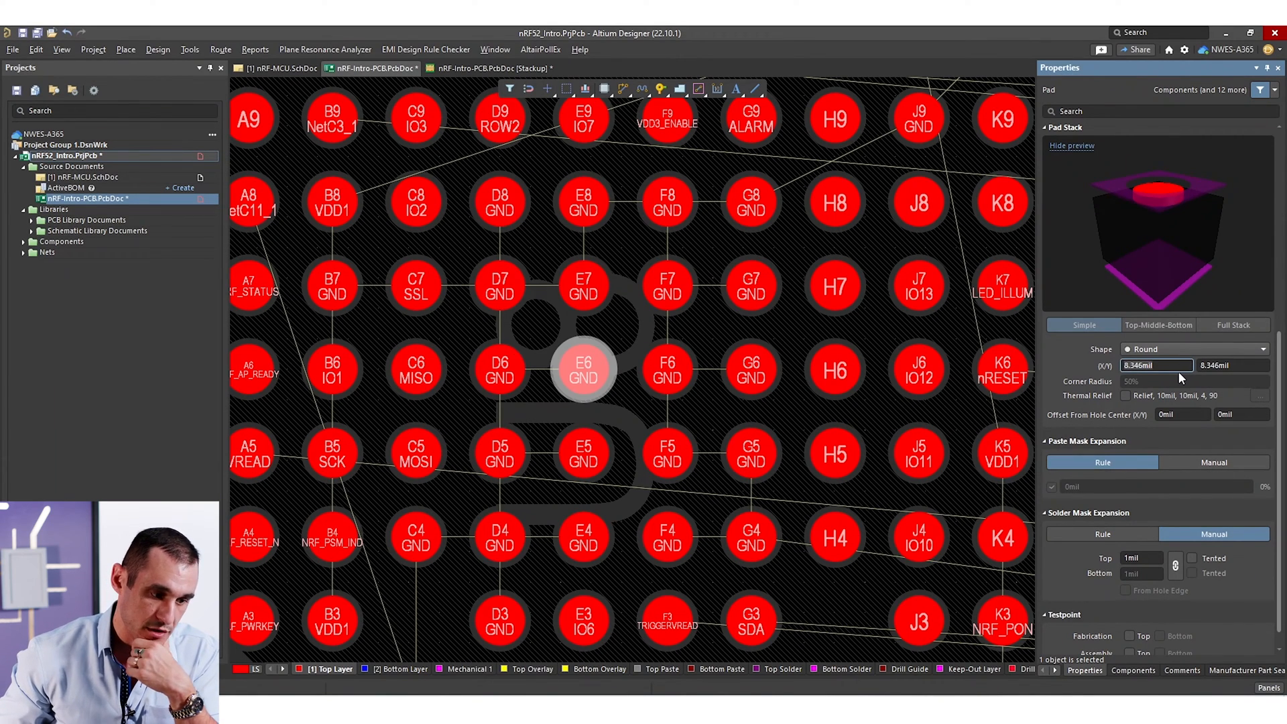
mouse_move(690, 341)
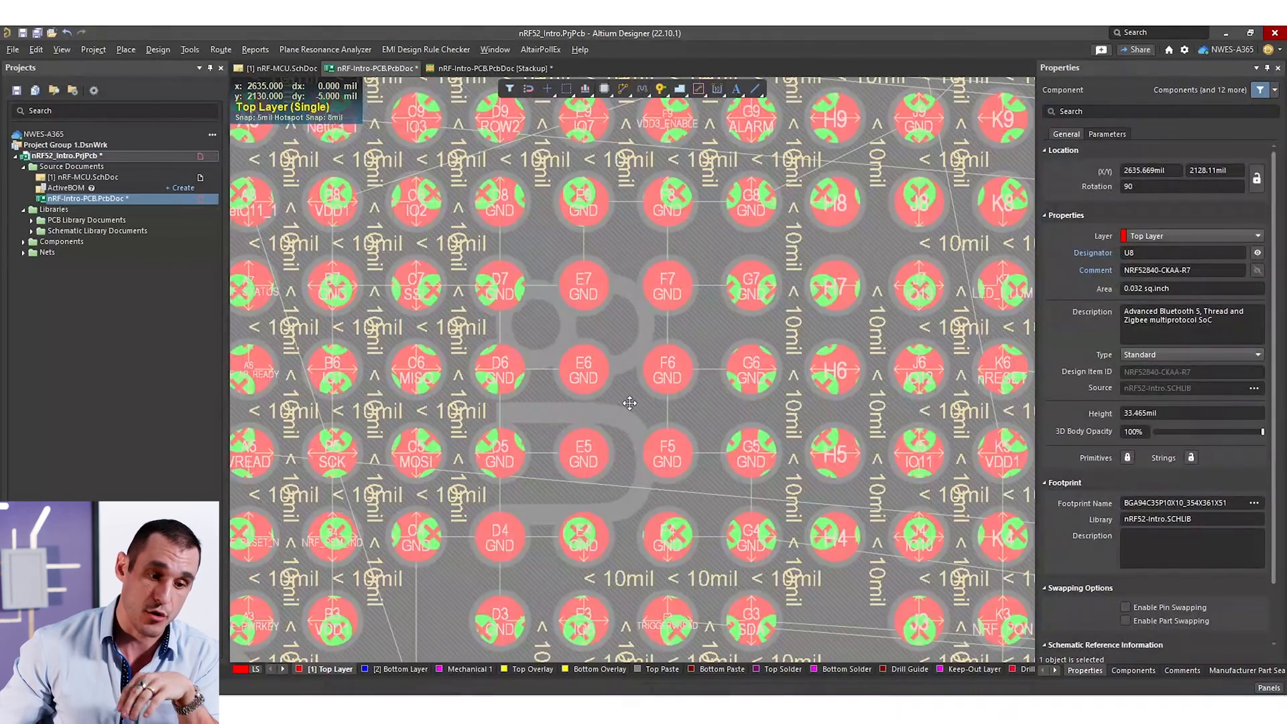
mouse_move(643, 400)
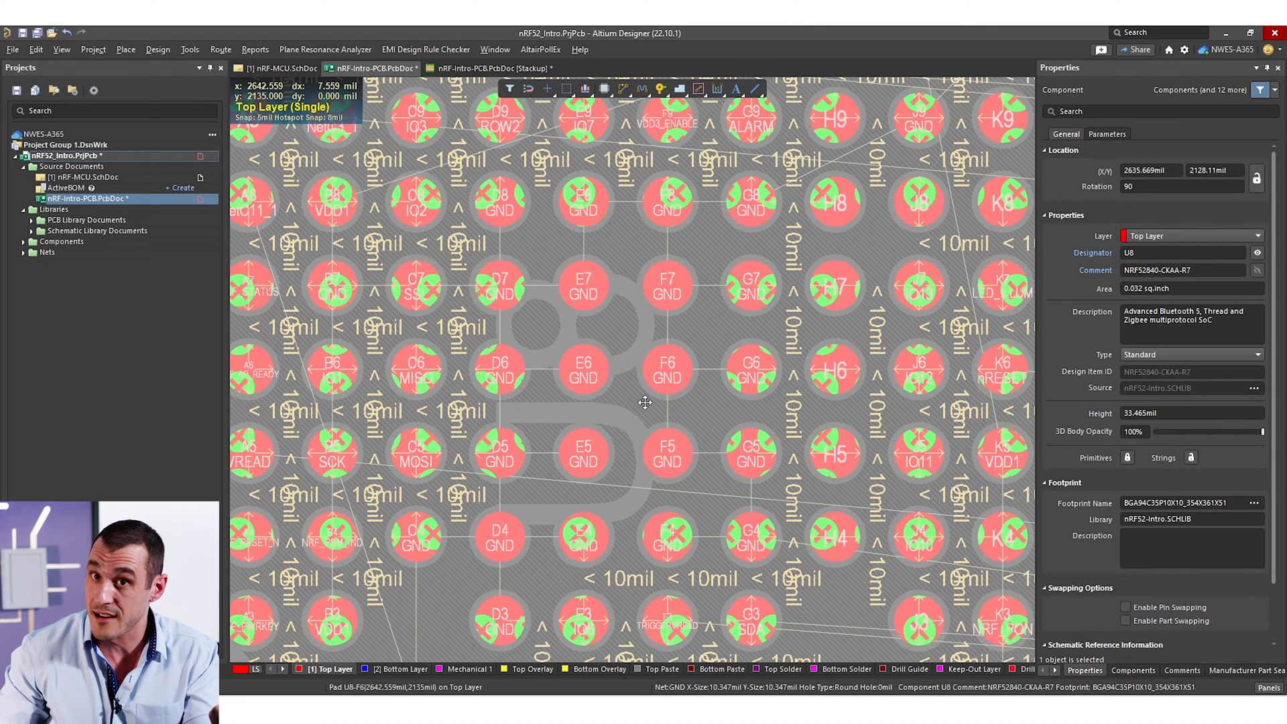
left_click(157, 49)
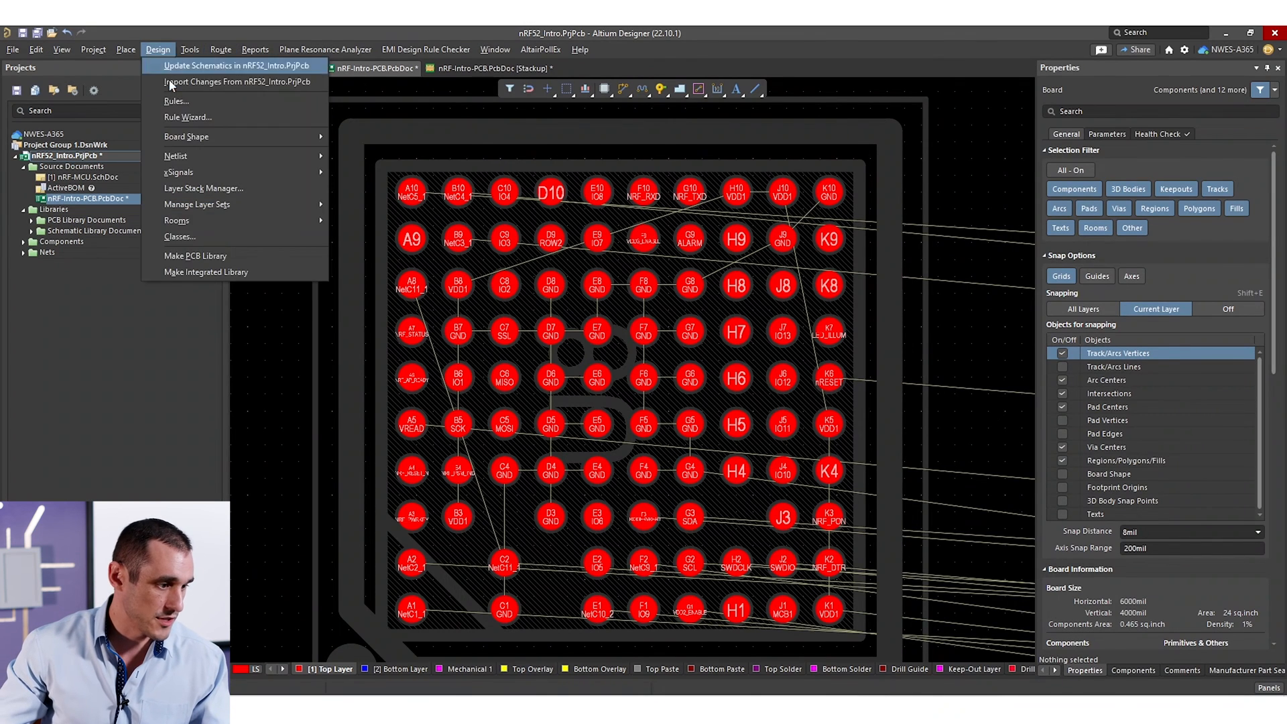
left_click(175, 102)
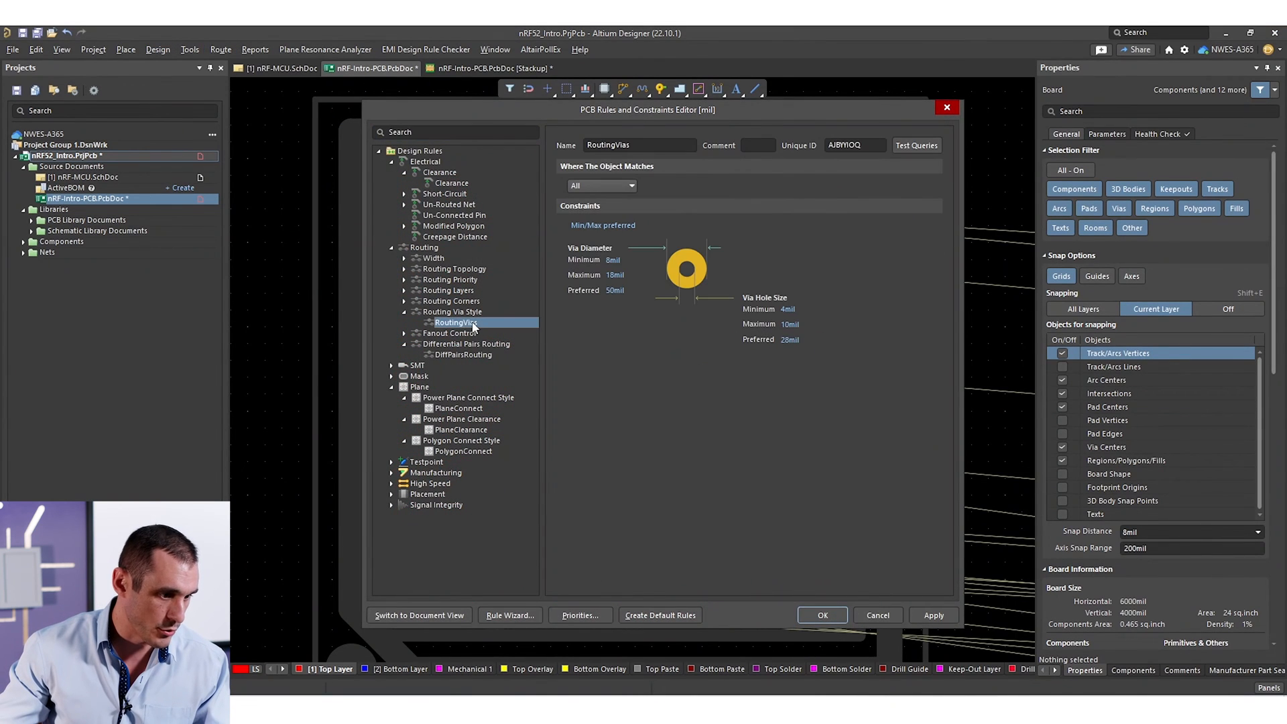
mouse_move(443, 184)
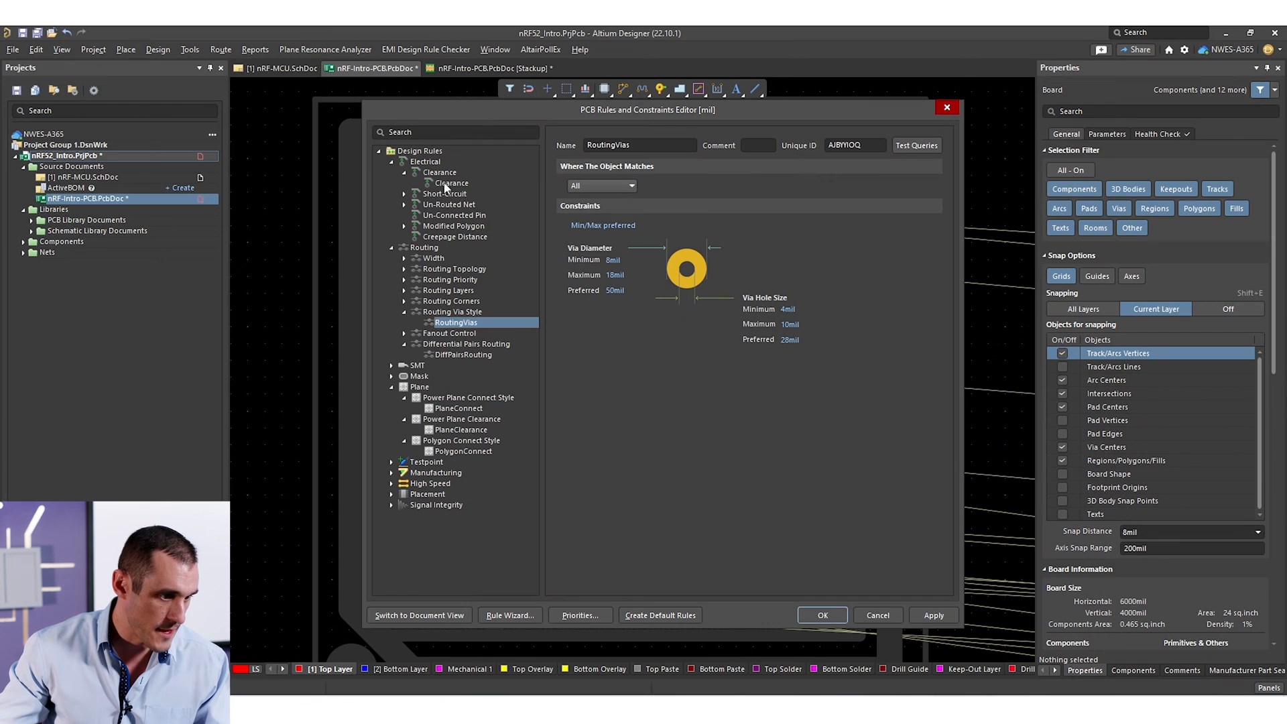
left_click(450, 182)
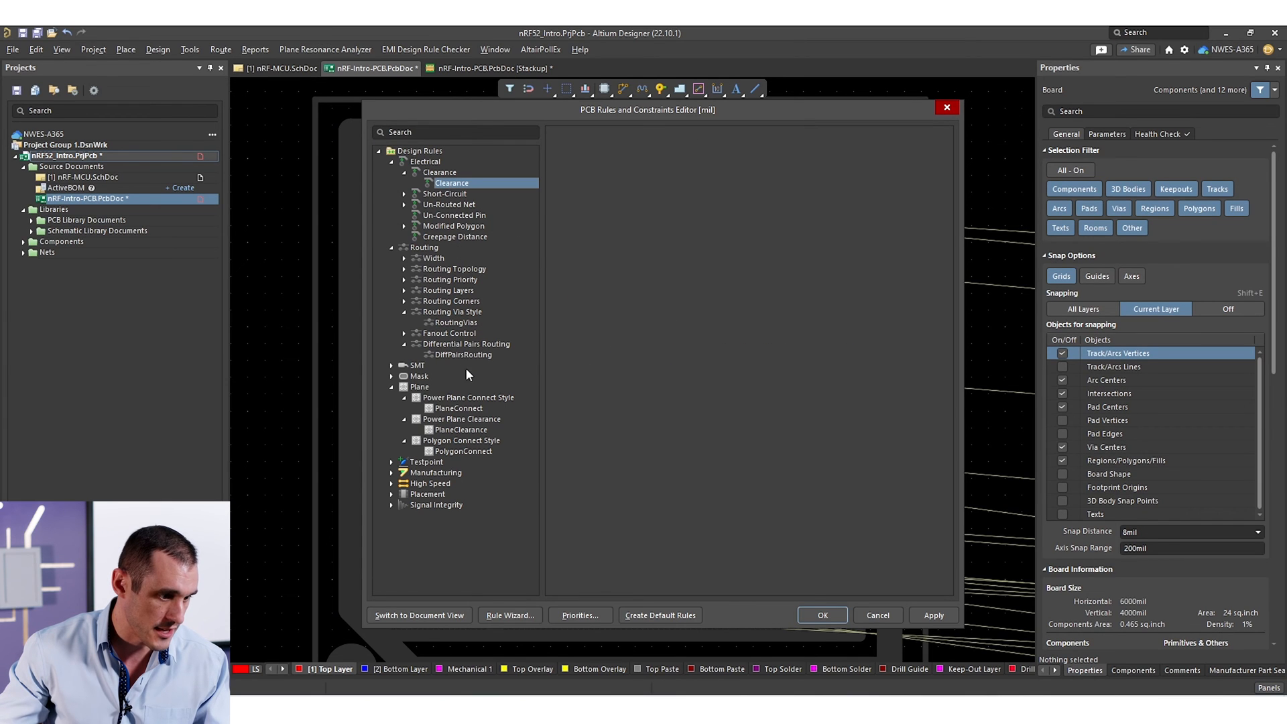
left_click(464, 355)
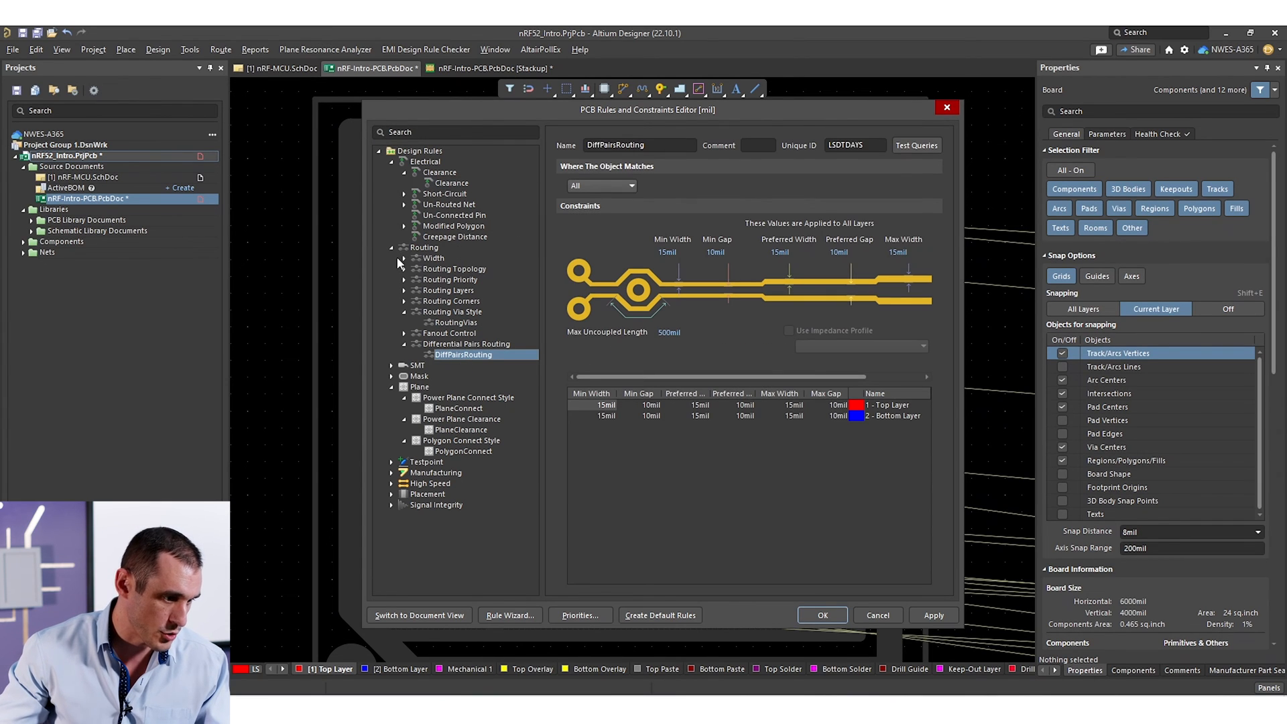
left_click(403, 258)
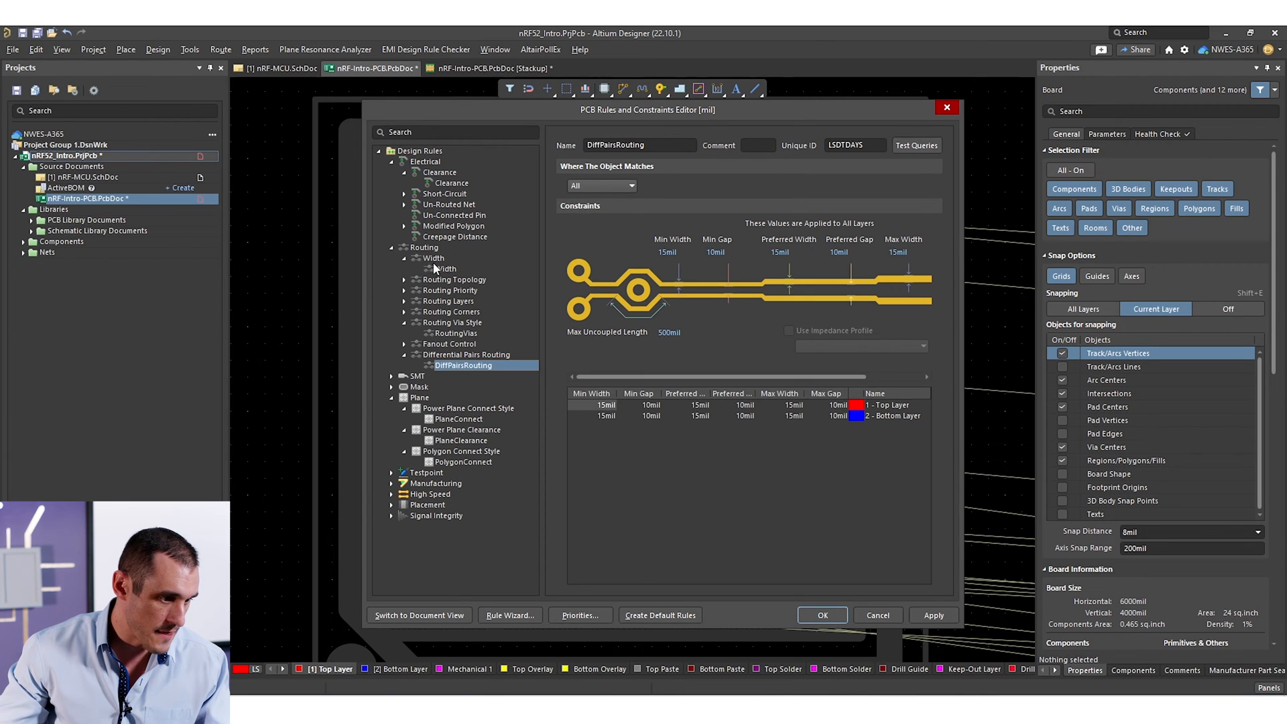
left_click(447, 269)
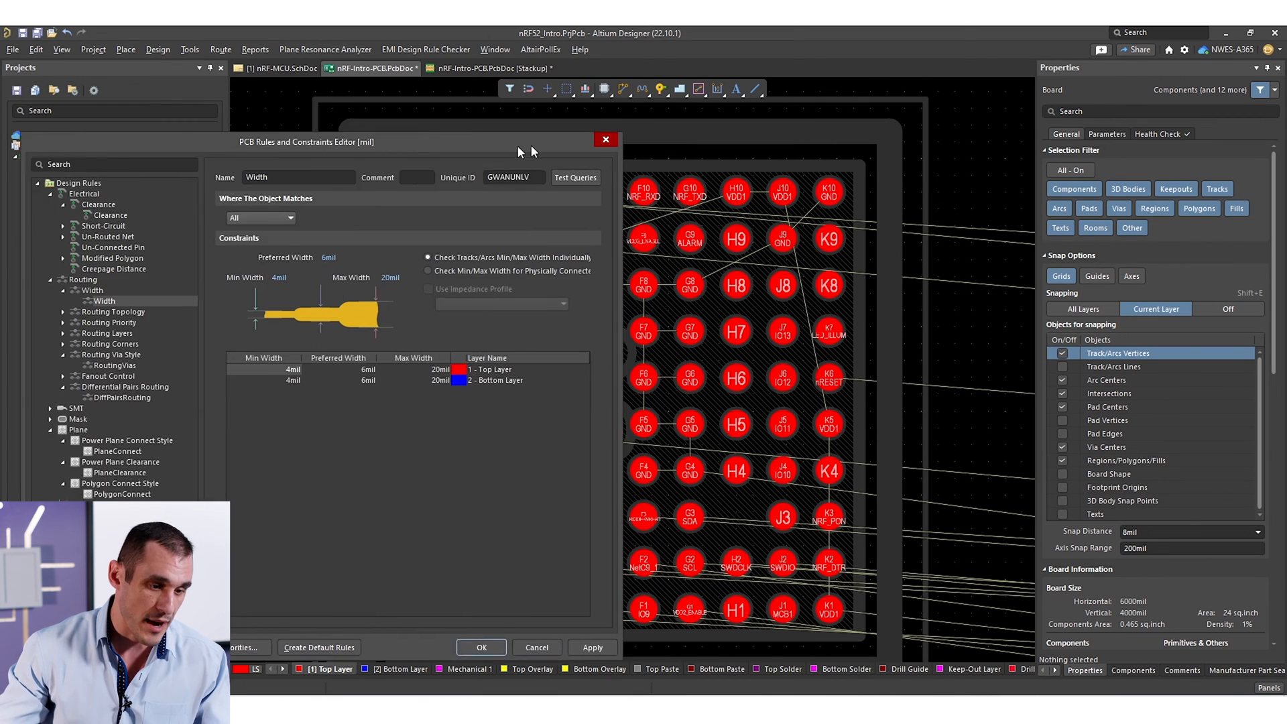
left_click_drag(305, 141, 257, 95)
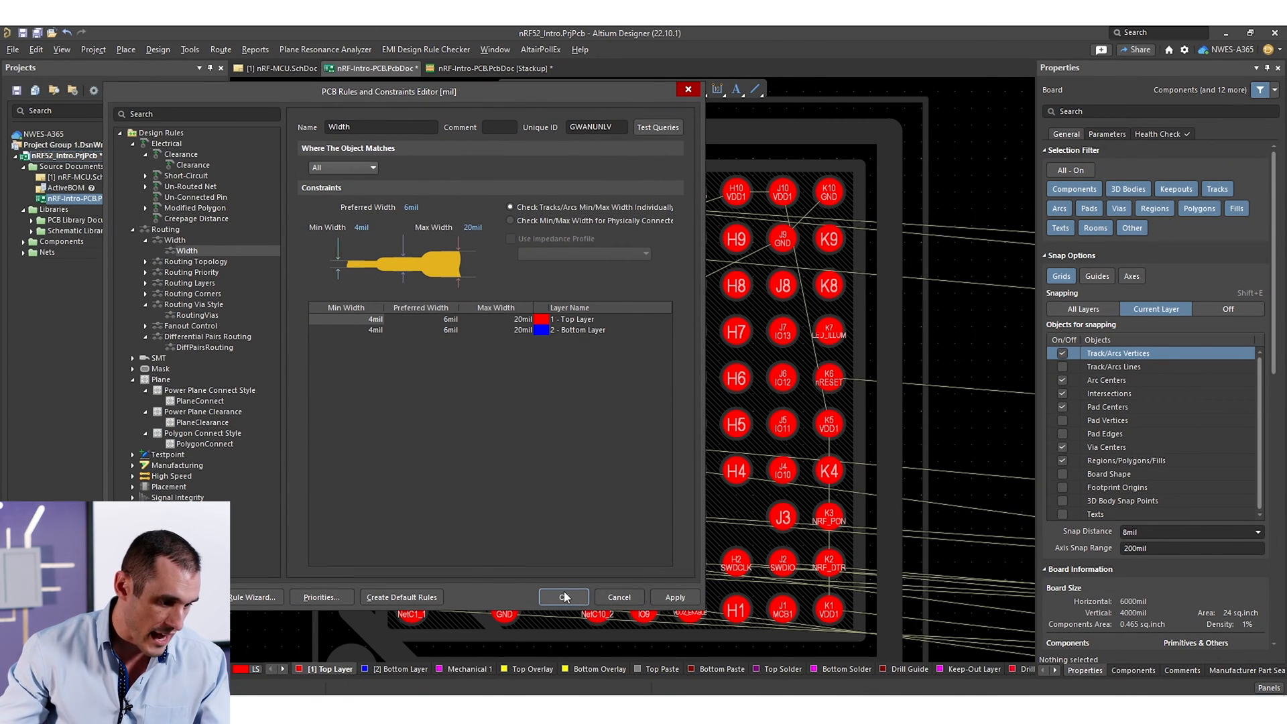
mouse_move(414, 270)
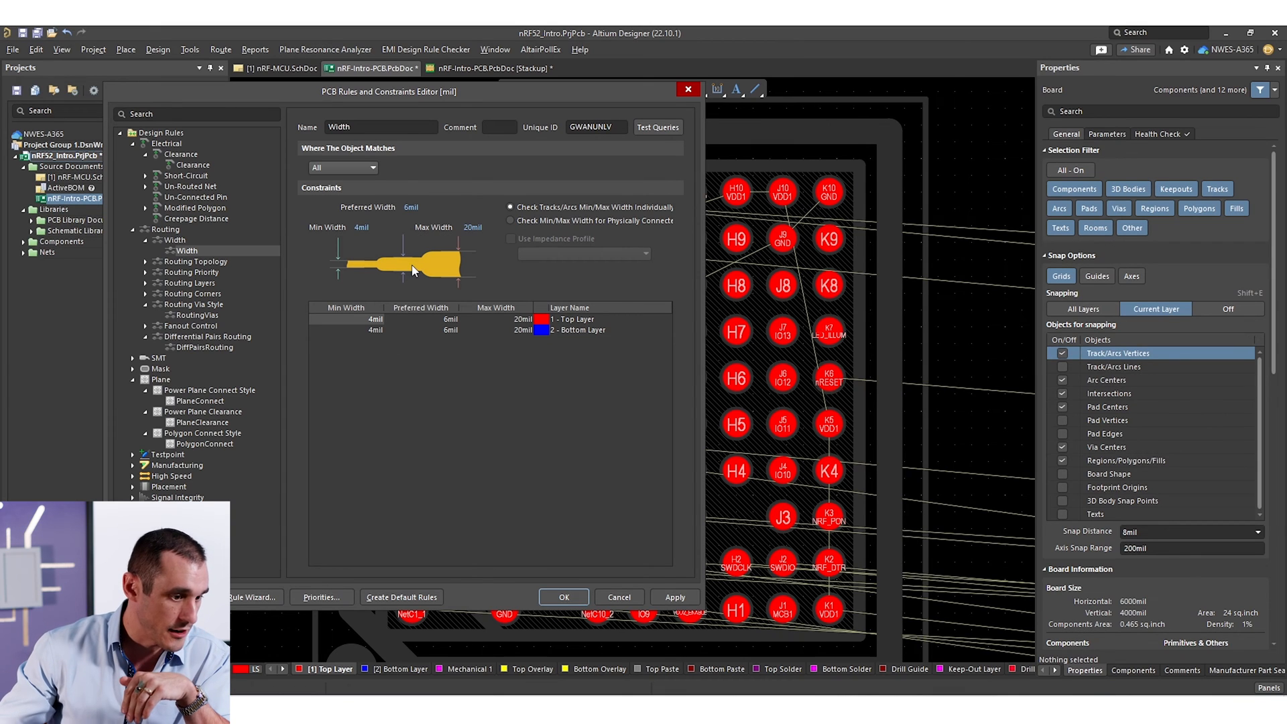
mouse_move(441, 457)
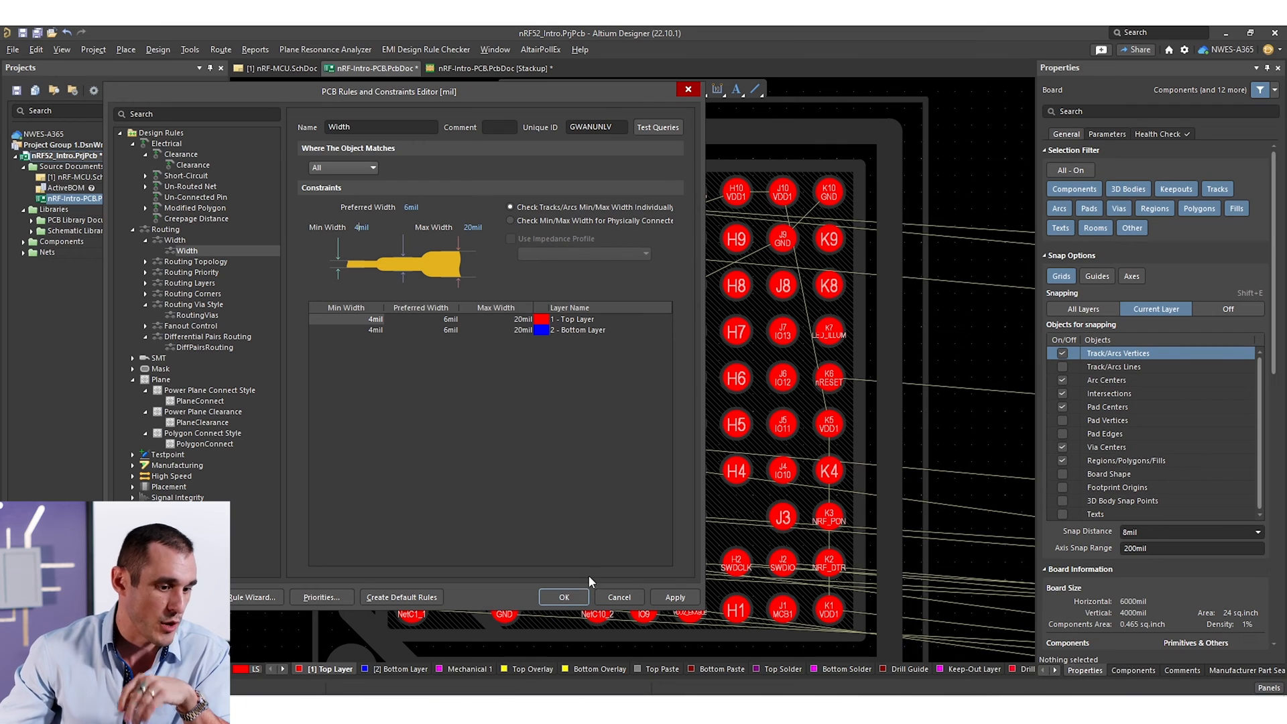
mouse_move(564, 534)
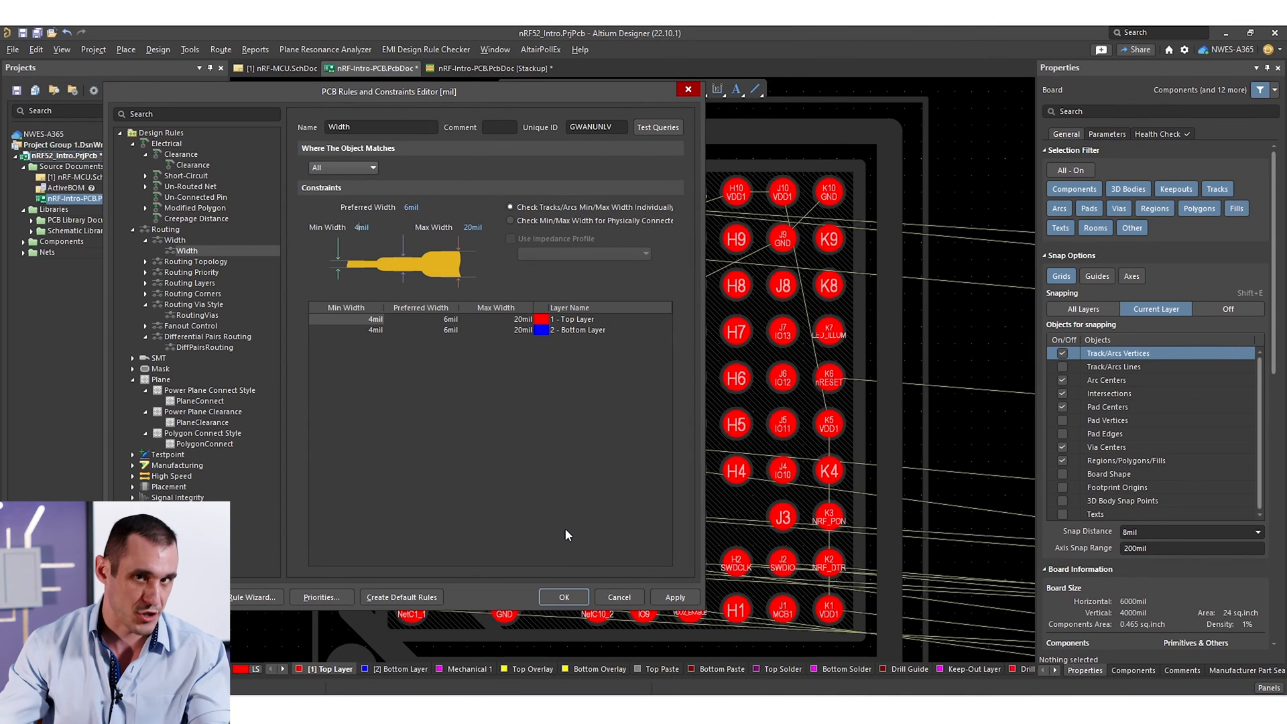
left_click(563, 596)
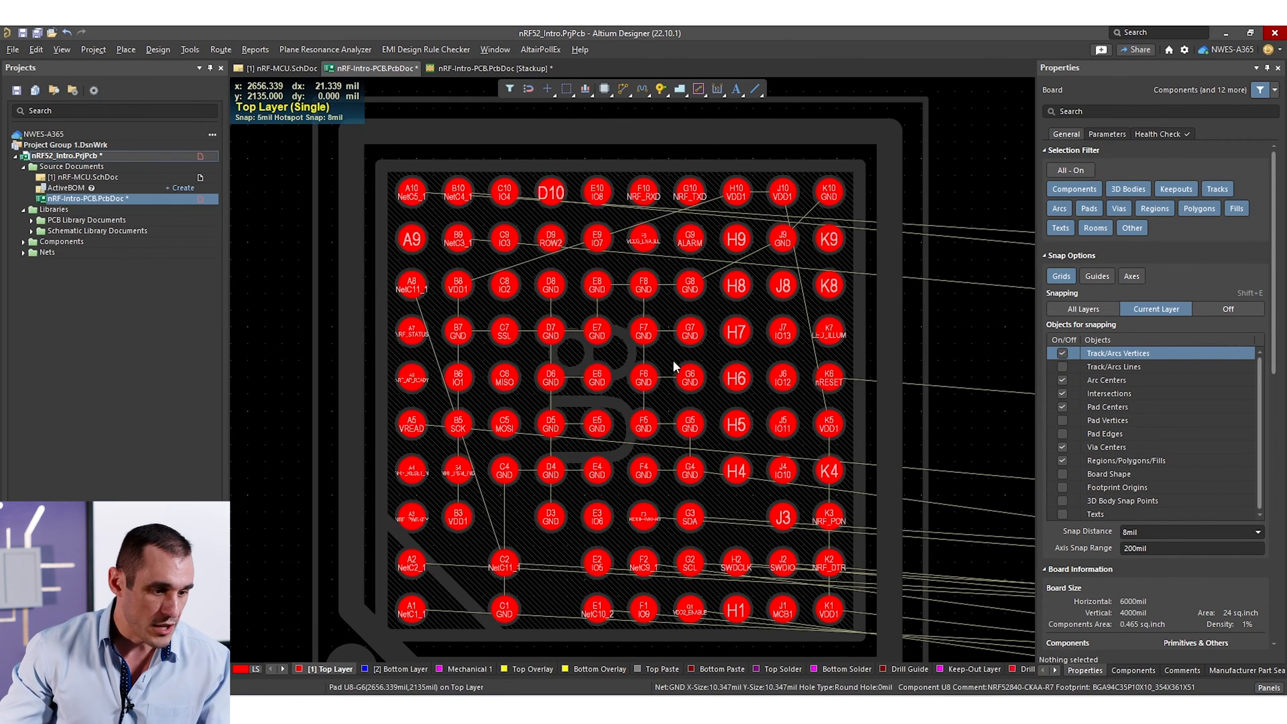
left_click(673, 370)
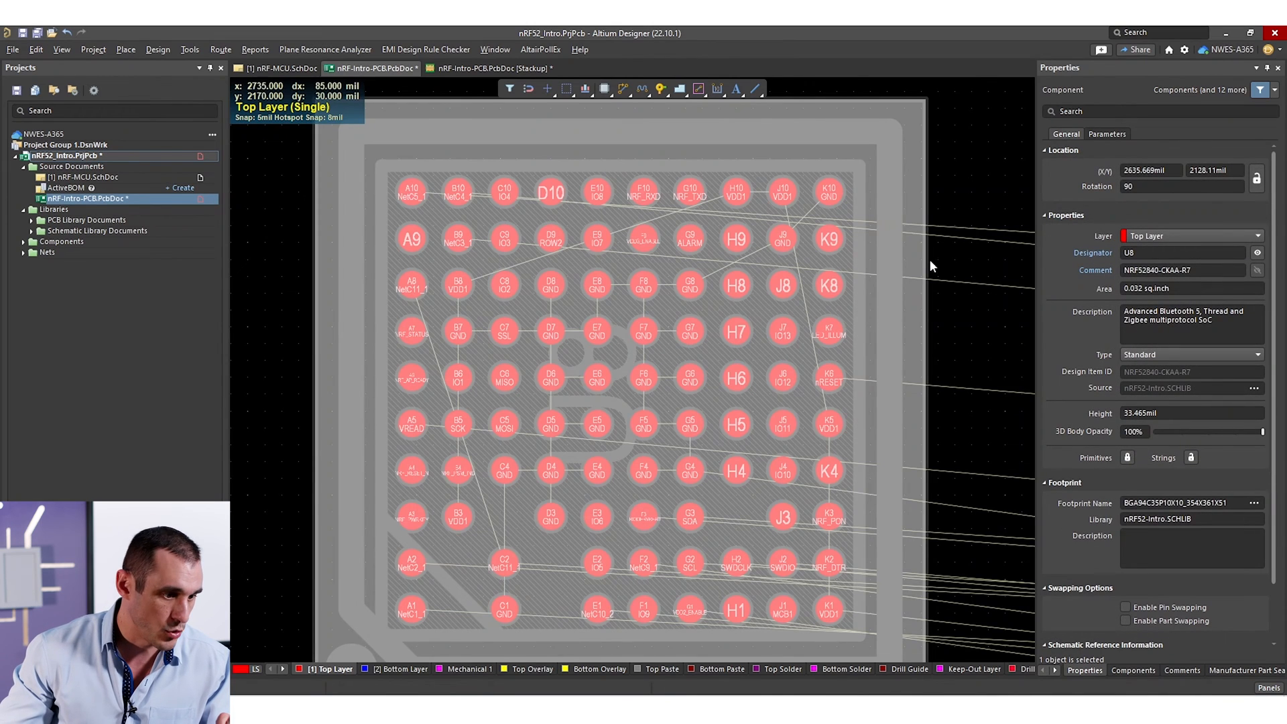
mouse_move(782, 253)
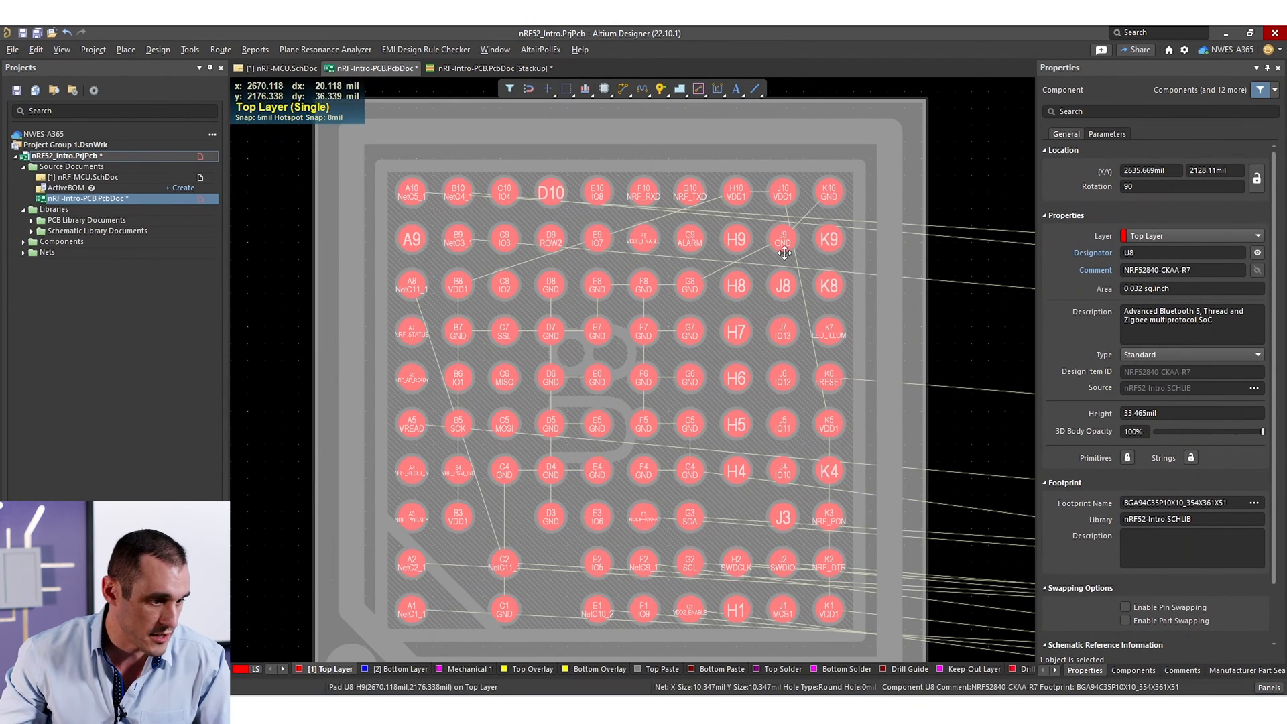
mouse_move(927, 240)
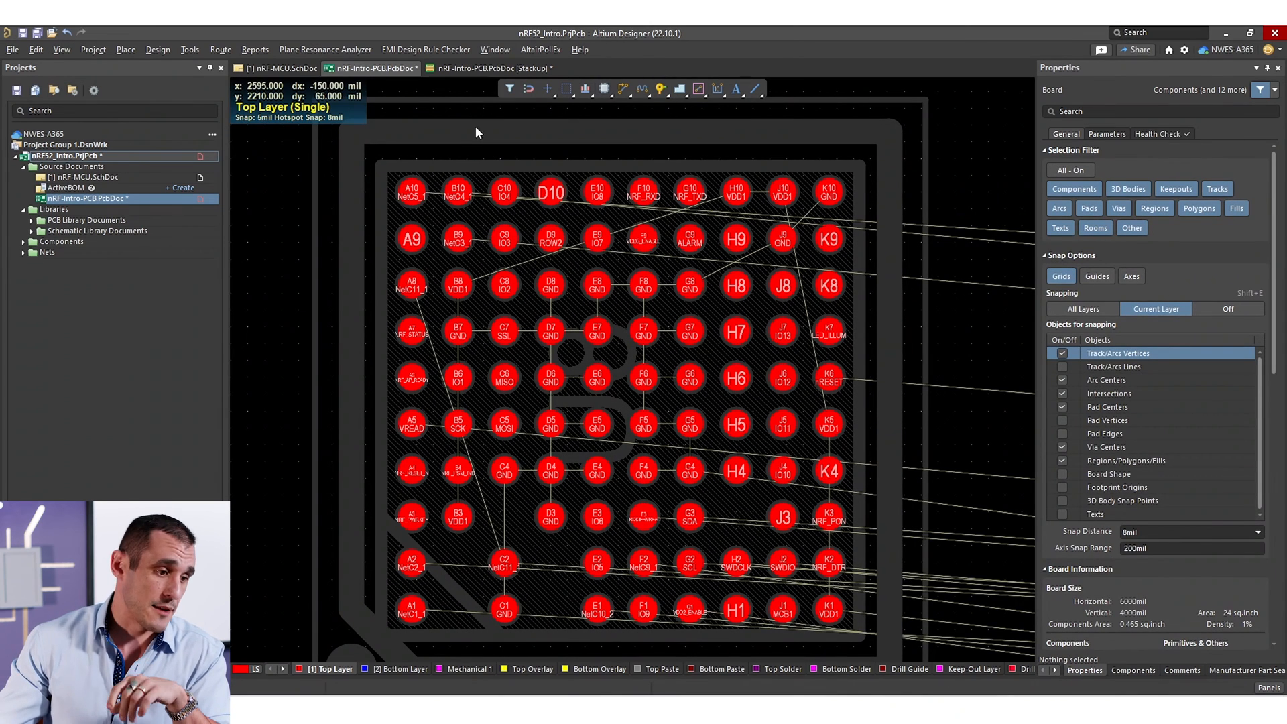
mouse_move(629, 147)
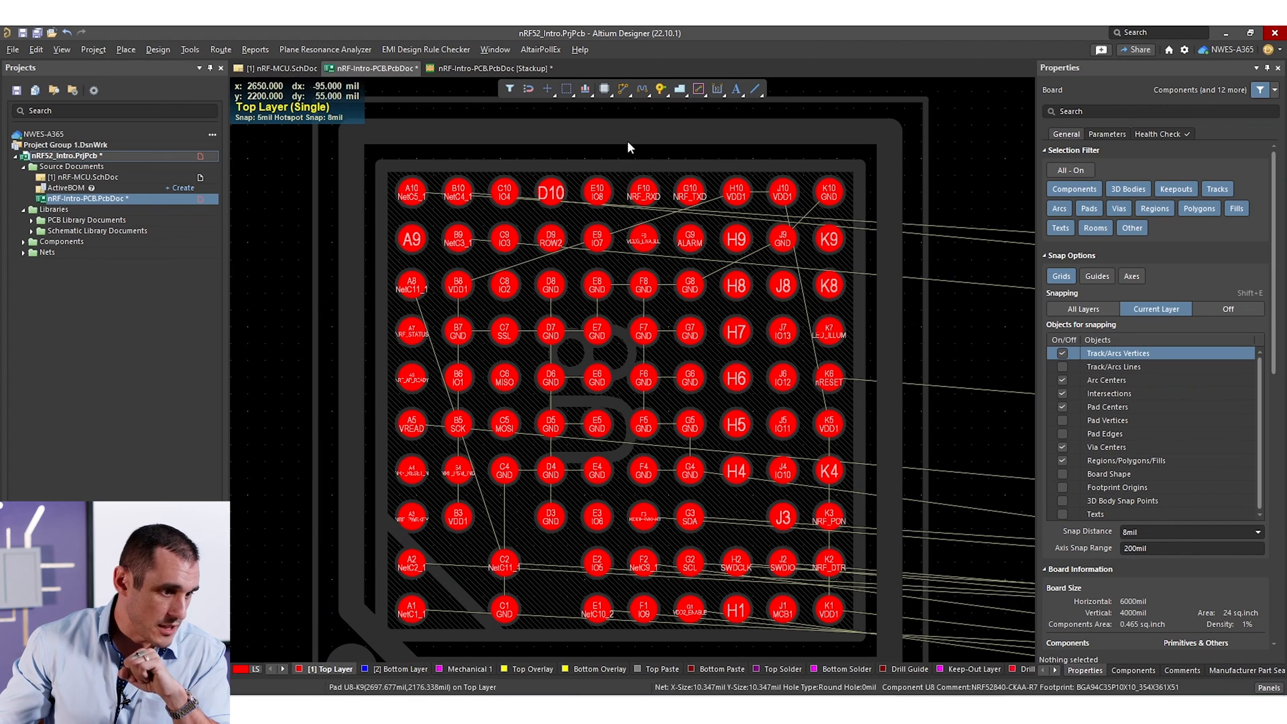
left_click(485, 68)
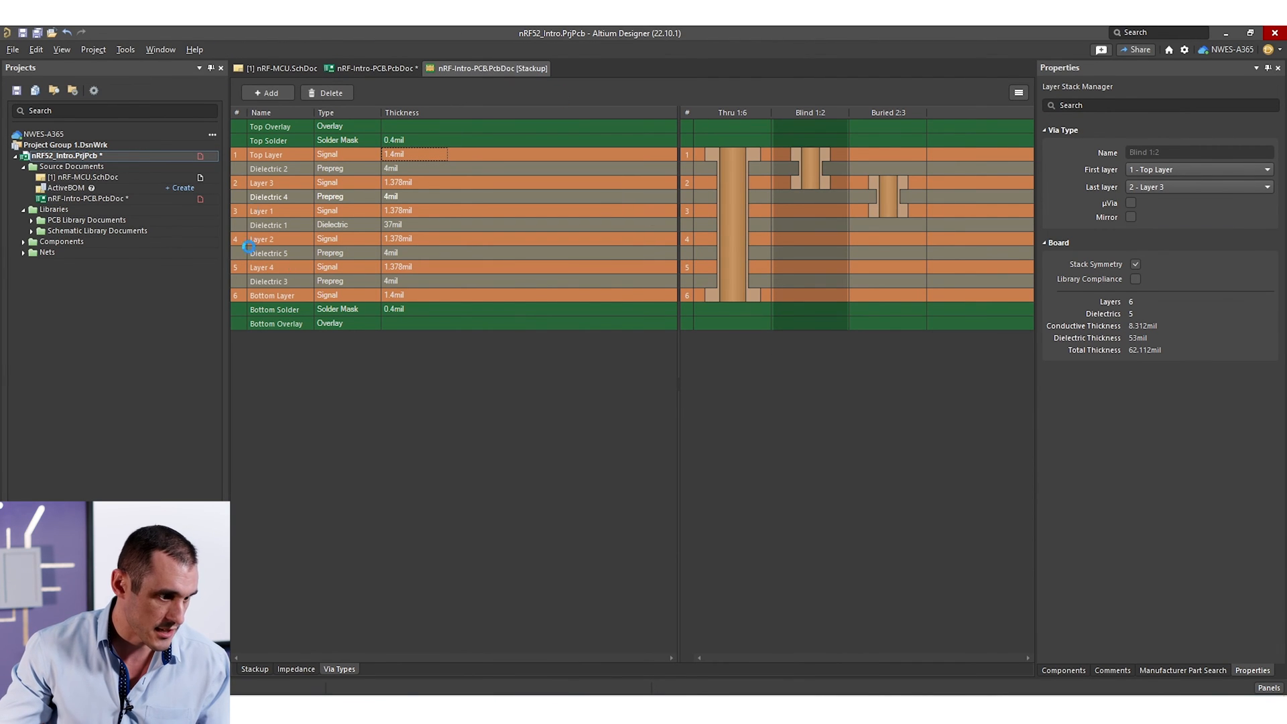
- Leave the layer stackup and return to the PCB layout beside the U8 BGA
left_click(373, 68)
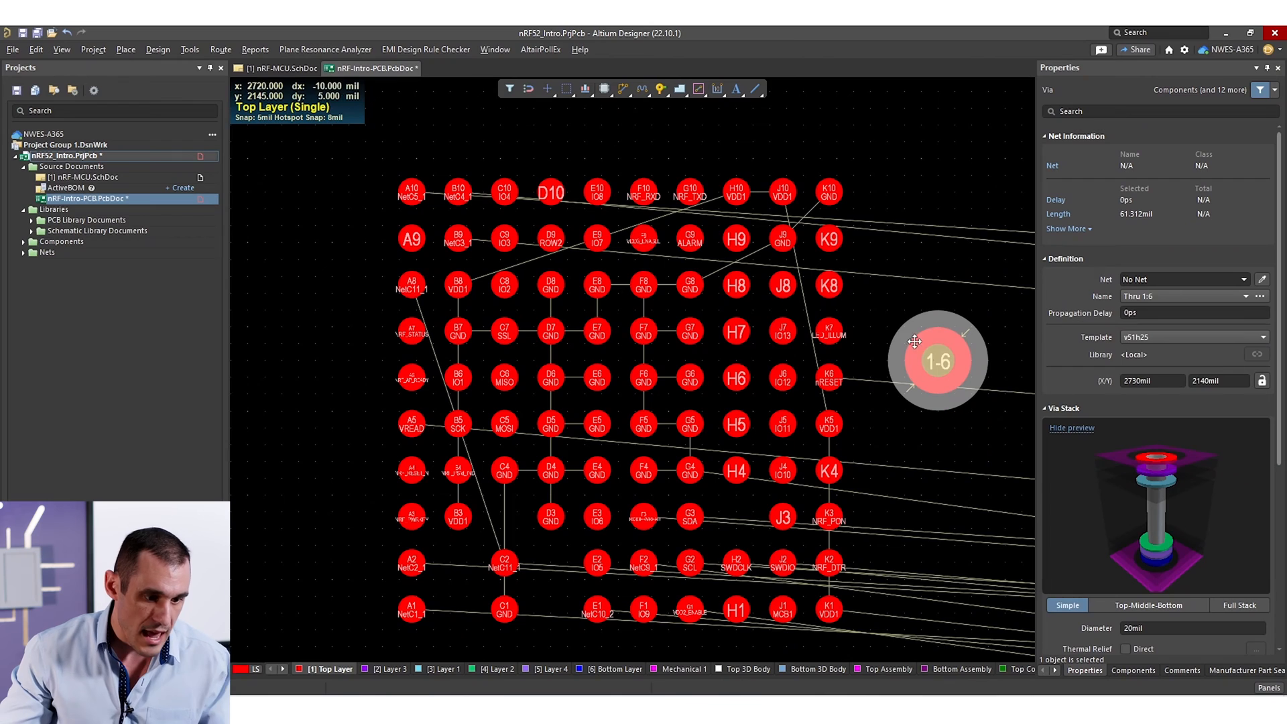
mouse_move(1168, 303)
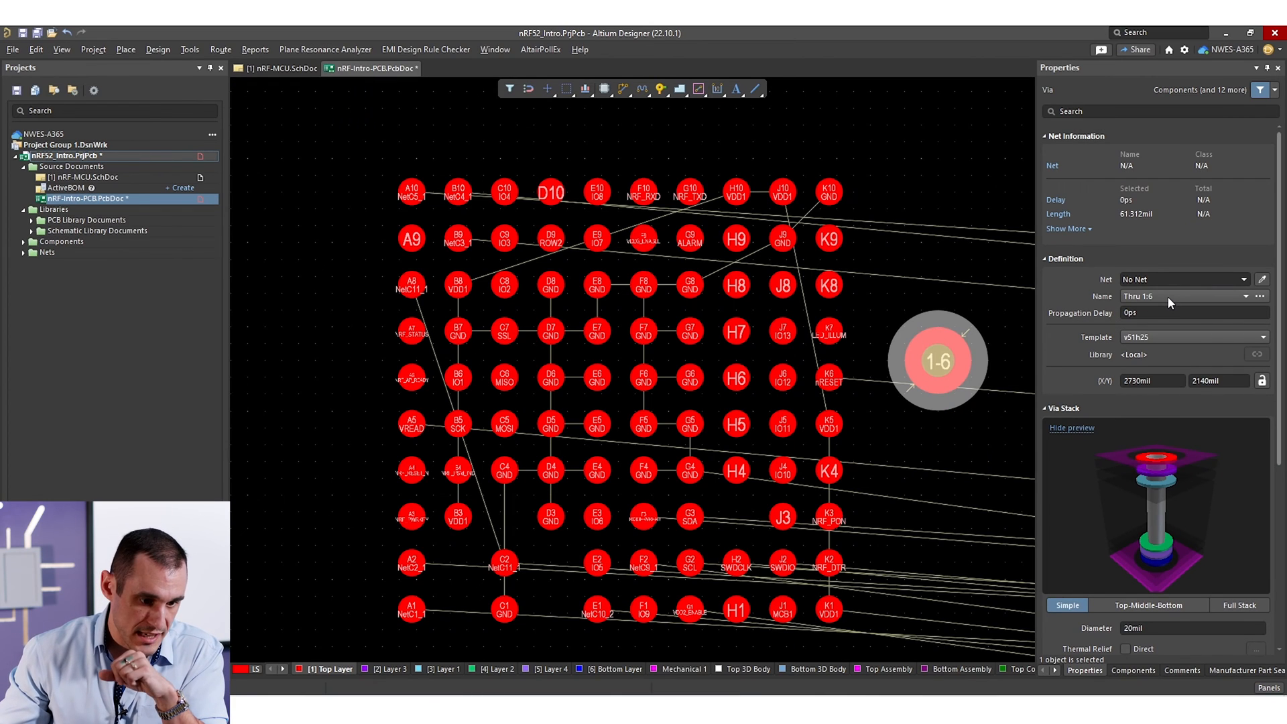
mouse_move(1169, 300)
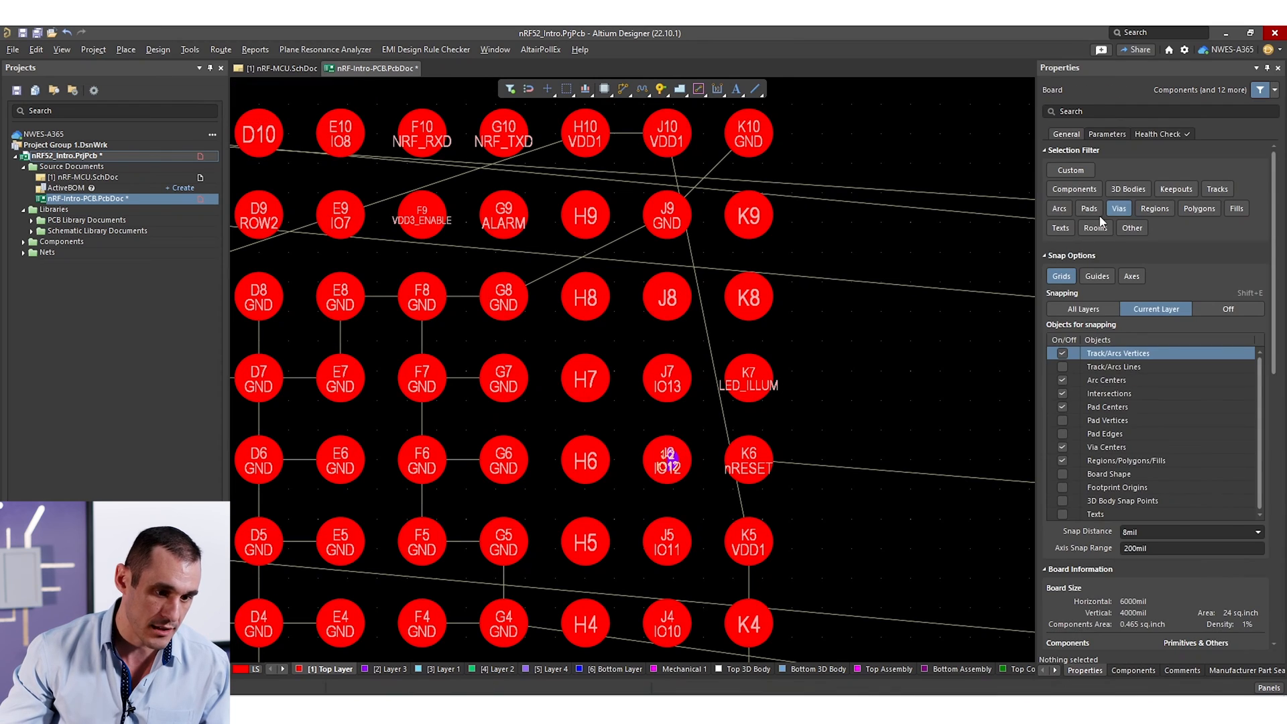
left_click(666, 460)
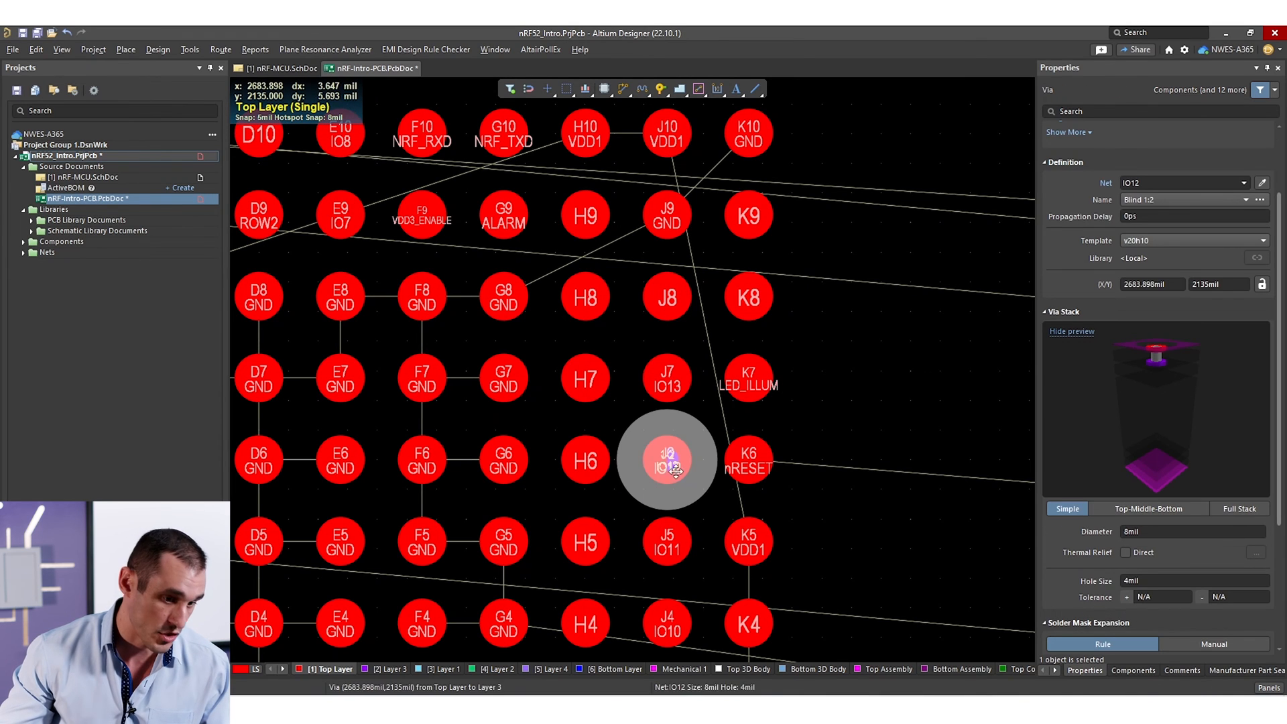
mouse_move(672, 207)
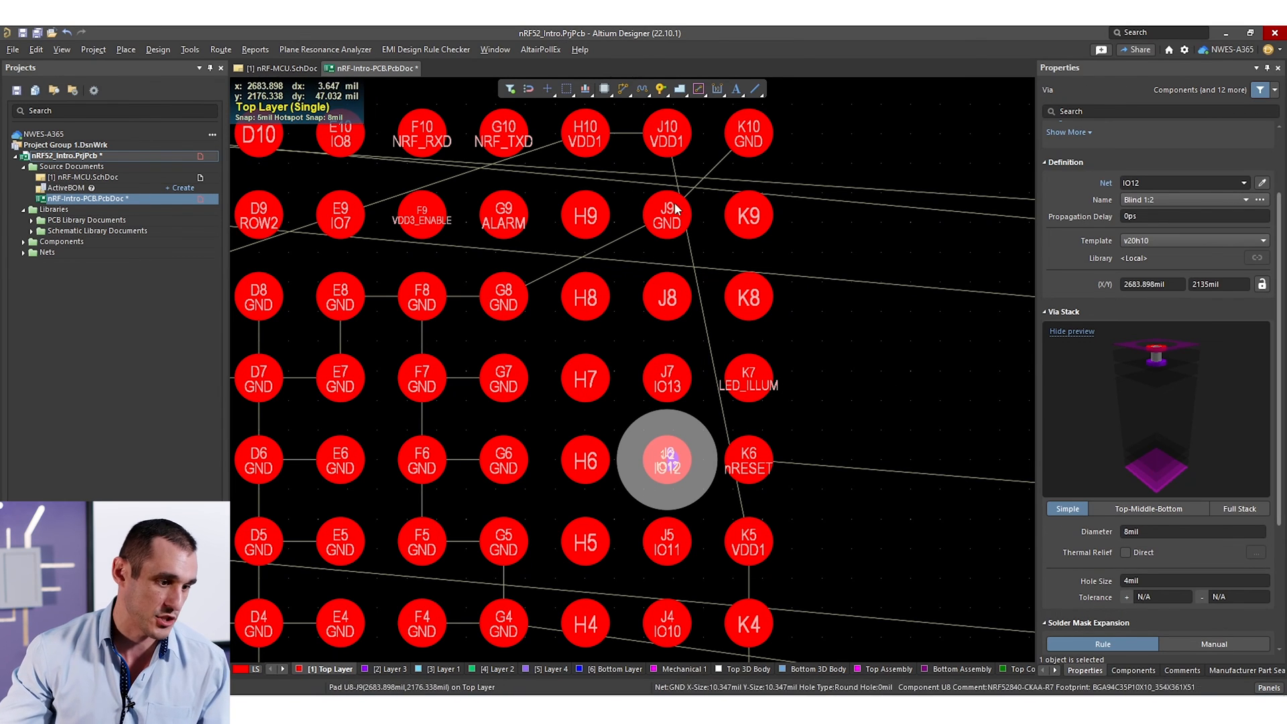
mouse_move(666, 221)
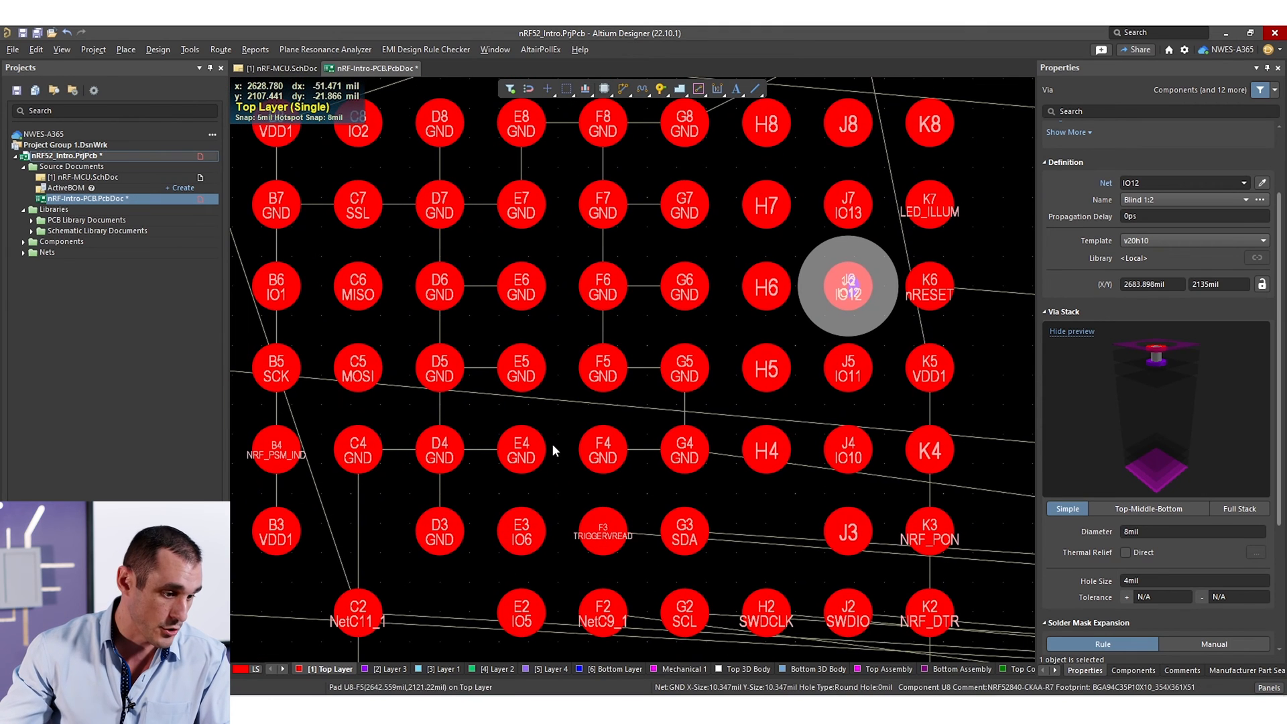
mouse_move(575, 422)
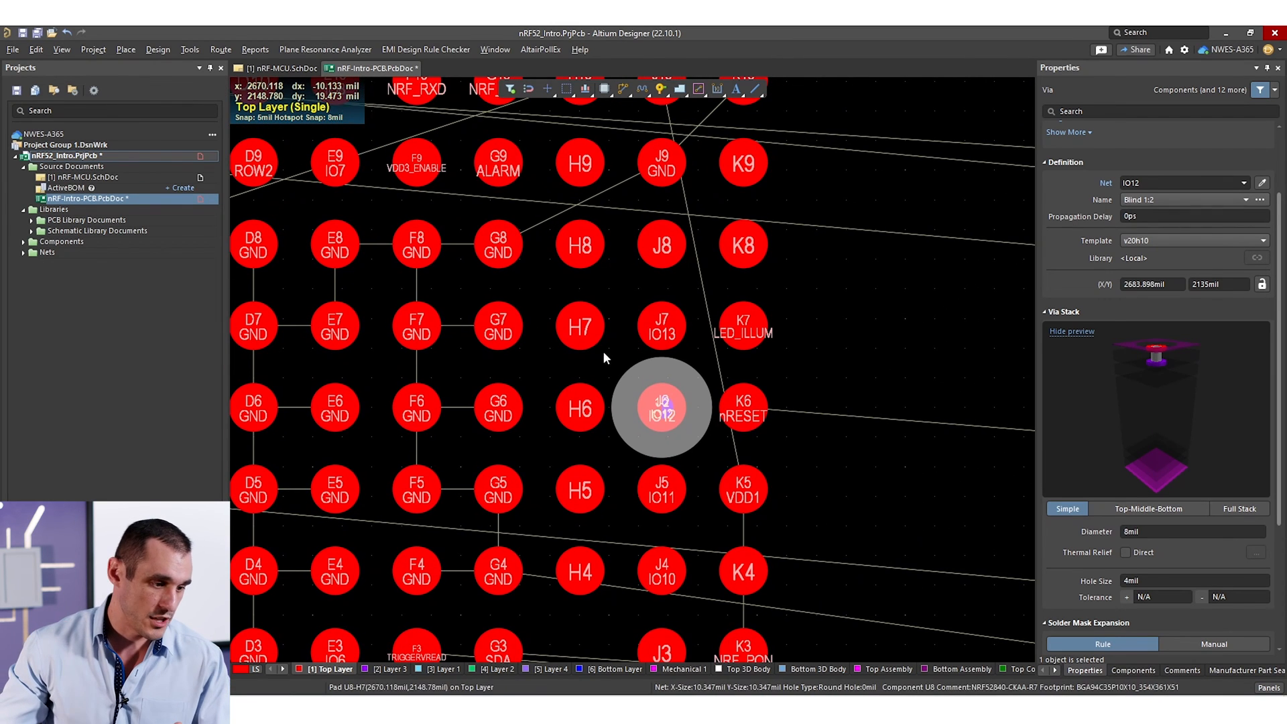
mouse_move(632, 256)
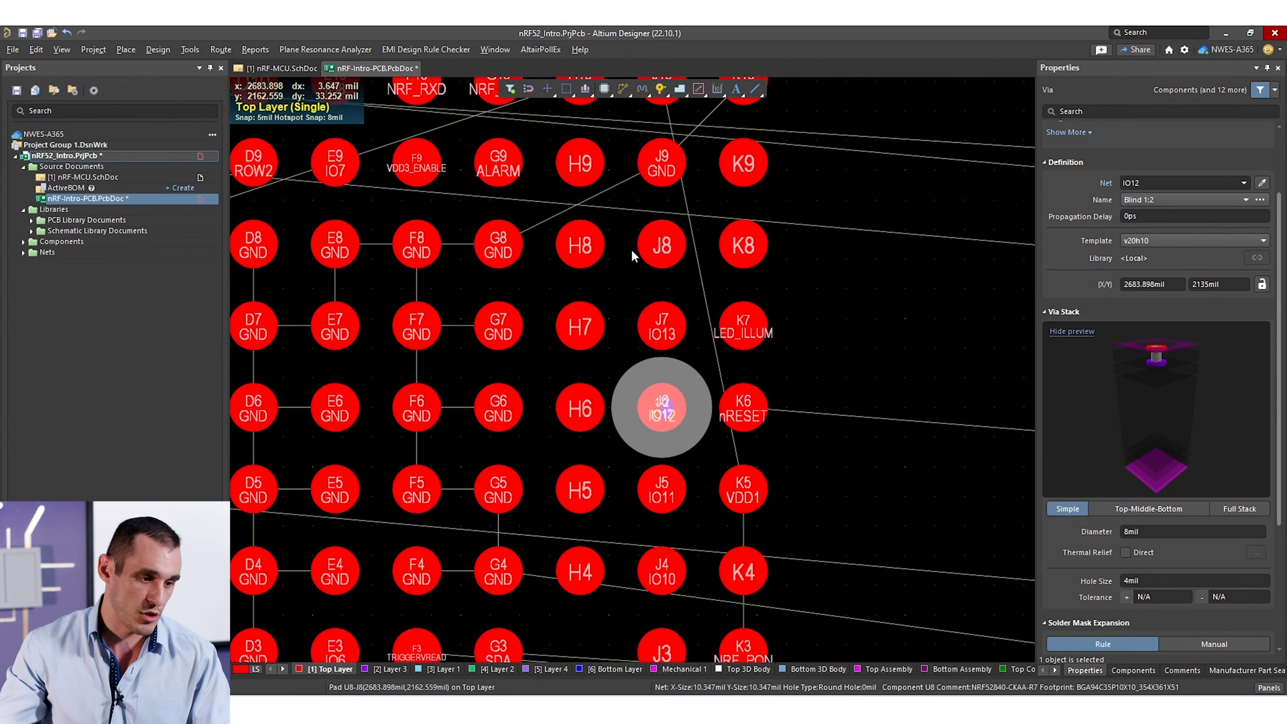
mouse_move(648, 183)
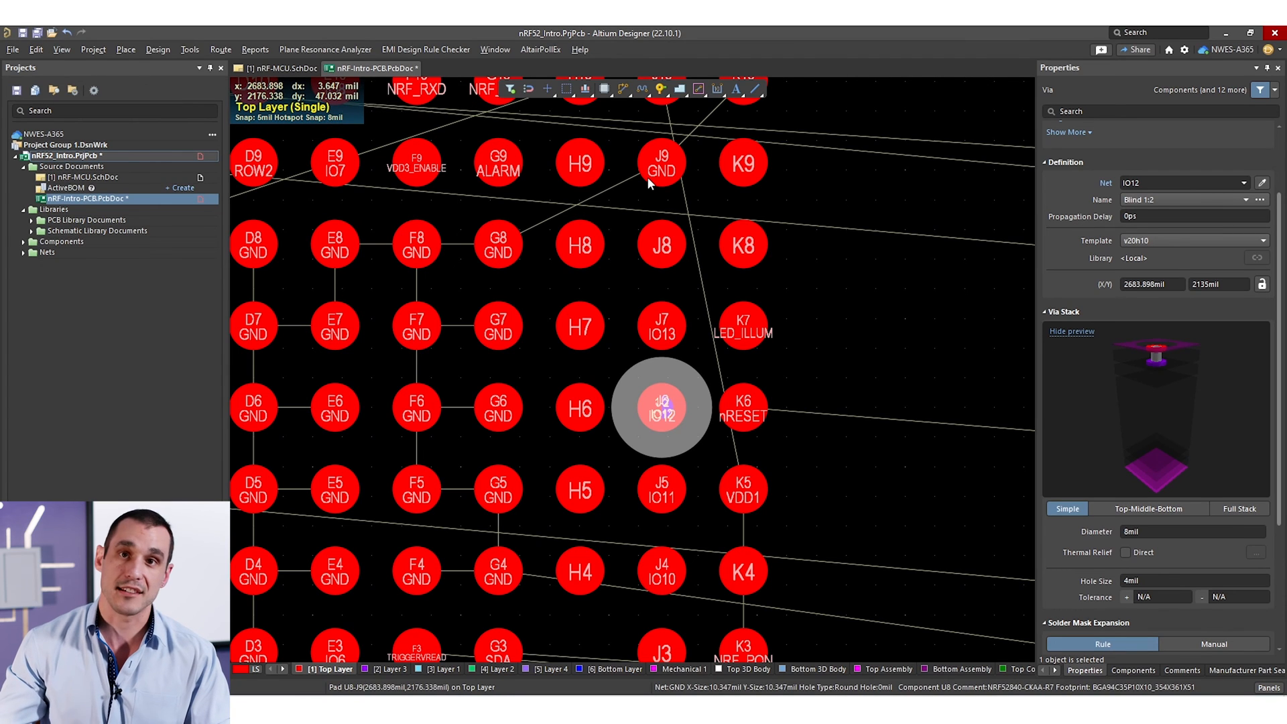
mouse_move(591, 219)
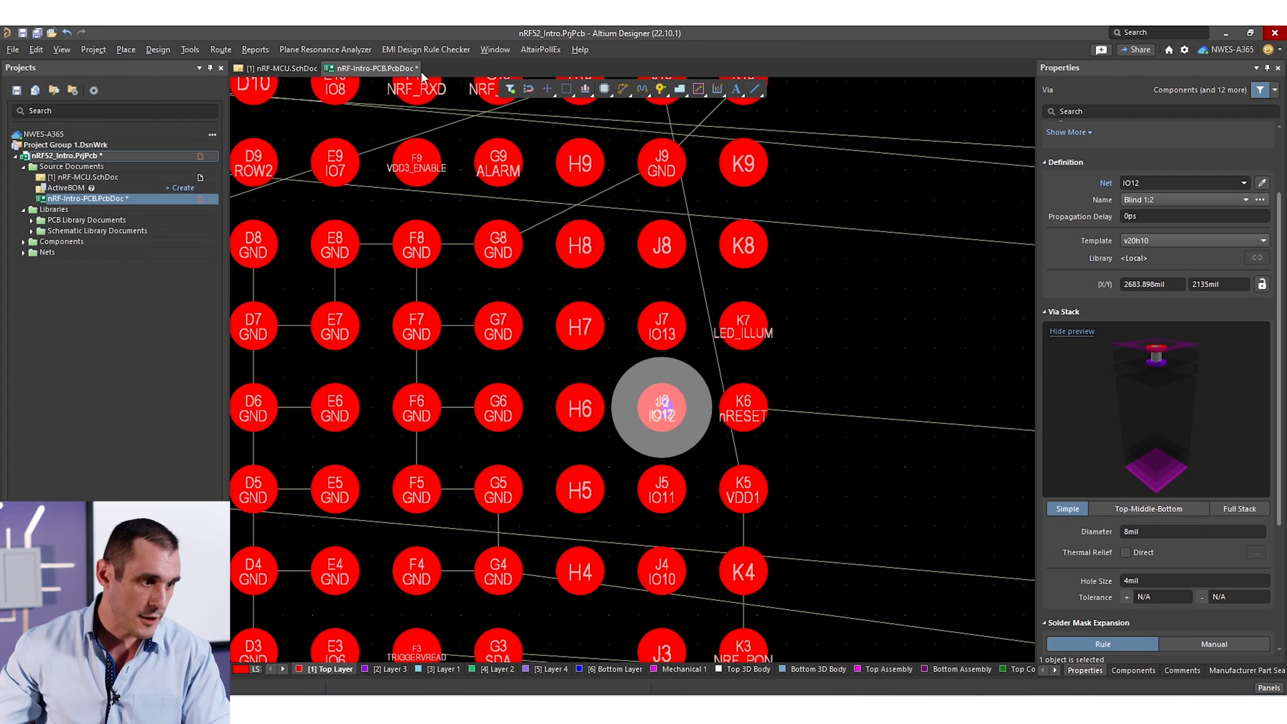
left_click(862, 264)
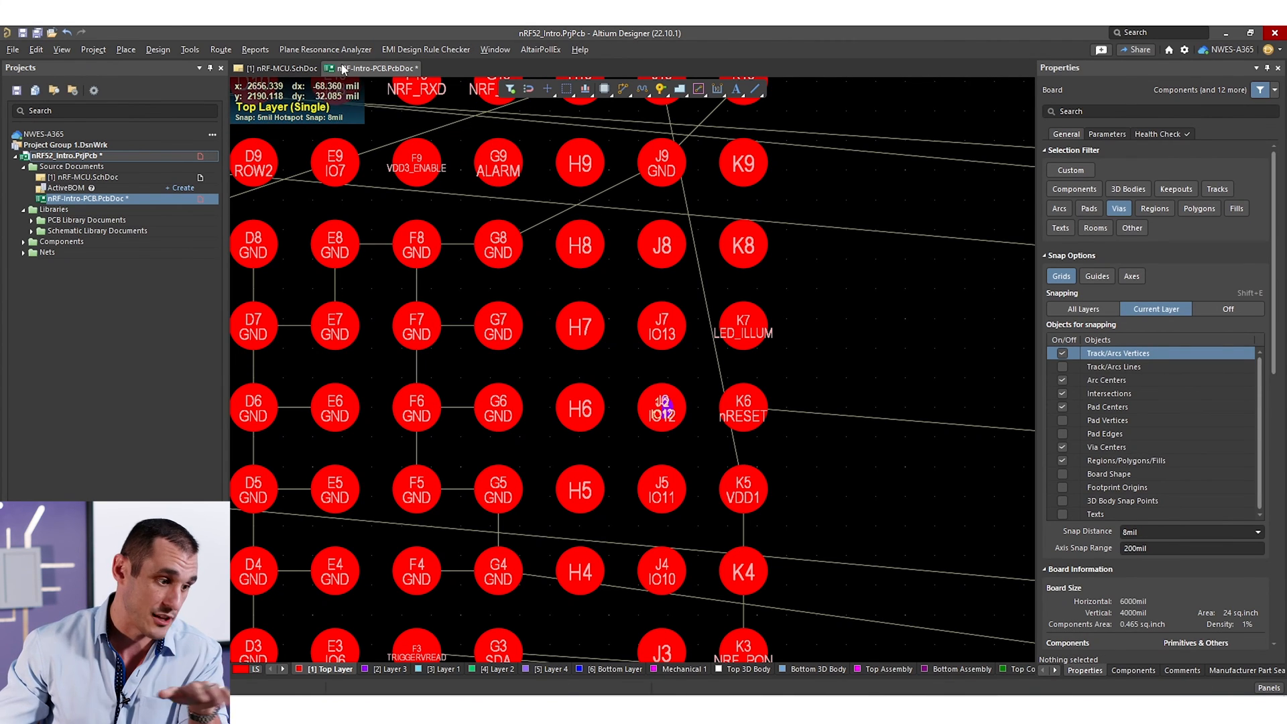
left_click(220, 49)
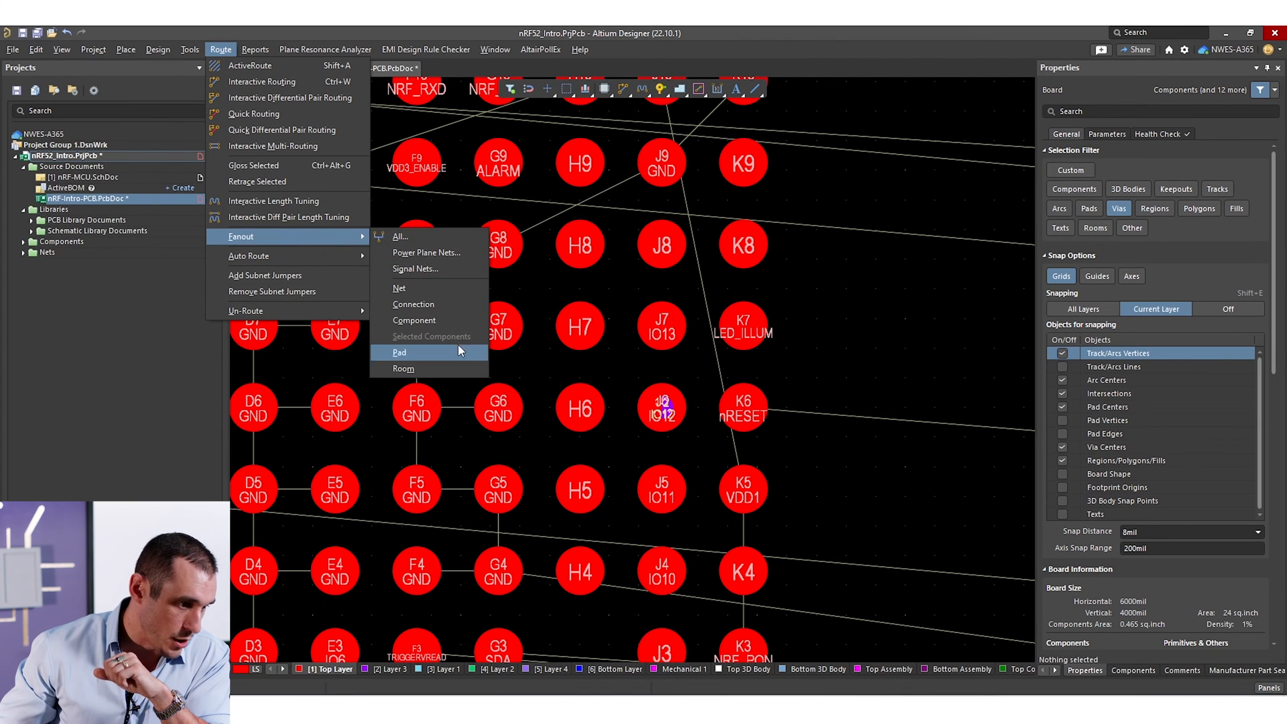
mouse_move(841, 379)
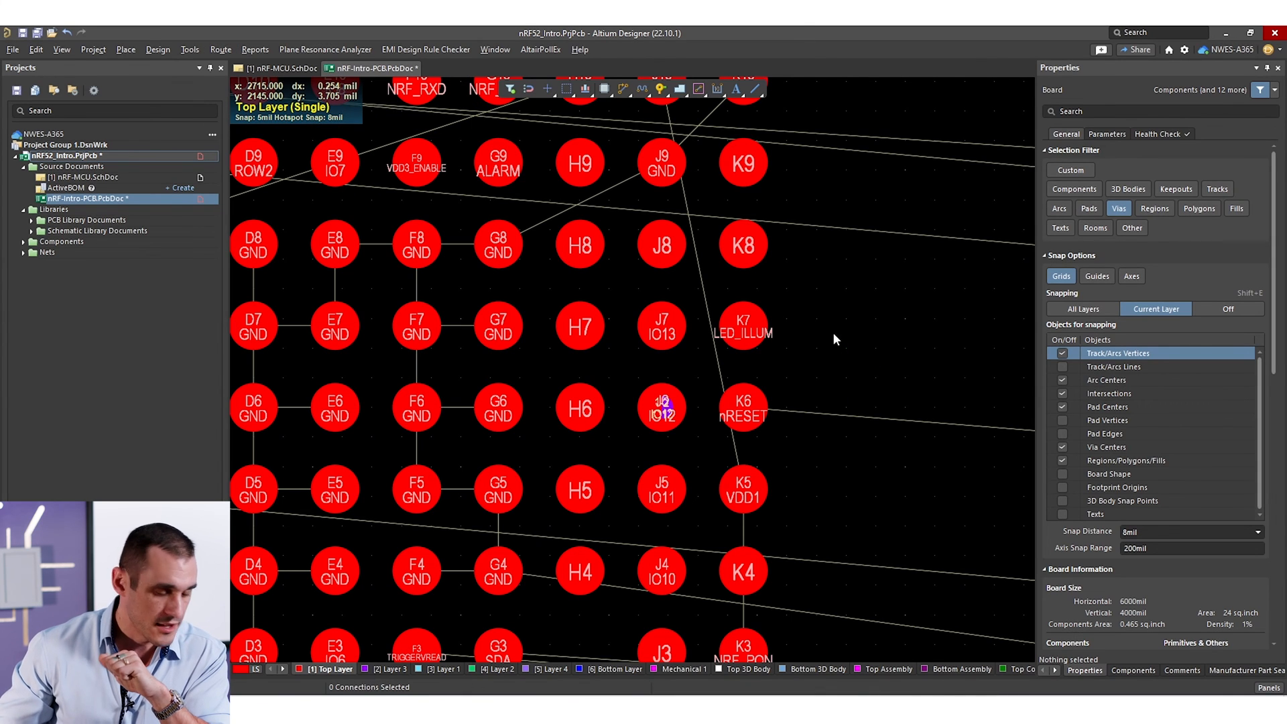
mouse_move(780, 251)
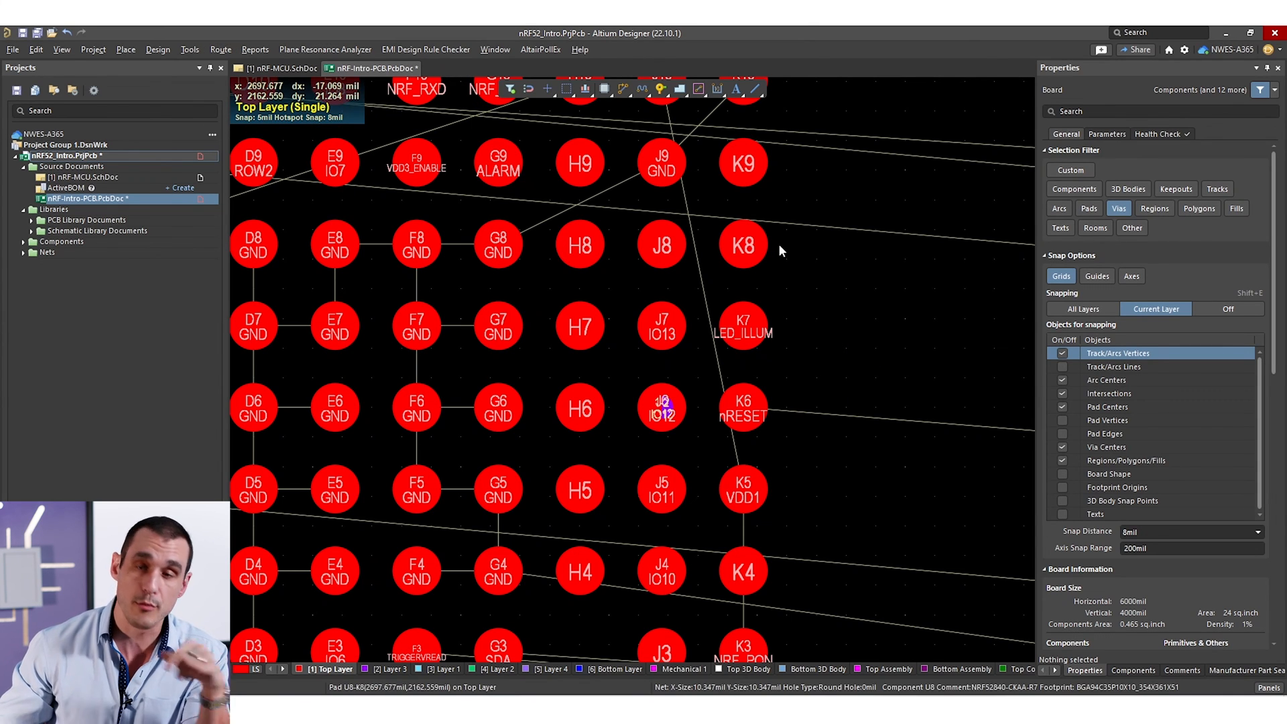
mouse_move(794, 281)
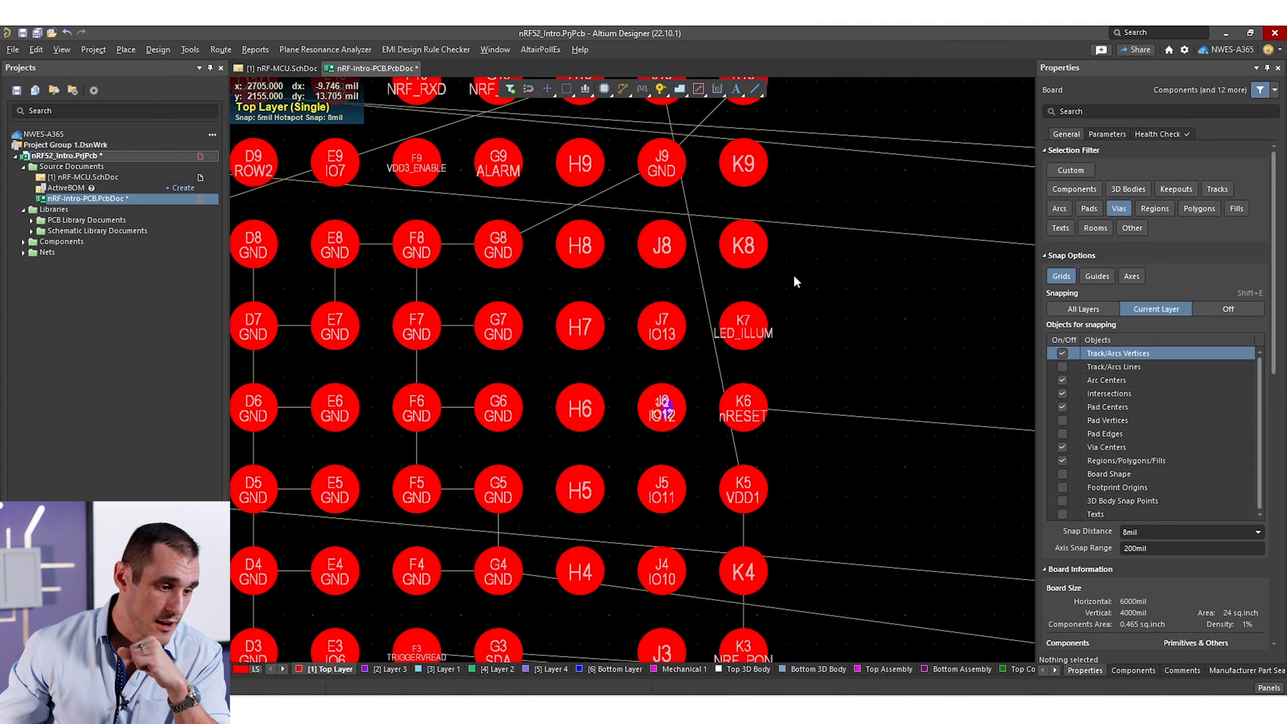
mouse_move(541, 288)
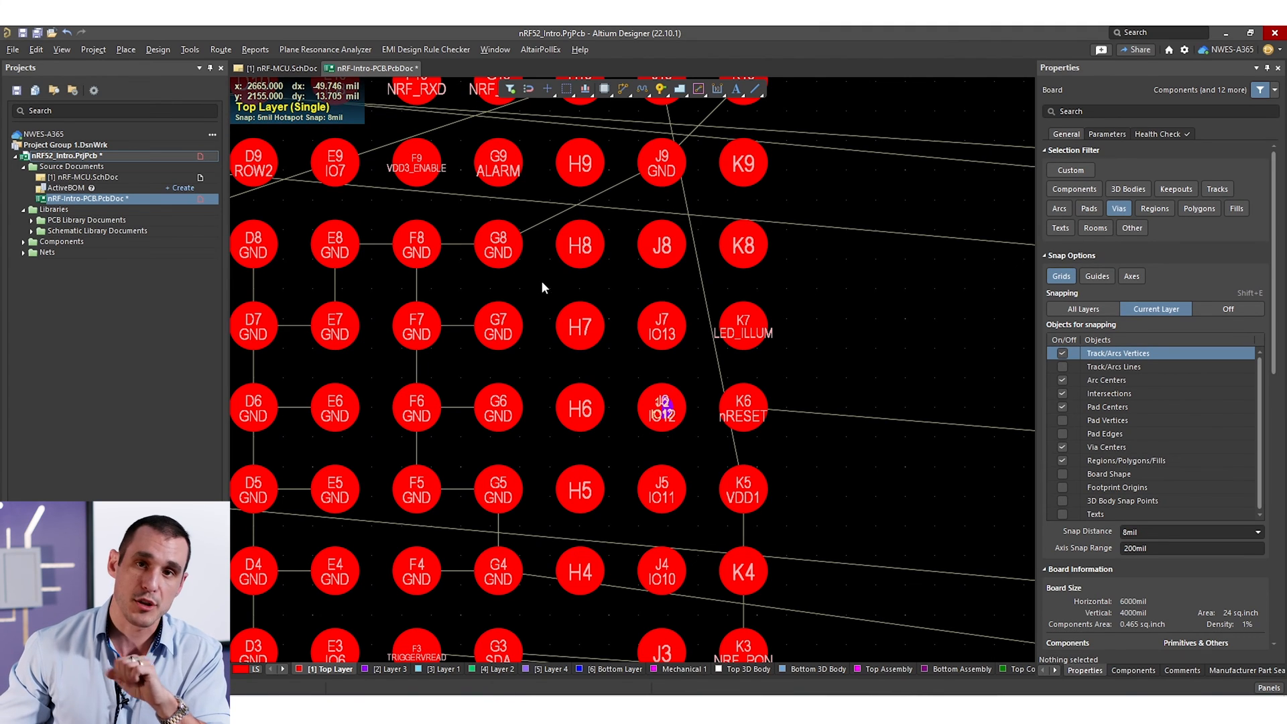
left_click(662, 408)
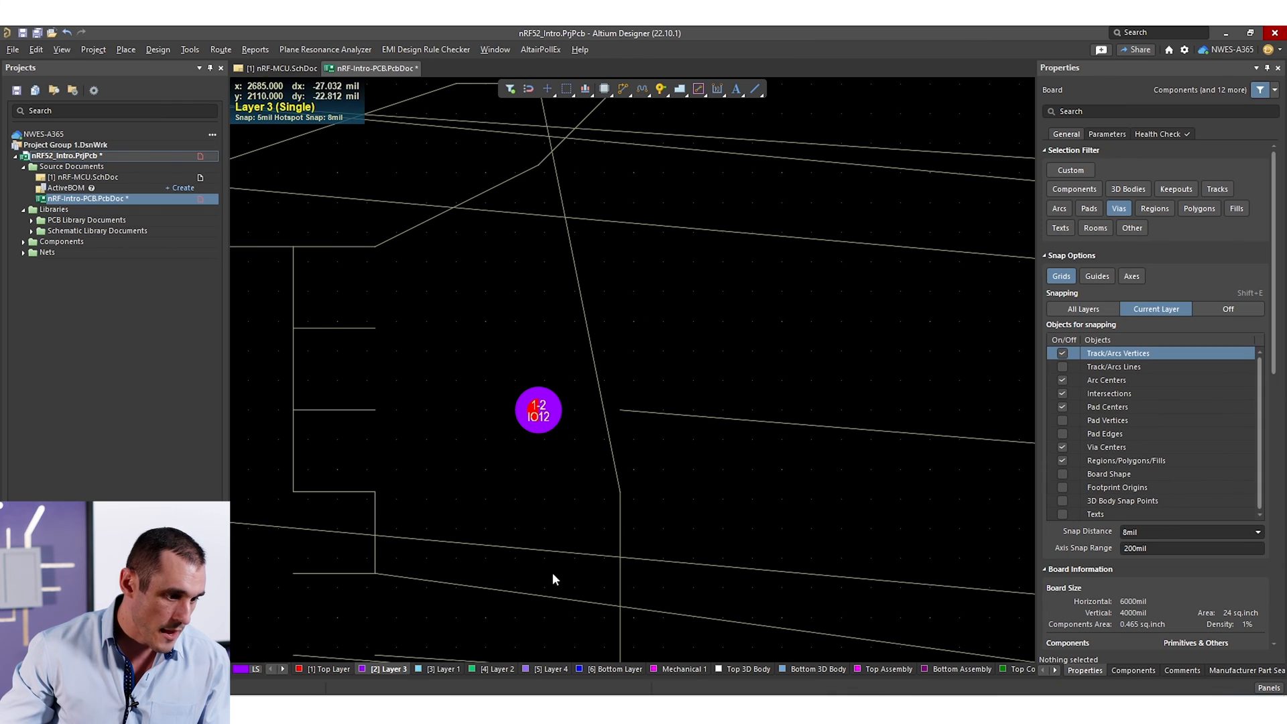
mouse_move(541, 423)
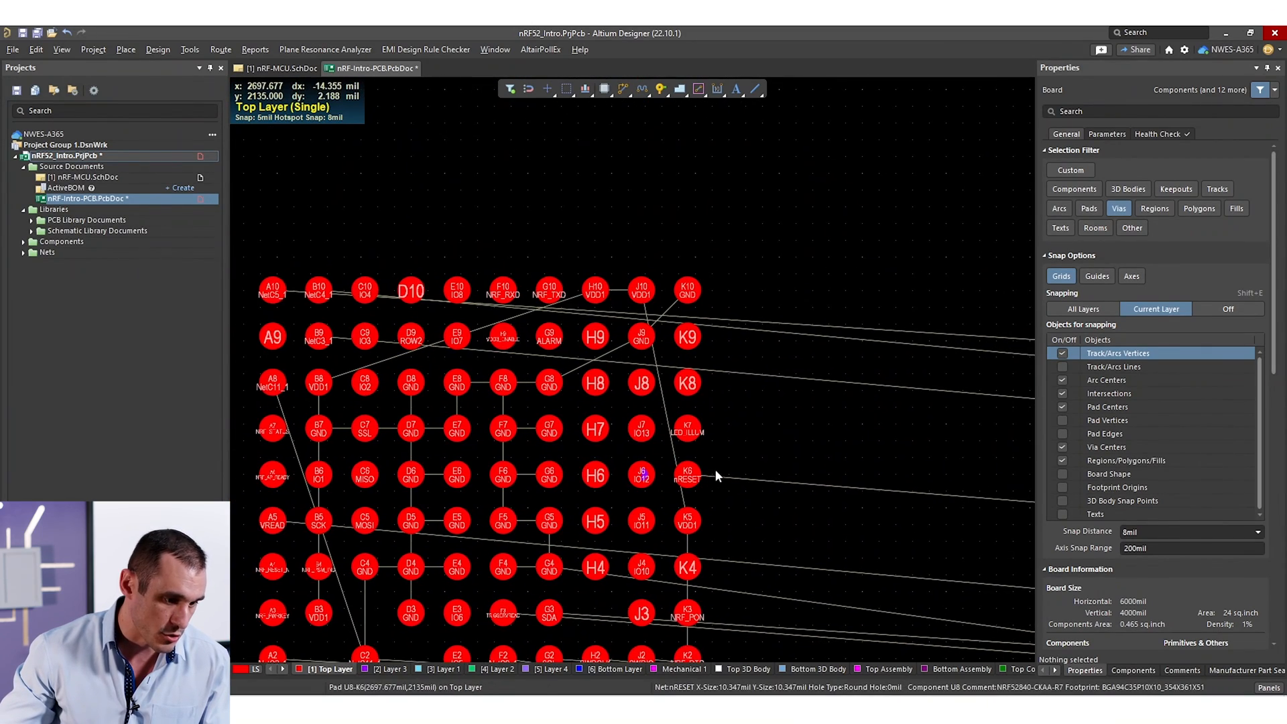
scroll("up", 3)
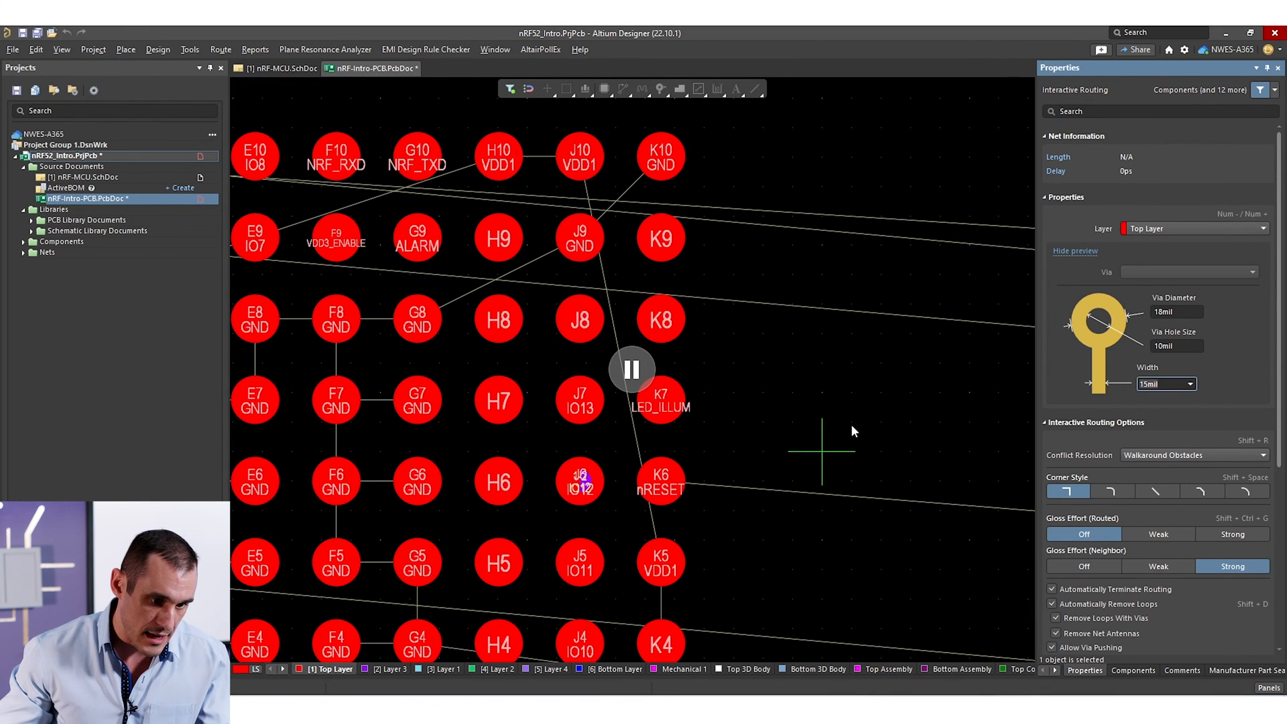
mouse_move(921, 400)
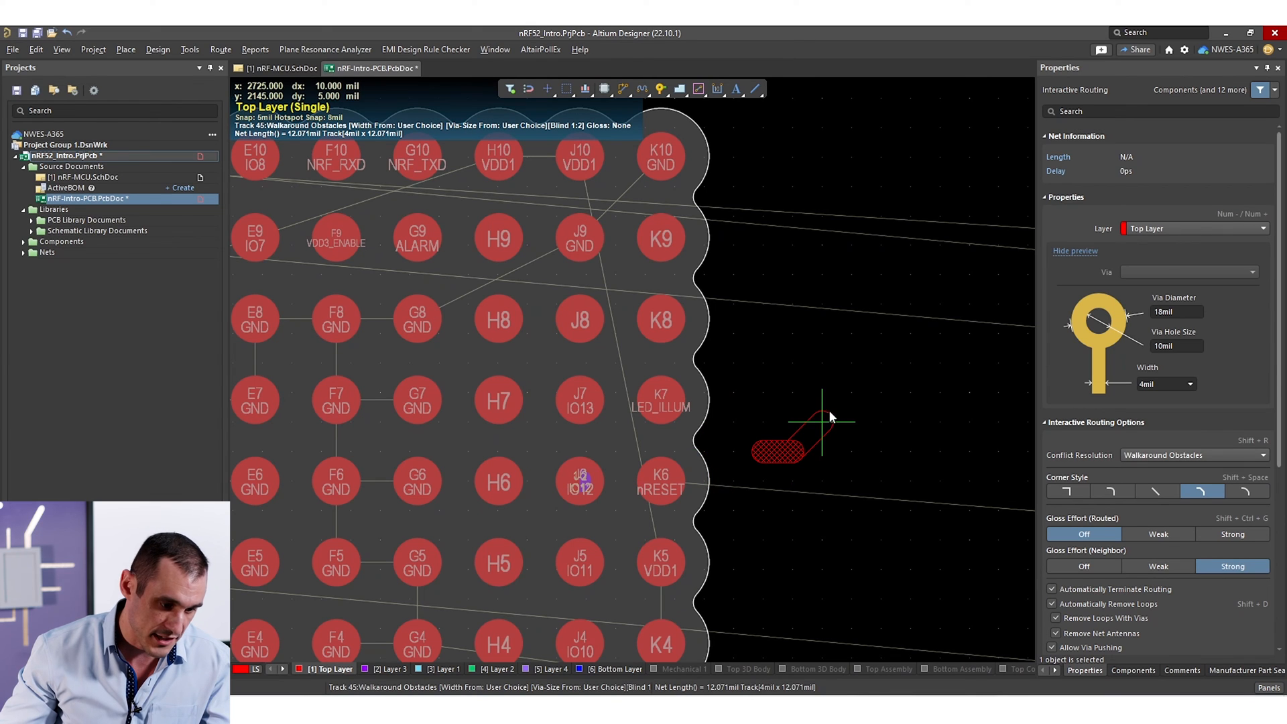
mouse_move(657, 480)
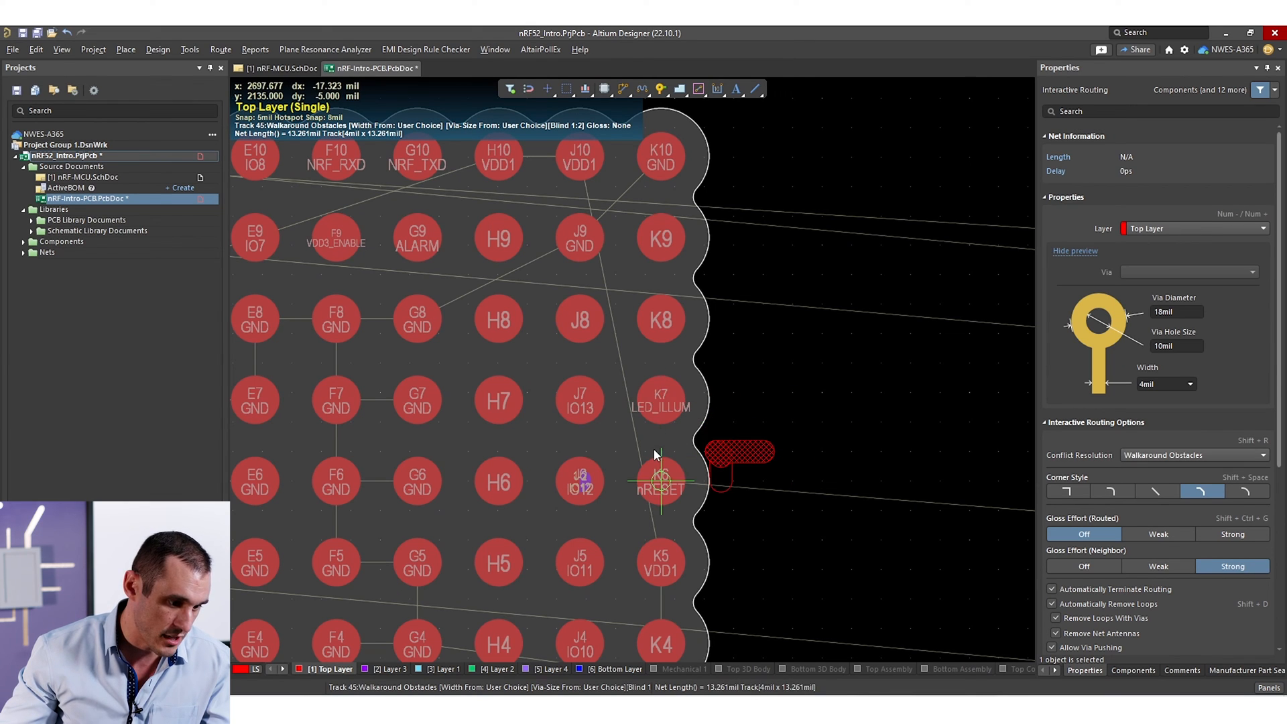
mouse_move(659, 403)
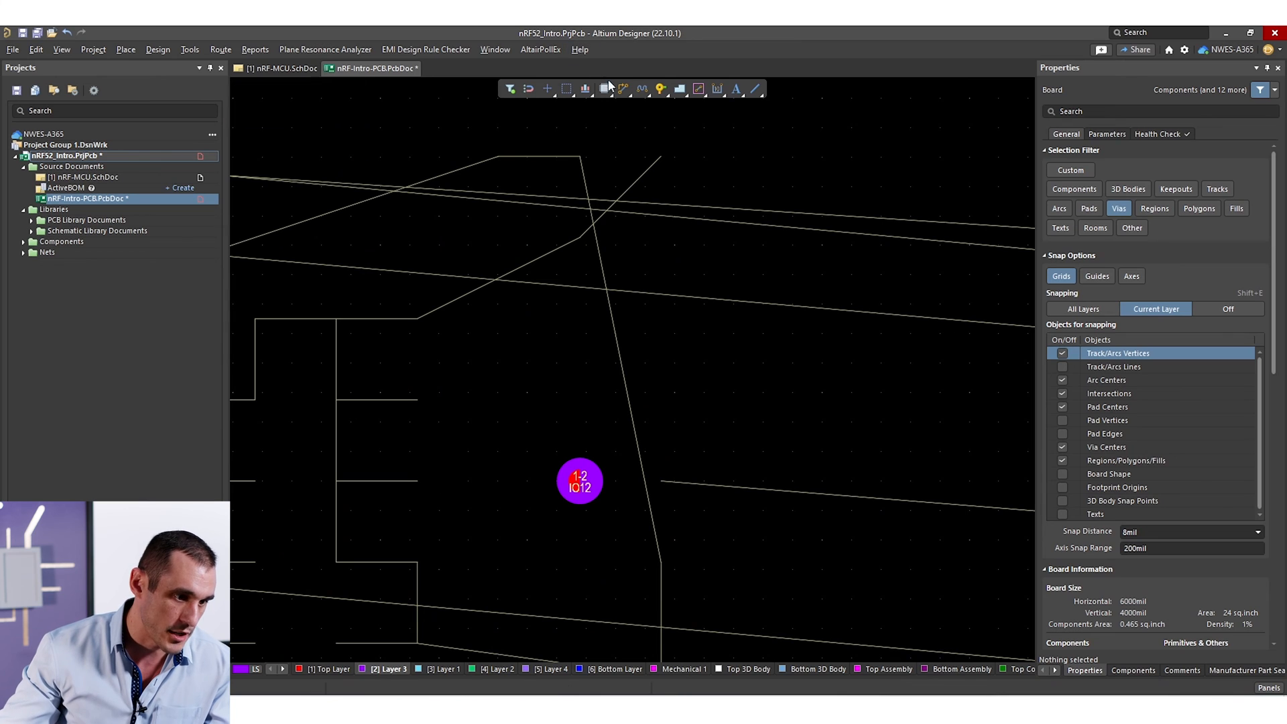
left_click(580, 482)
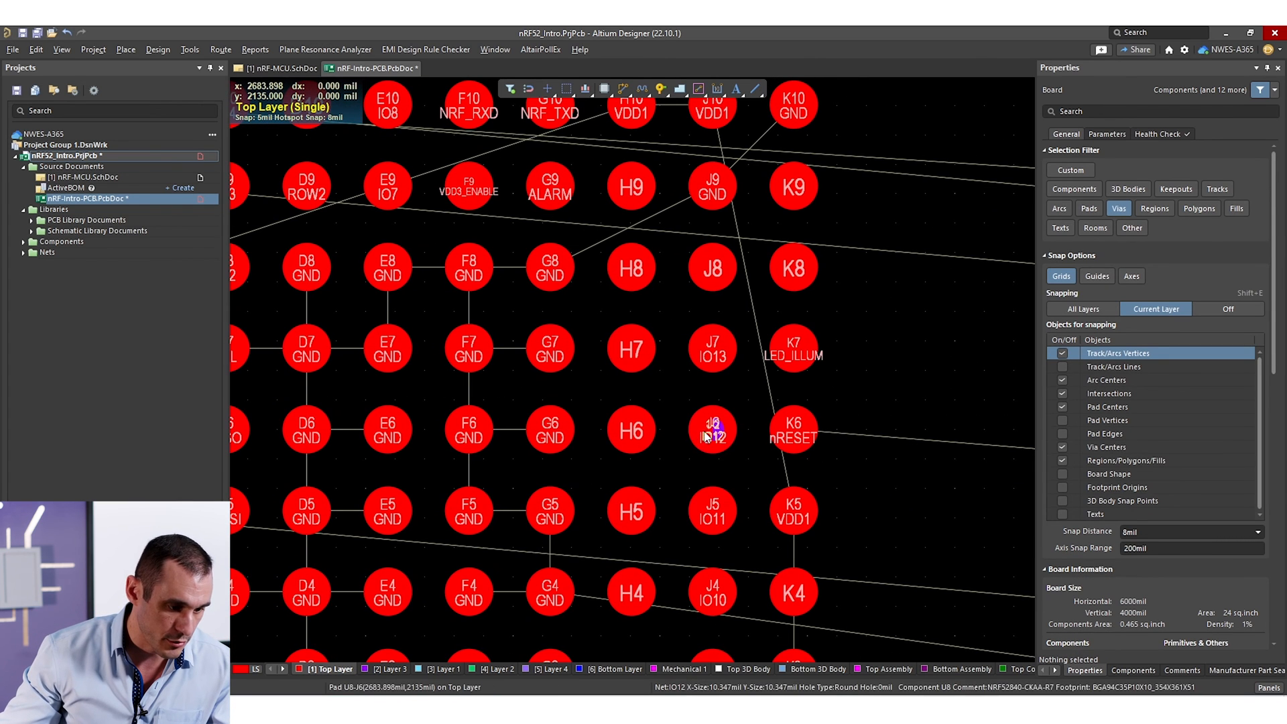
- Select the blind via on U8's J6 pad, confirming net IO12 and Blind 1:2 type
left_click(710, 430)
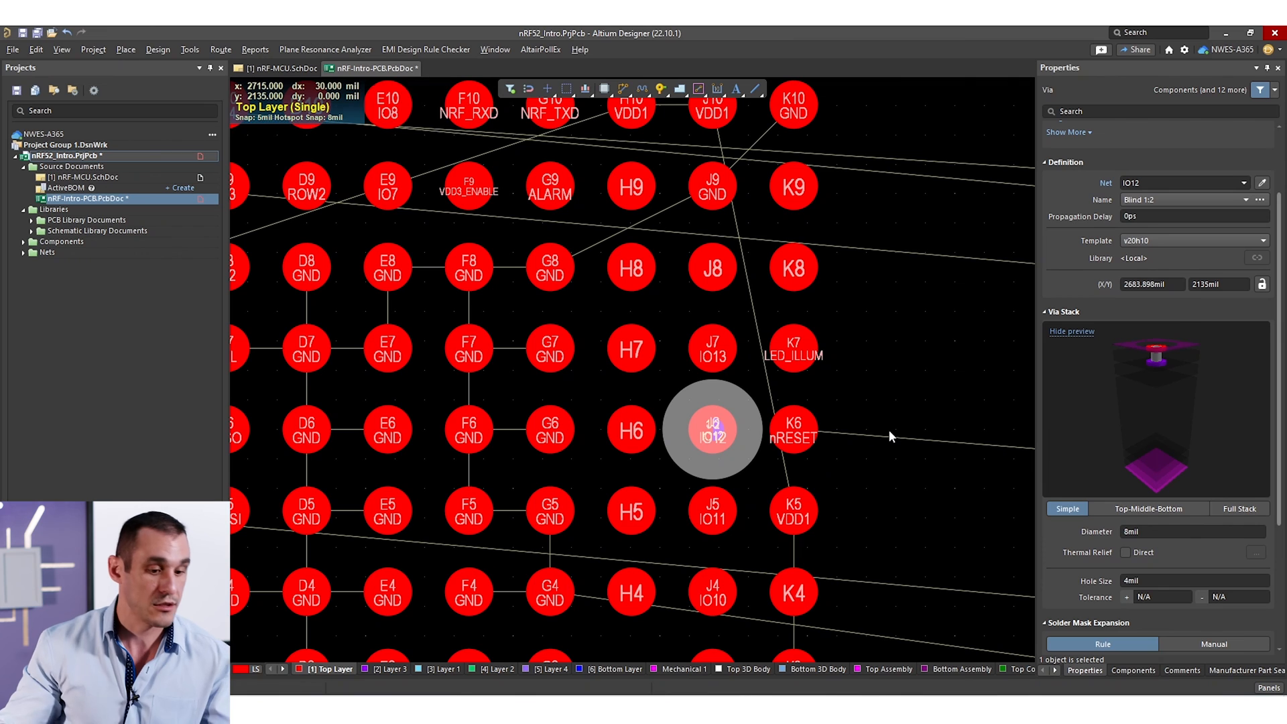
mouse_move(644, 267)
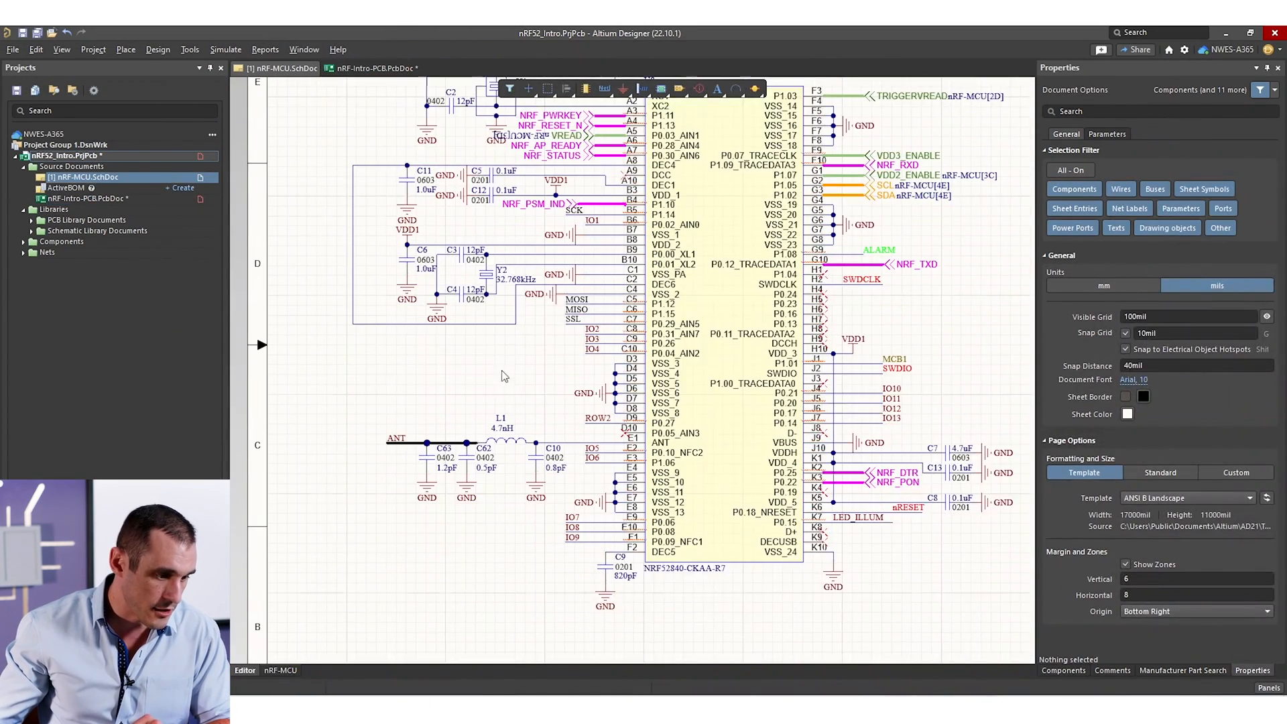
- Zoom into the ANT network showing L1 4.7nH and capacitors C62, C63, C10
scroll("up", 3)
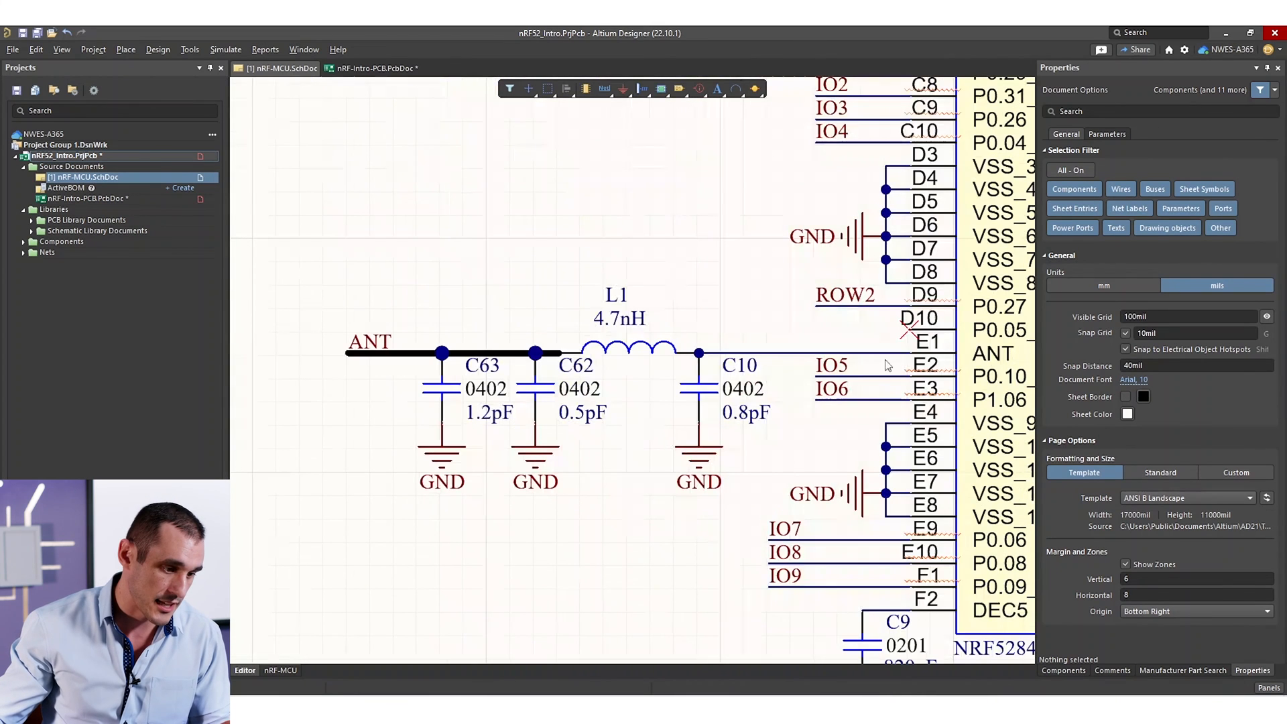
mouse_move(533, 439)
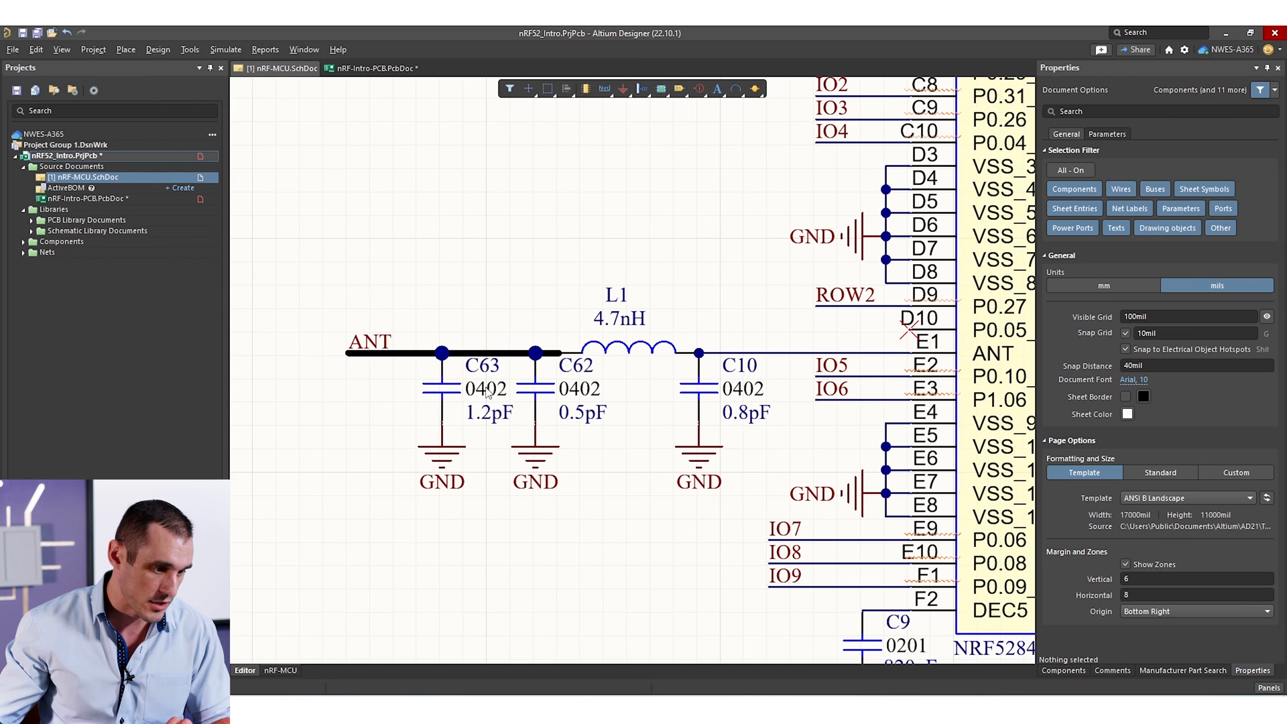
mouse_move(550, 436)
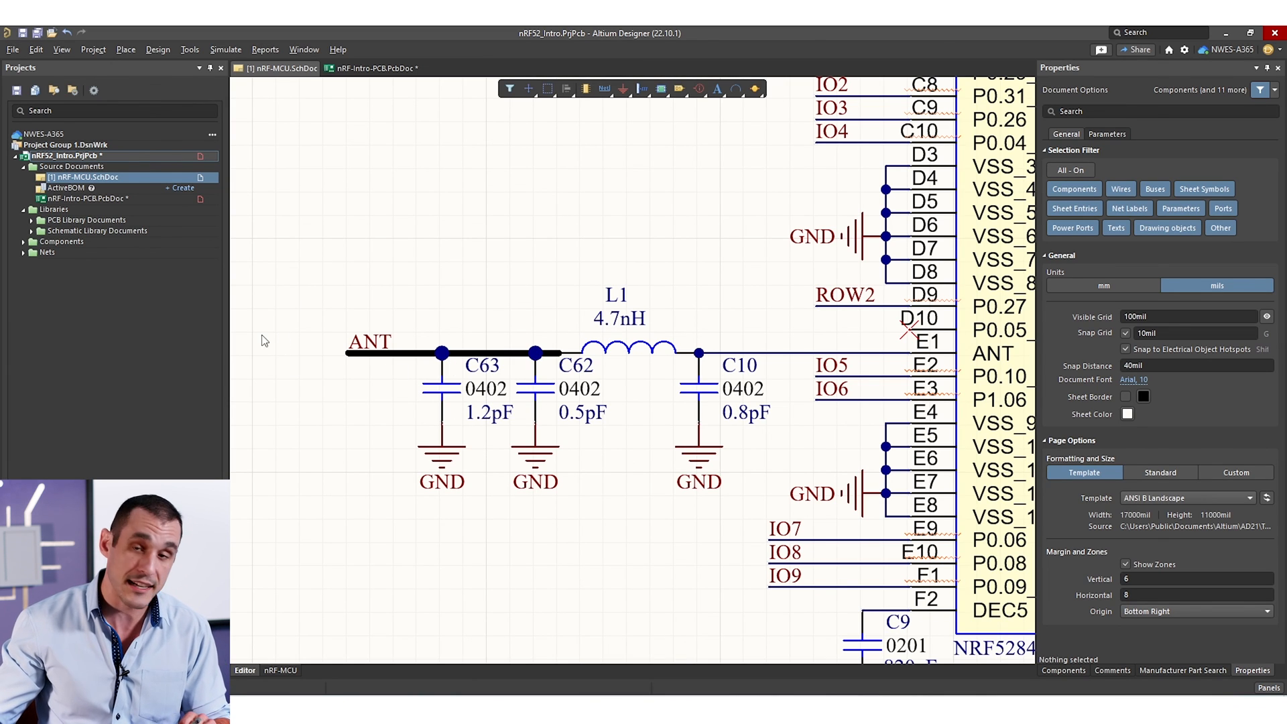
mouse_move(273, 443)
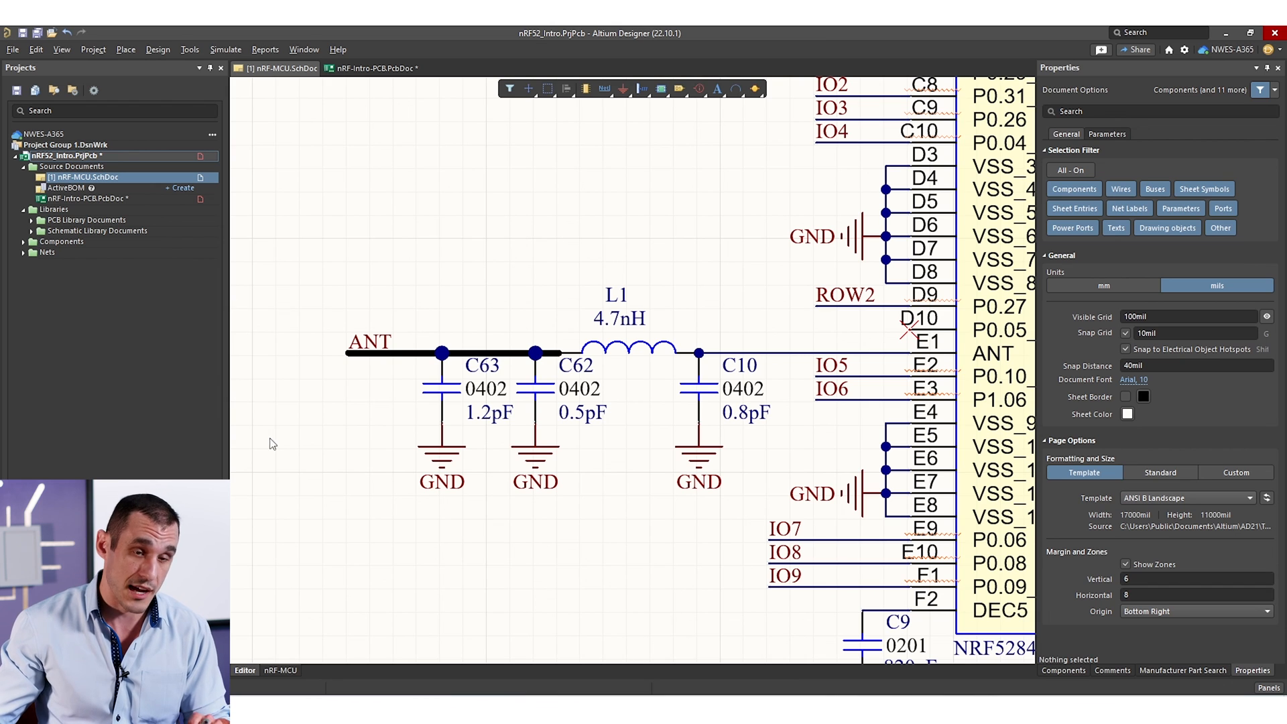
mouse_move(493, 255)
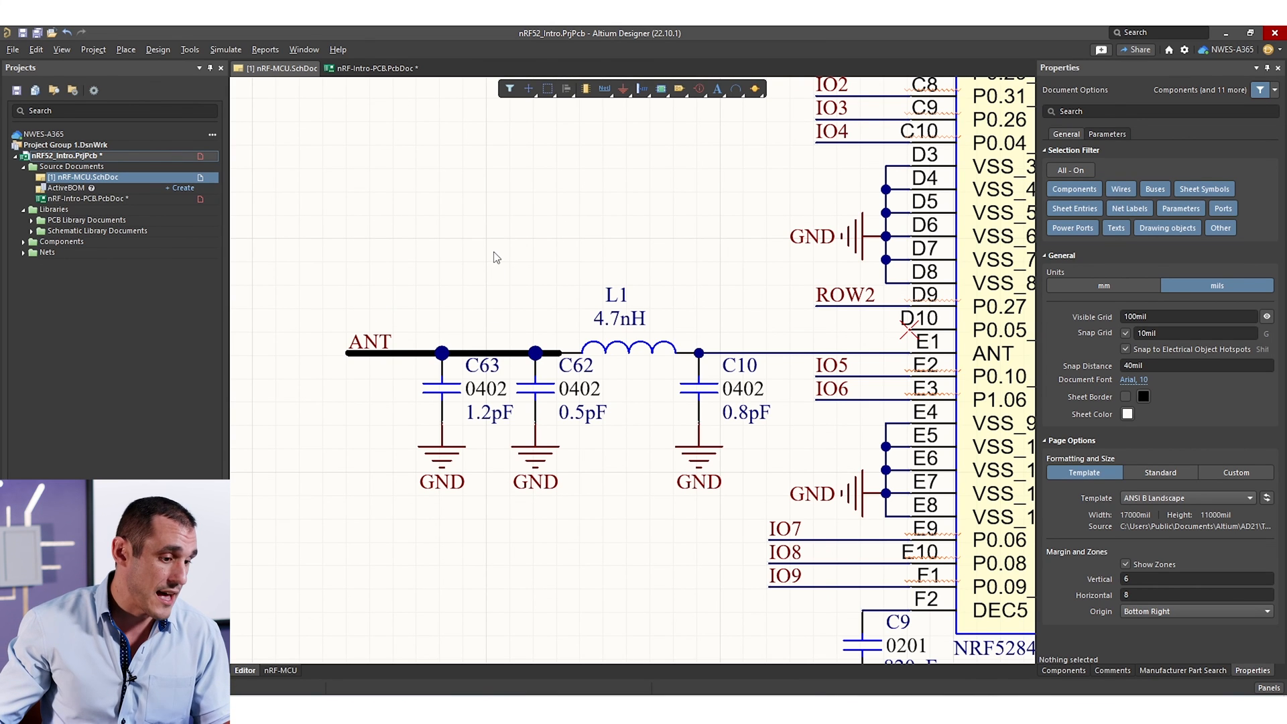